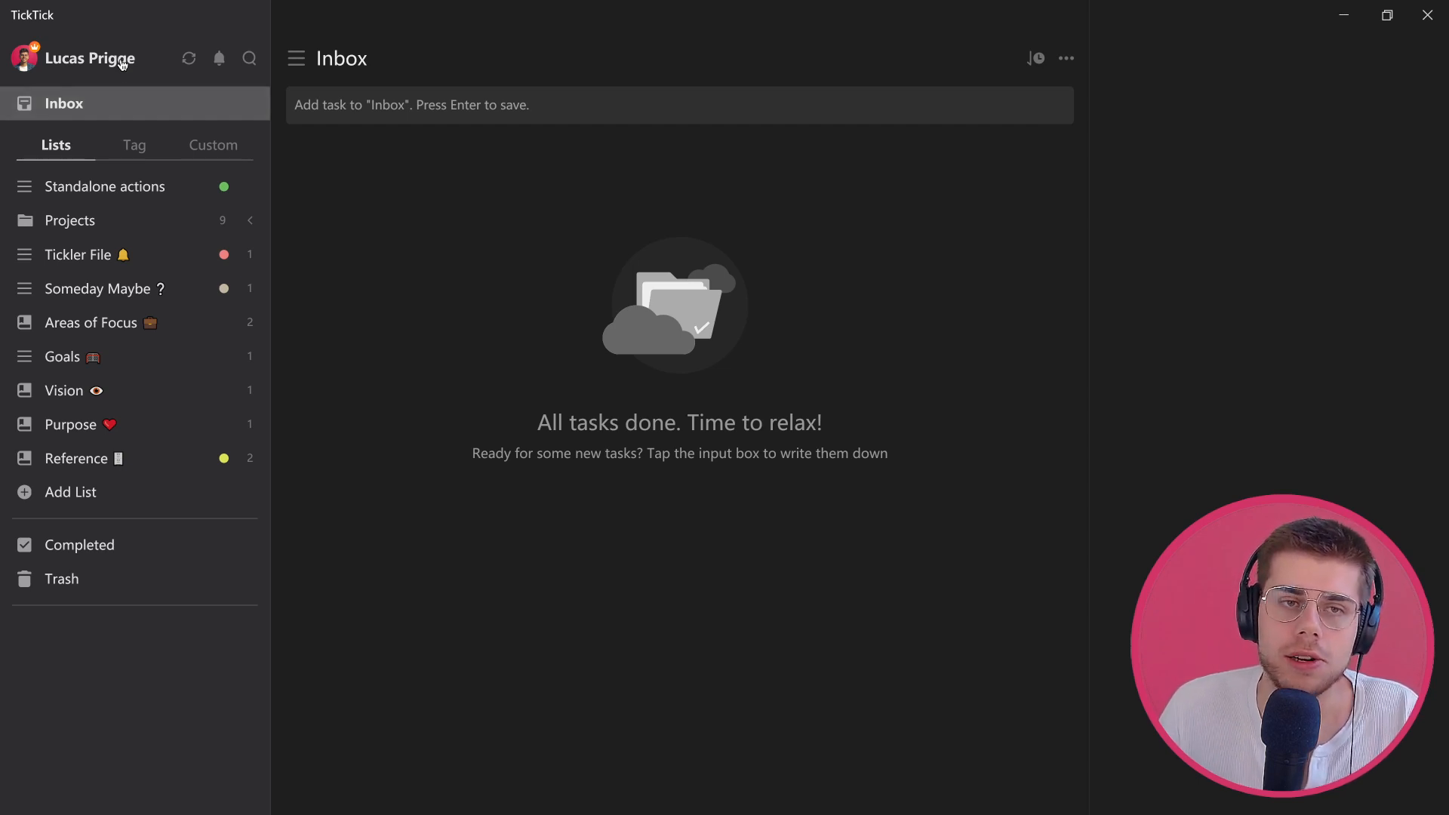
Open Settings from the account menu to show the General app options
{"action": "left_click", "coordinate": [90, 59]}
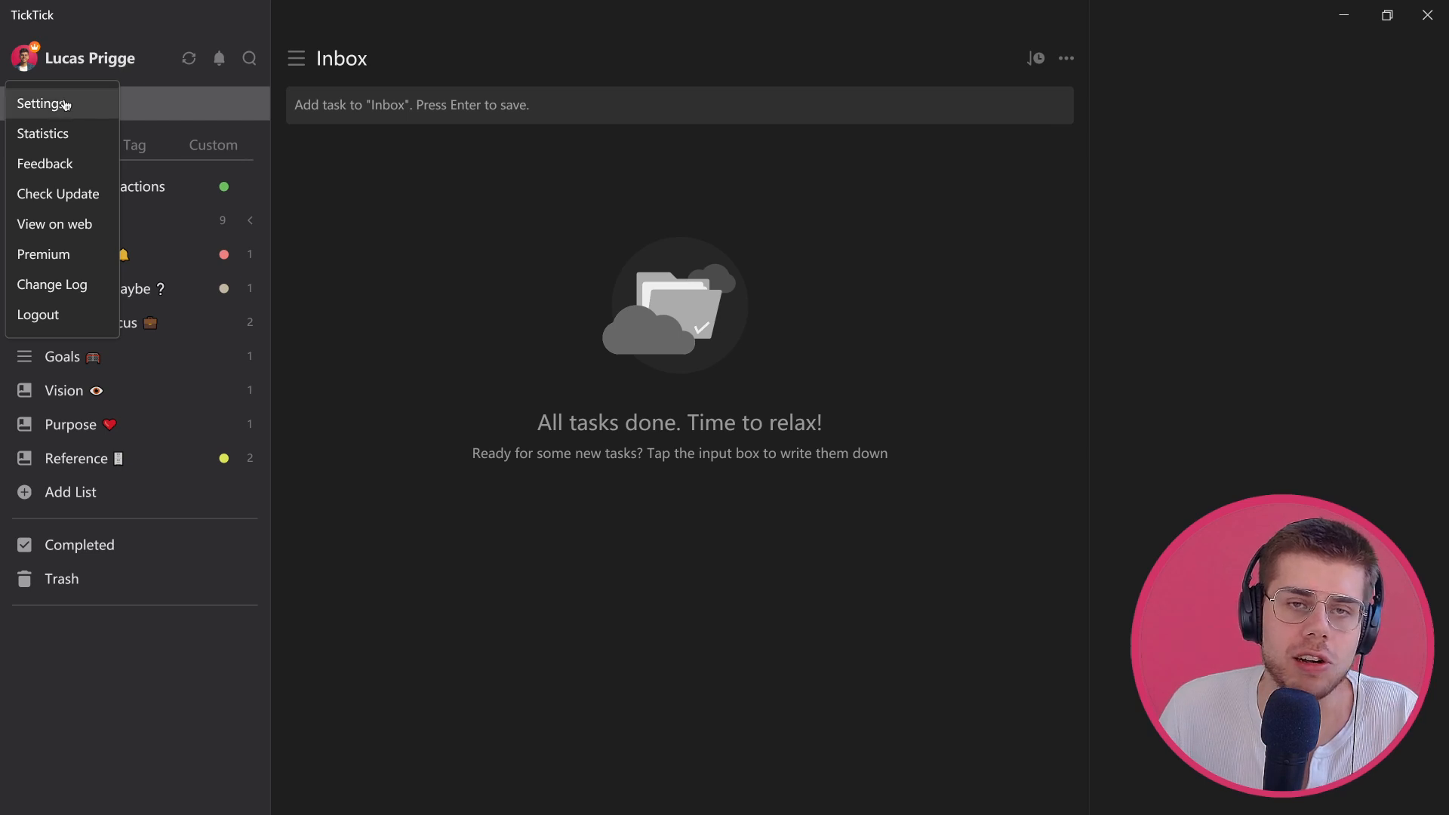
{"action": "left_click", "coordinate": [42, 103]}
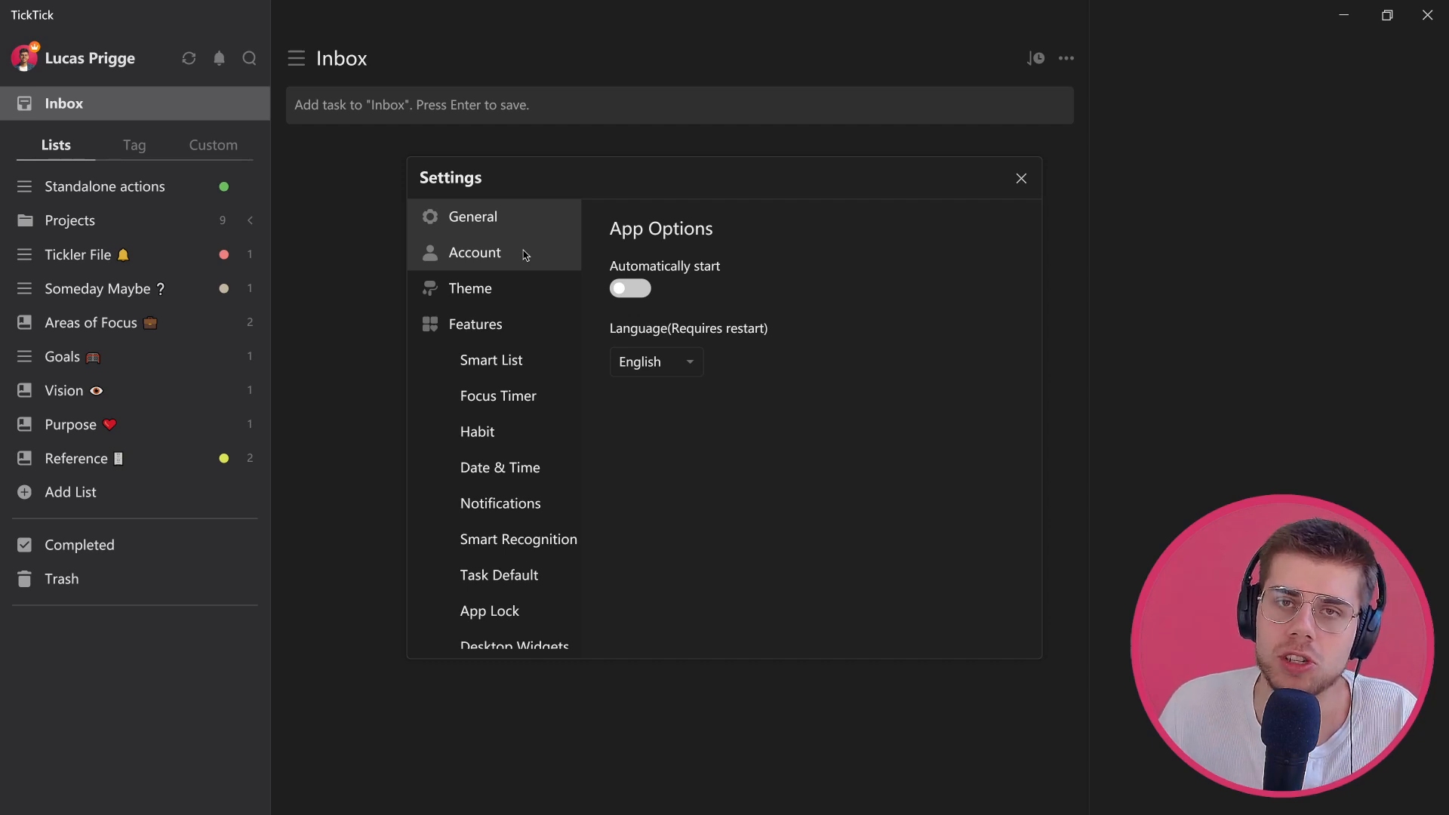
Try the Default, Black, Yellow, Summer and Sydney themes, then reapply Dark
{"action": "left_click", "coordinate": [473, 252]}
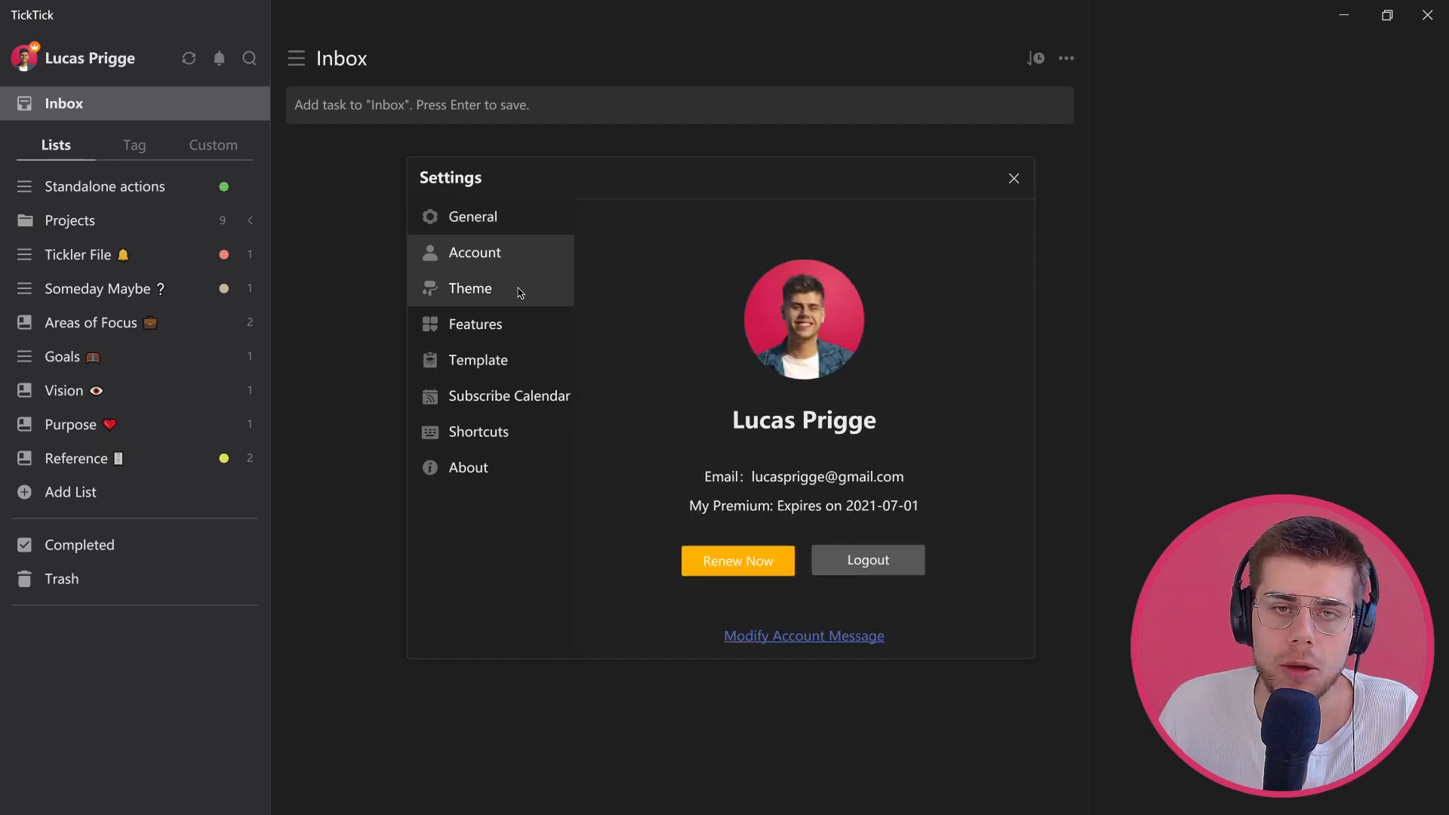
{"action": "left_click", "coordinate": [472, 287]}
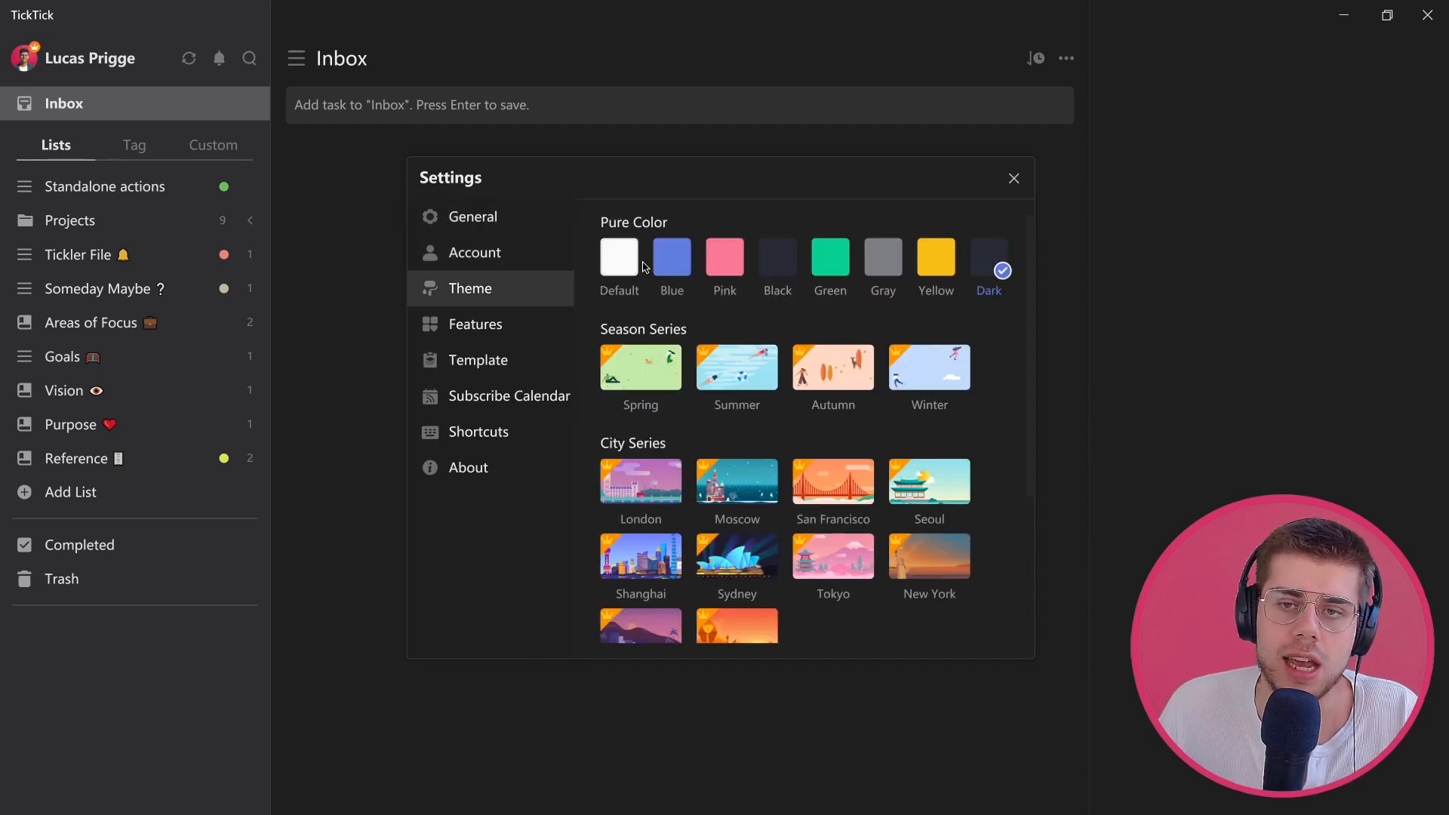
{"action": "mouse_move", "coordinate": [619, 256]}
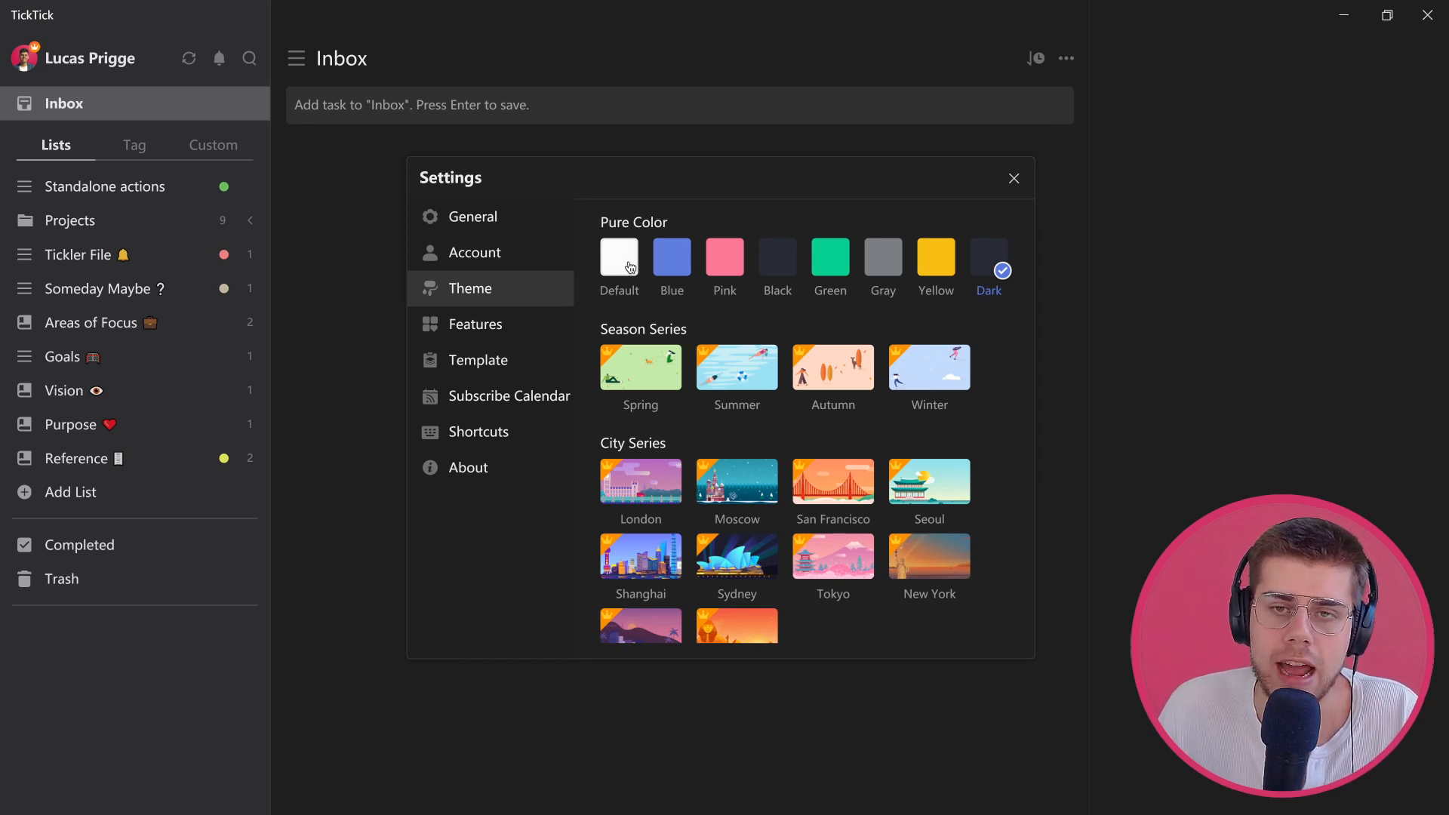
{"action": "left_click", "coordinate": [619, 258]}
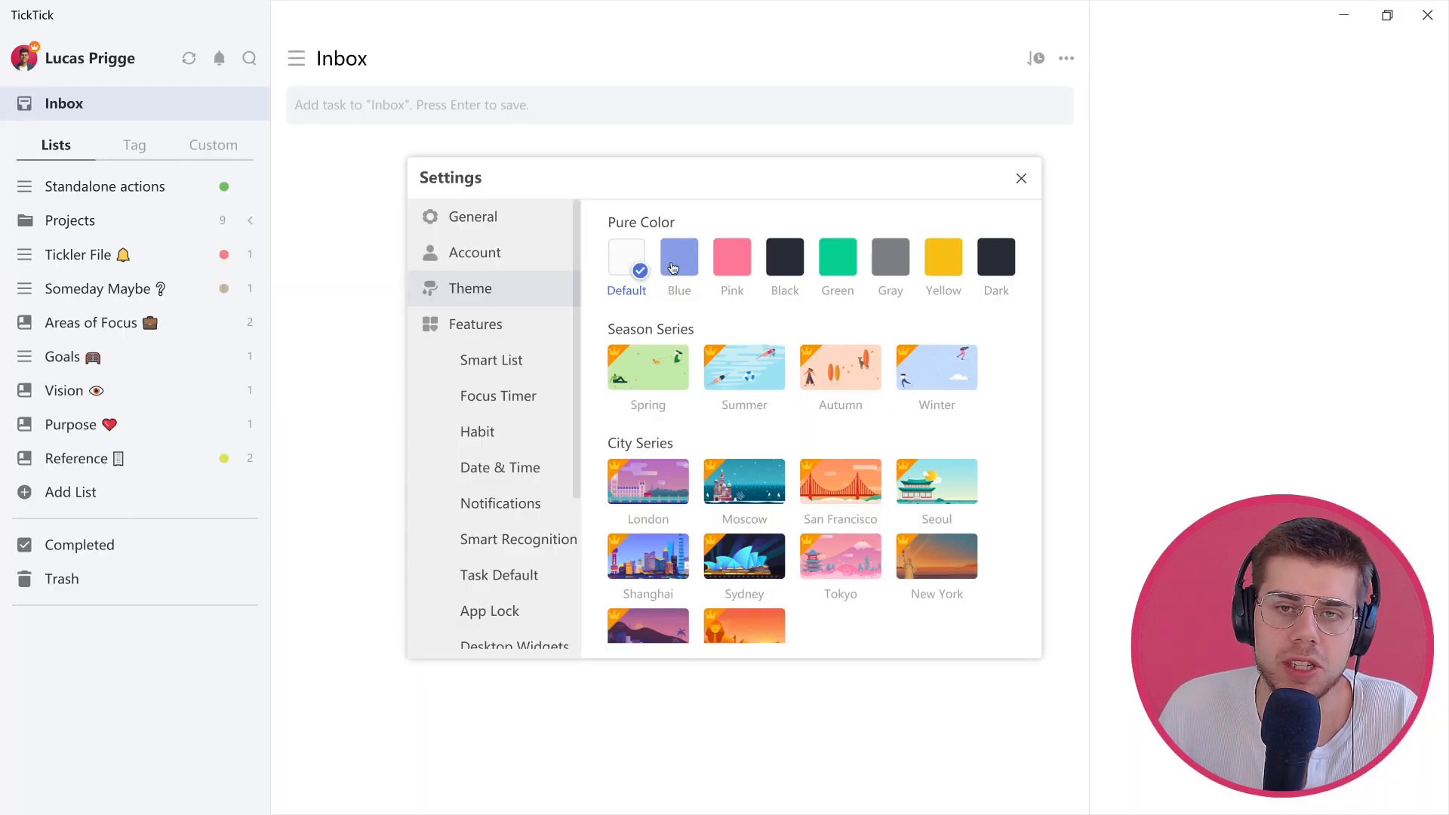
{"action": "left_click", "coordinate": [784, 257]}
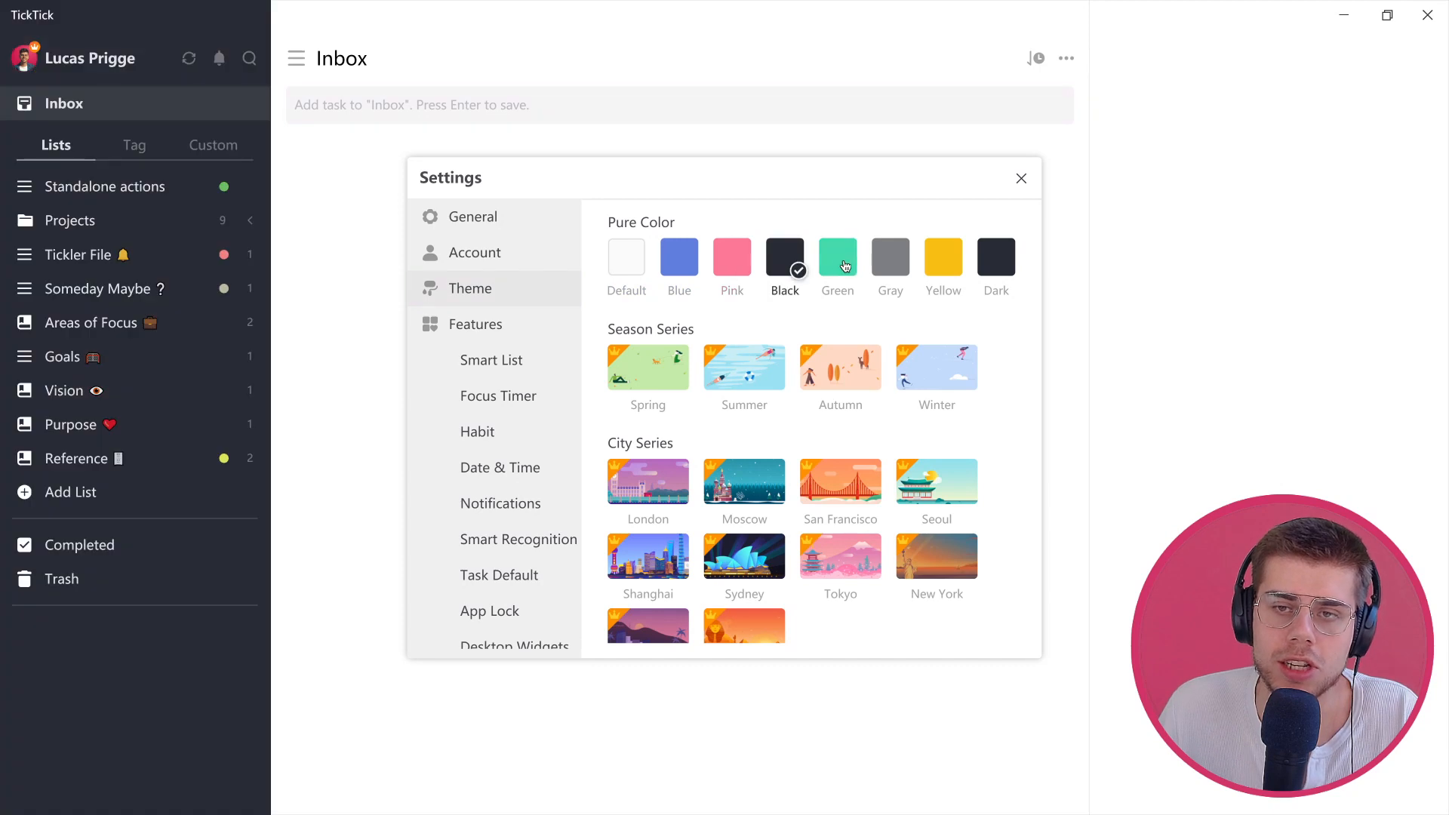
{"action": "left_click", "coordinate": [942, 257]}
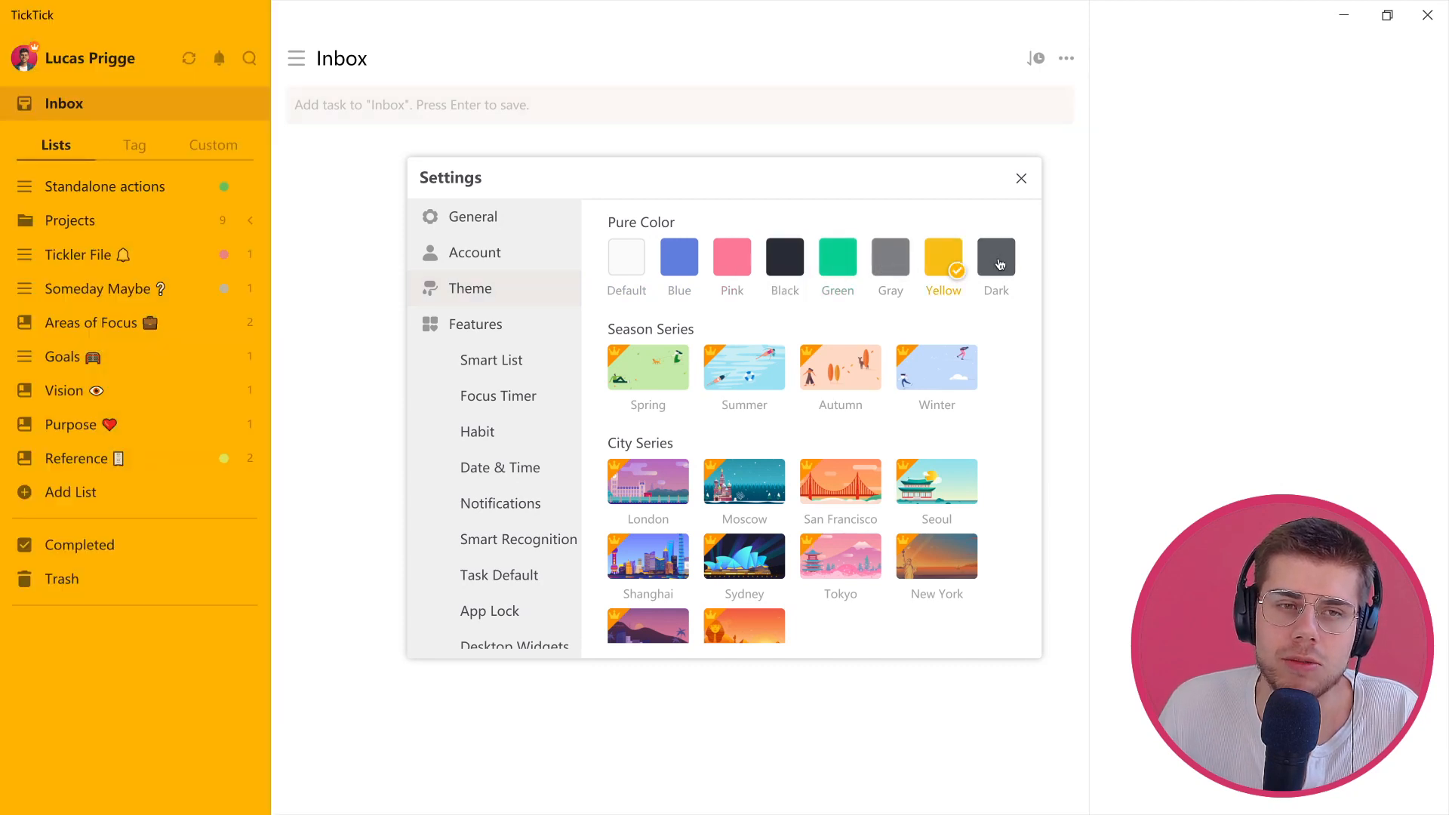
{"action": "left_click", "coordinate": [995, 257]}
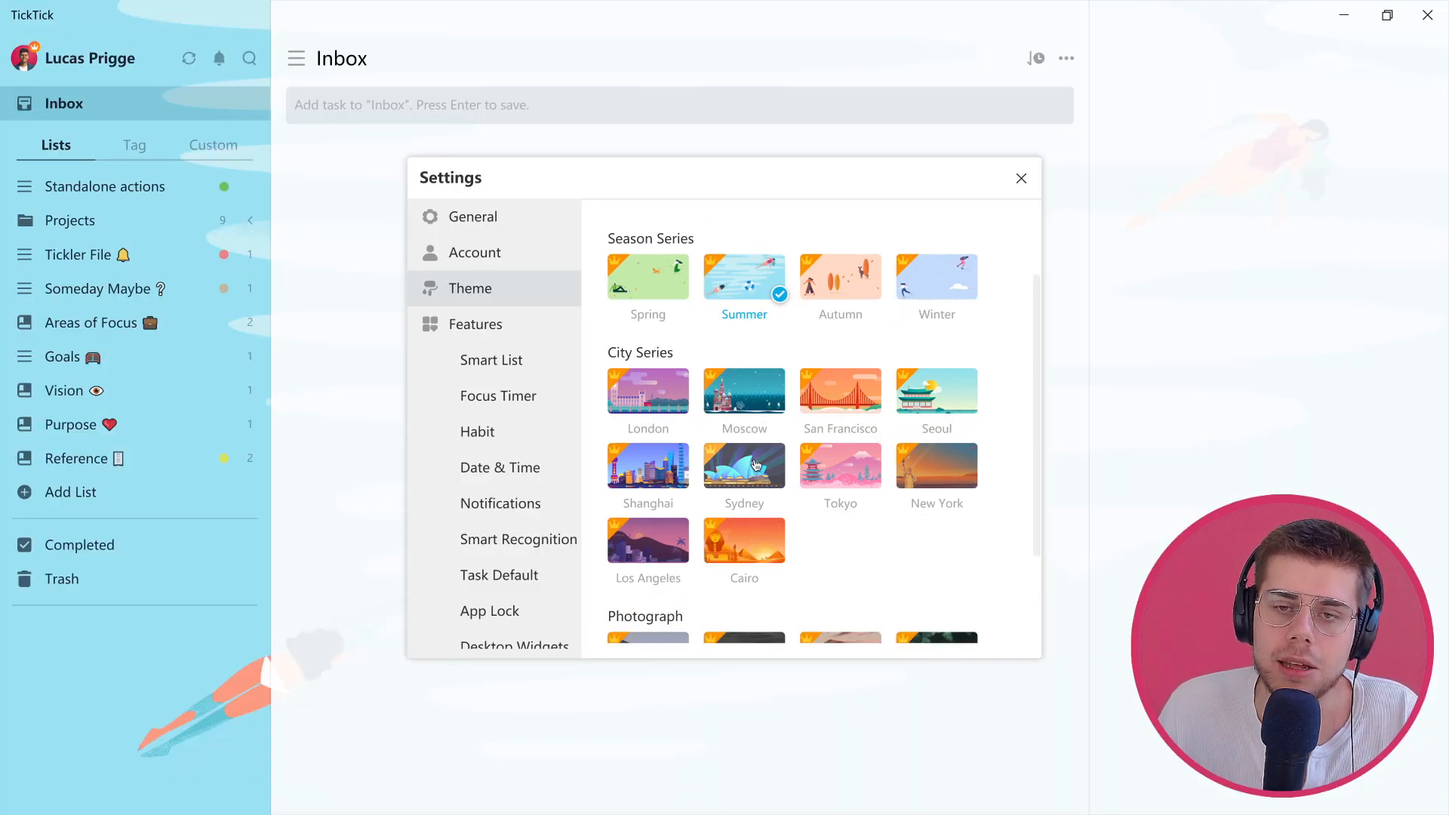
{"action": "left_click", "coordinate": [745, 467]}
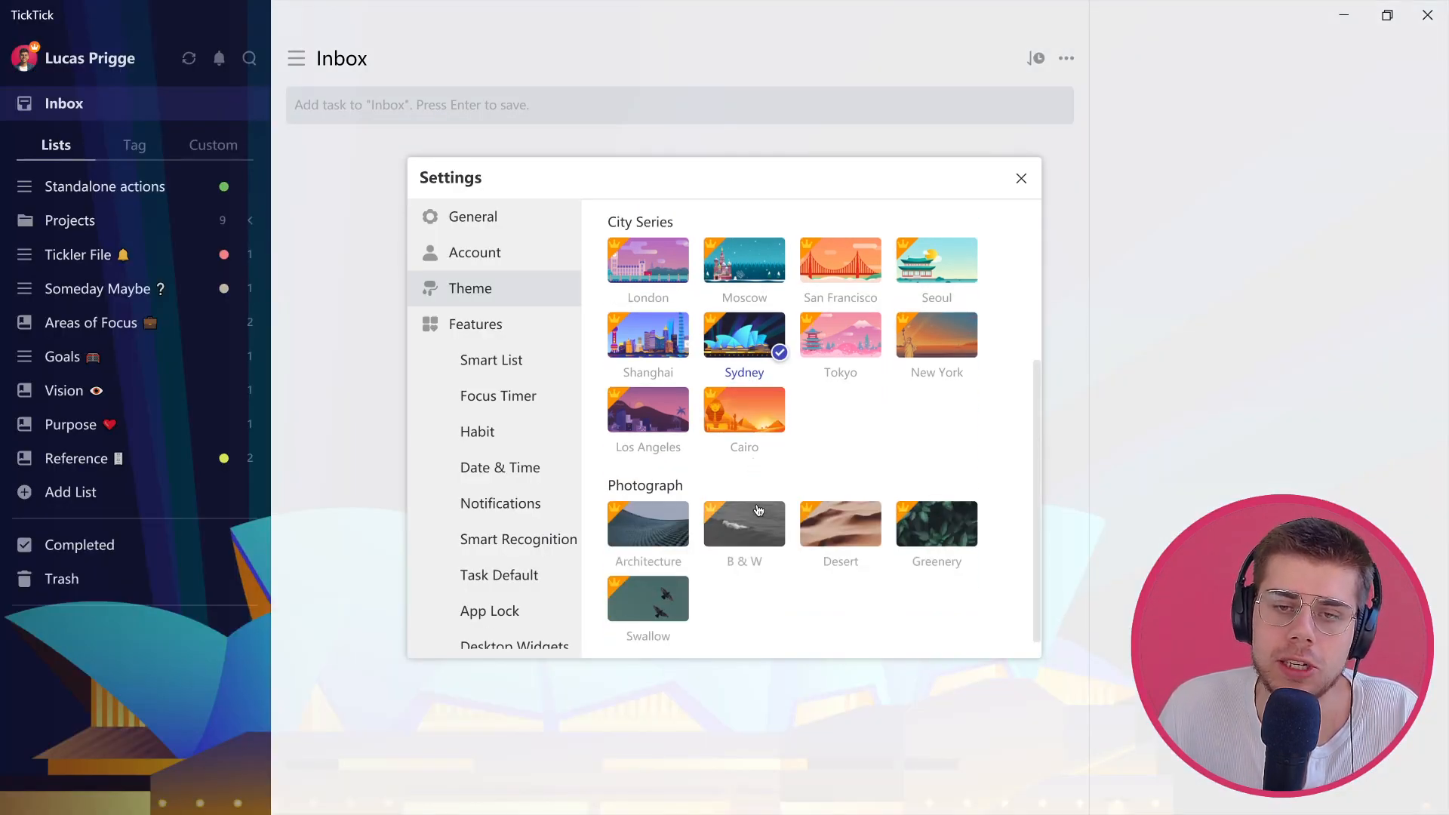
{"action": "scroll", "scroll_direction": "up", "scroll_amount": 3}
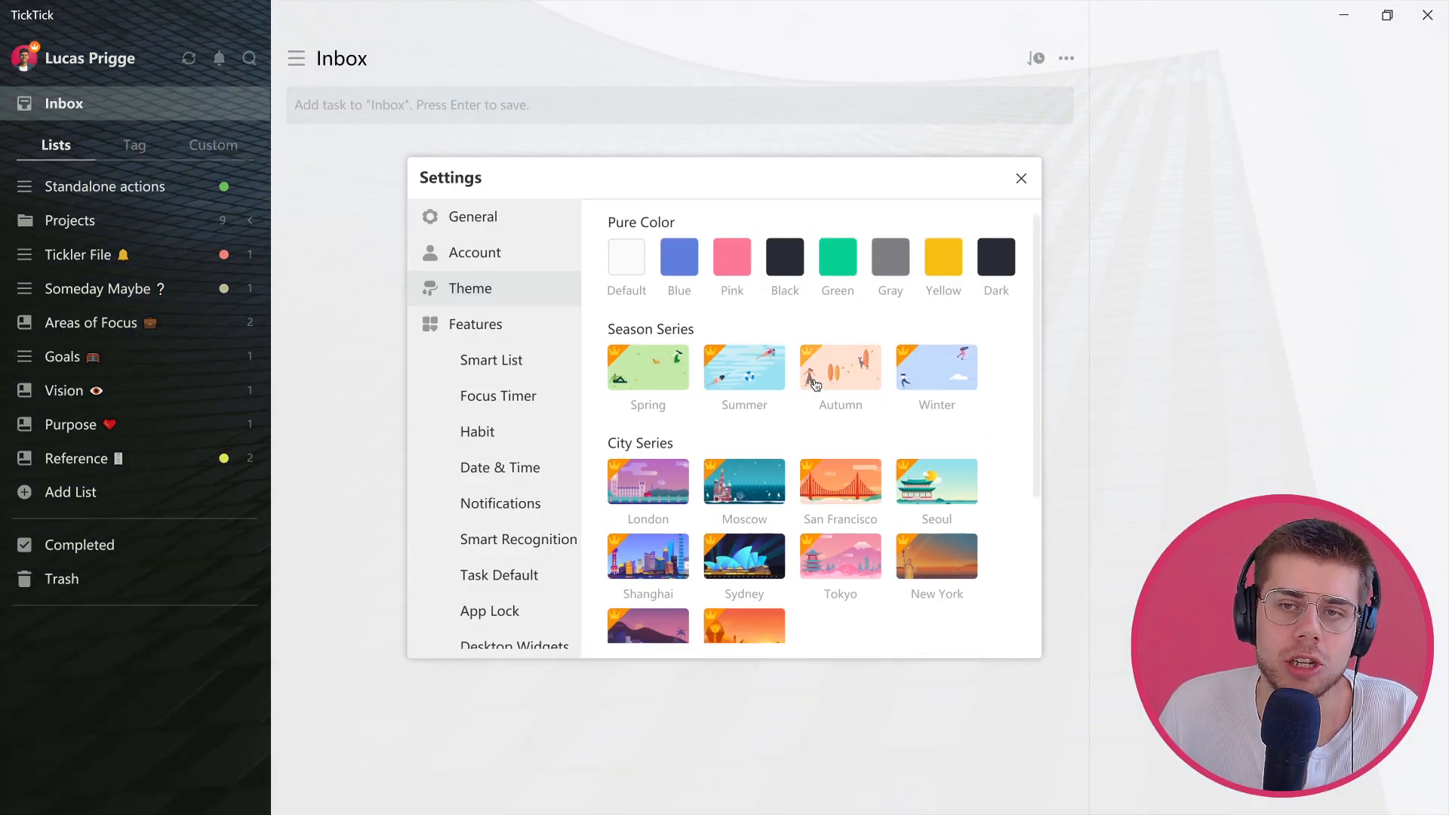
{"action": "left_click", "coordinate": [995, 257]}
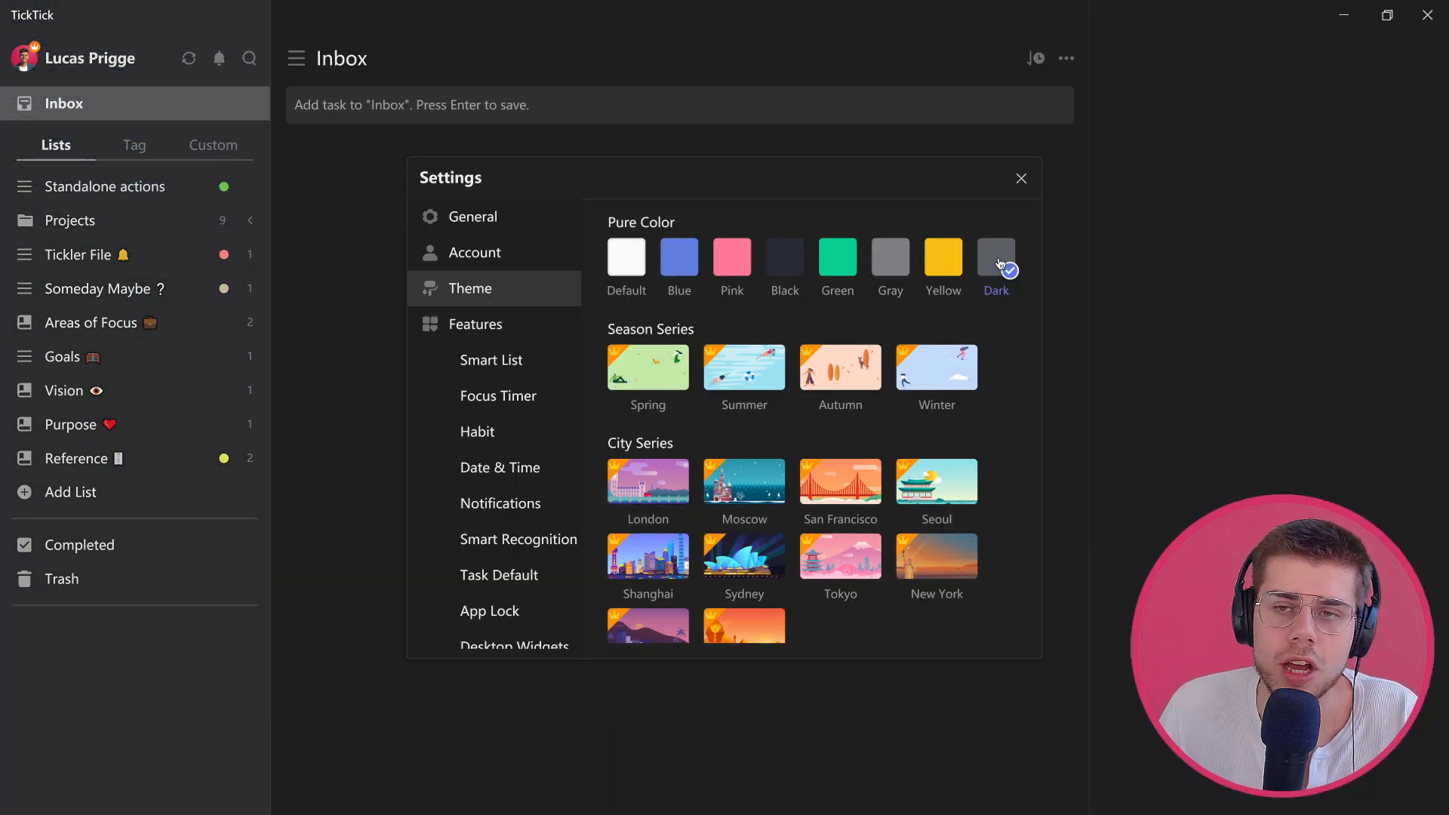
{"action": "mouse_move", "coordinate": [475, 325]}
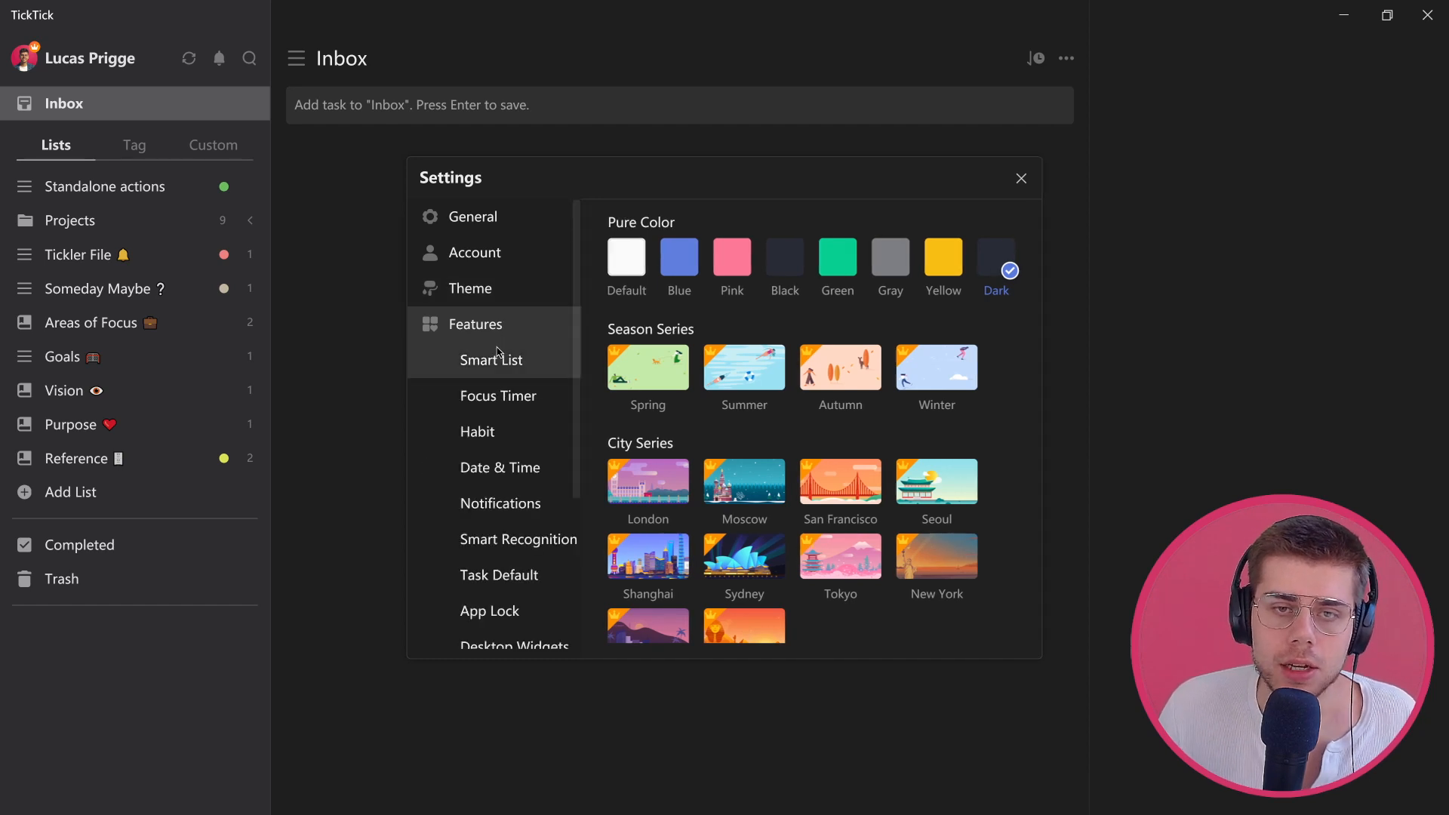
Review the Smart List settings down to the Tag & Custom Smart List section
{"action": "left_click", "coordinate": [492, 360]}
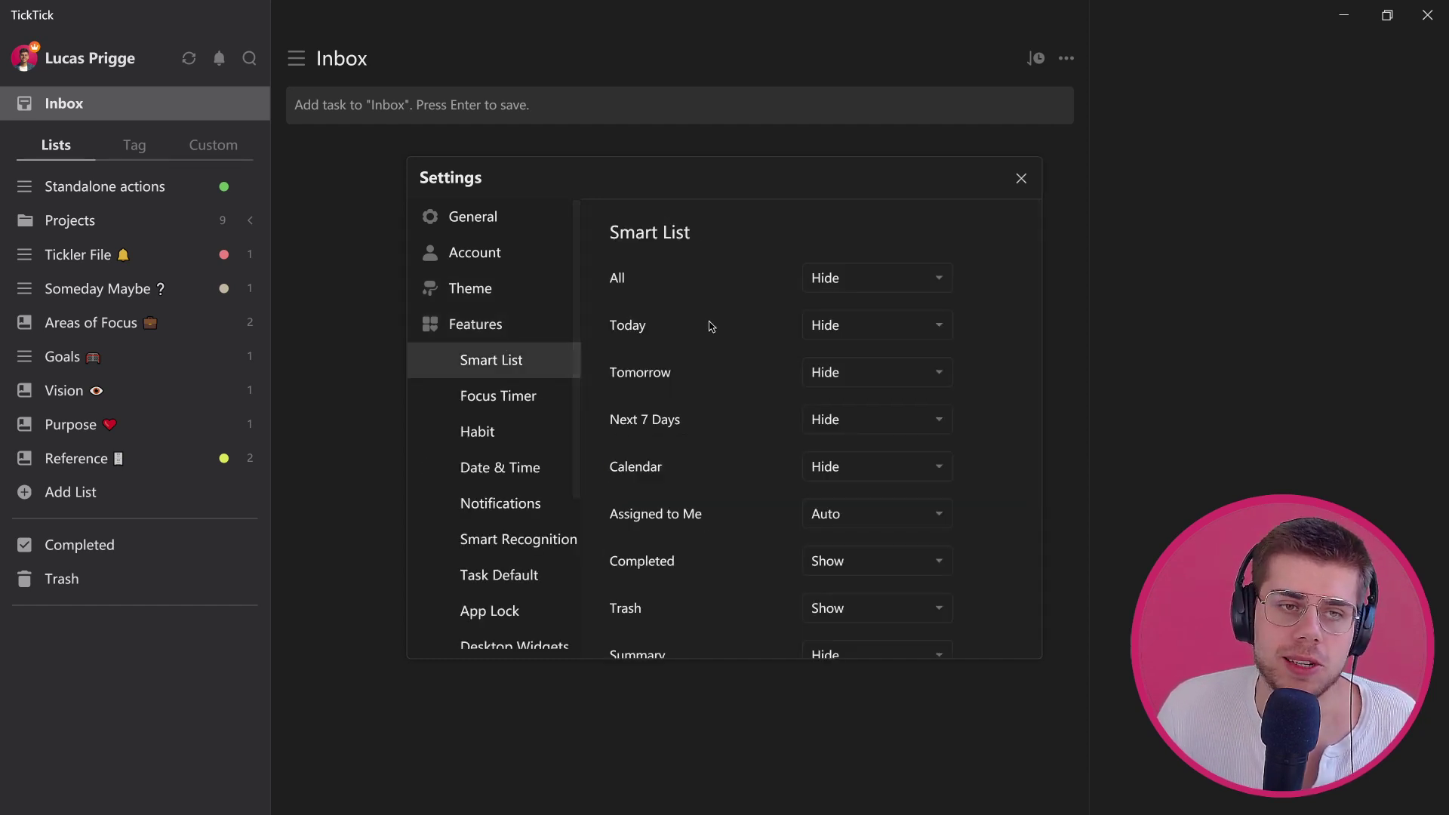
{"action": "mouse_move", "coordinate": [643, 242]}
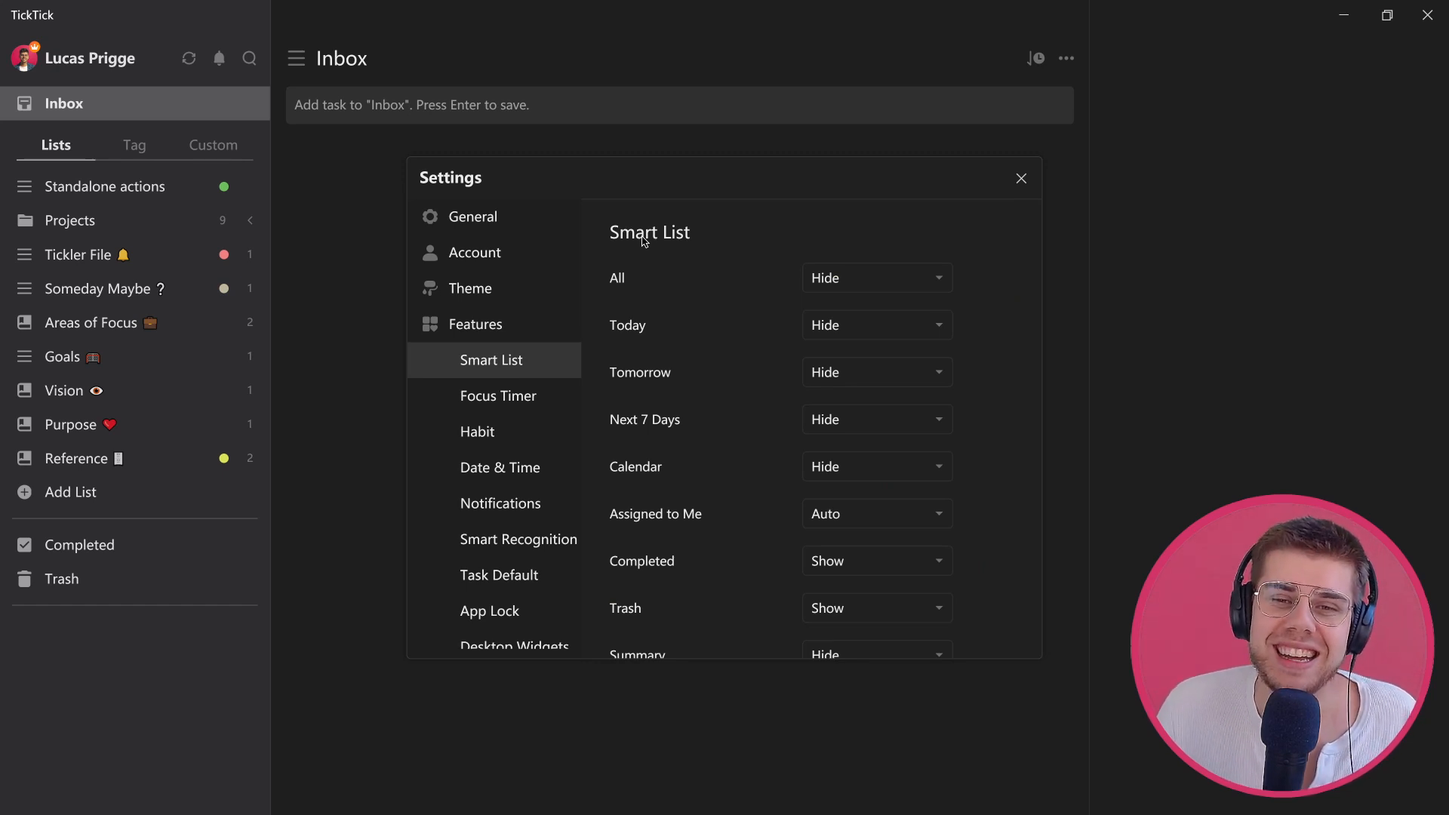
{"action": "mouse_move", "coordinate": [709, 297]}
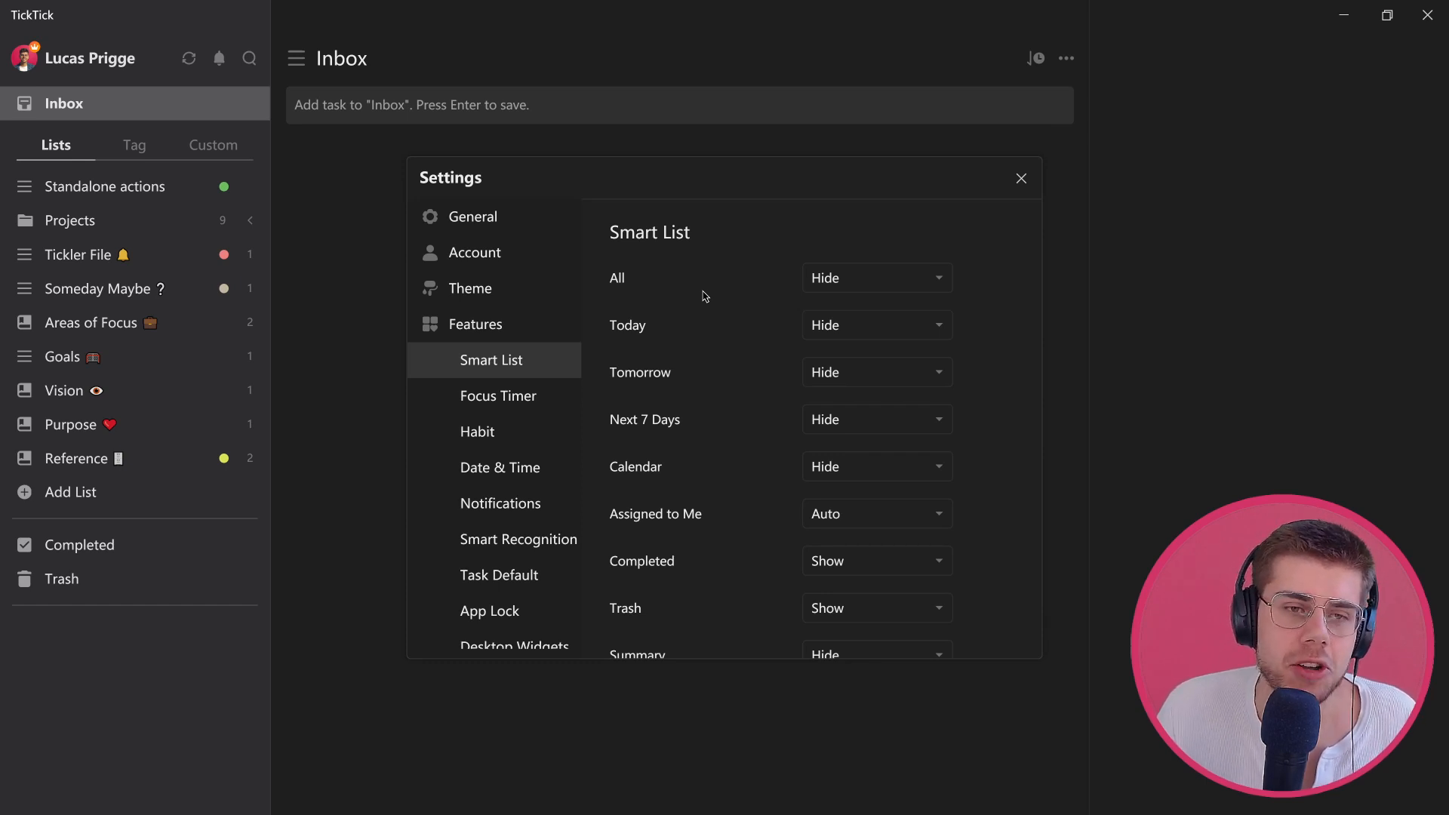
{"action": "mouse_move", "coordinate": [701, 308]}
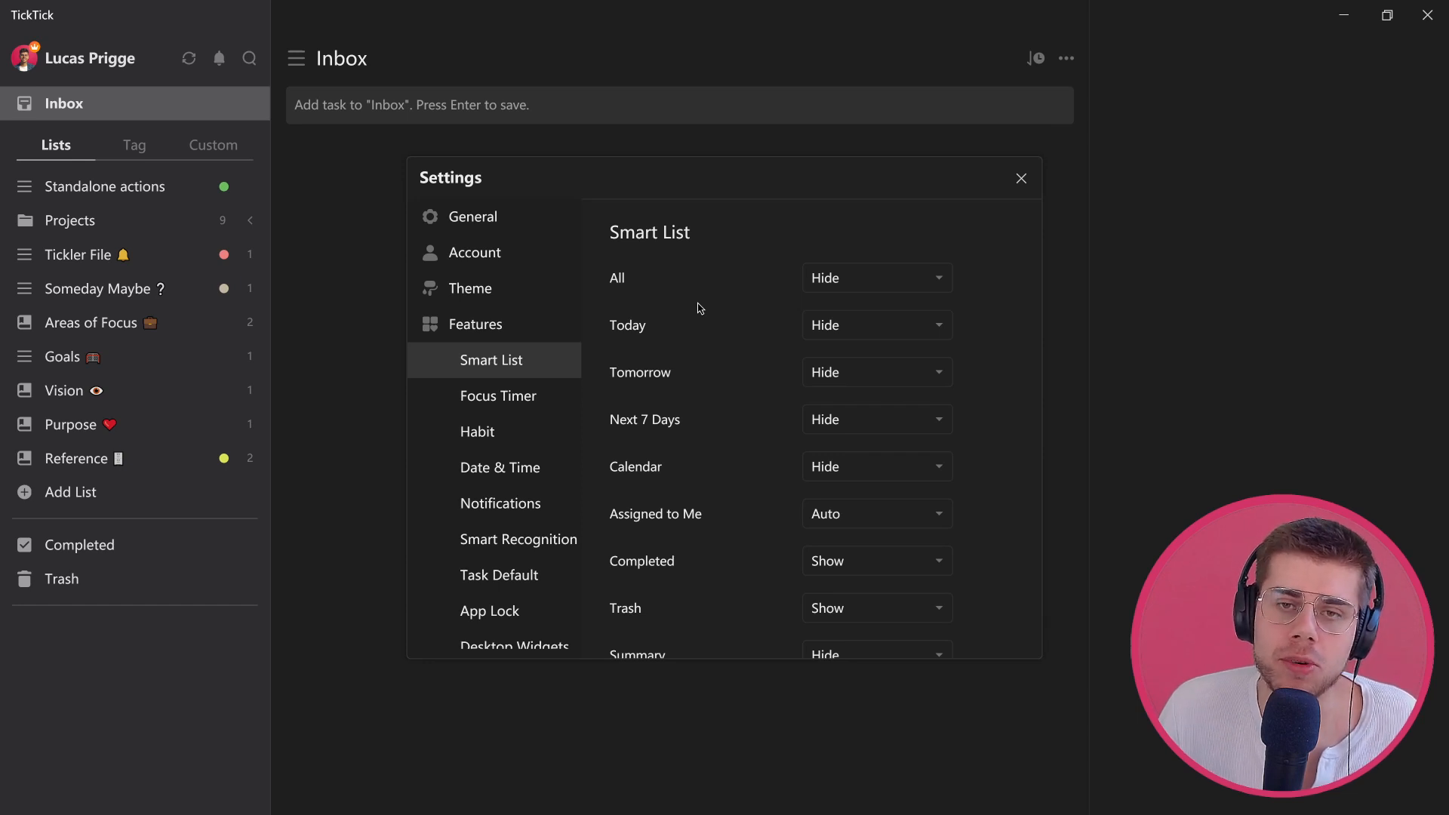
{"action": "mouse_move", "coordinate": [651, 323]}
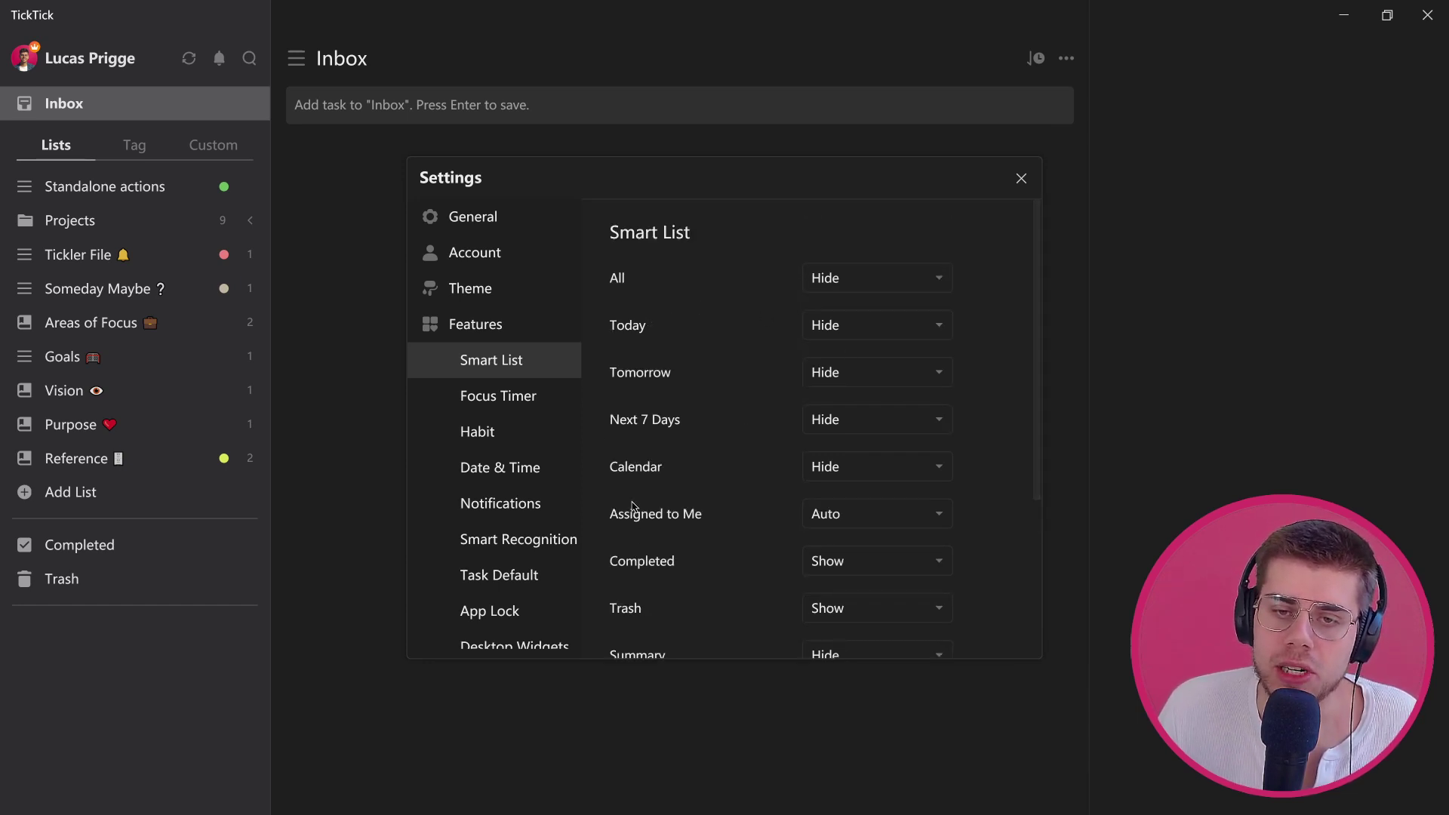
{"action": "scroll", "scroll_direction": "down", "scroll_amount": 3}
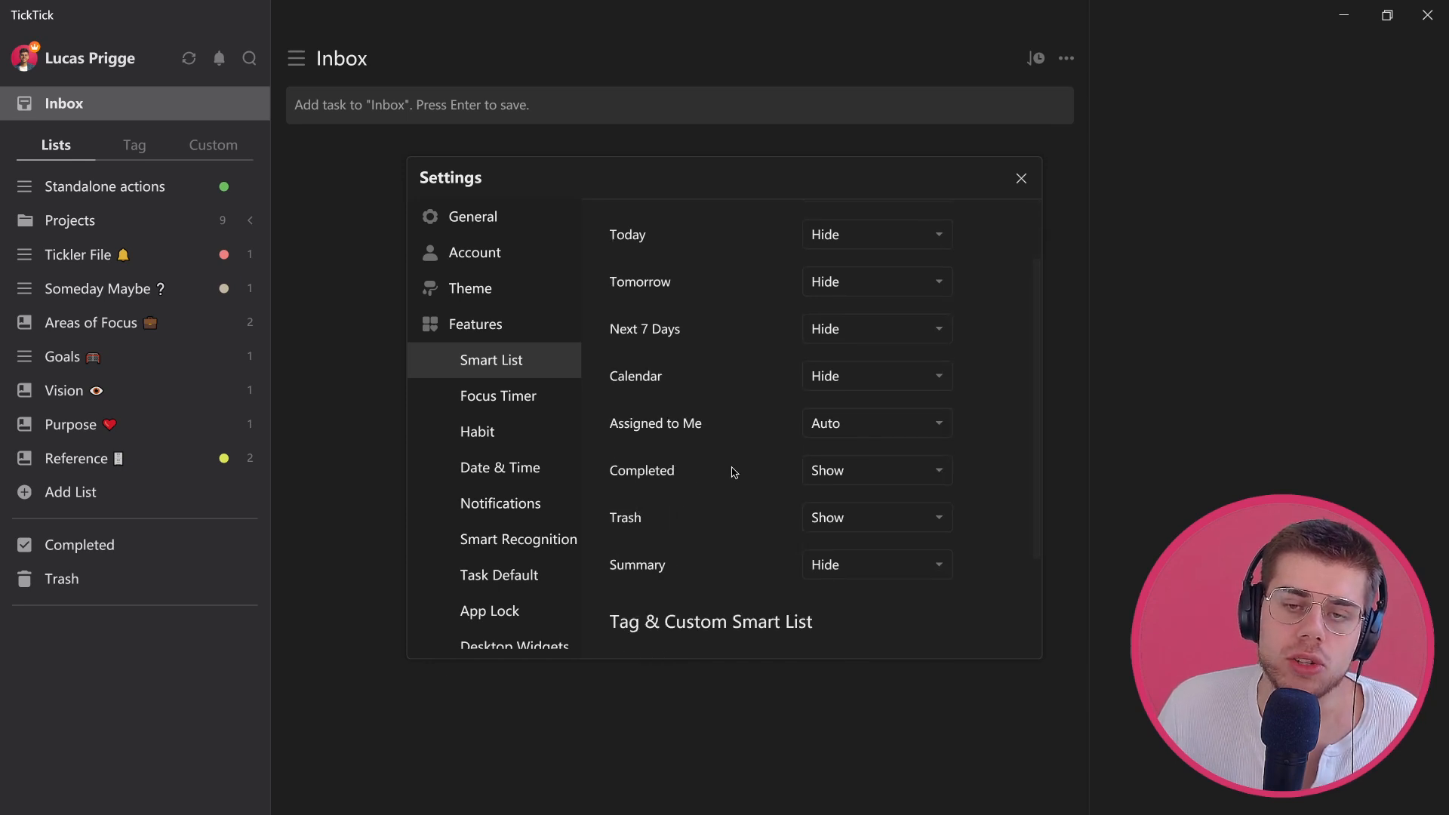
{"action": "mouse_move", "coordinate": [742, 468]}
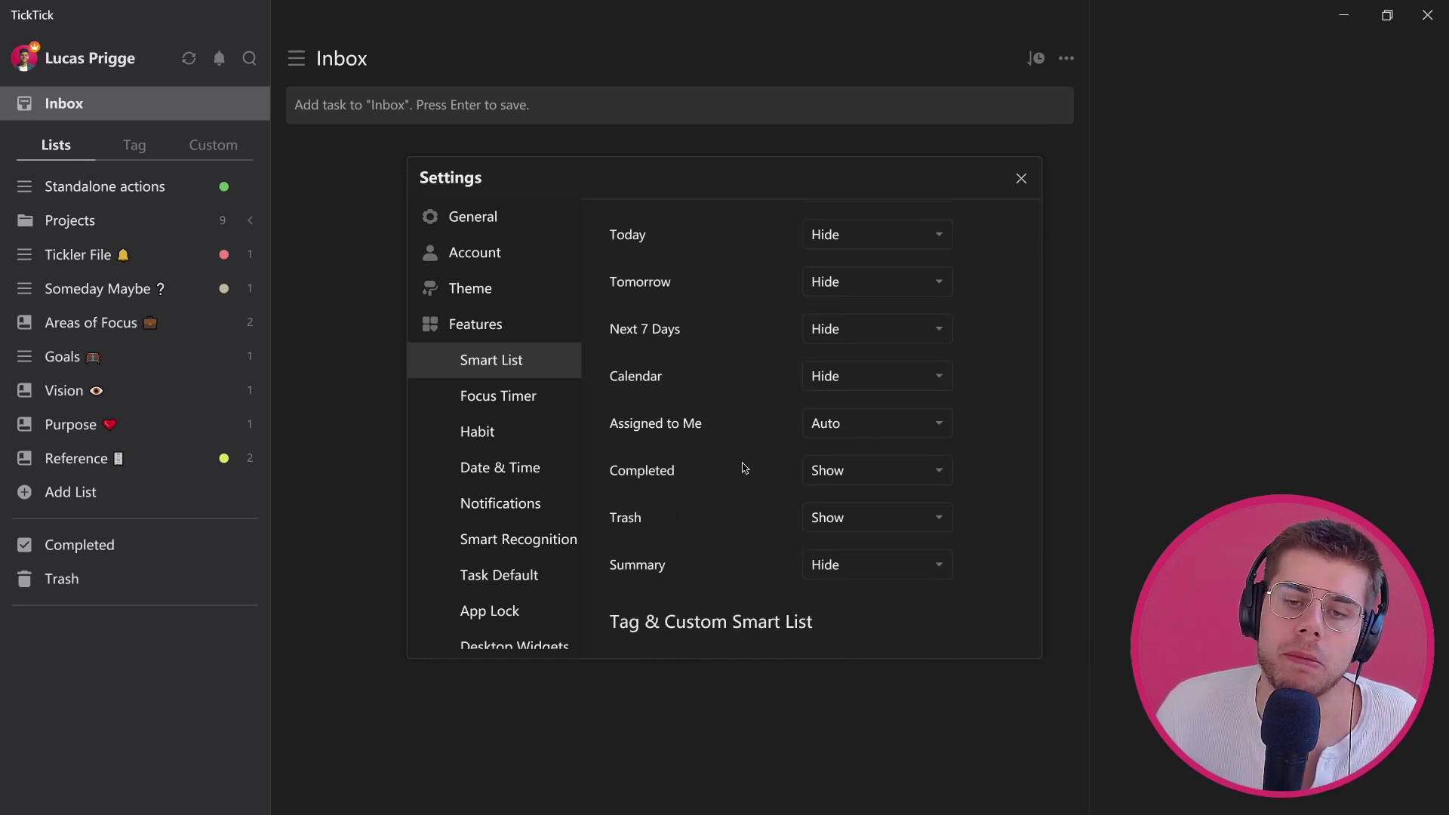
{"action": "scroll", "scroll_direction": "down", "scroll_amount": 3}
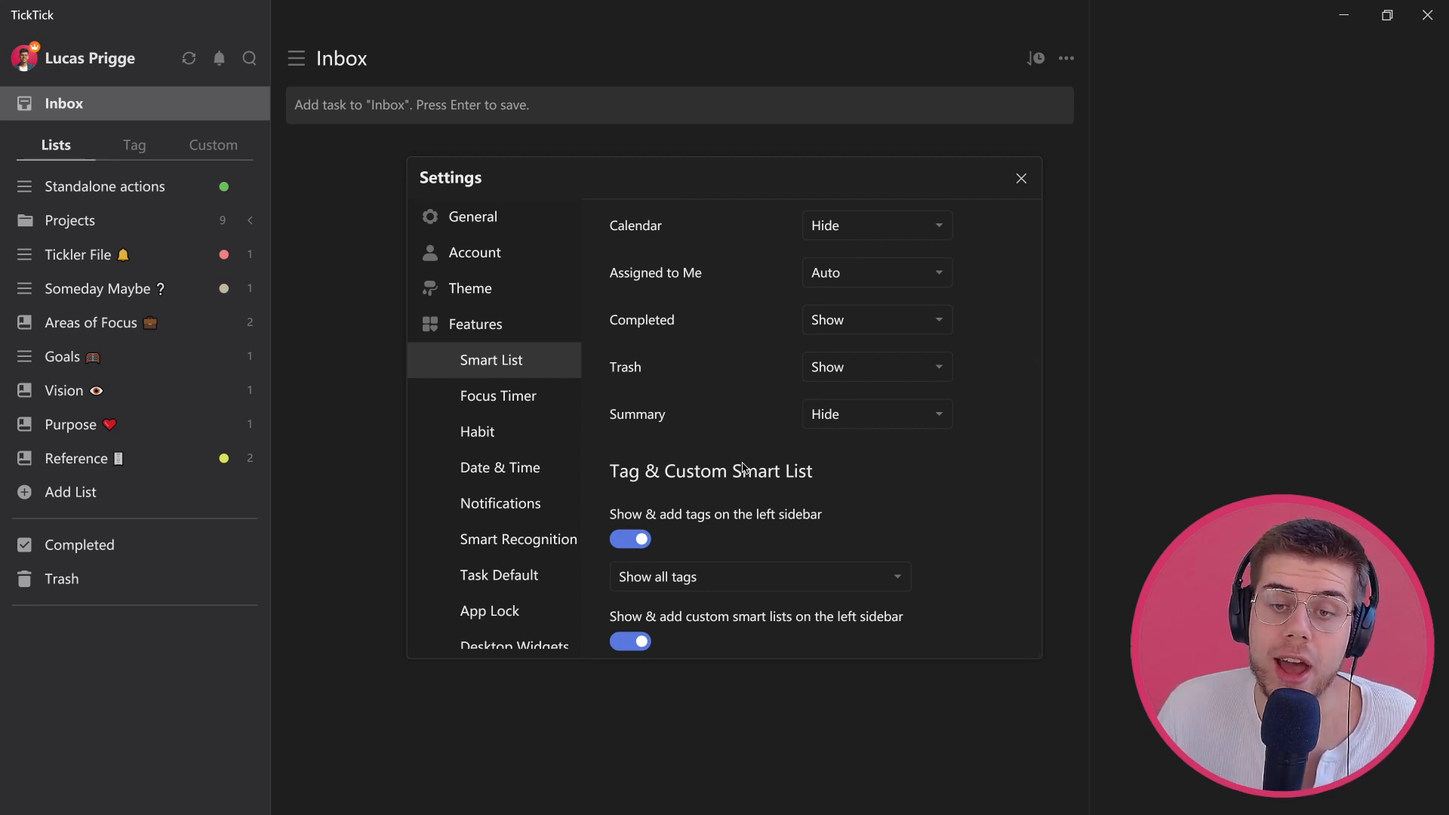
Review the Focus Timer settings: 25-minute pomos, 5- and 15-minute breaks
{"action": "left_click", "coordinate": [497, 396]}
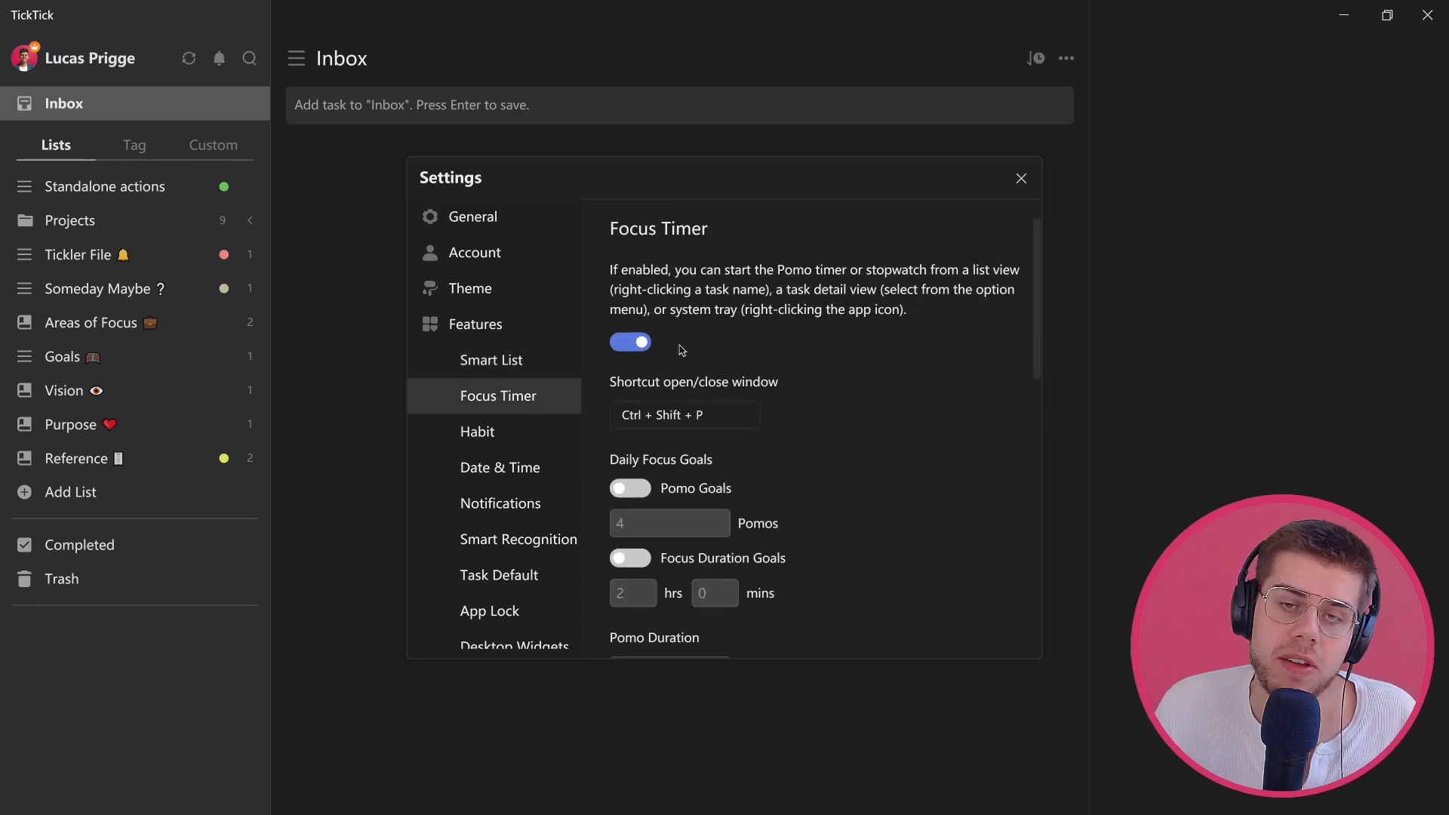
{"action": "mouse_move", "coordinate": [749, 333]}
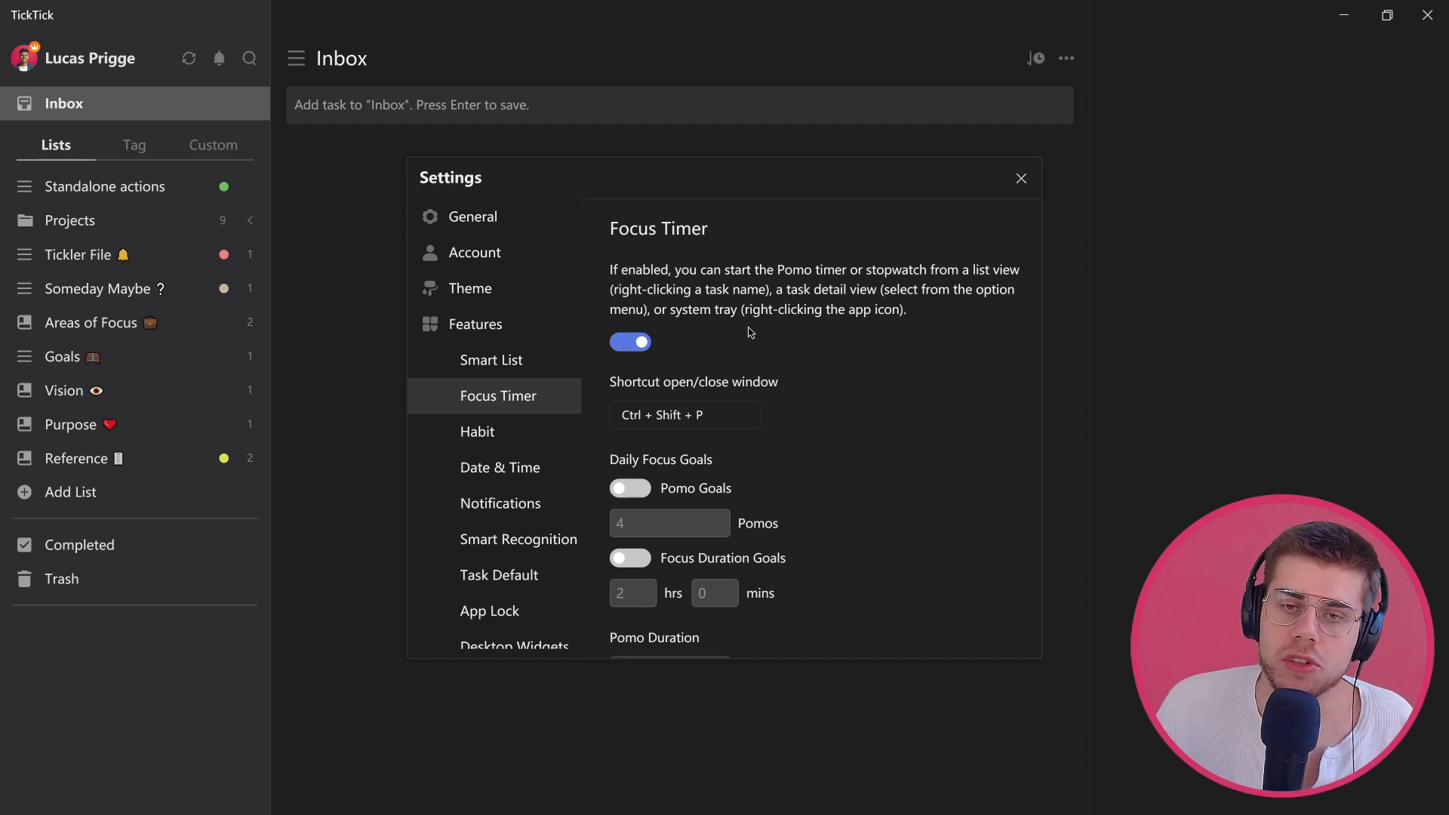
{"action": "scroll", "scroll_direction": "down", "scroll_amount": 3}
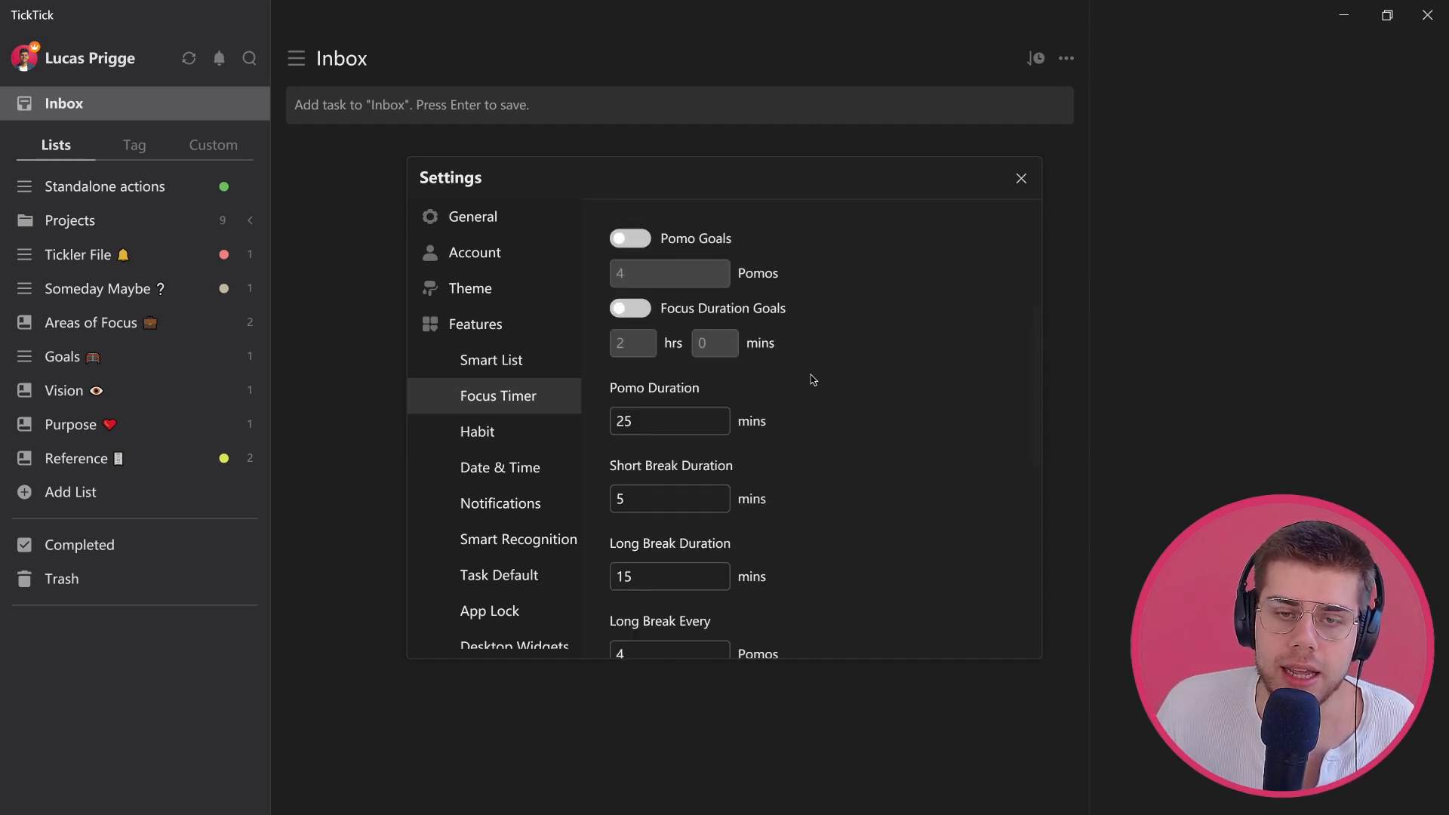
{"action": "scroll", "scroll_direction": "down", "scroll_amount": 3}
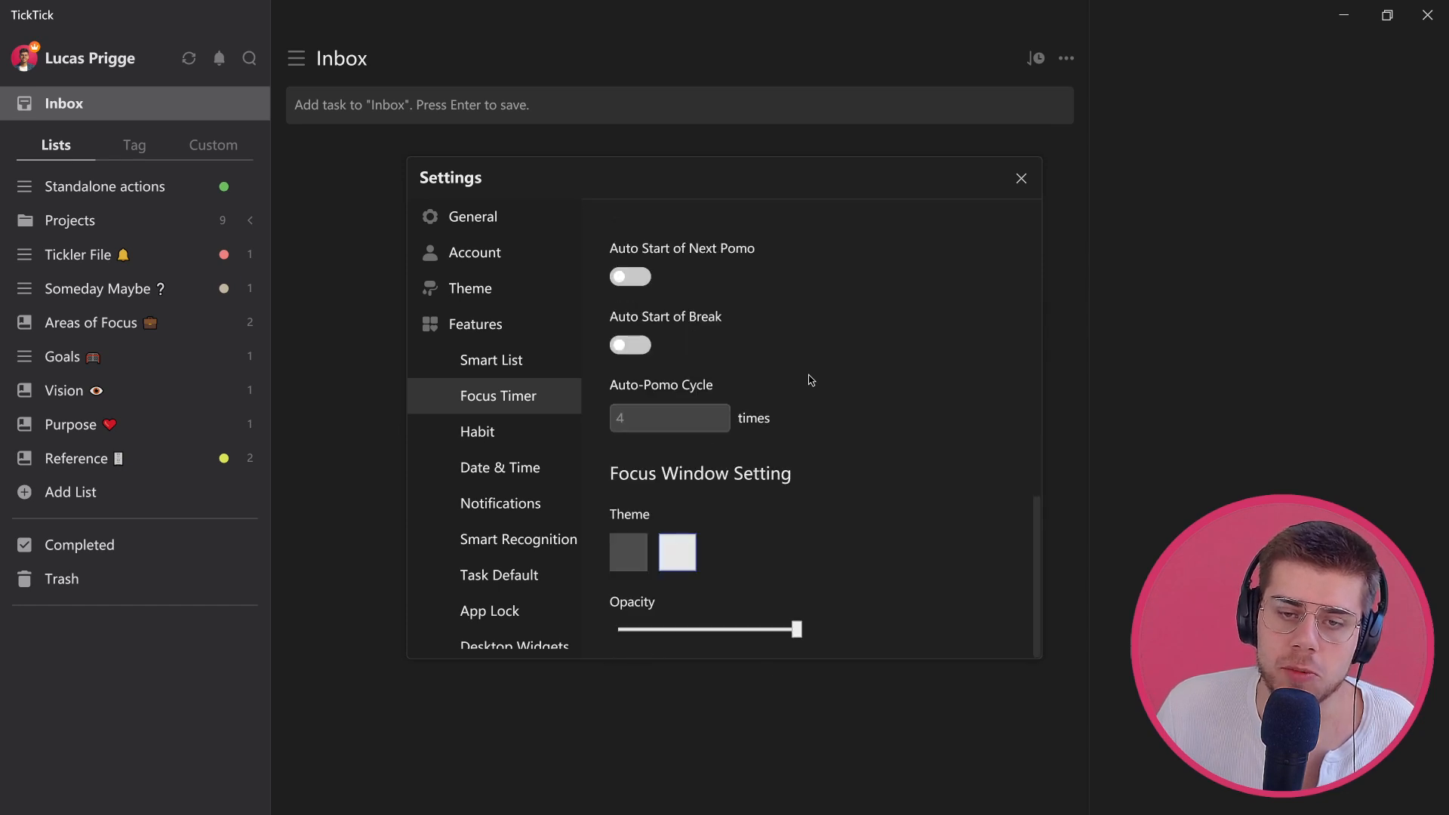
{"action": "scroll", "scroll_direction": "up", "scroll_amount": 3}
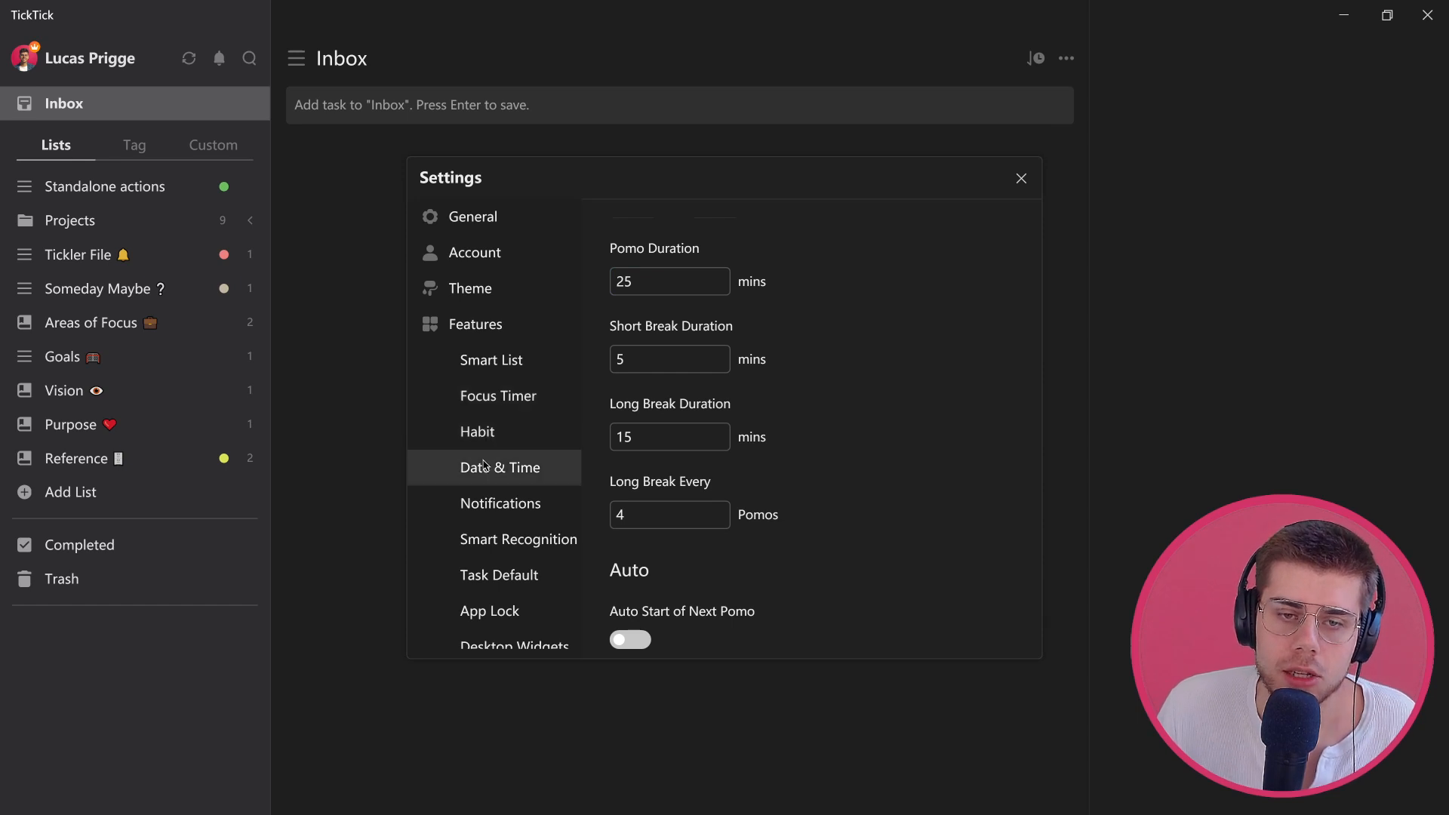
Browse Date & Time, Smart Recognition and Desktop Widgets, reaching the Task Template gallery
{"action": "left_click", "coordinate": [495, 467]}
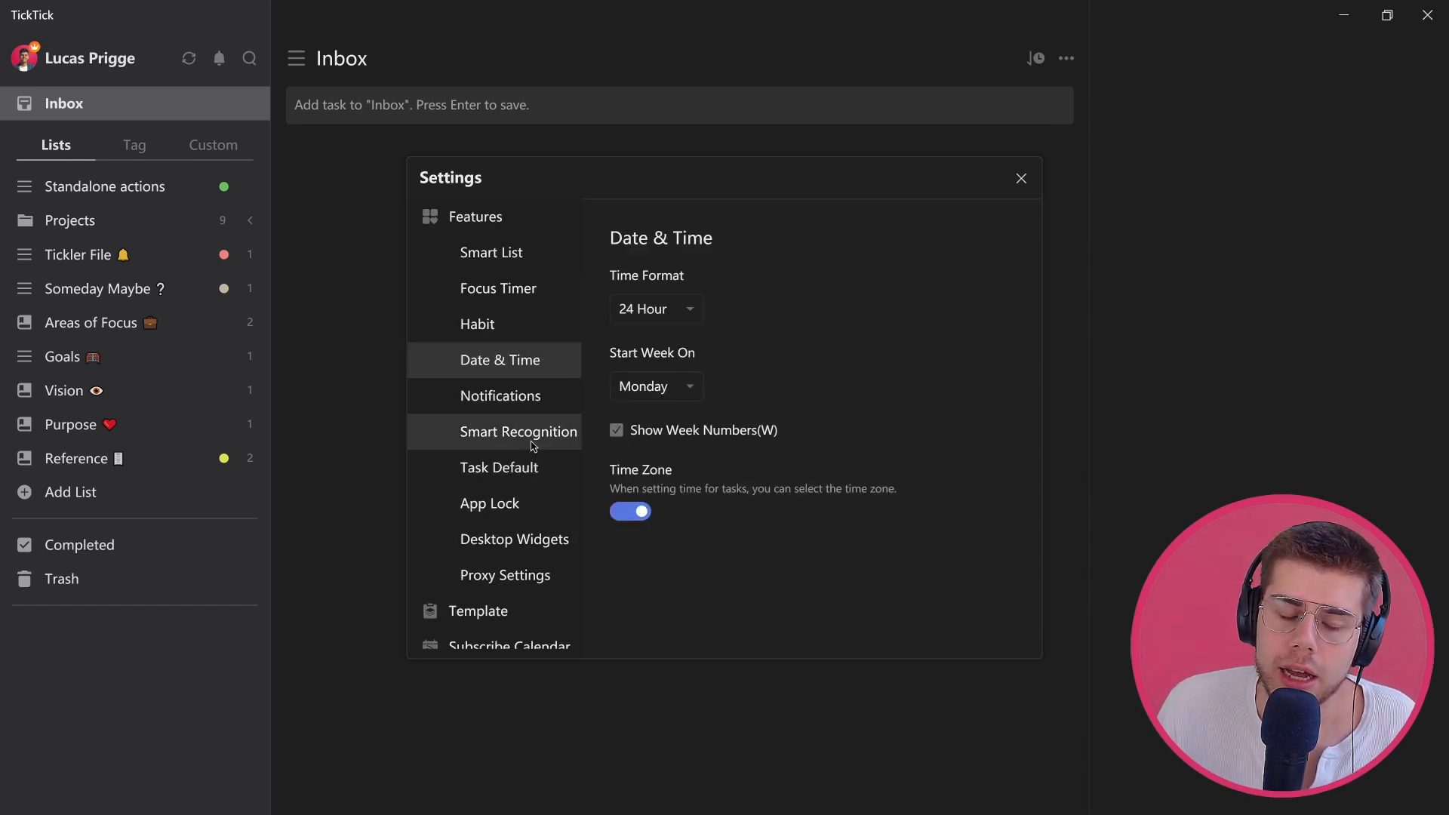
{"action": "left_click", "coordinate": [520, 432]}
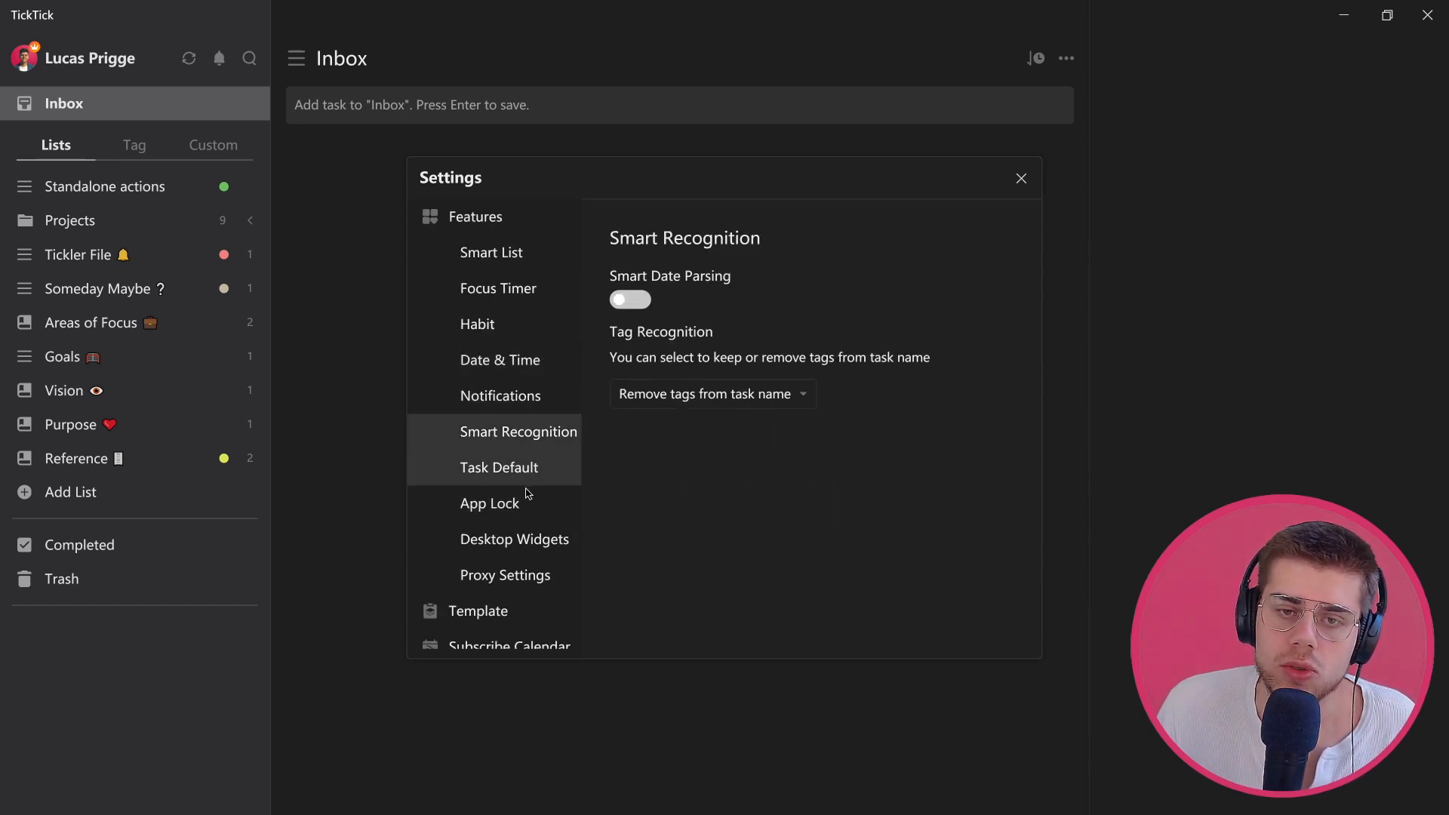
{"action": "mouse_move", "coordinate": [542, 562]}
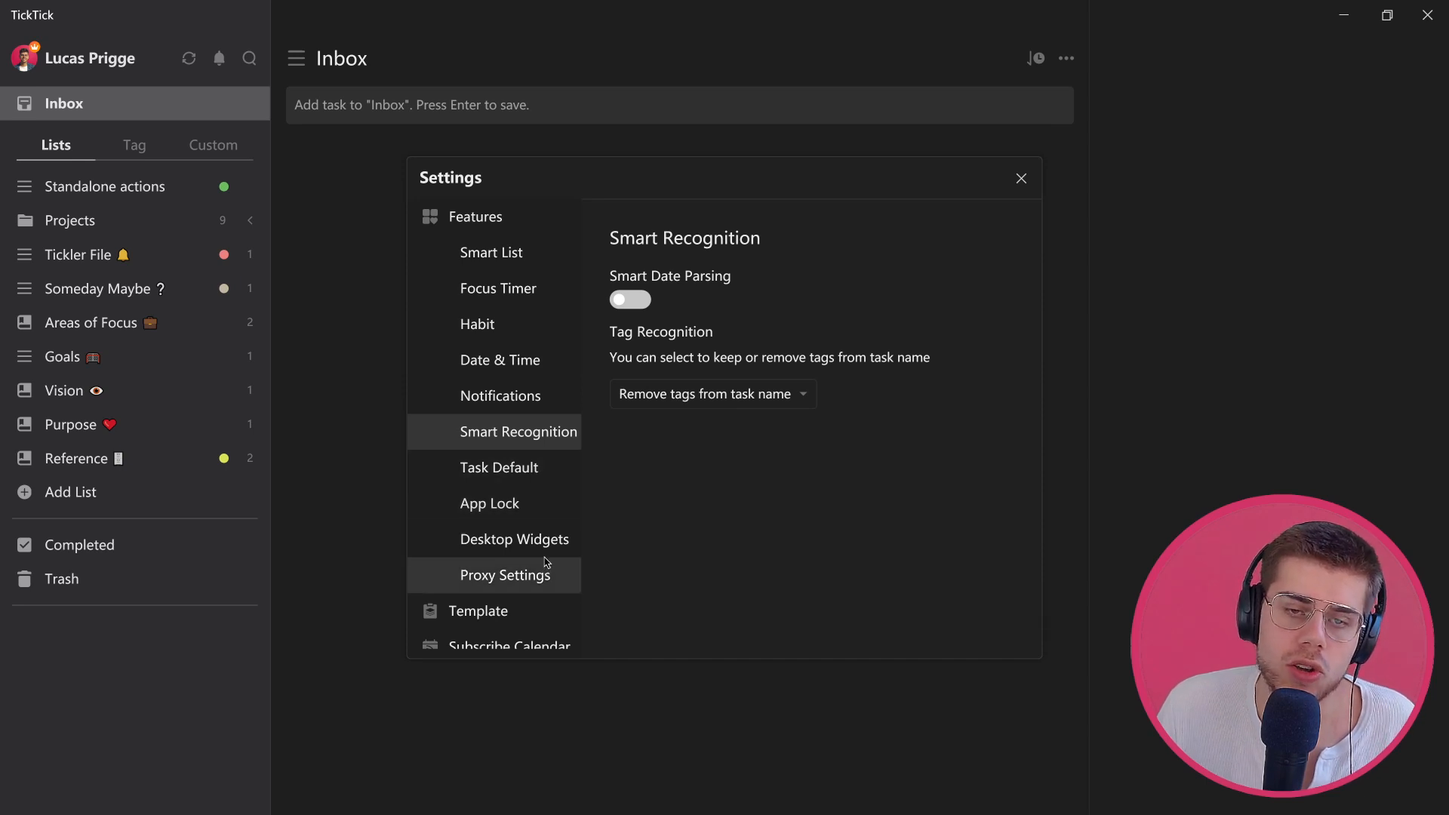
{"action": "mouse_move", "coordinate": [515, 539]}
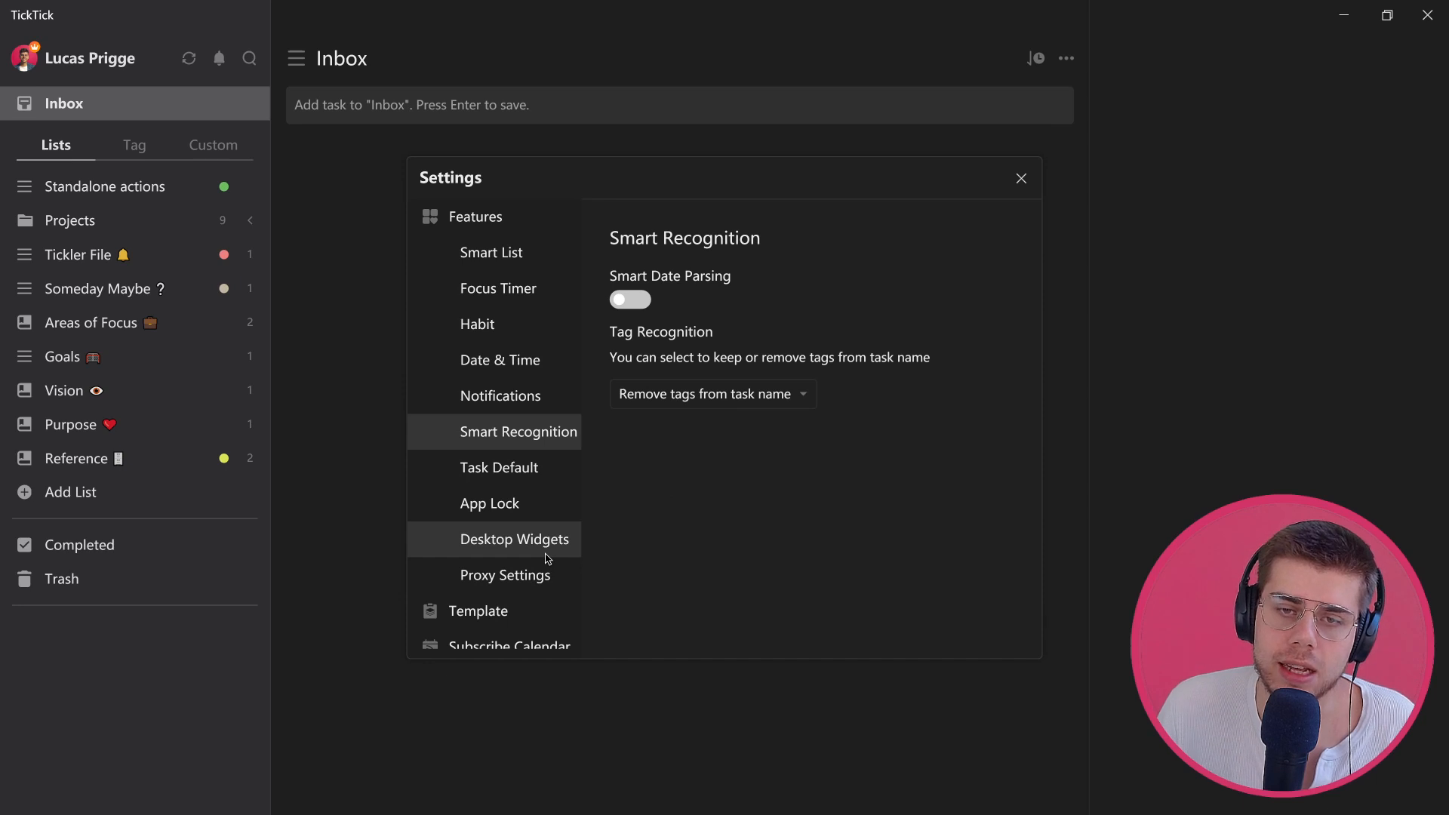
{"action": "left_click", "coordinate": [518, 541]}
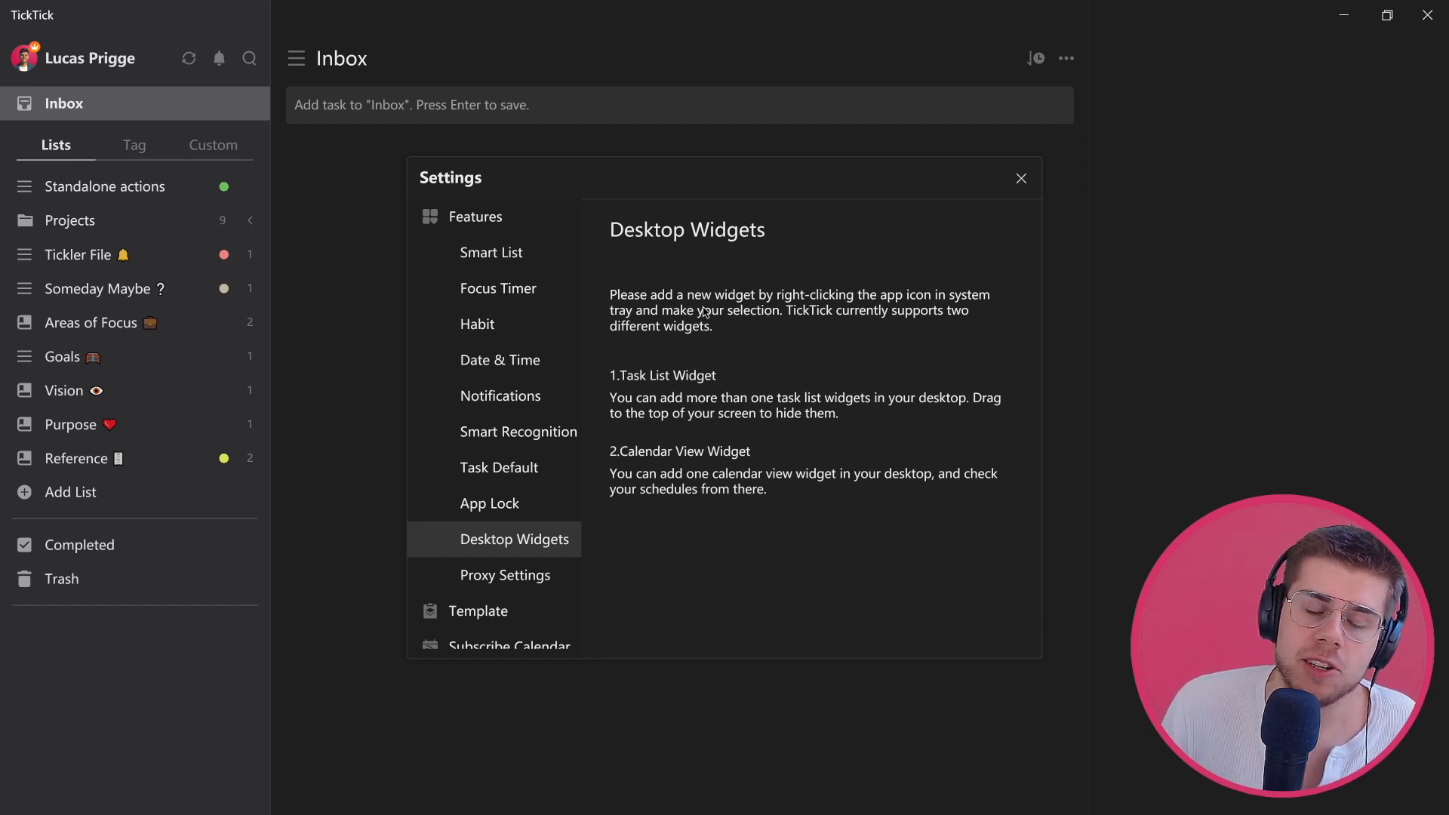
{"action": "mouse_move", "coordinate": [909, 201]}
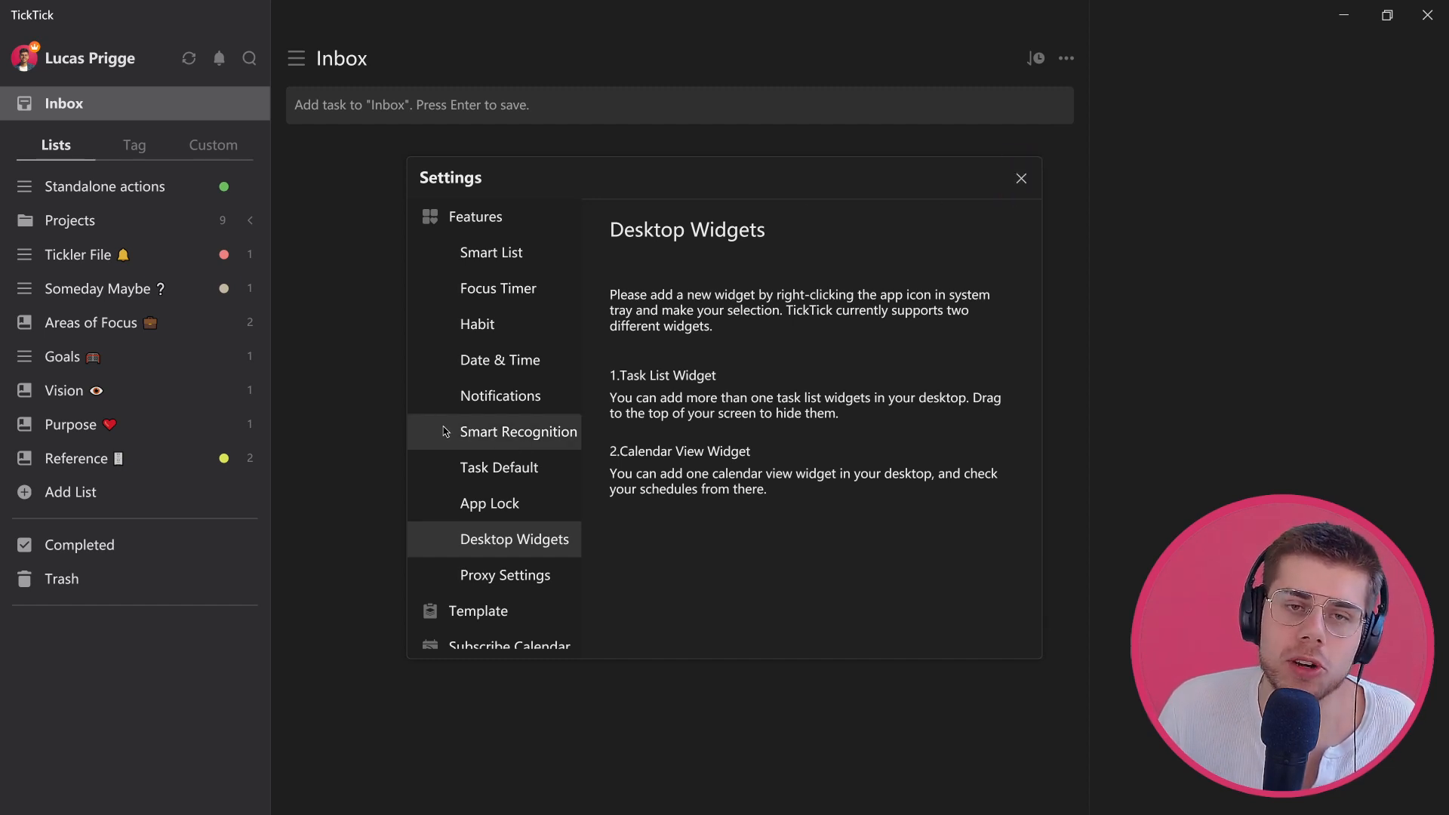
{"action": "scroll", "scroll_direction": "down", "scroll_amount": 3}
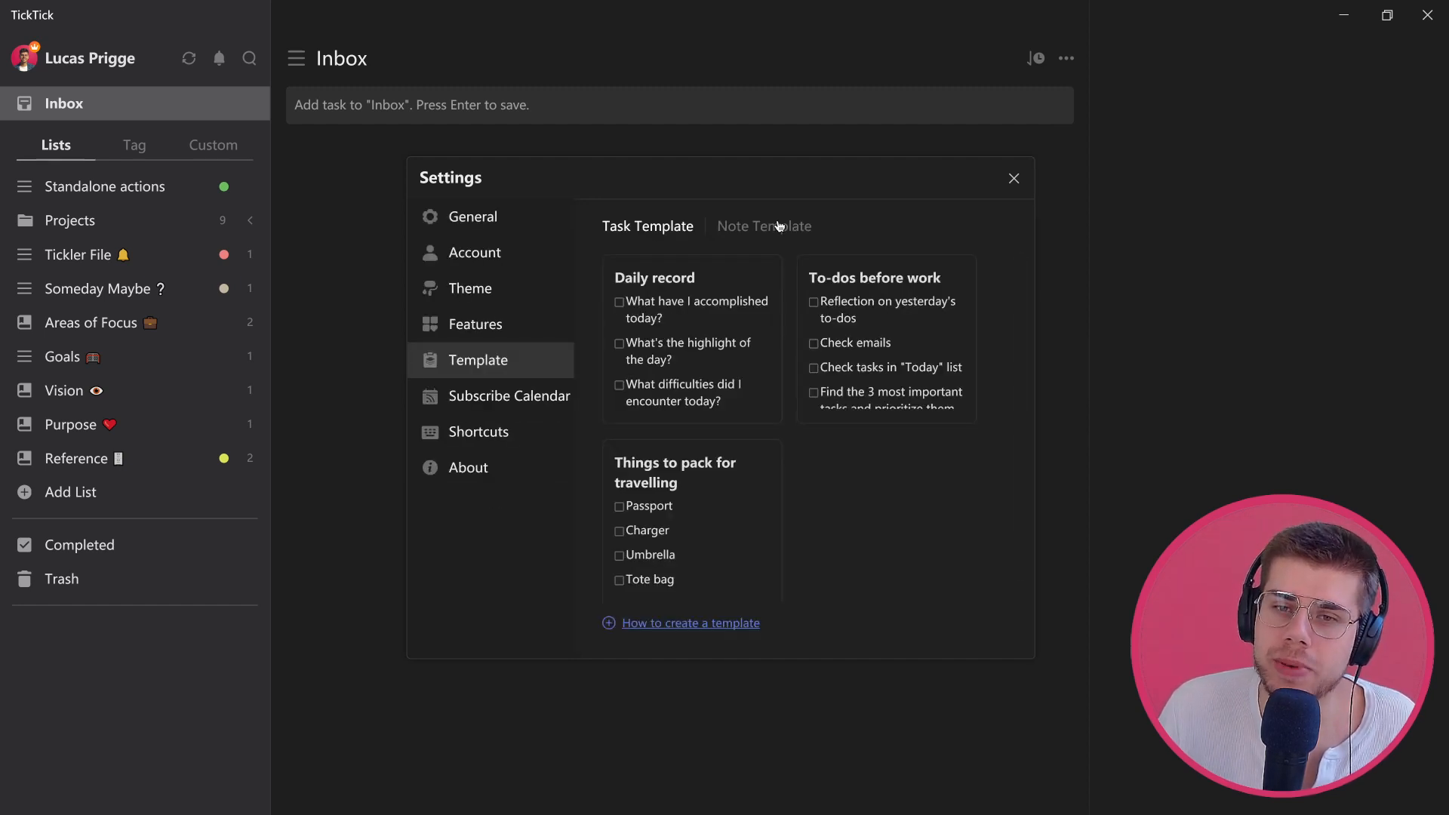
{"action": "mouse_move", "coordinate": [587, 349]}
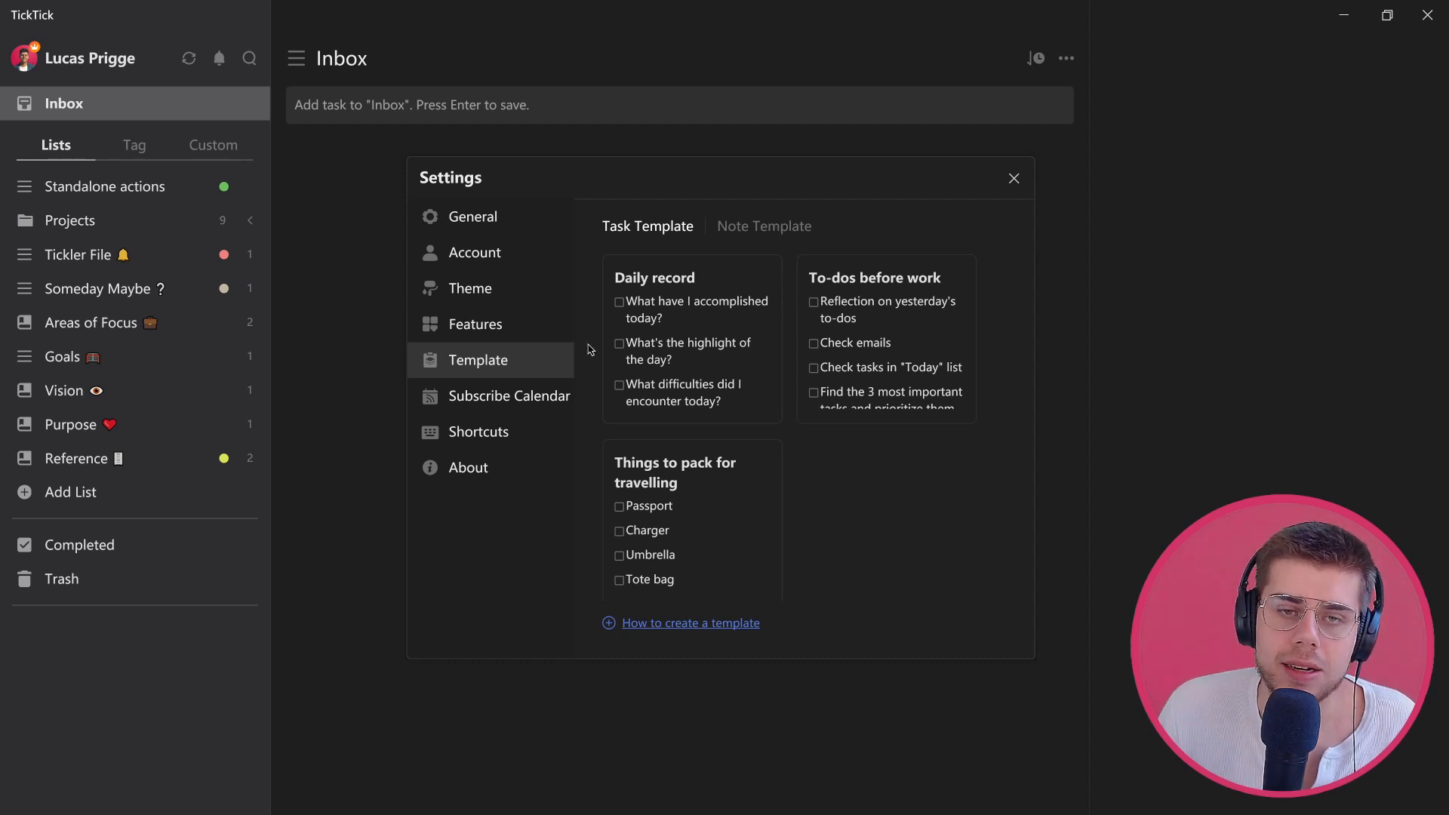
Close Settings and return to the empty Inbox
{"action": "left_click", "coordinate": [1013, 179]}
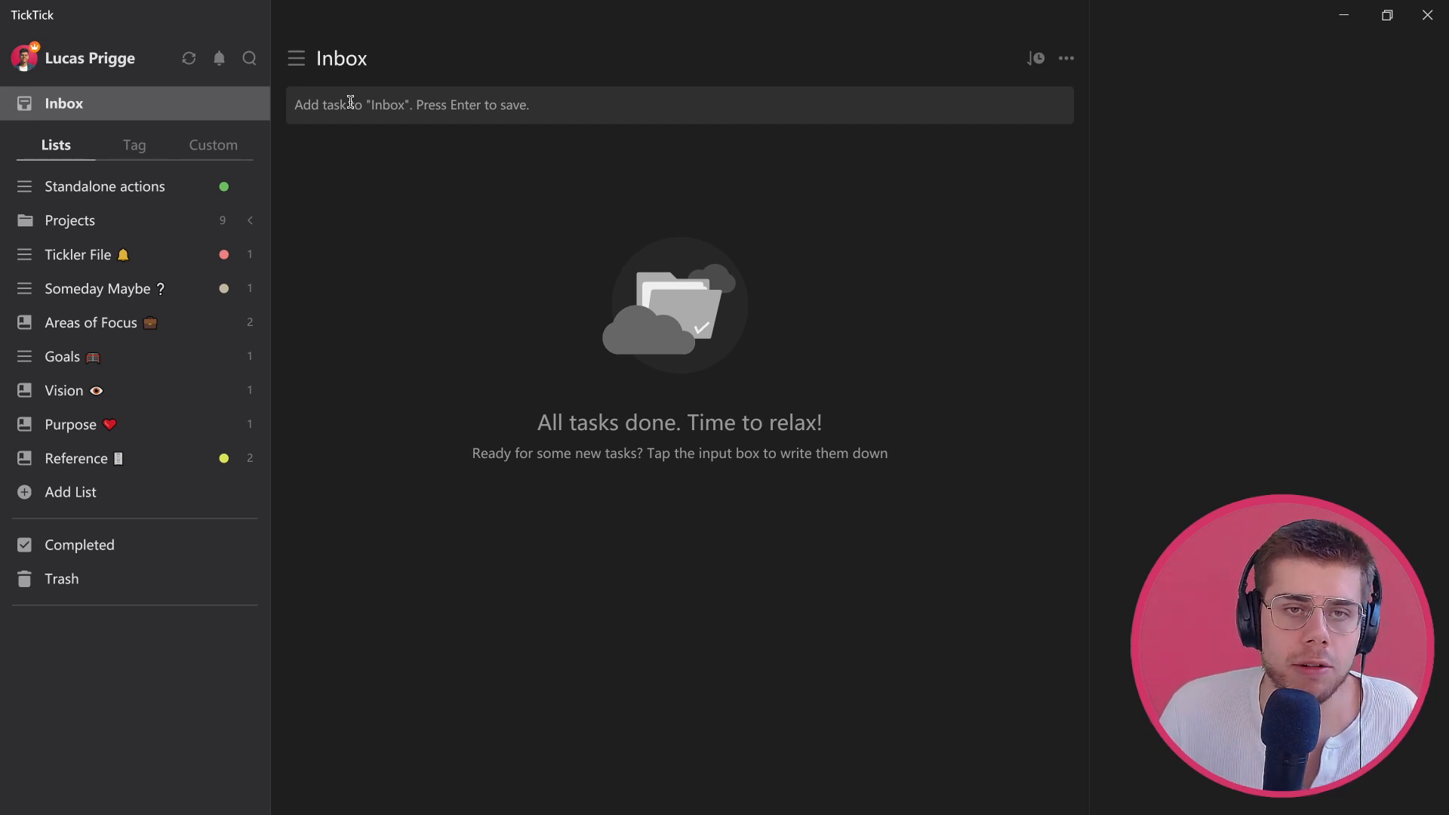
Add a task named 'My item' to the Inbox
{"action": "type", "text": "M"}
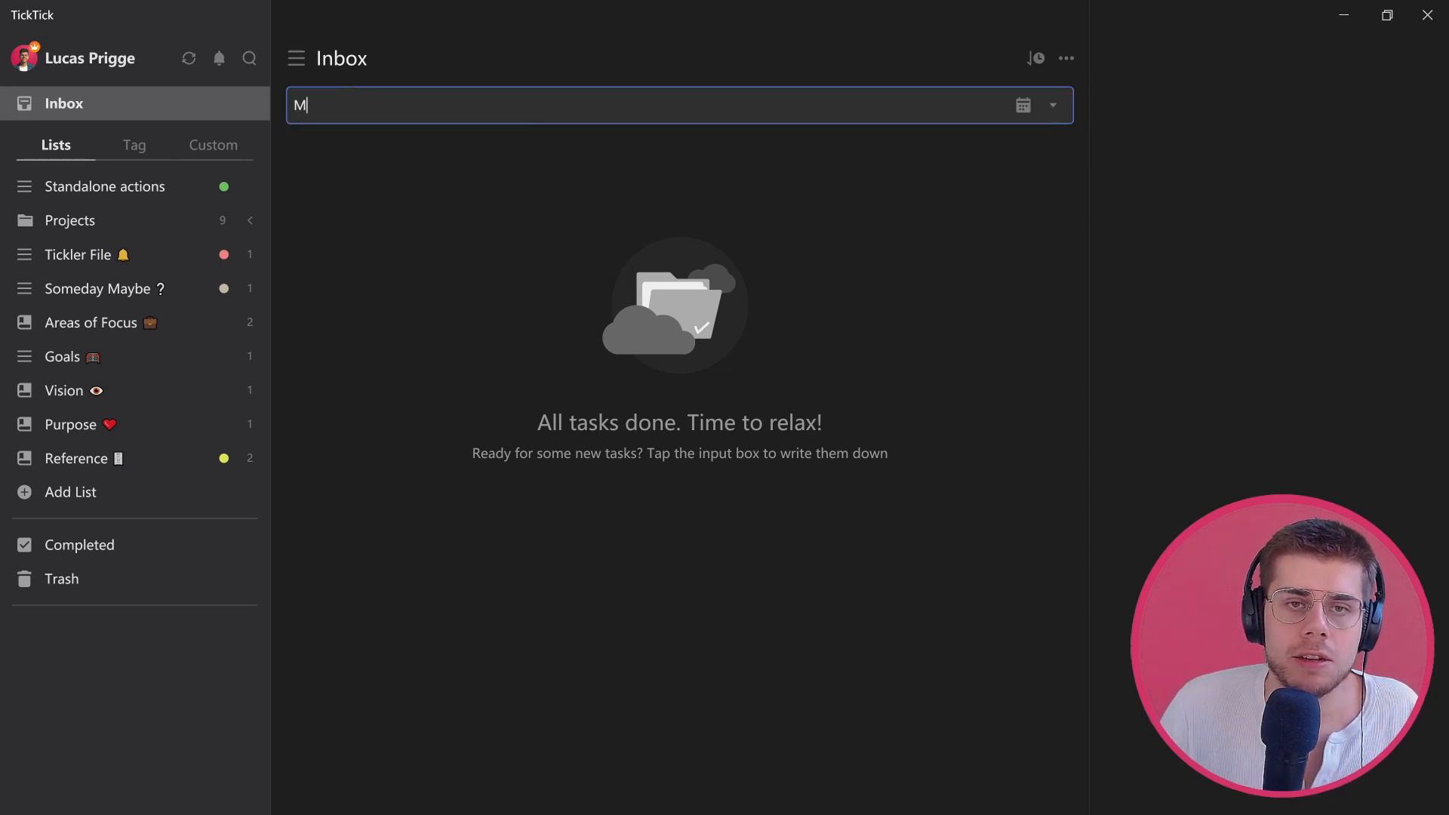
{"action": "key", "text": "enter"}
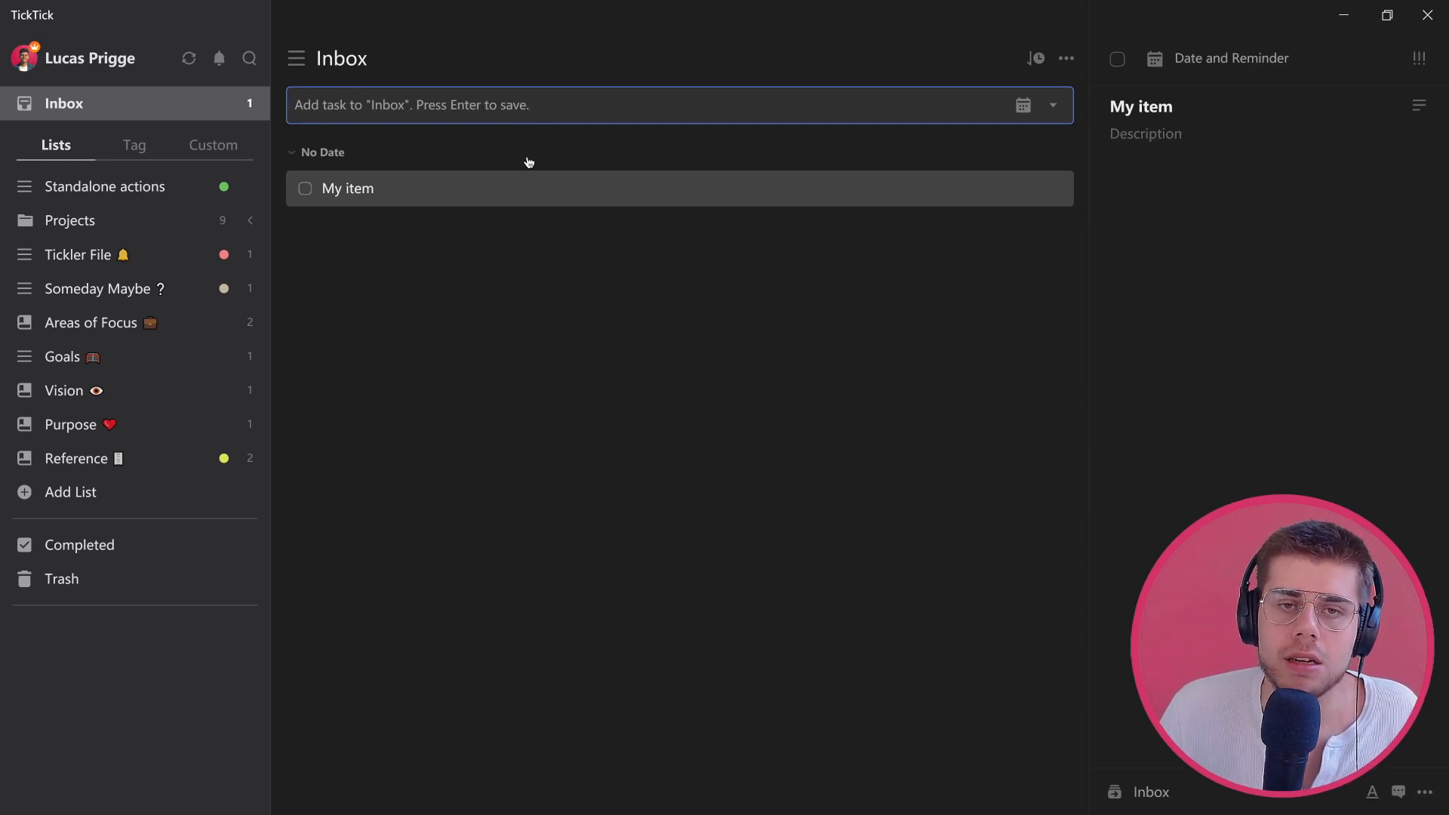
{"action": "mouse_move", "coordinate": [519, 191]}
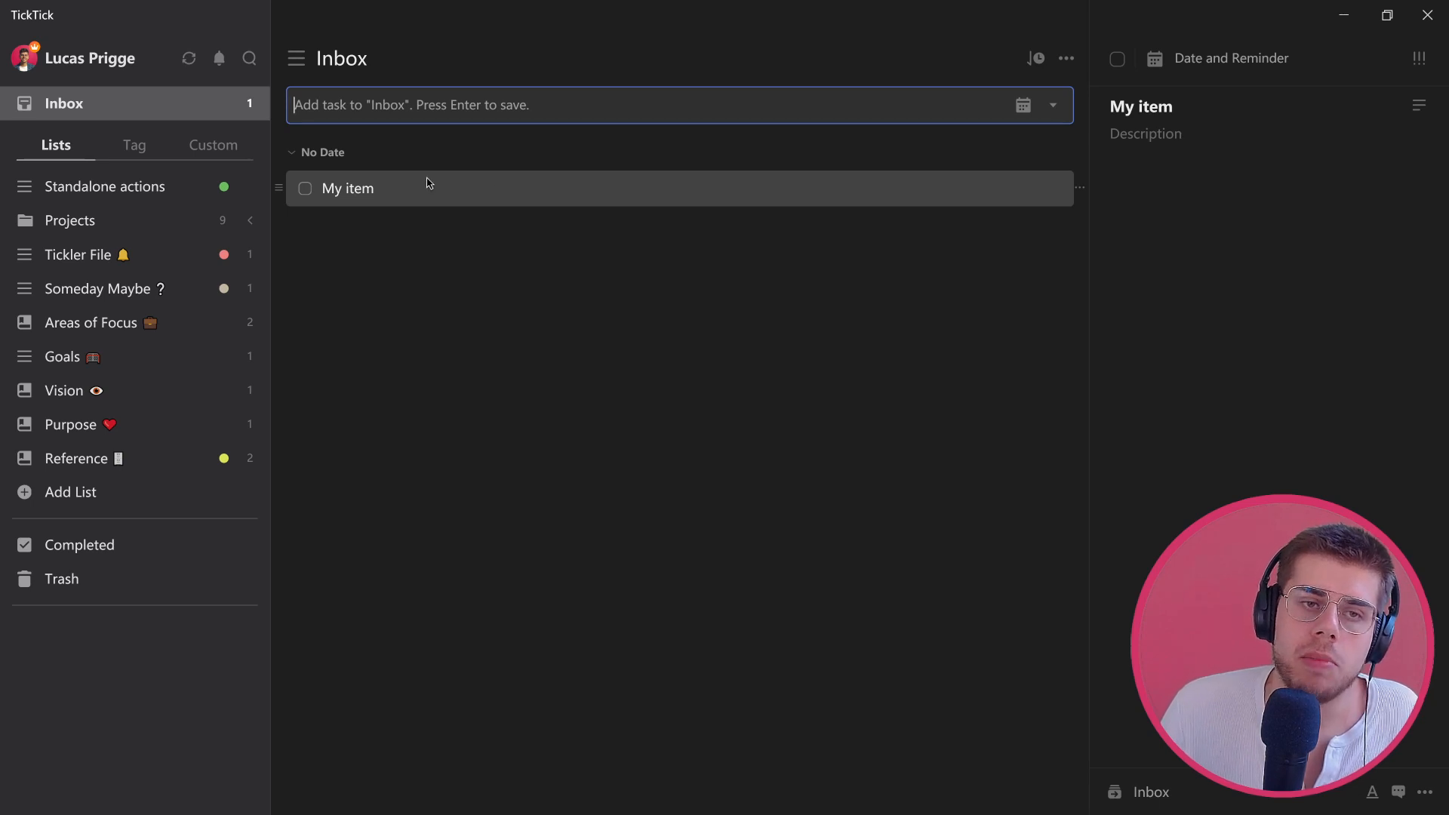
Show all tags in the sidebar
{"action": "left_click", "coordinate": [135, 145]}
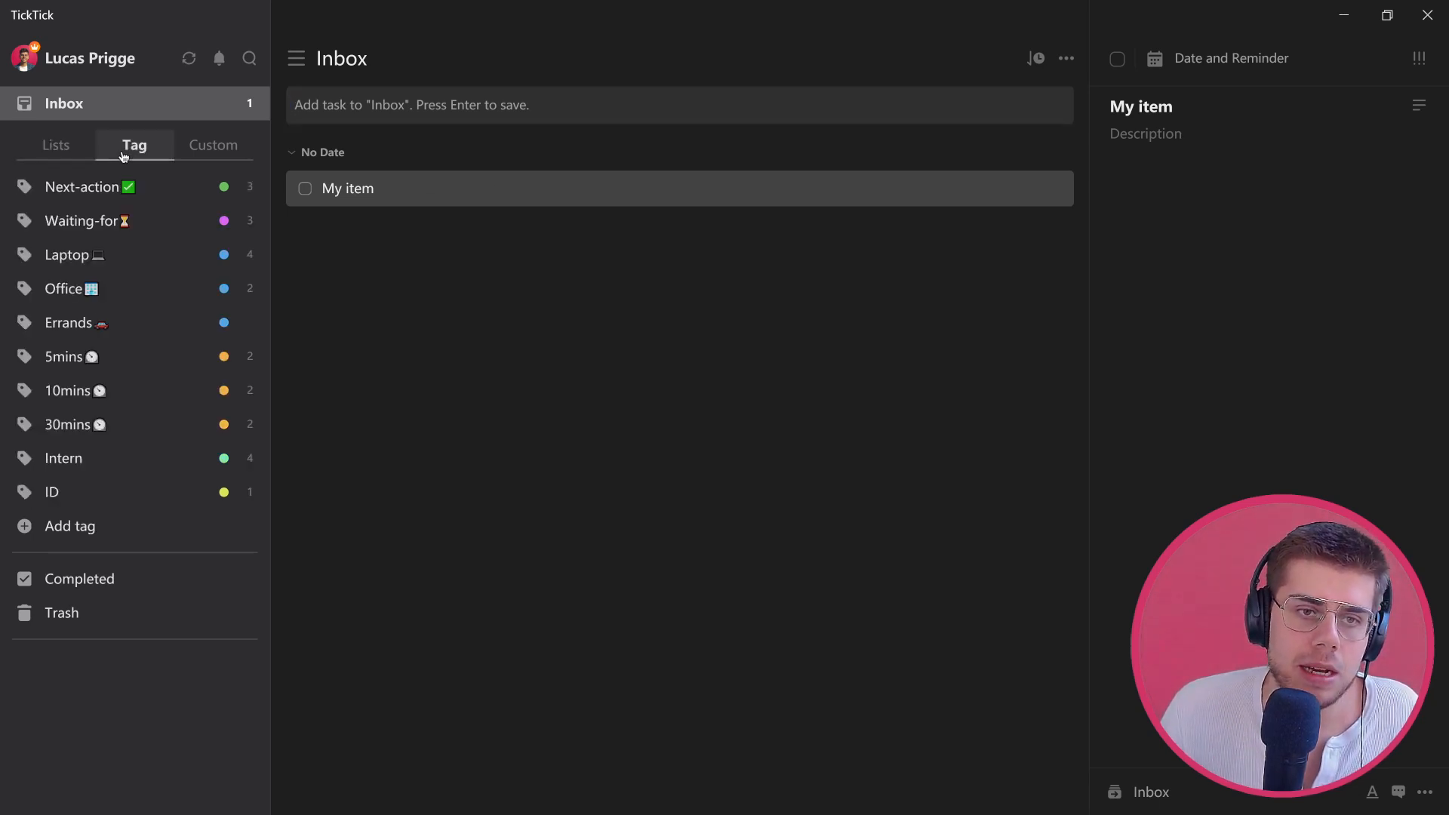
{"action": "mouse_move", "coordinate": [79, 277]}
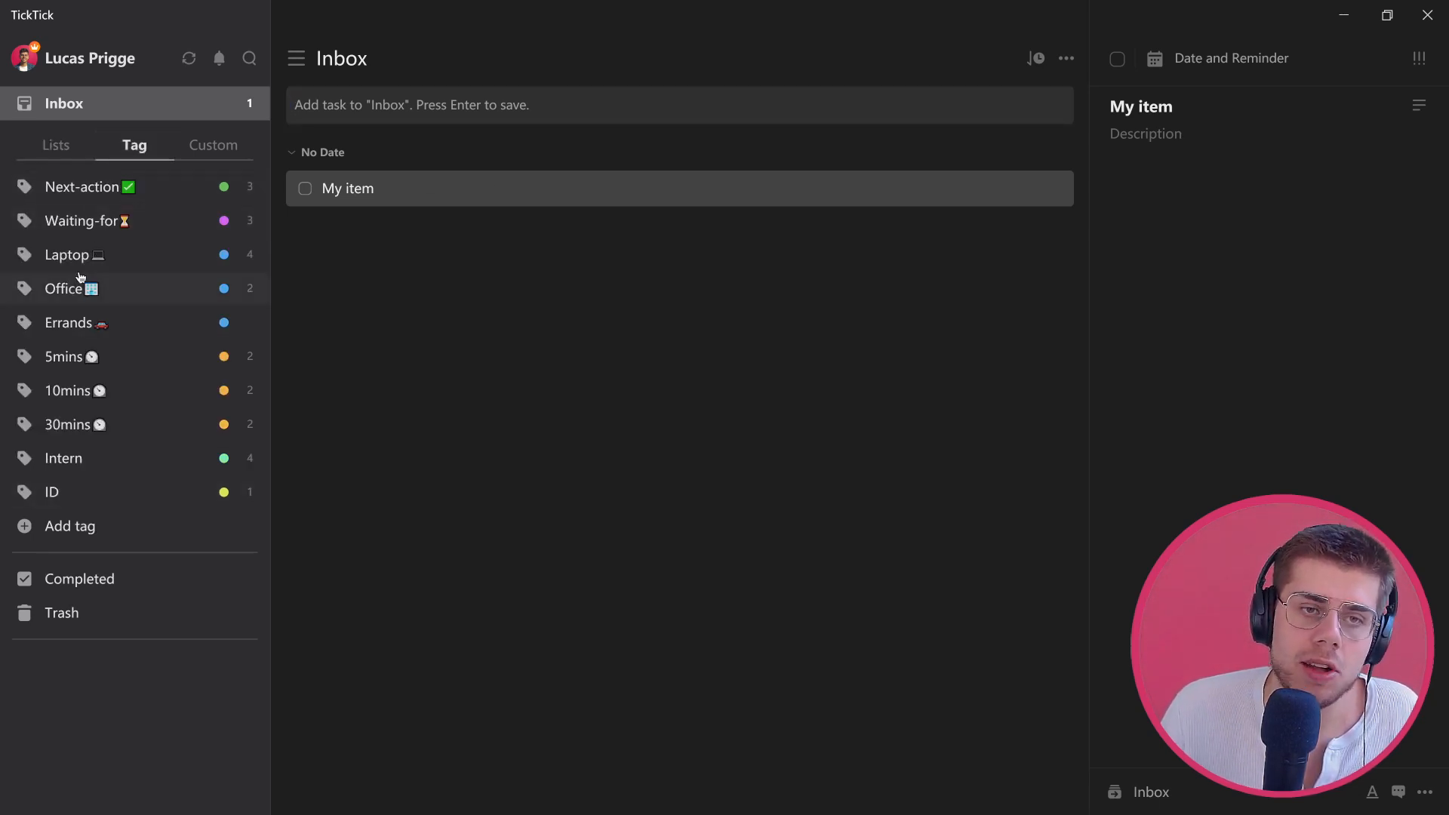
{"action": "mouse_move", "coordinate": [121, 168]}
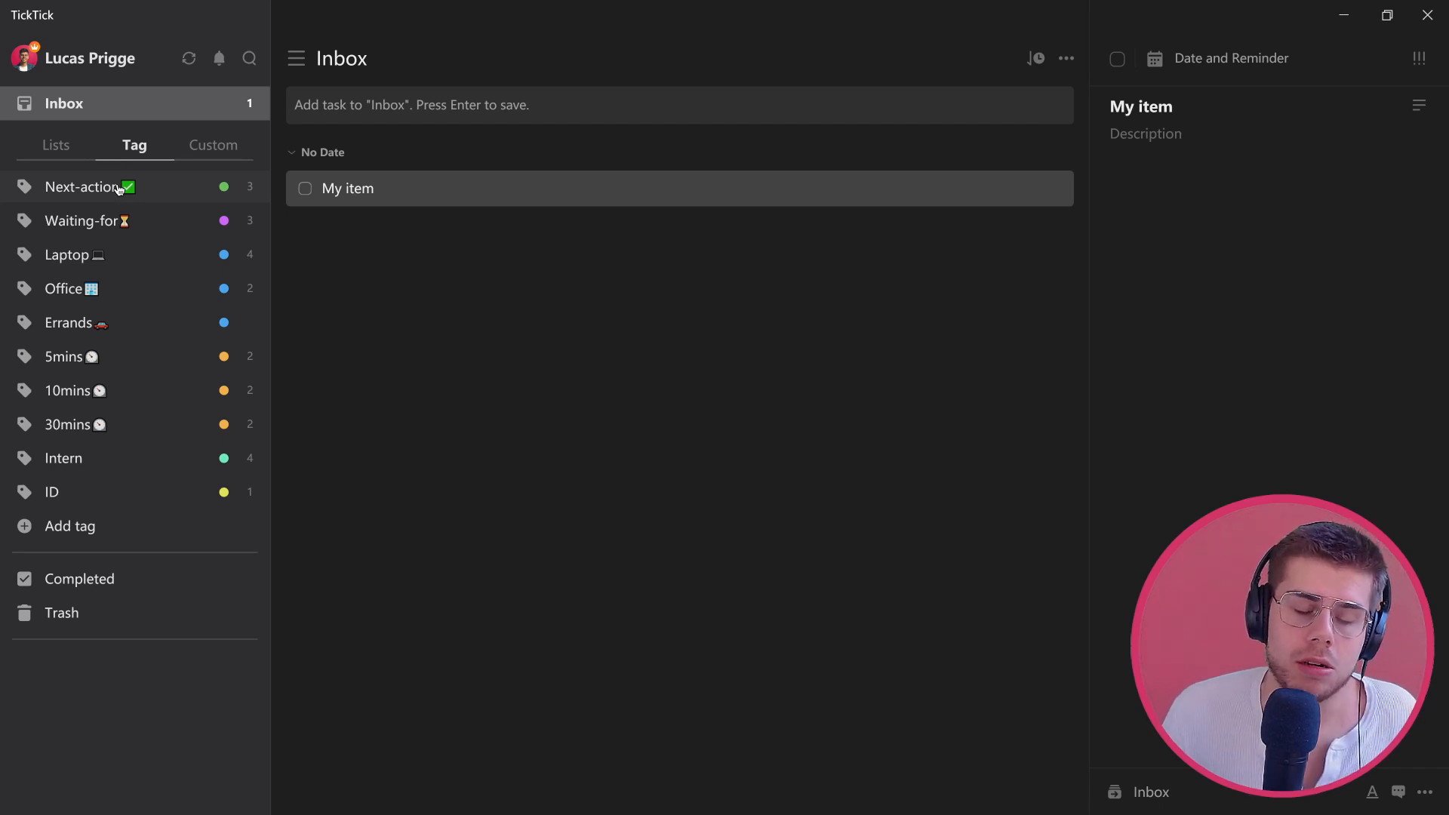
{"action": "mouse_move", "coordinate": [74, 321]}
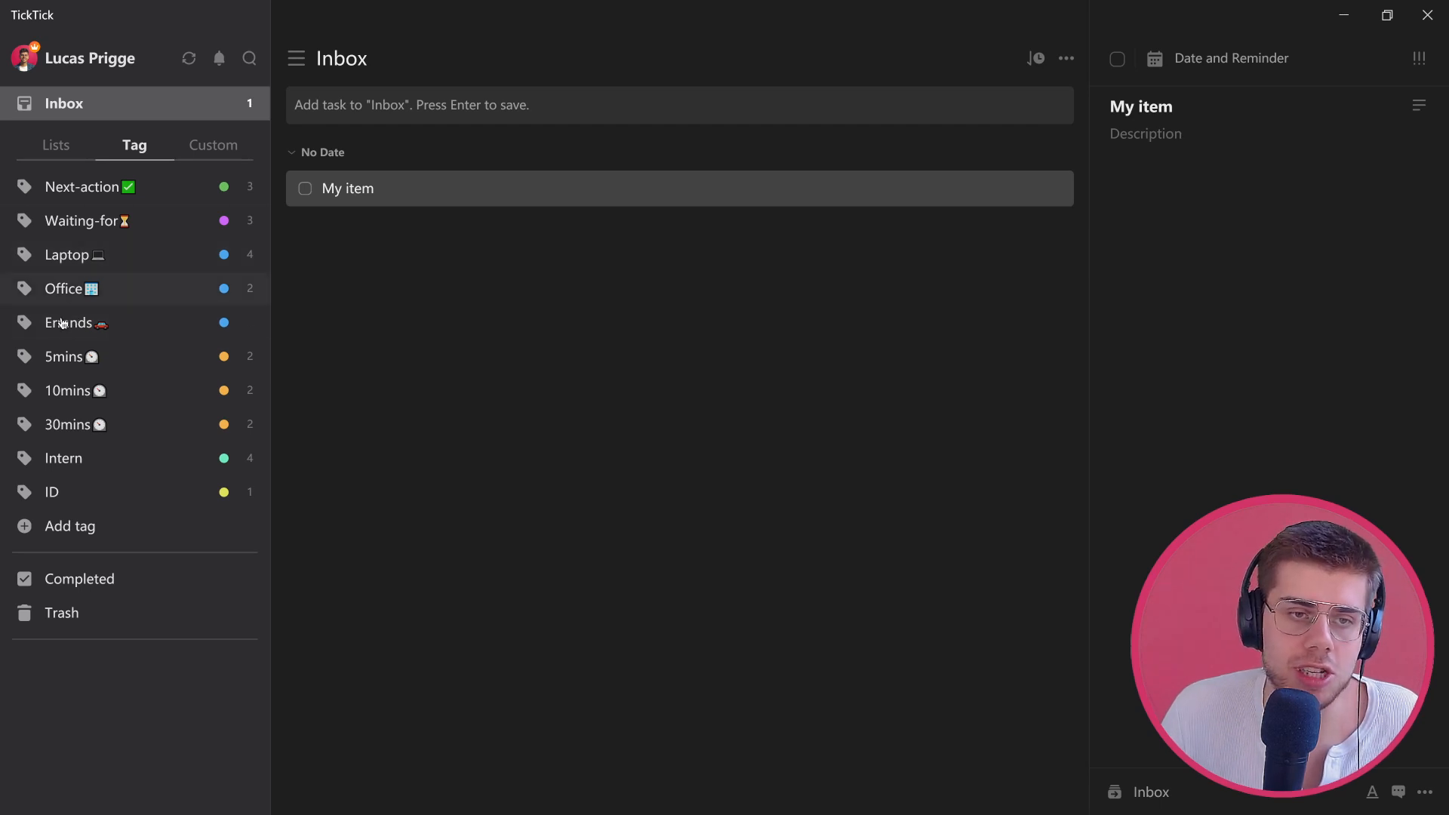
{"action": "mouse_move", "coordinate": [156, 333]}
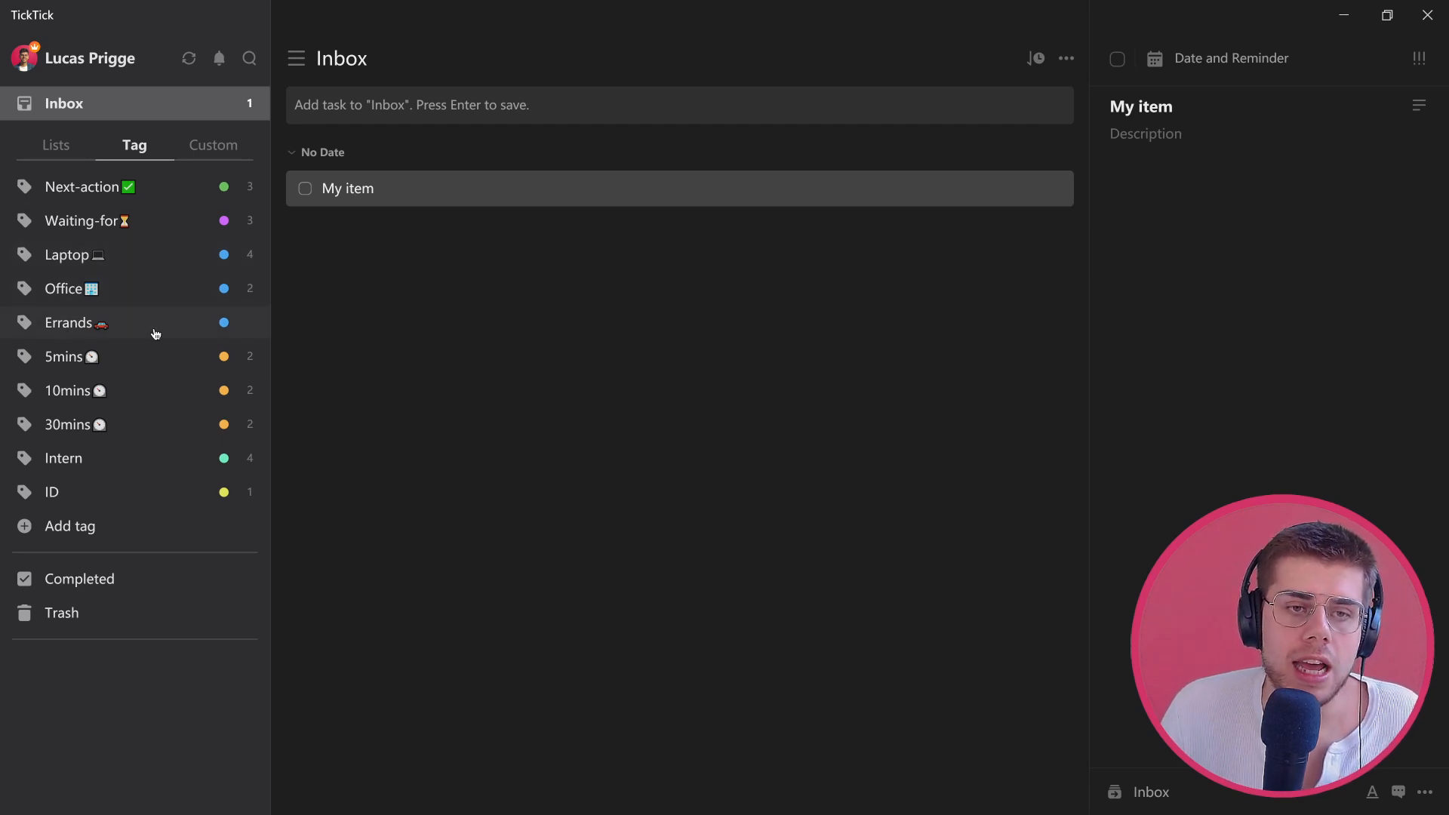
{"action": "mouse_move", "coordinate": [208, 199]}
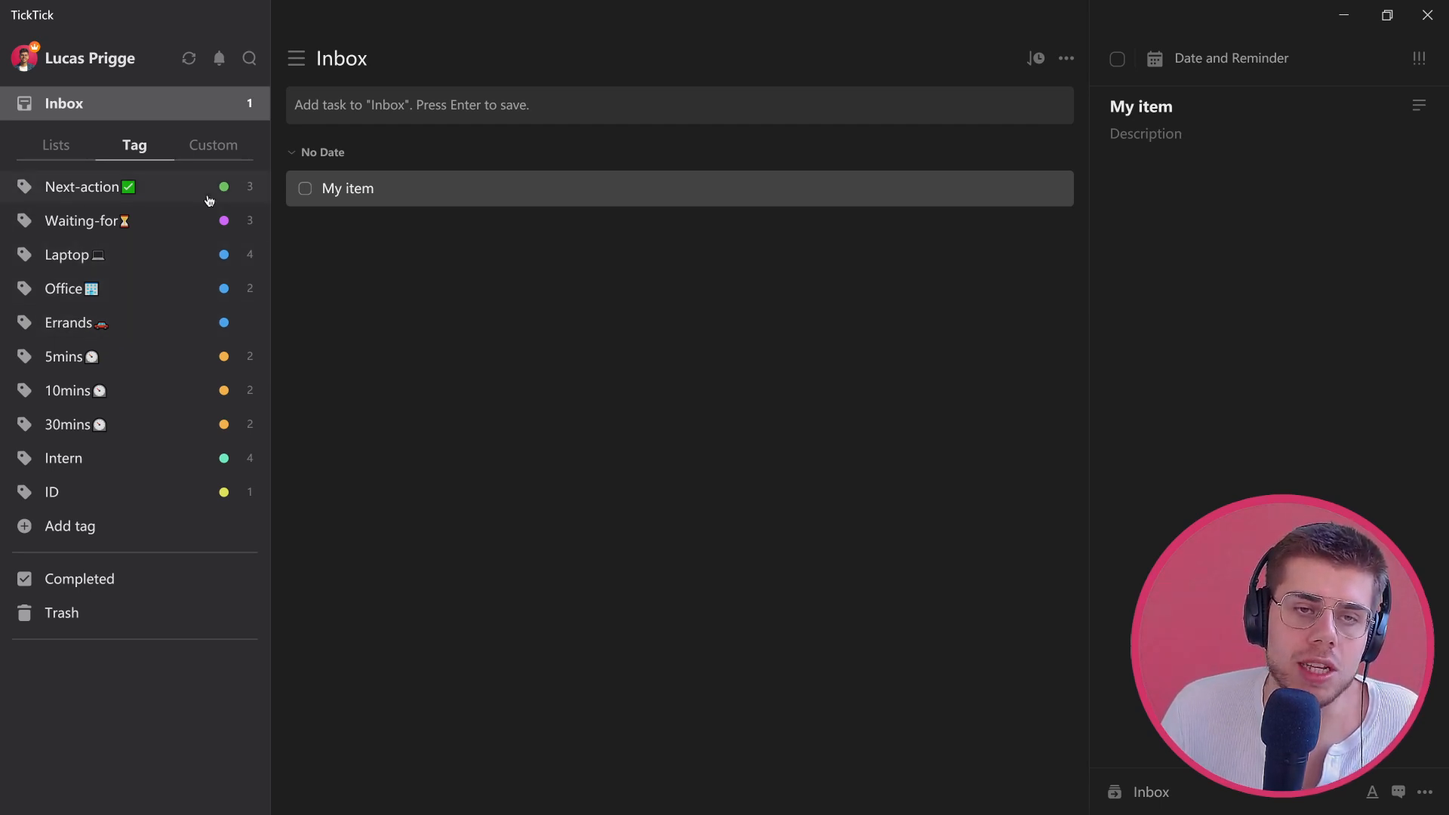
{"action": "mouse_move", "coordinate": [189, 287]}
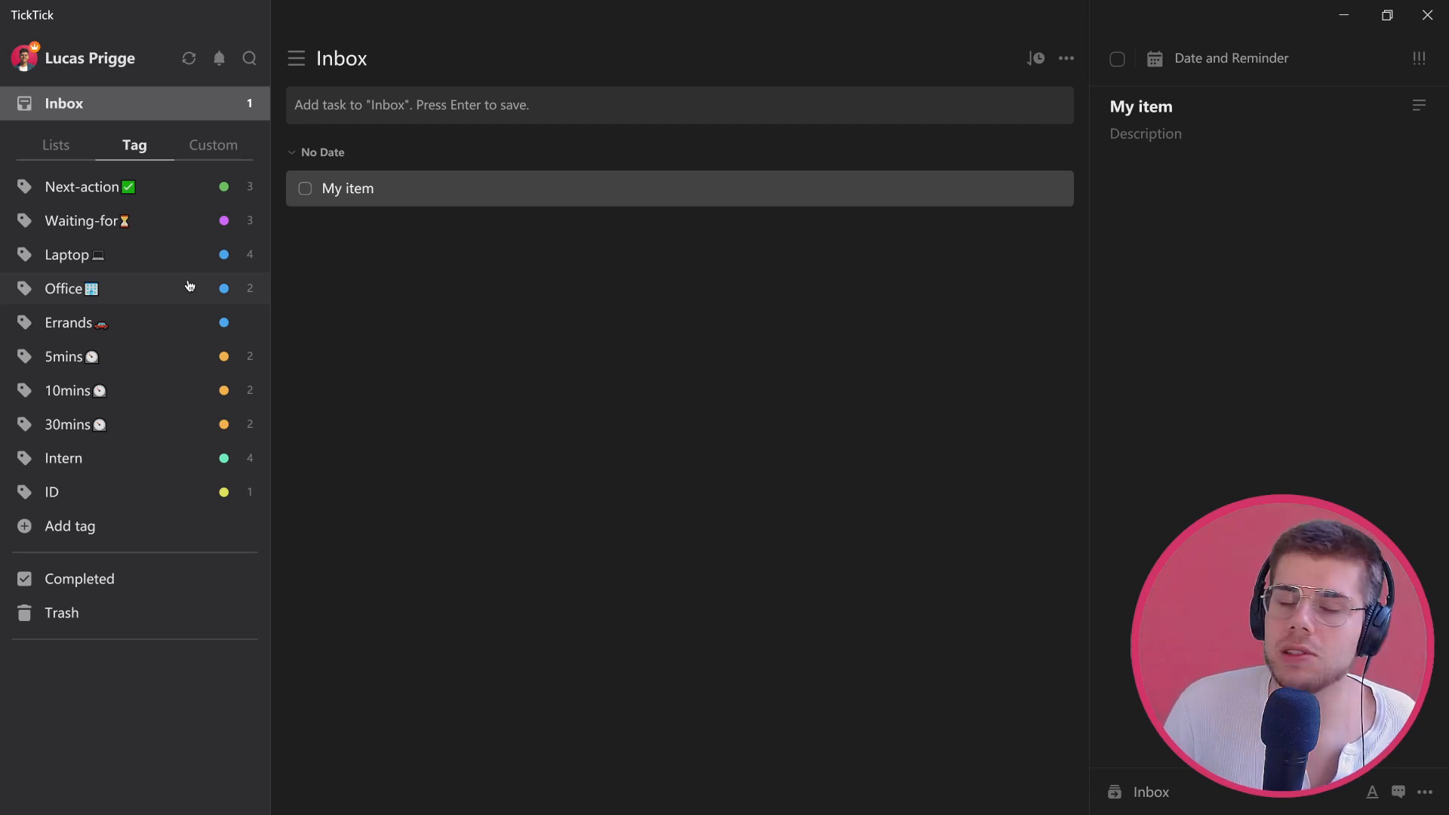
{"action": "mouse_move", "coordinate": [163, 390]}
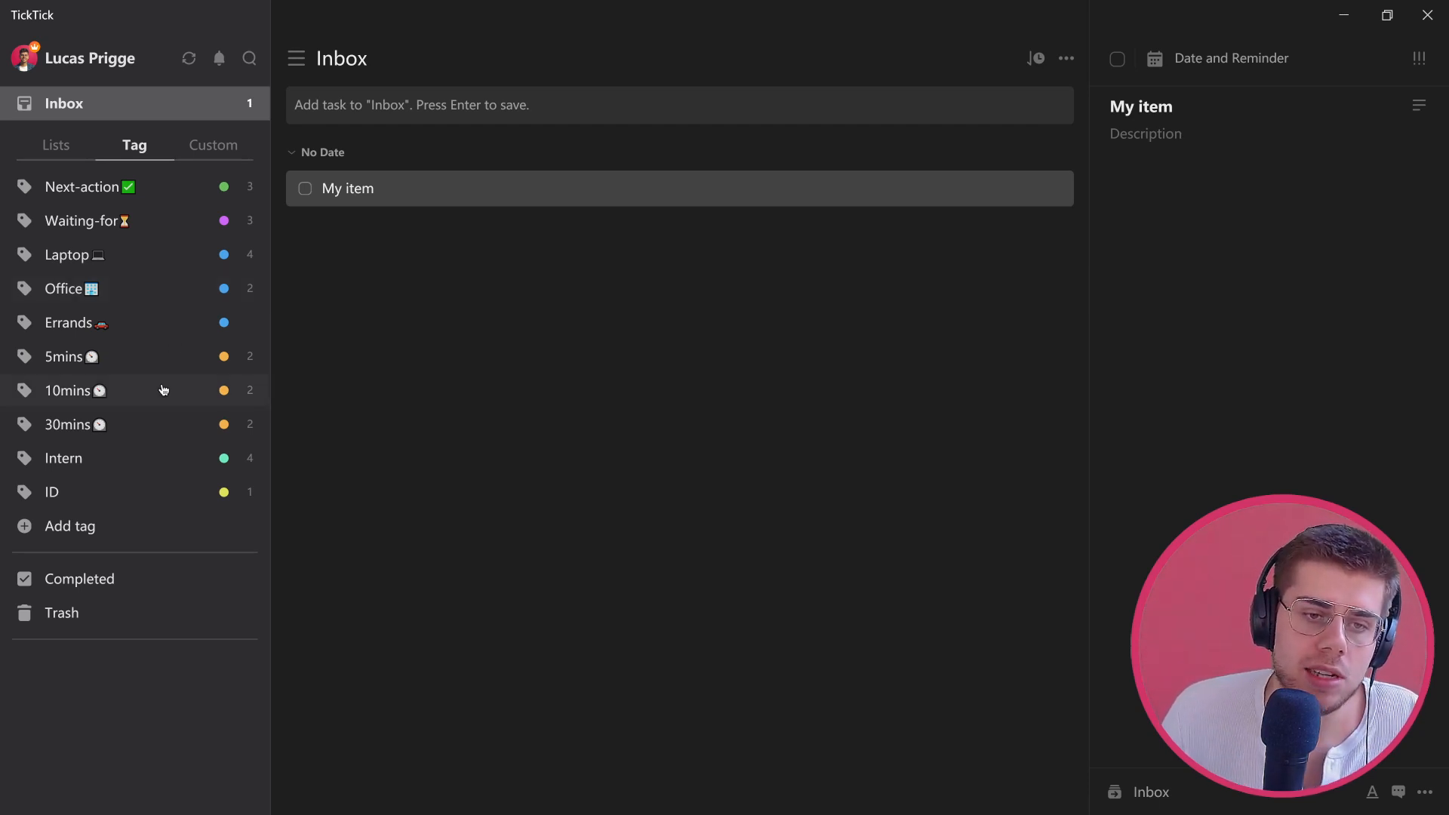
{"action": "mouse_move", "coordinate": [168, 358]}
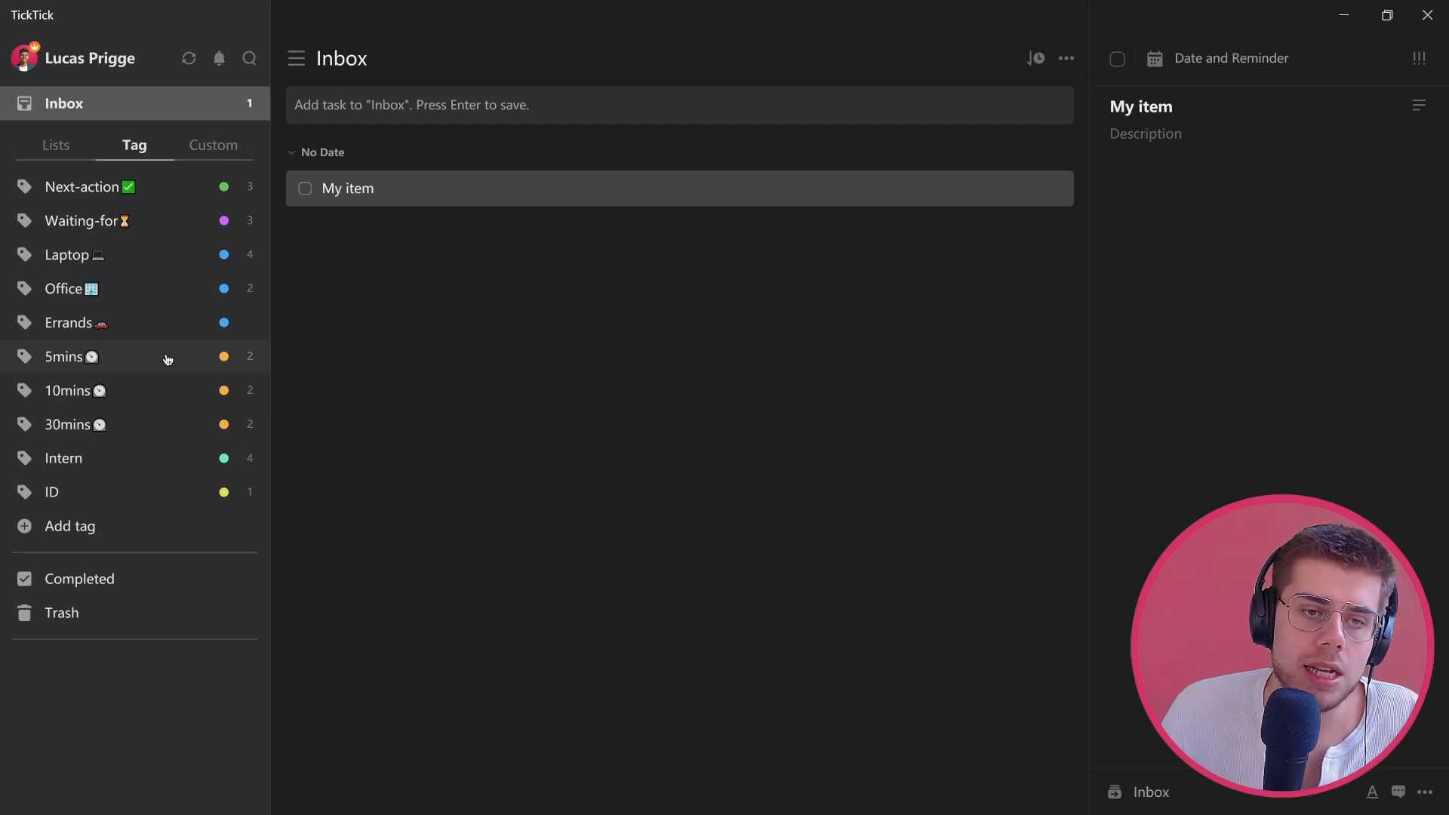
{"action": "mouse_move", "coordinate": [160, 397]}
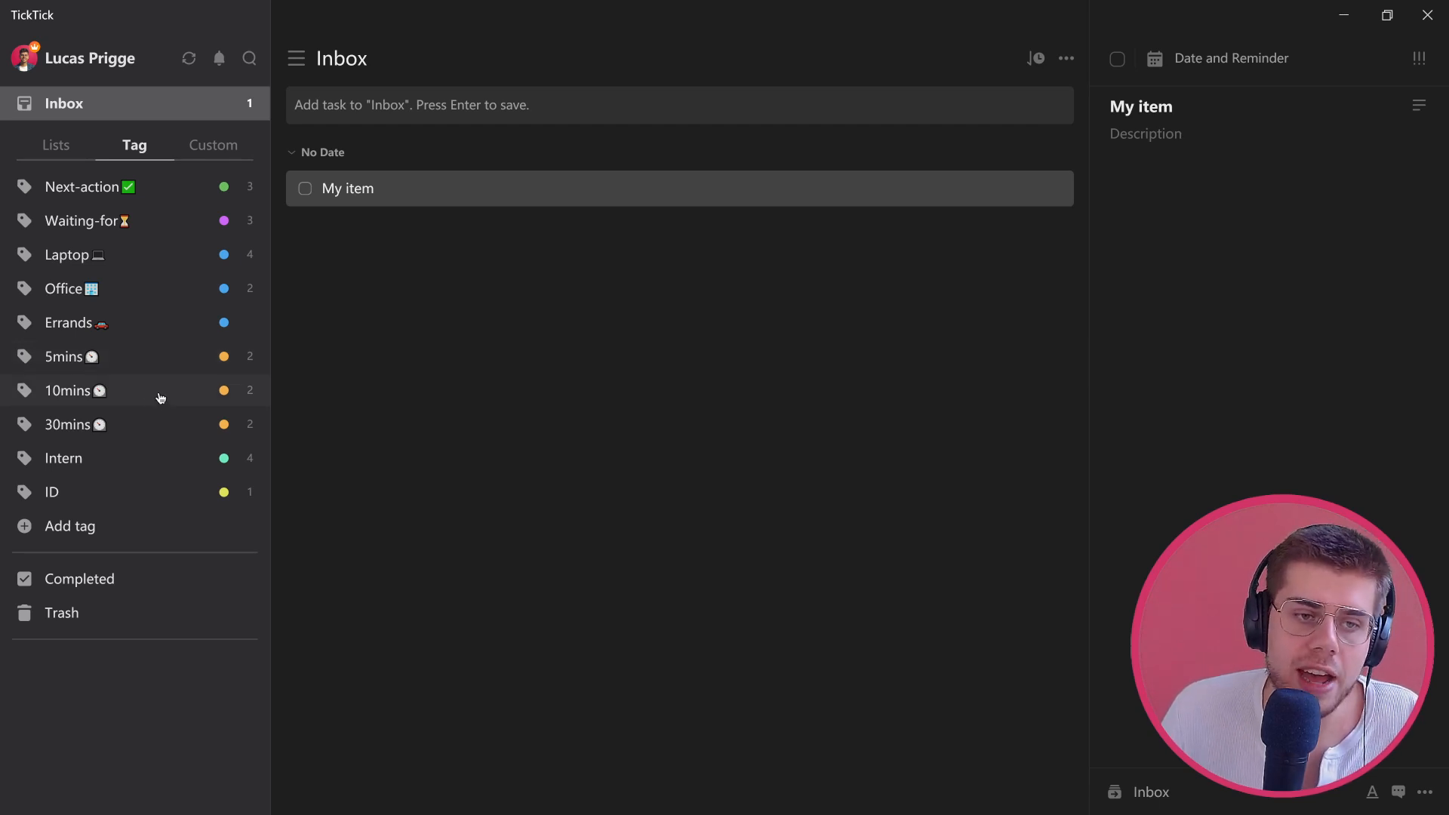
{"action": "mouse_move", "coordinate": [145, 463]}
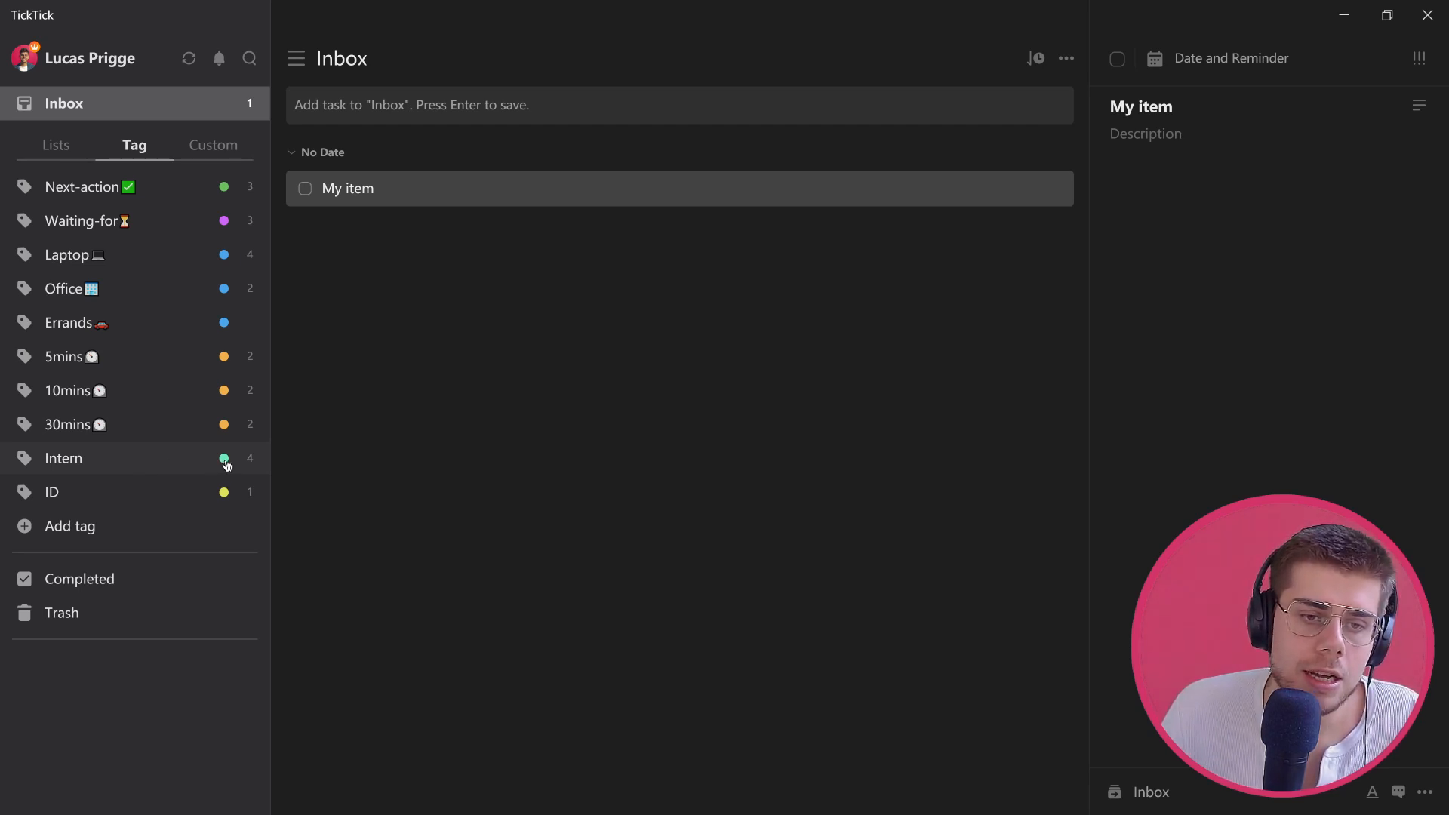
{"action": "mouse_move", "coordinate": [231, 501]}
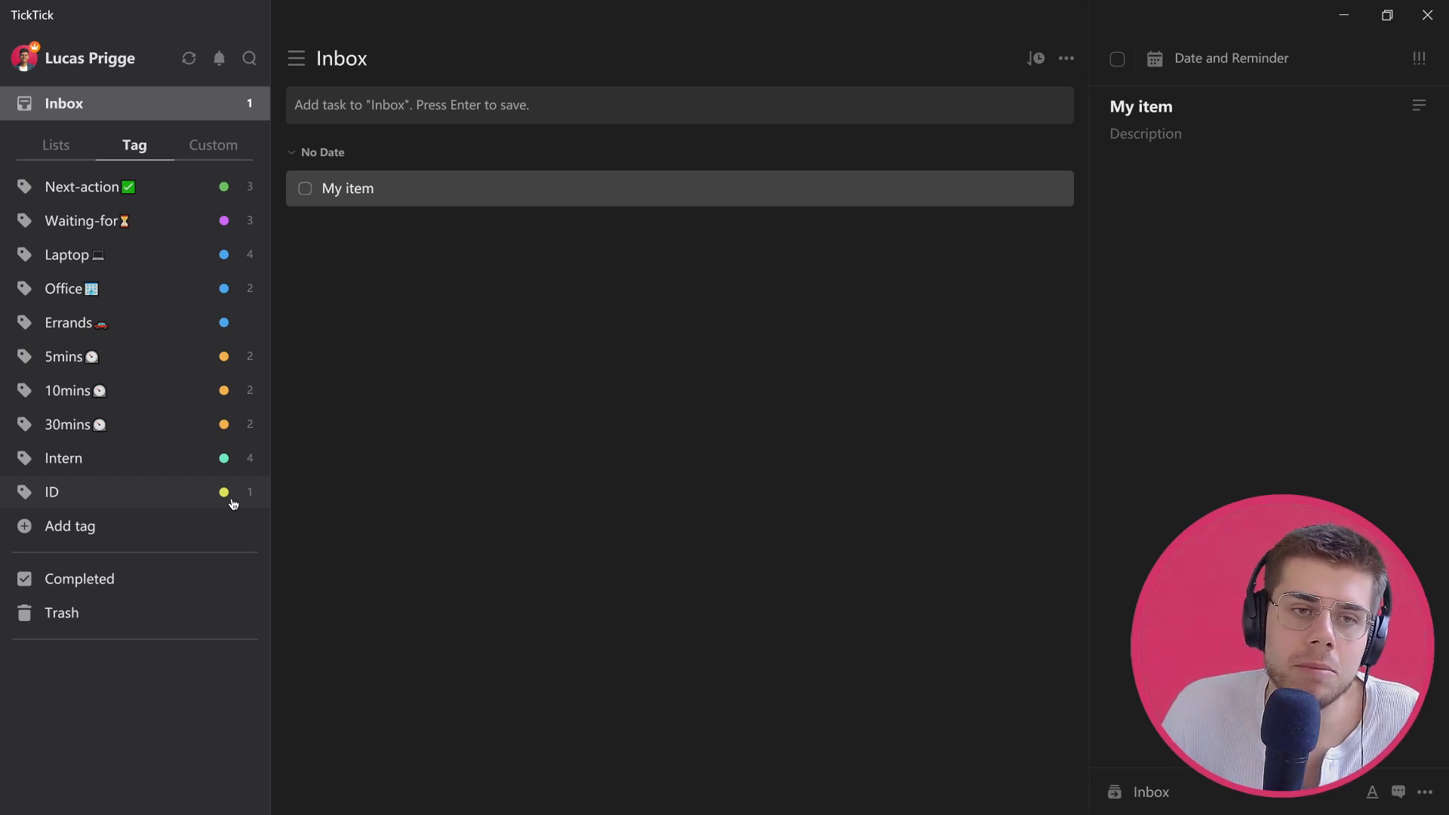
Create a blue 'Contexts' tag, then view the tasks tagged Laptop
{"action": "left_click", "coordinate": [70, 525]}
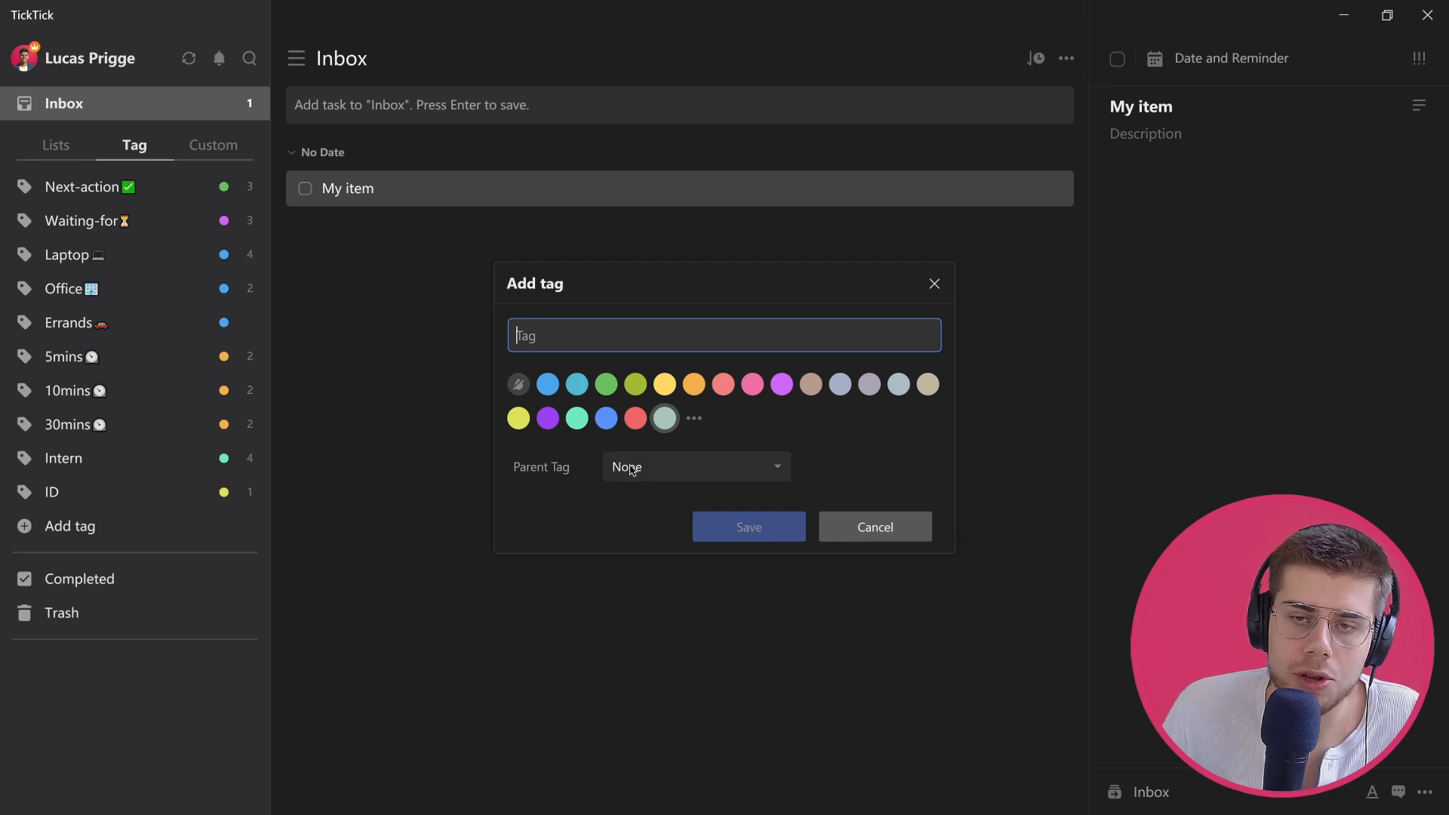
{"action": "left_click", "coordinate": [872, 527]}
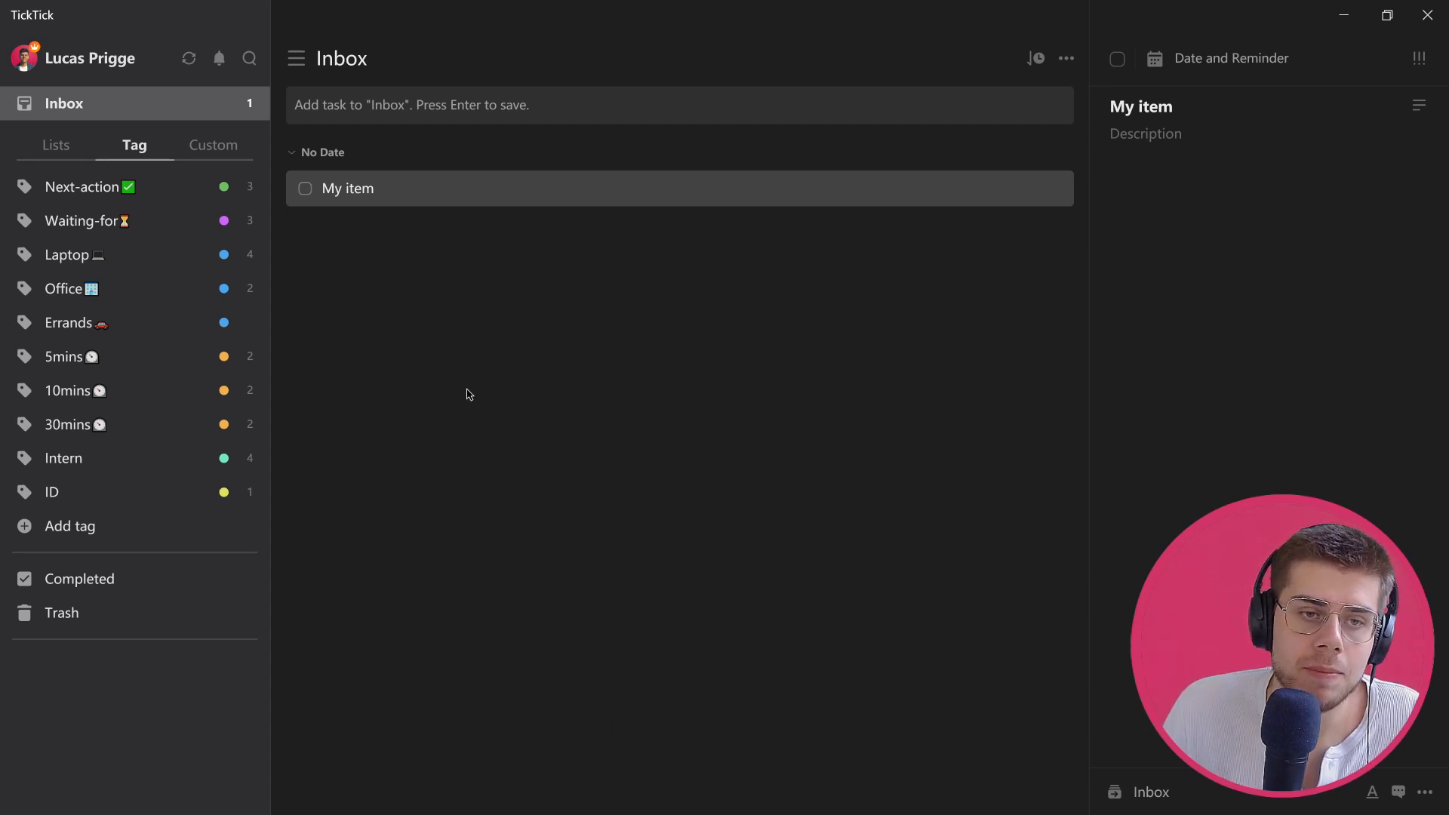
{"action": "left_click", "coordinate": [69, 526]}
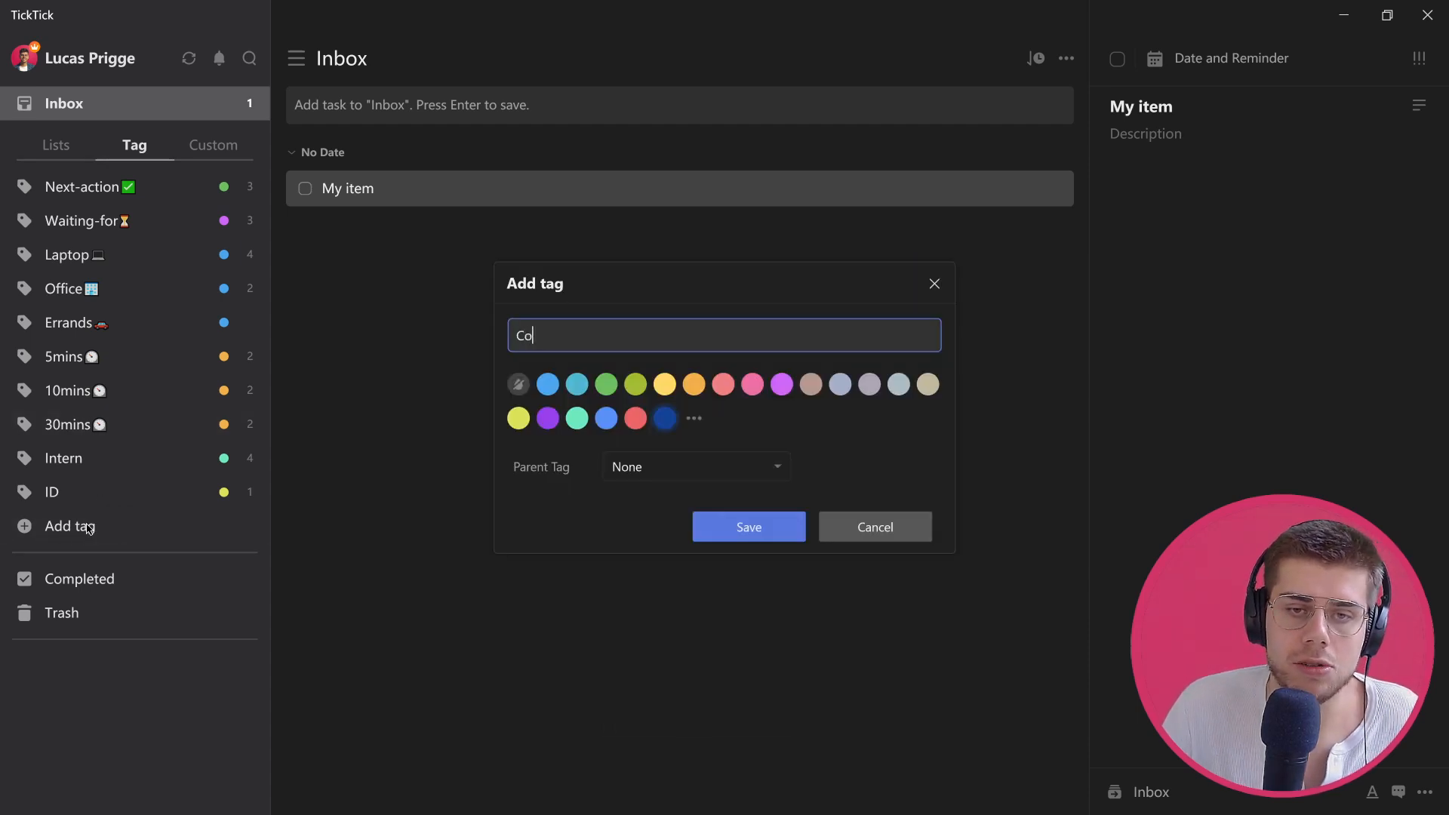
{"action": "type", "text": "ntexts"}
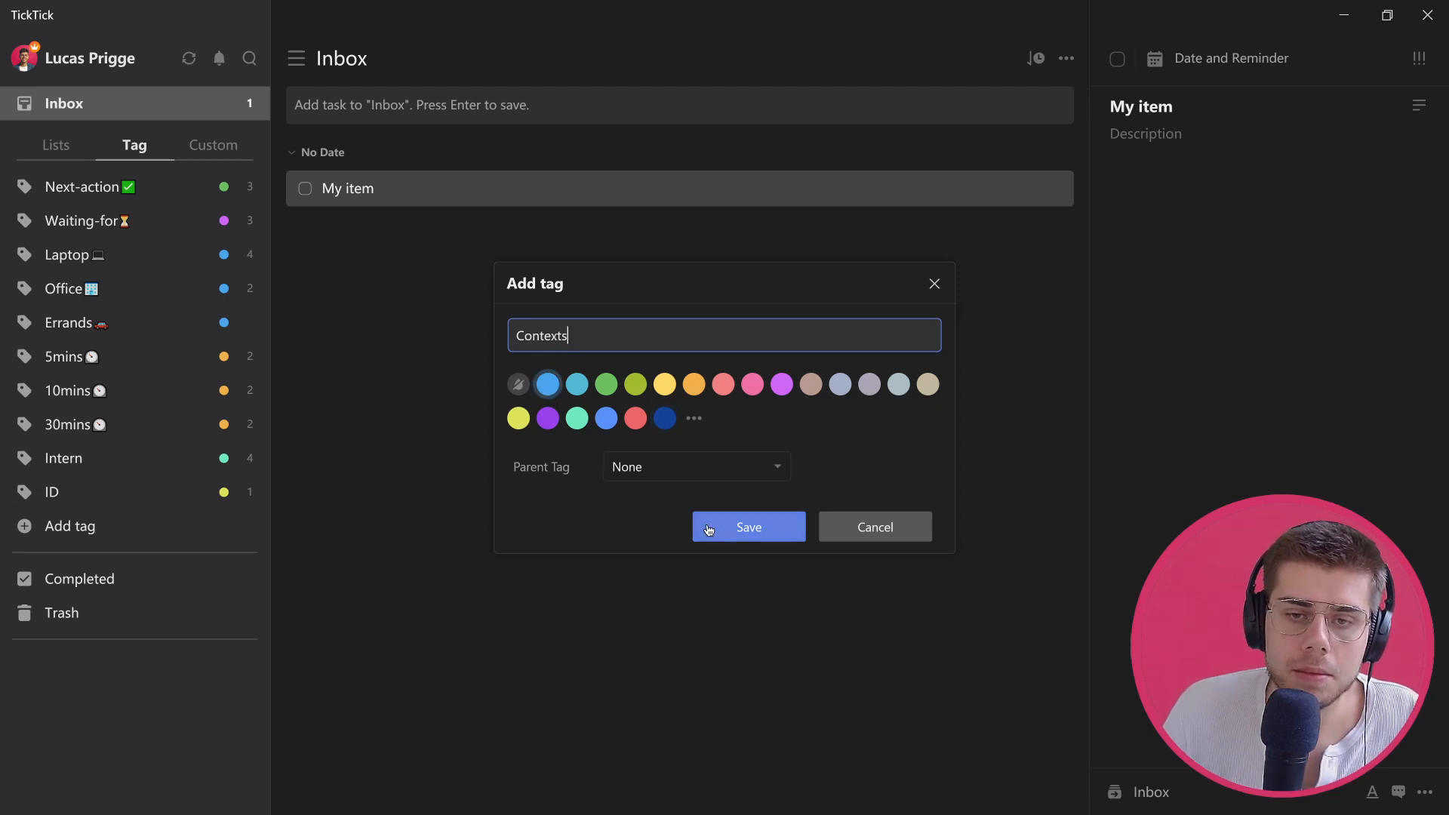
{"action": "left_click", "coordinate": [747, 527]}
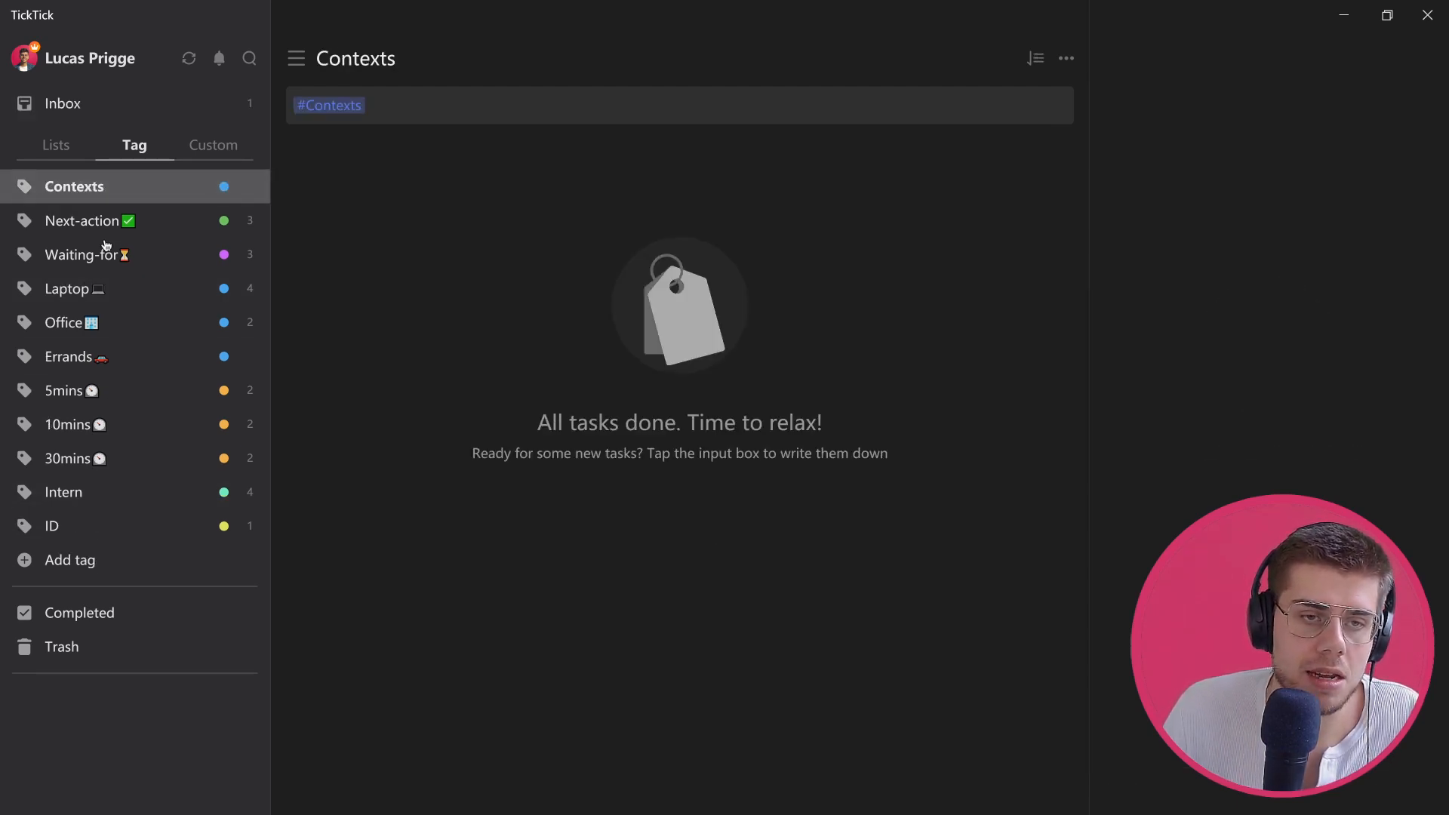
{"action": "mouse_move", "coordinate": [136, 326]}
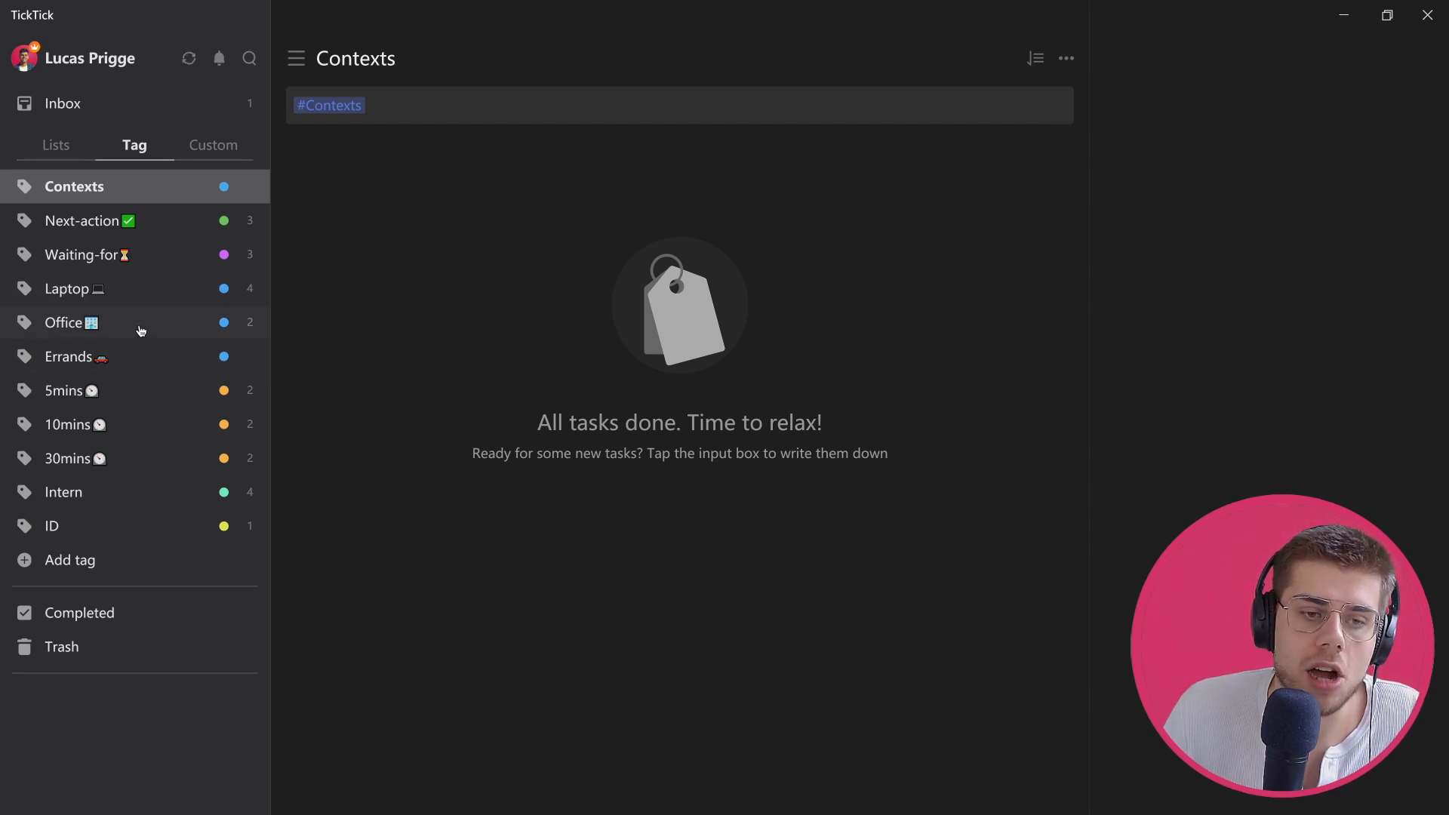
{"action": "left_click", "coordinate": [65, 289]}
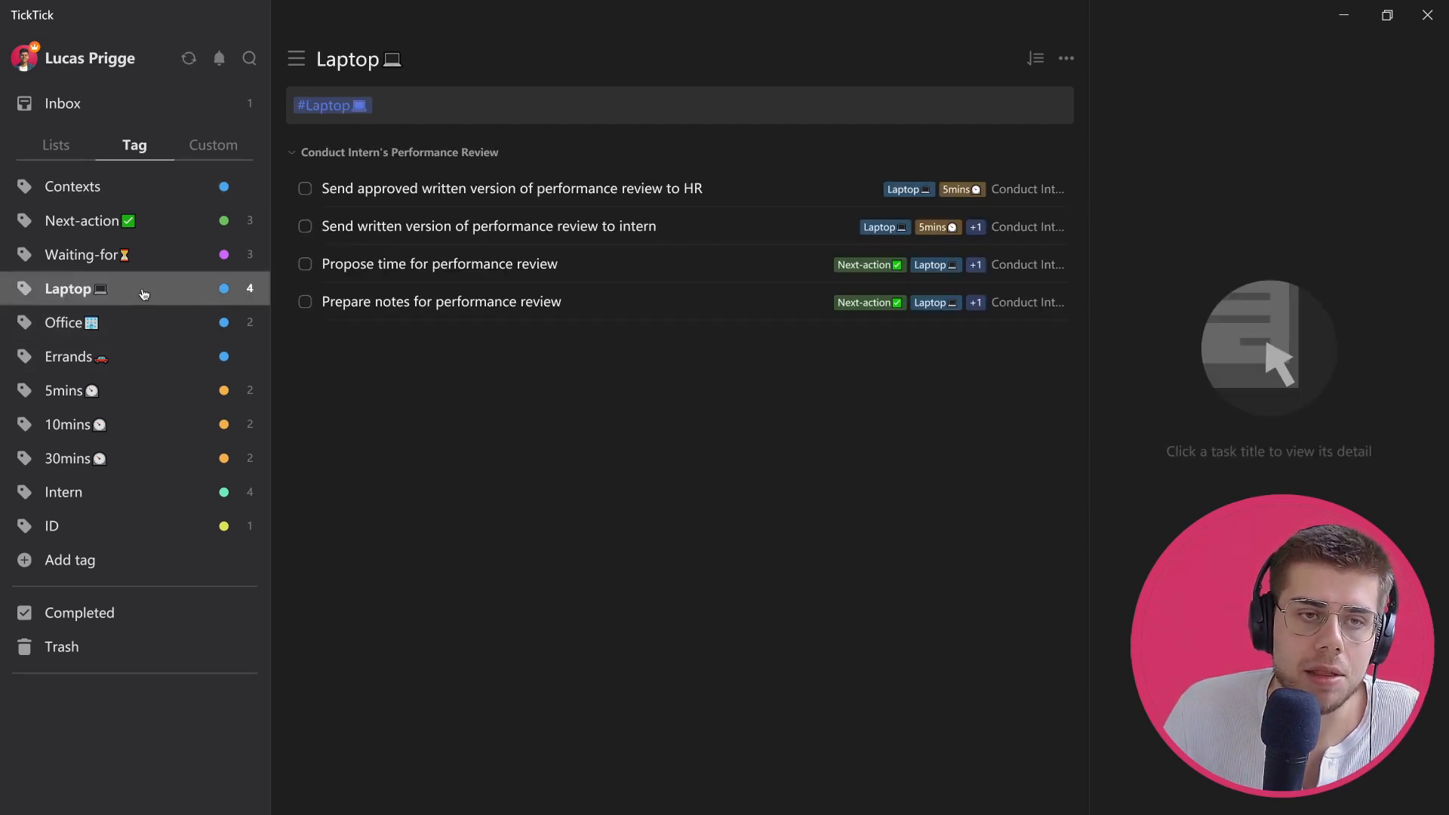
{"action": "mouse_move", "coordinate": [120, 190]}
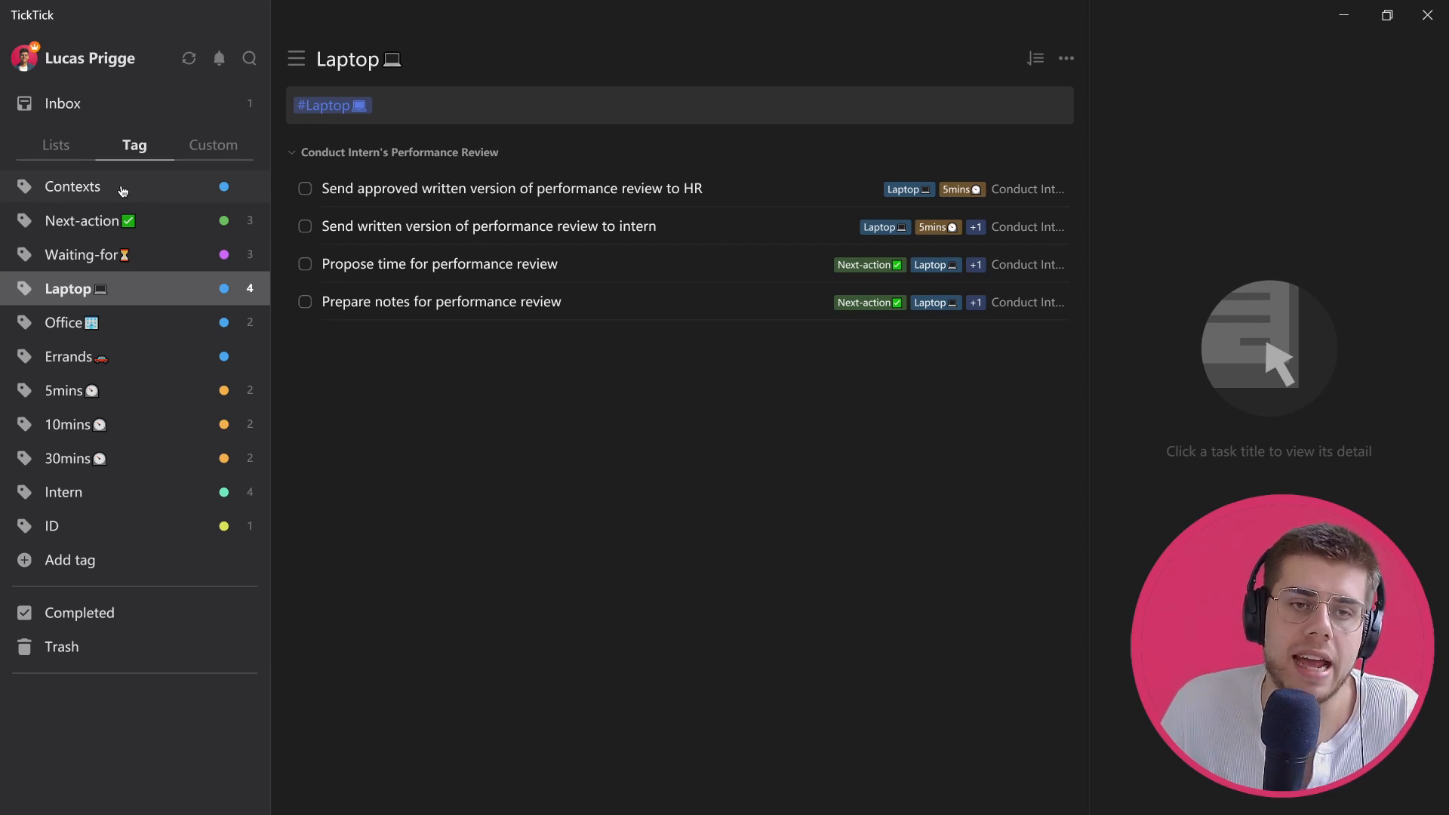
{"action": "mouse_move", "coordinate": [213, 145]}
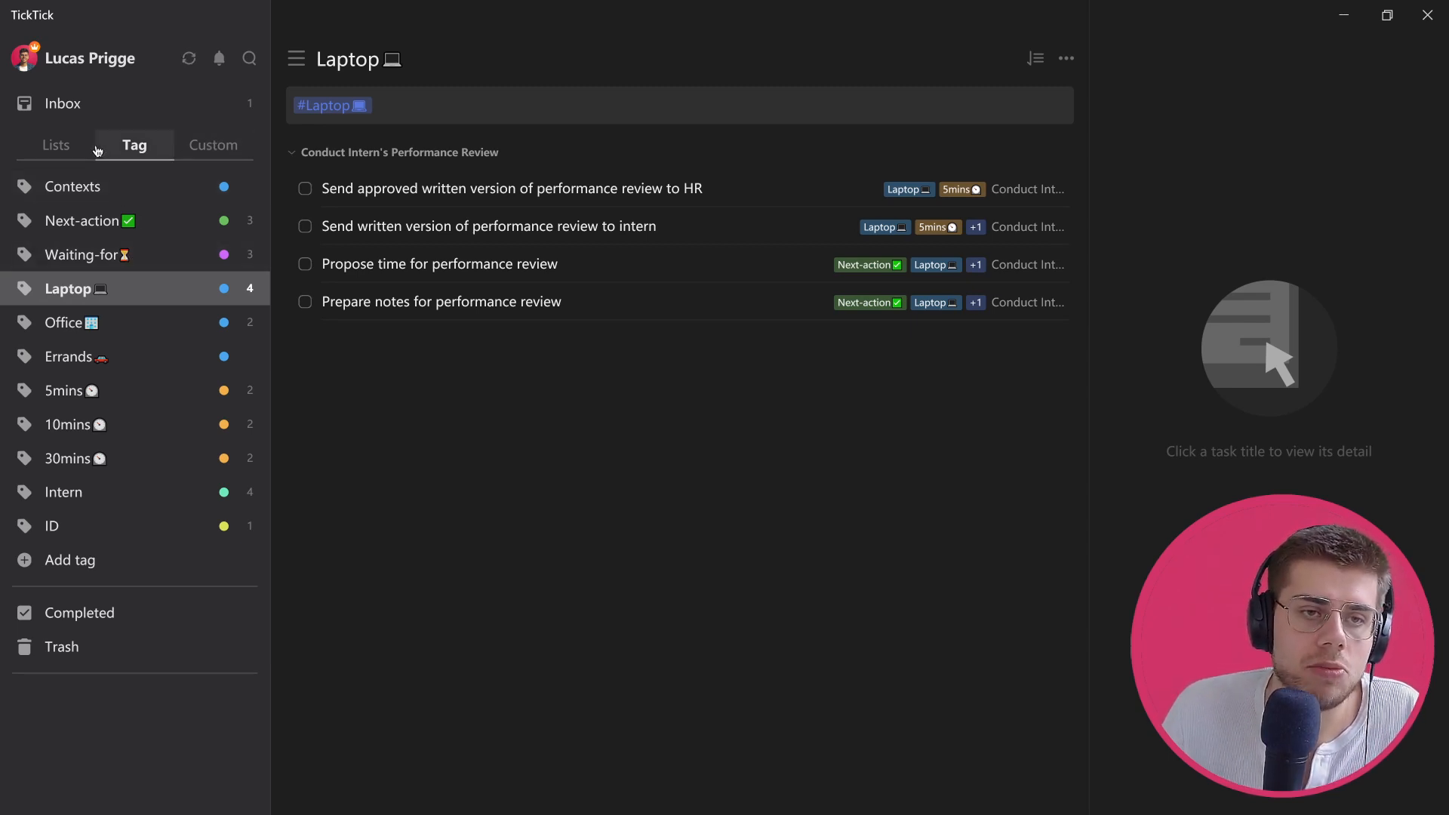
Tag the Inbox task 'My item' with Next-action
{"action": "left_click", "coordinate": [64, 102]}
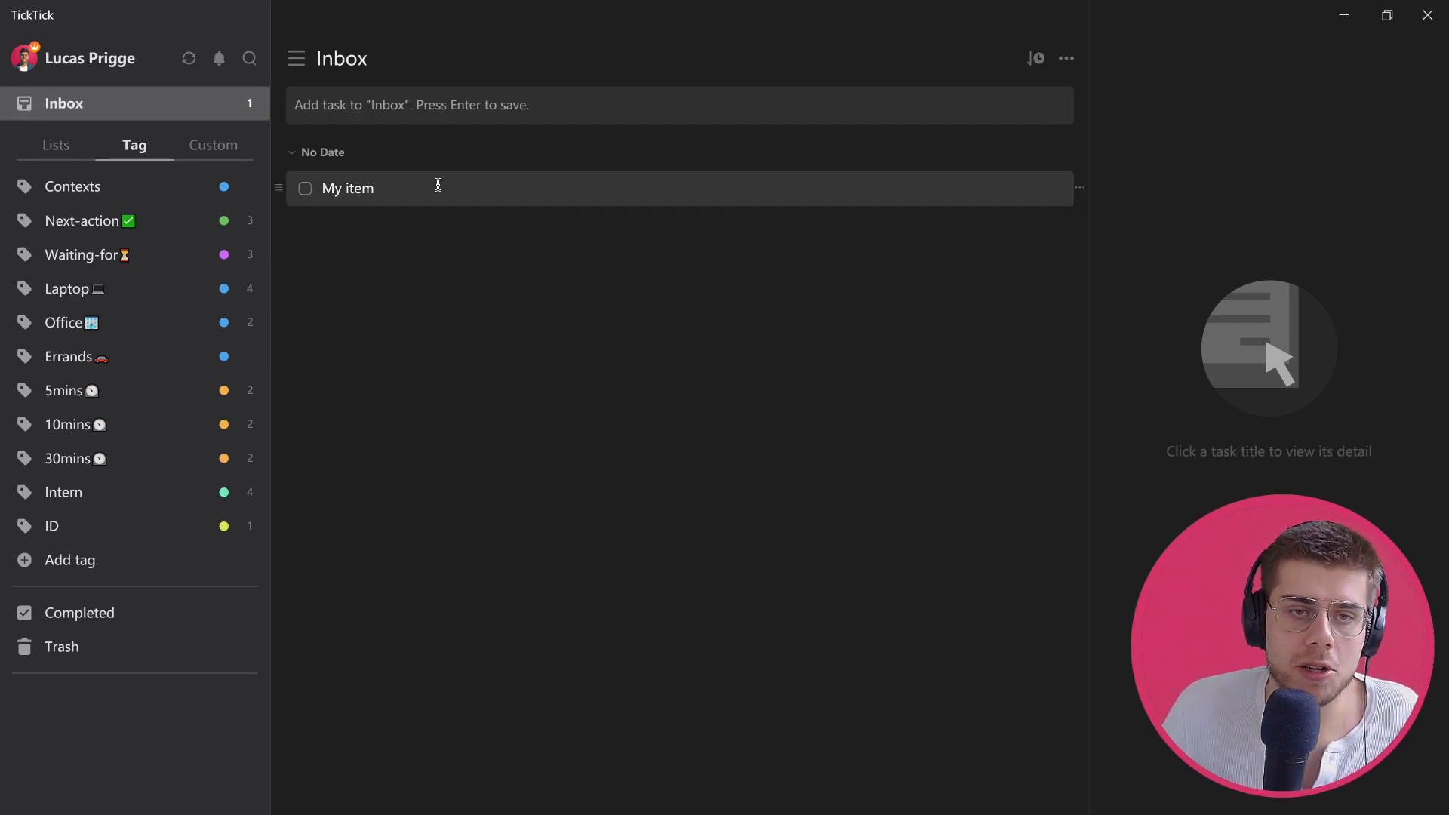
{"action": "left_click", "coordinate": [349, 189]}
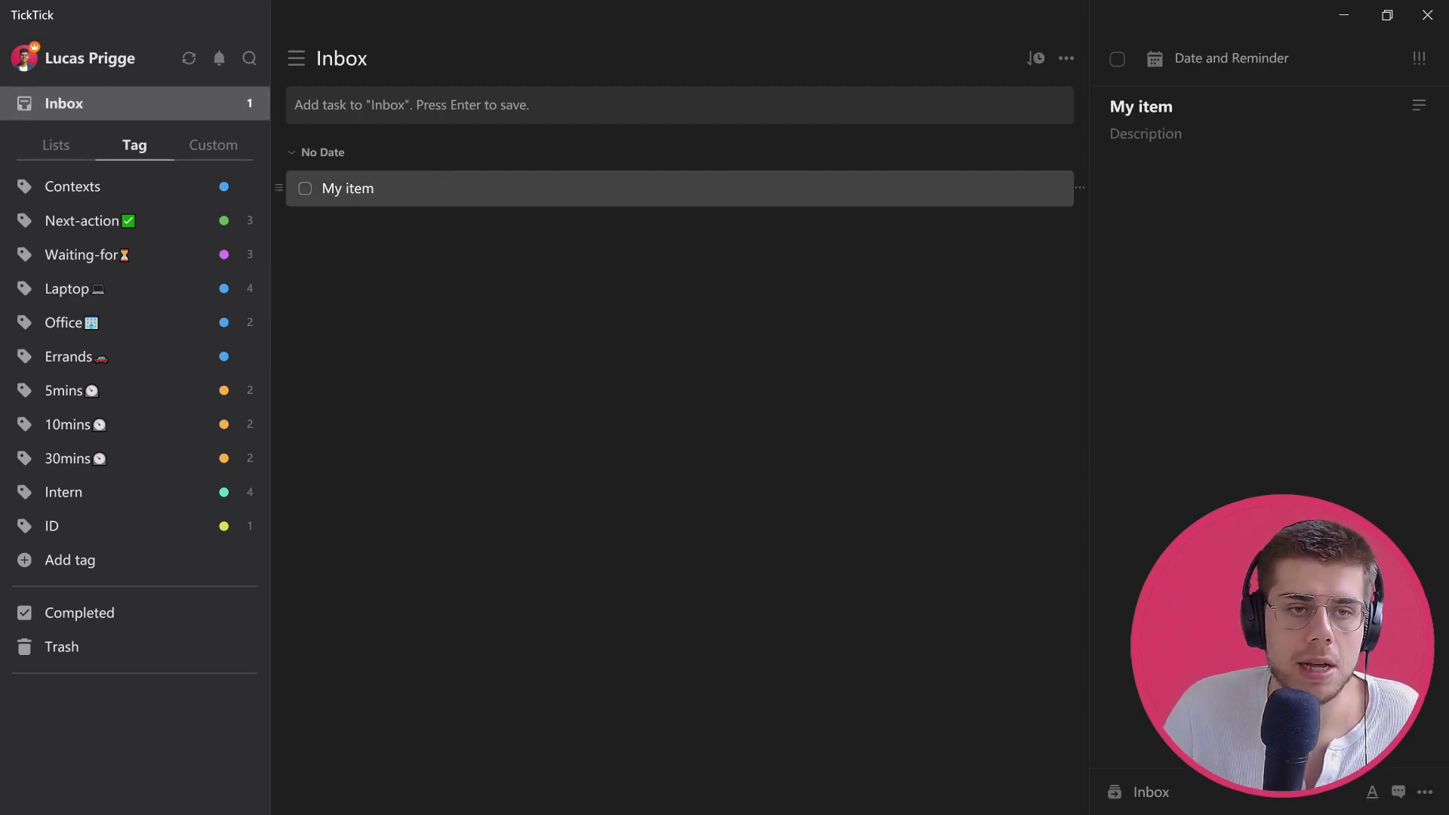
{"action": "type", "text": "ne"}
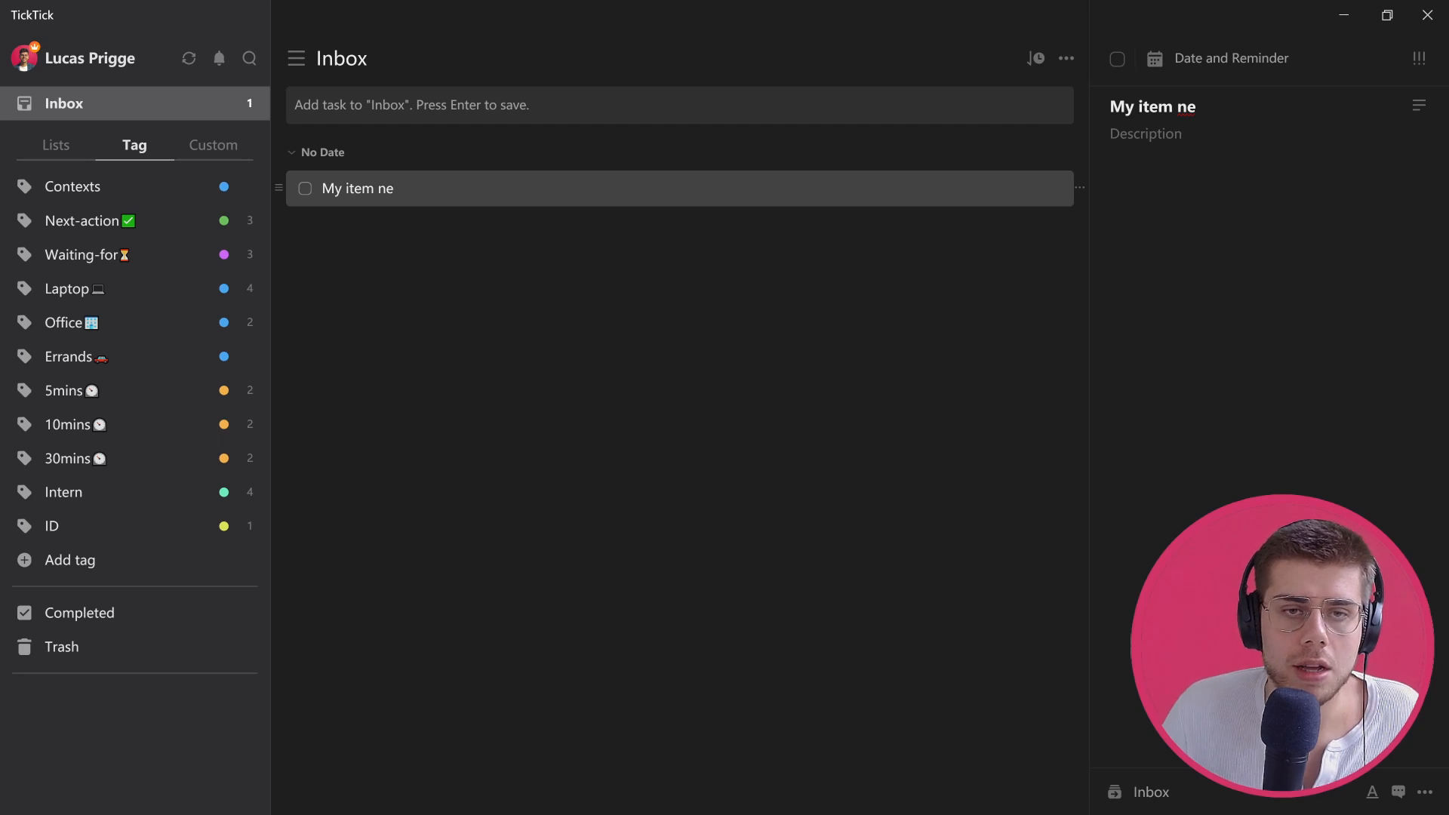
{"action": "type", "text": "#"}
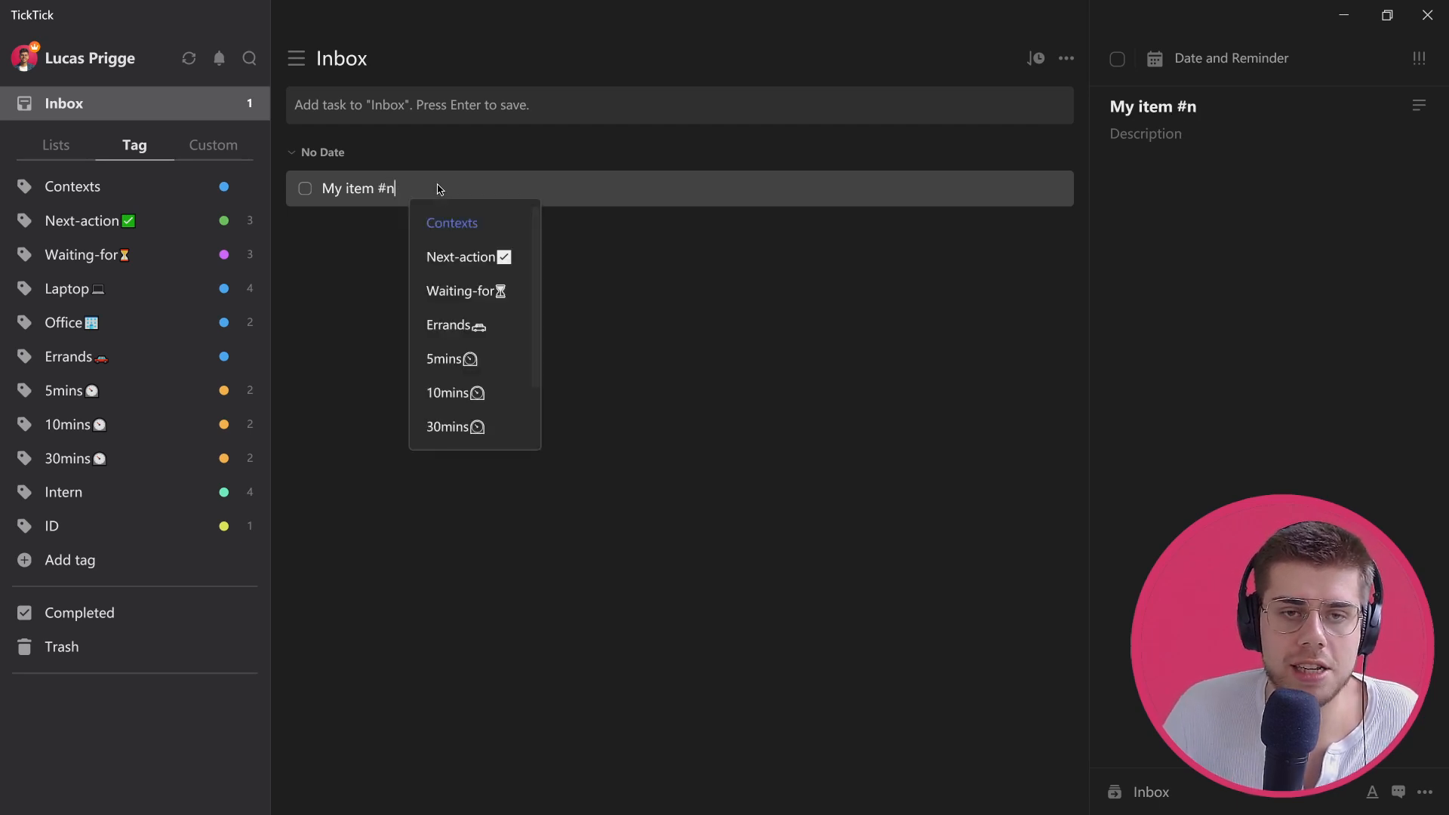
{"action": "mouse_move", "coordinate": [466, 257]}
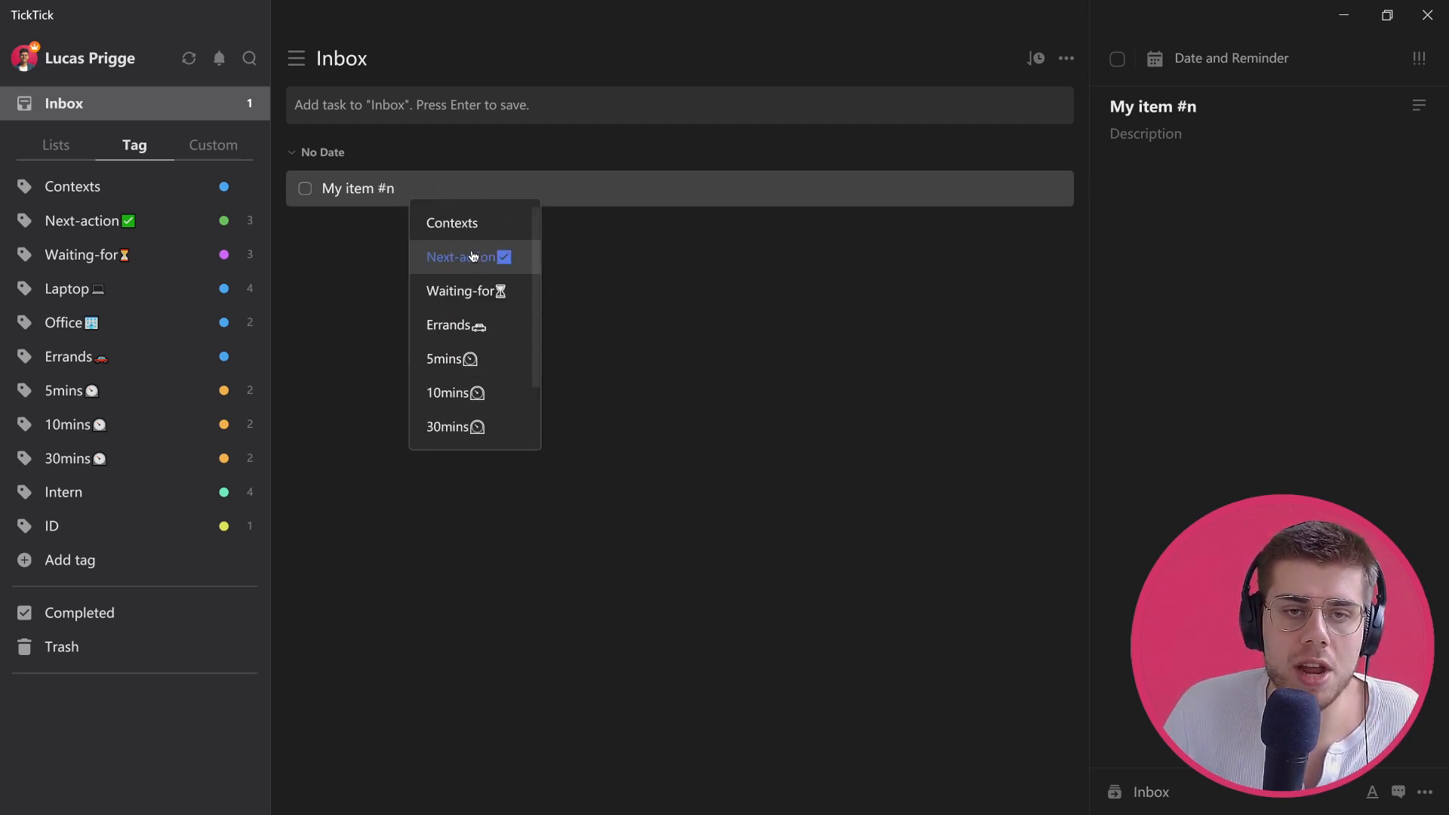
{"action": "mouse_move", "coordinate": [485, 261]}
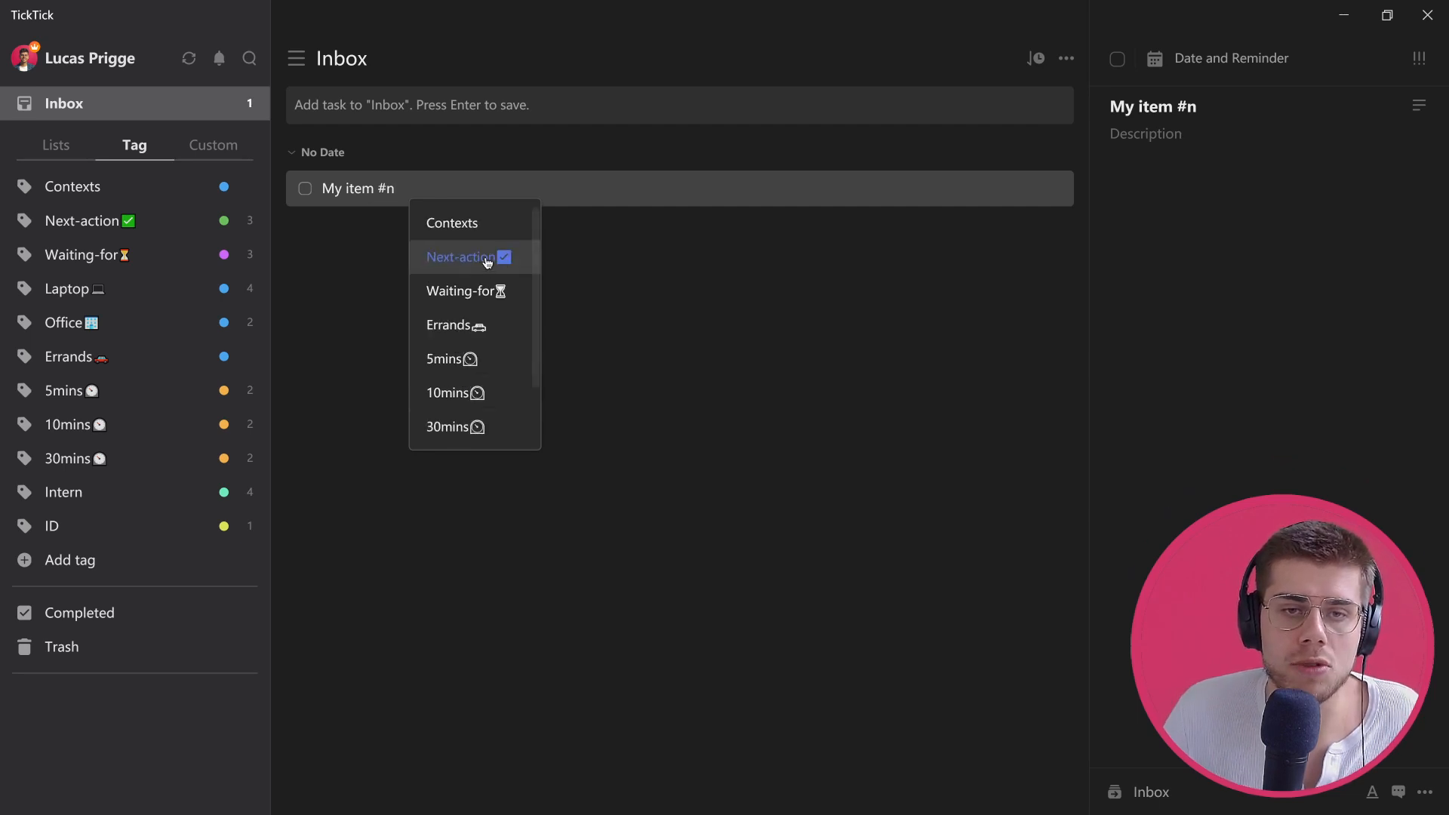
{"action": "left_click", "coordinate": [462, 257]}
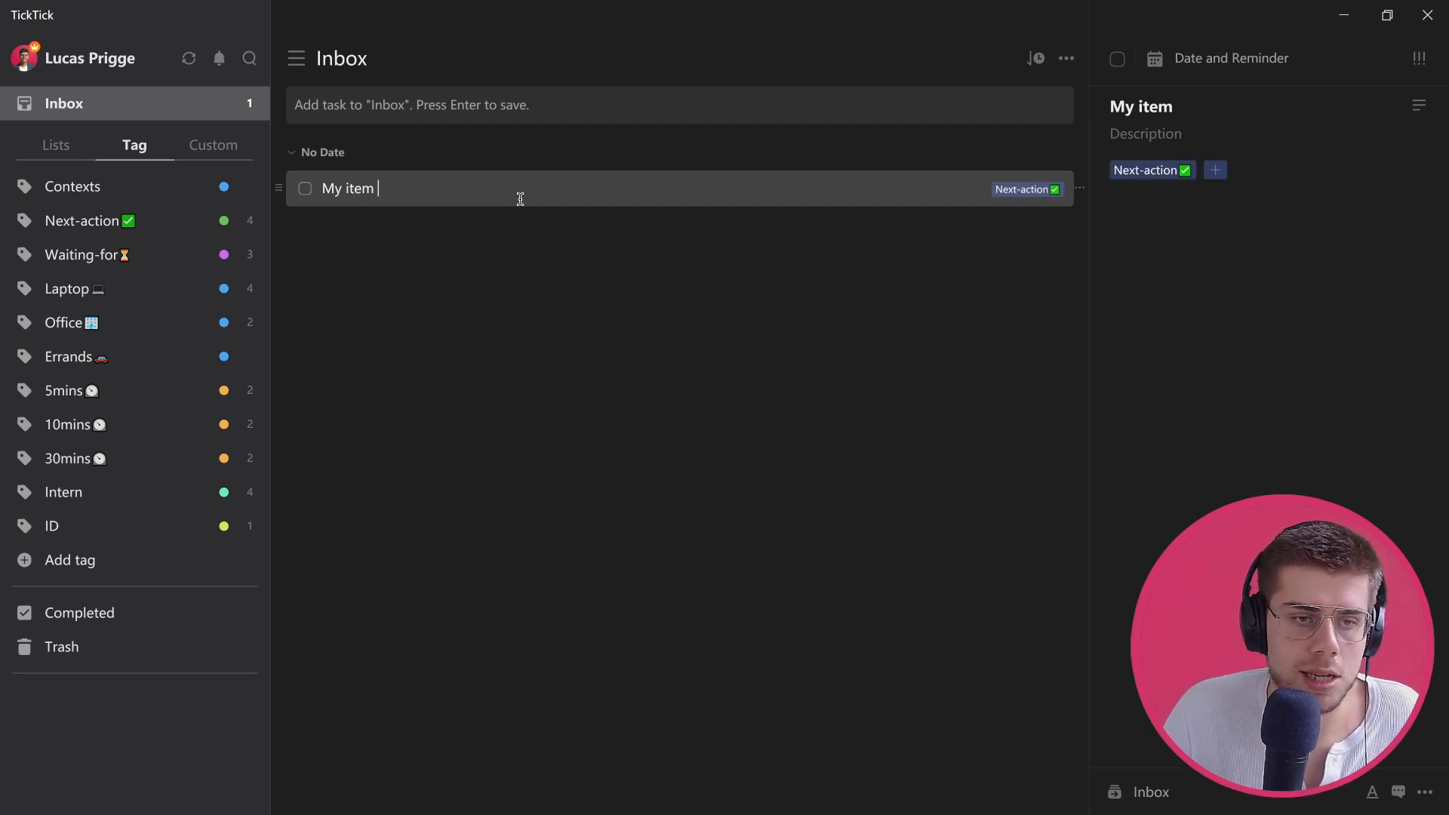
Add the Errands and 30mins tags to 'My item'
{"action": "type", "text": "#err"}
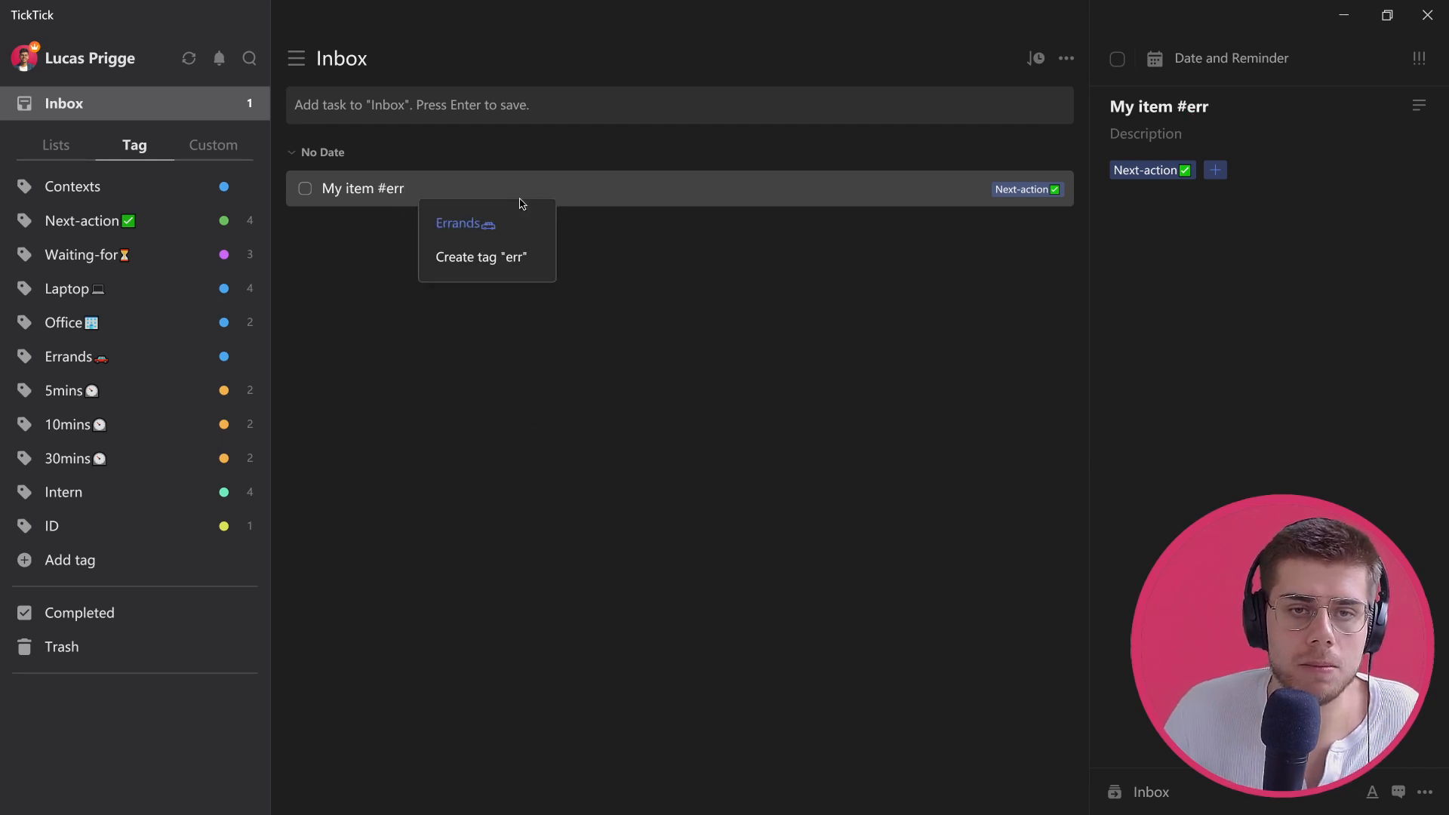
{"action": "left_click", "coordinate": [457, 224]}
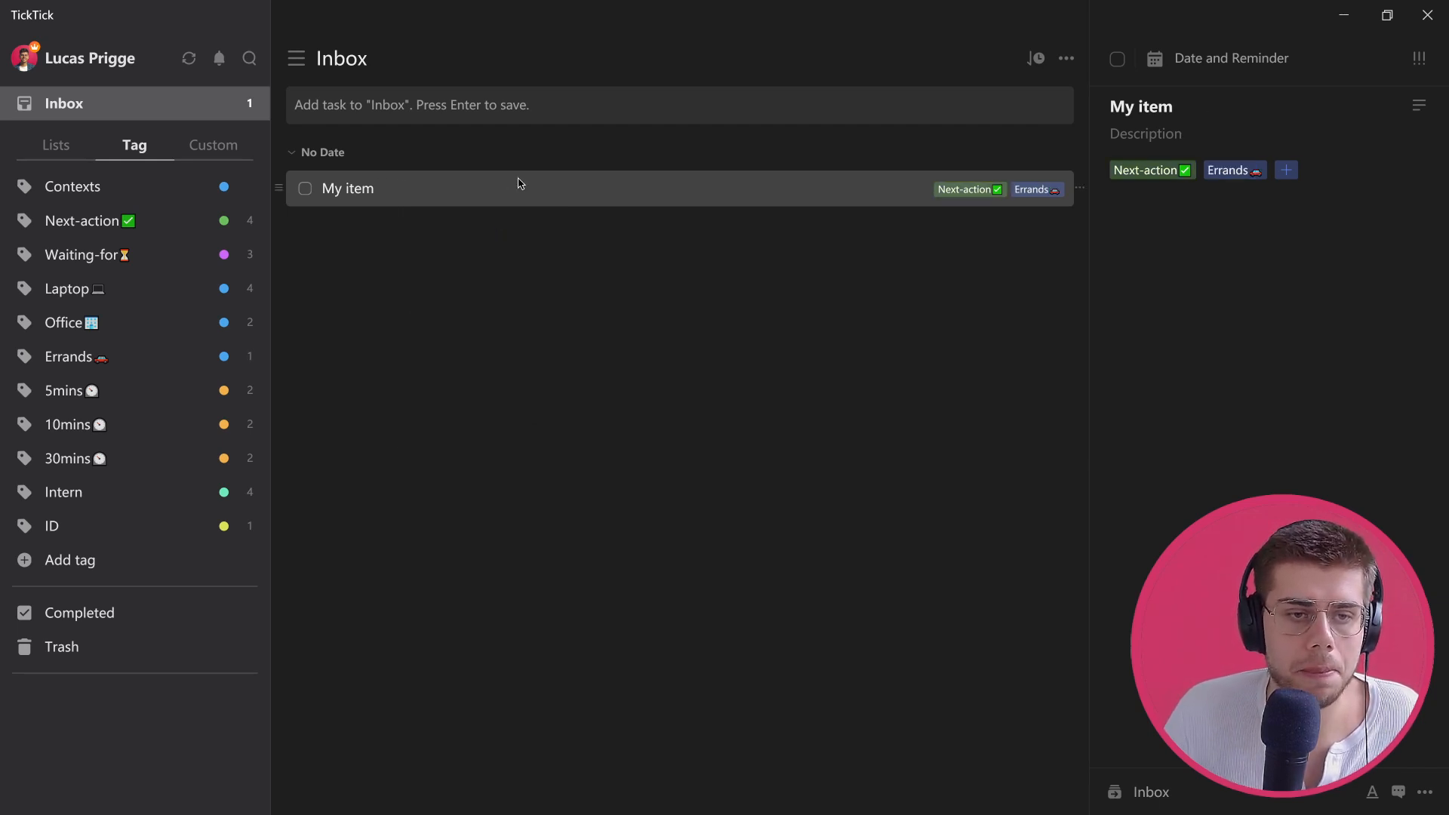
{"action": "type", "text": "#"}
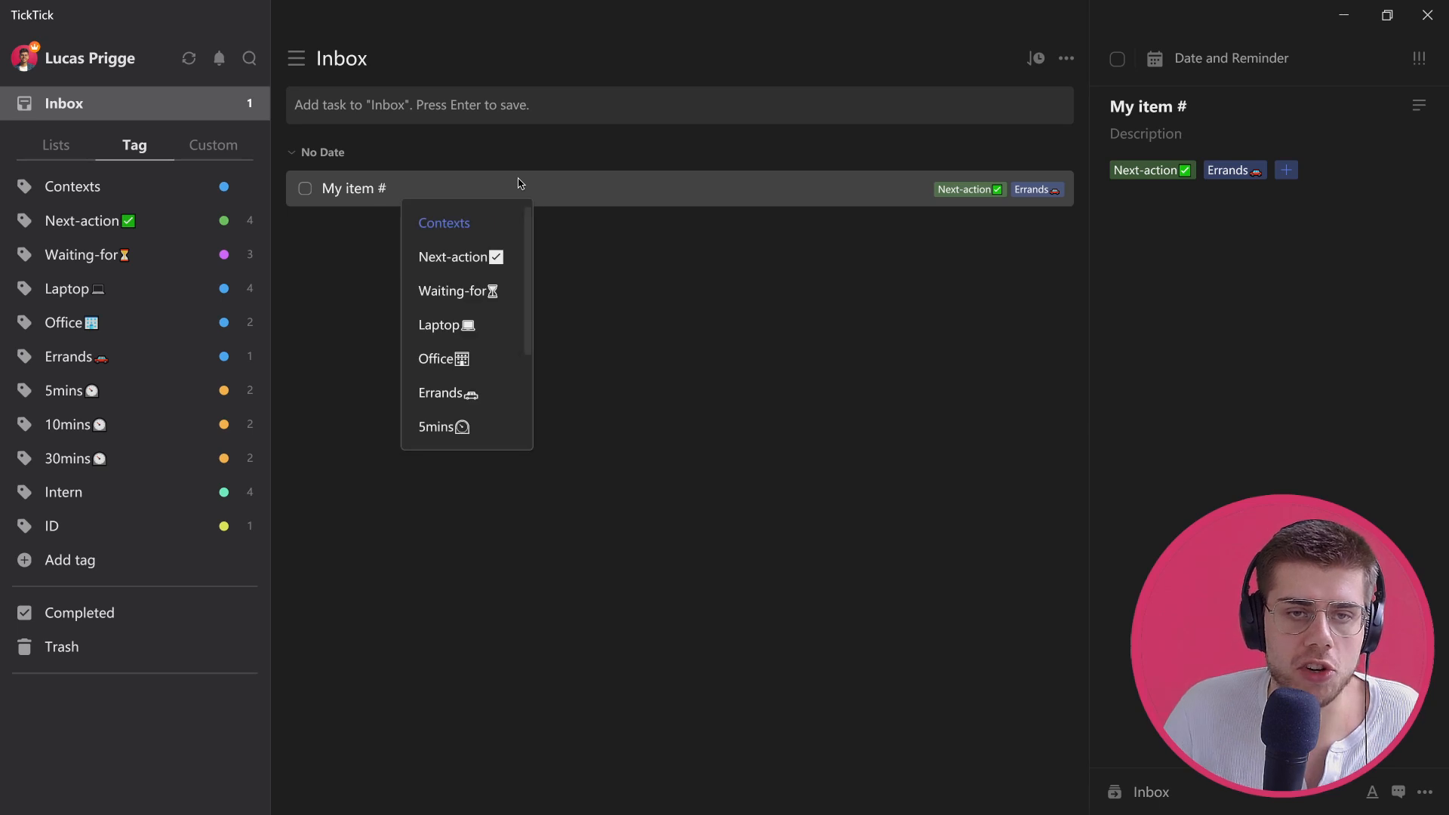
{"action": "type", "text": "30"}
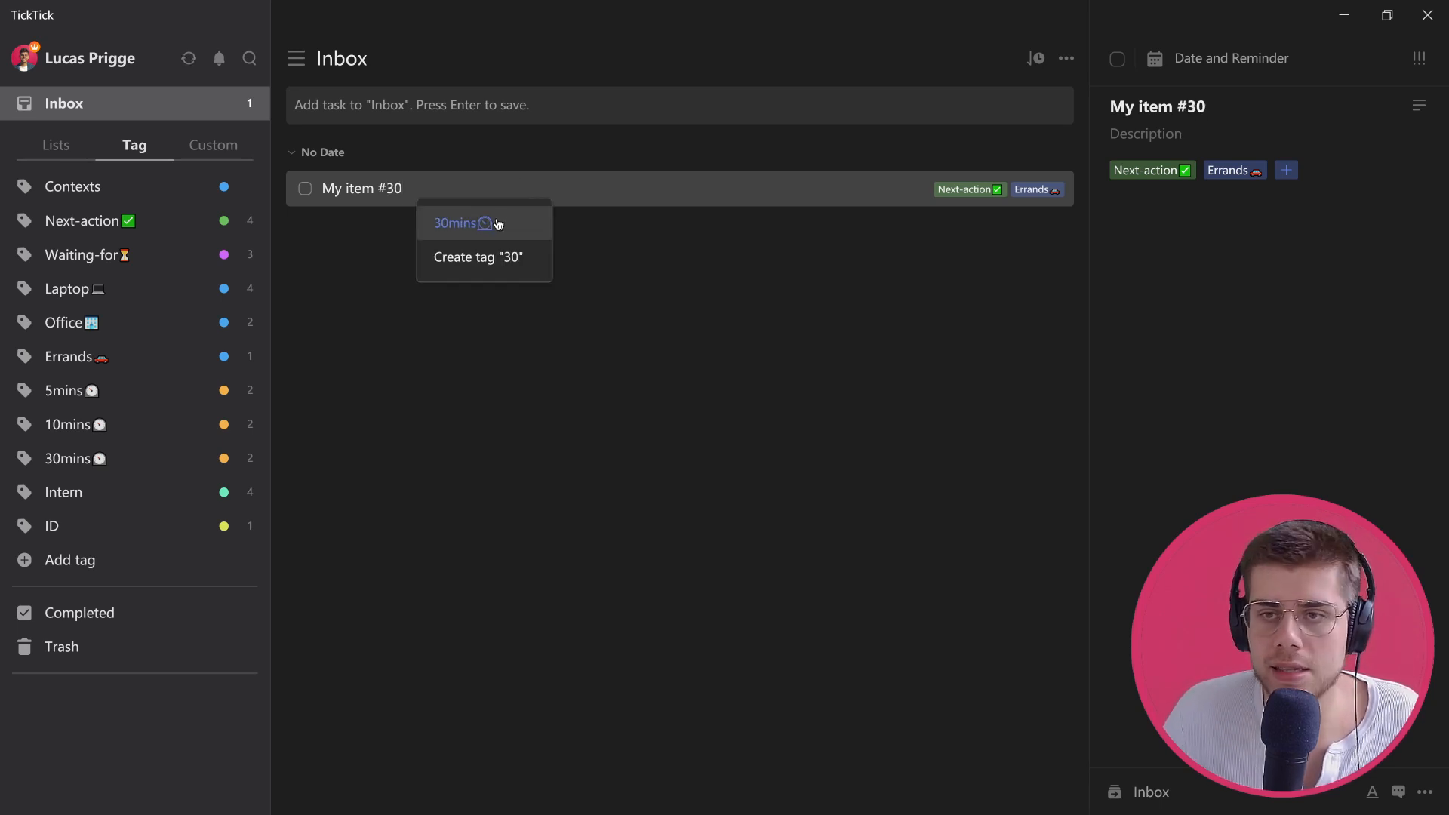
{"action": "left_click", "coordinate": [459, 224]}
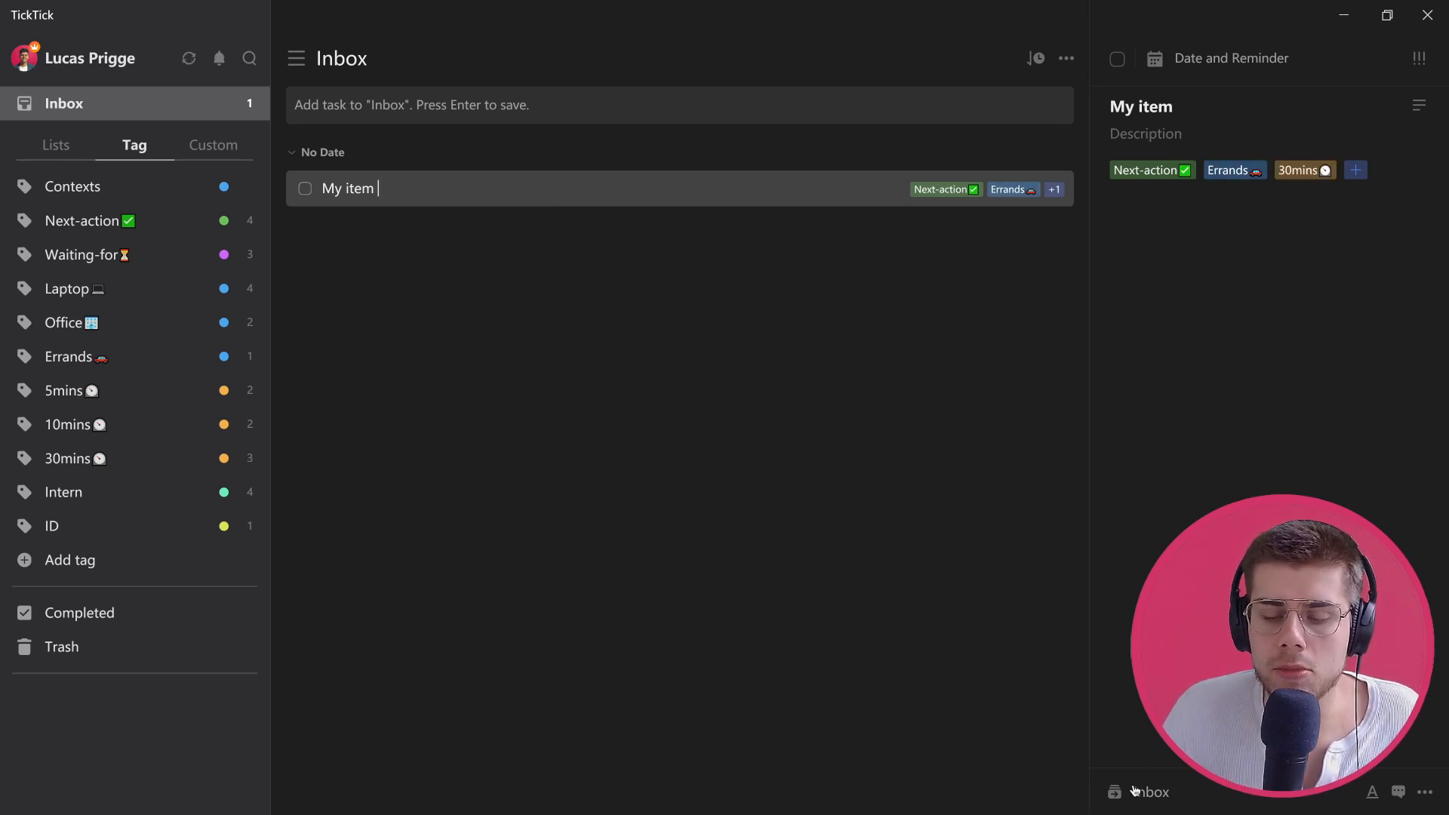
Move My item from the Inbox into the Standalone actions list and show that list
{"action": "left_click", "coordinate": [1151, 793]}
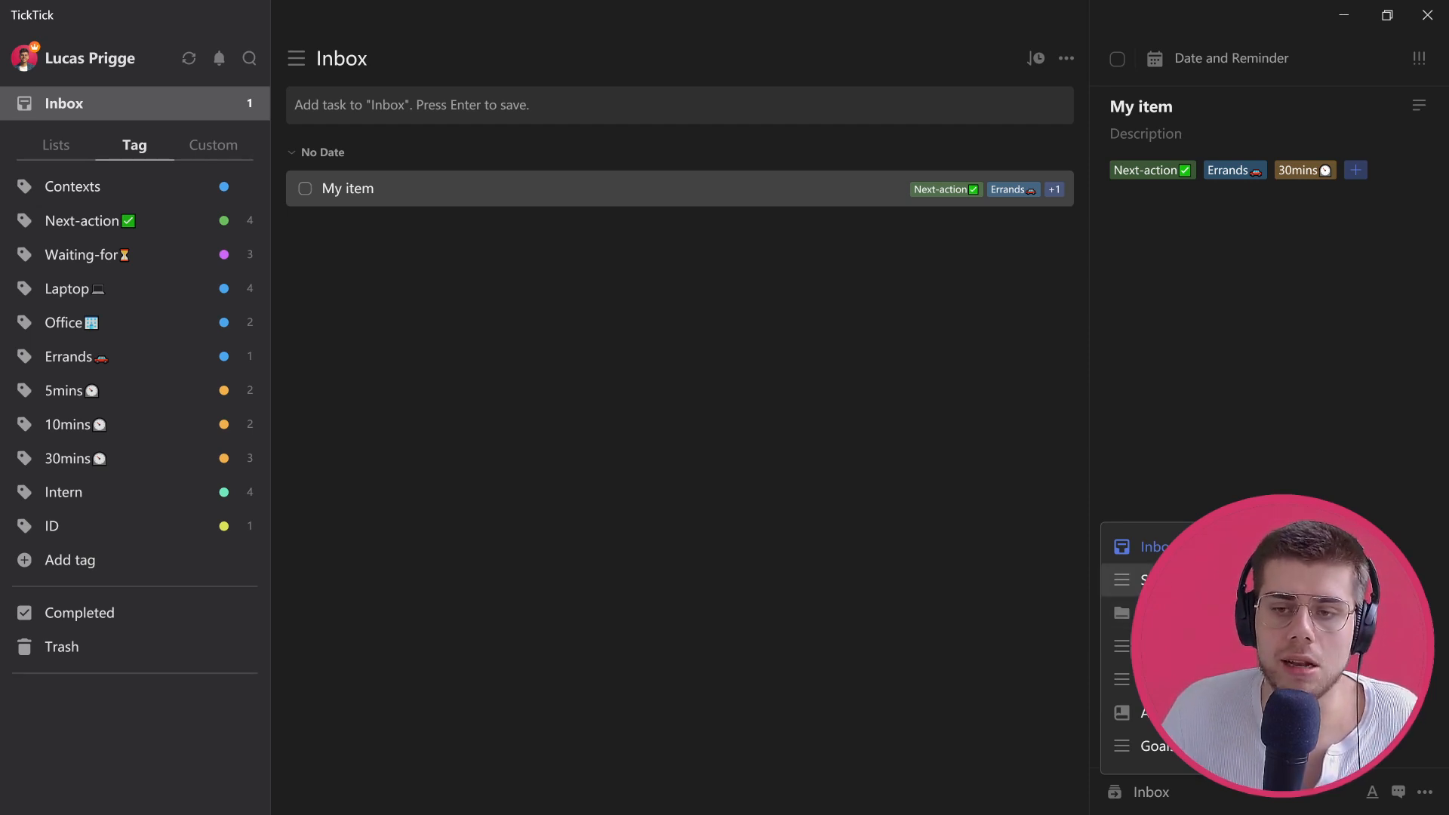
{"action": "left_click", "coordinate": [305, 188]}
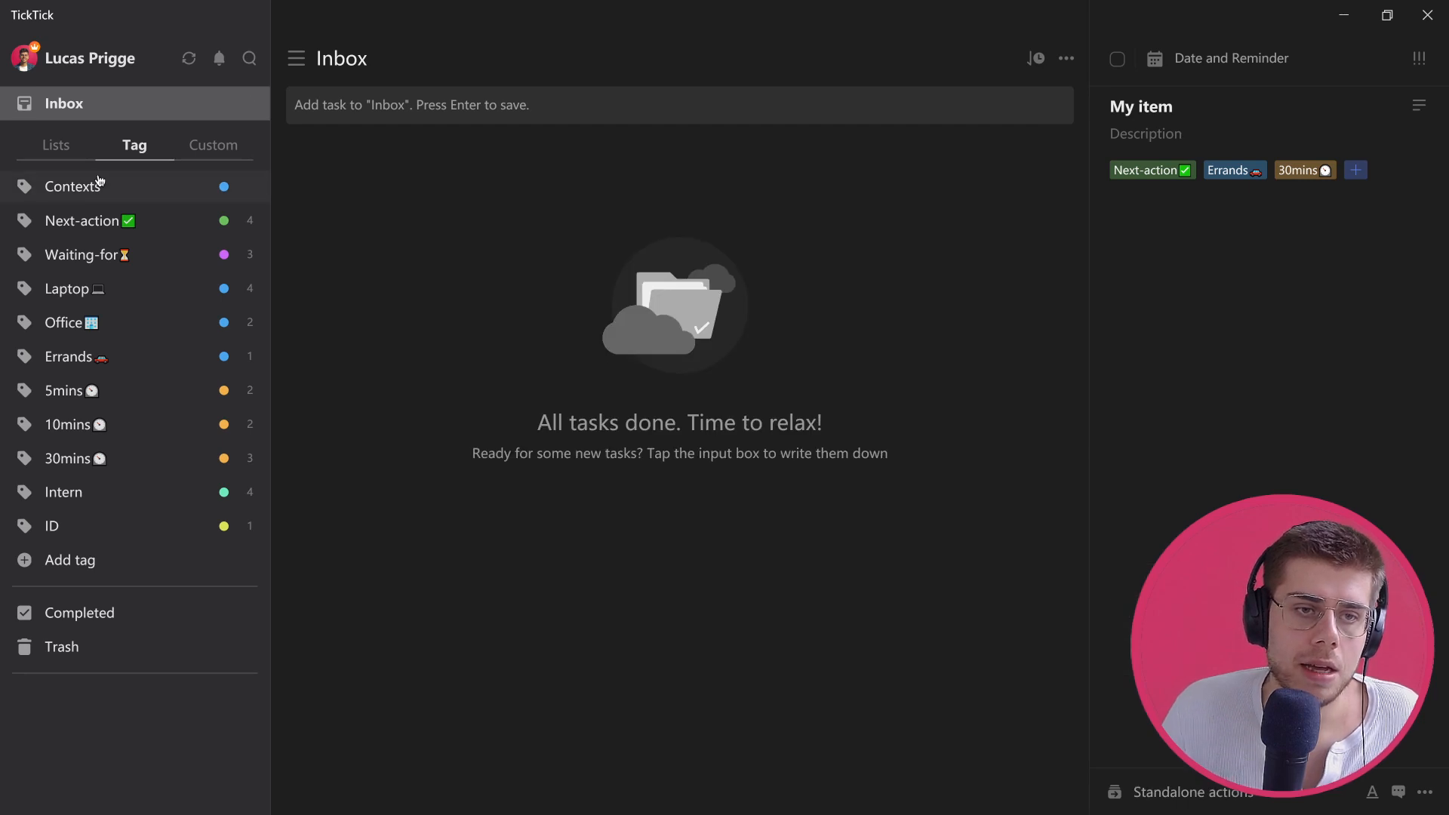
{"action": "left_click", "coordinate": [56, 145]}
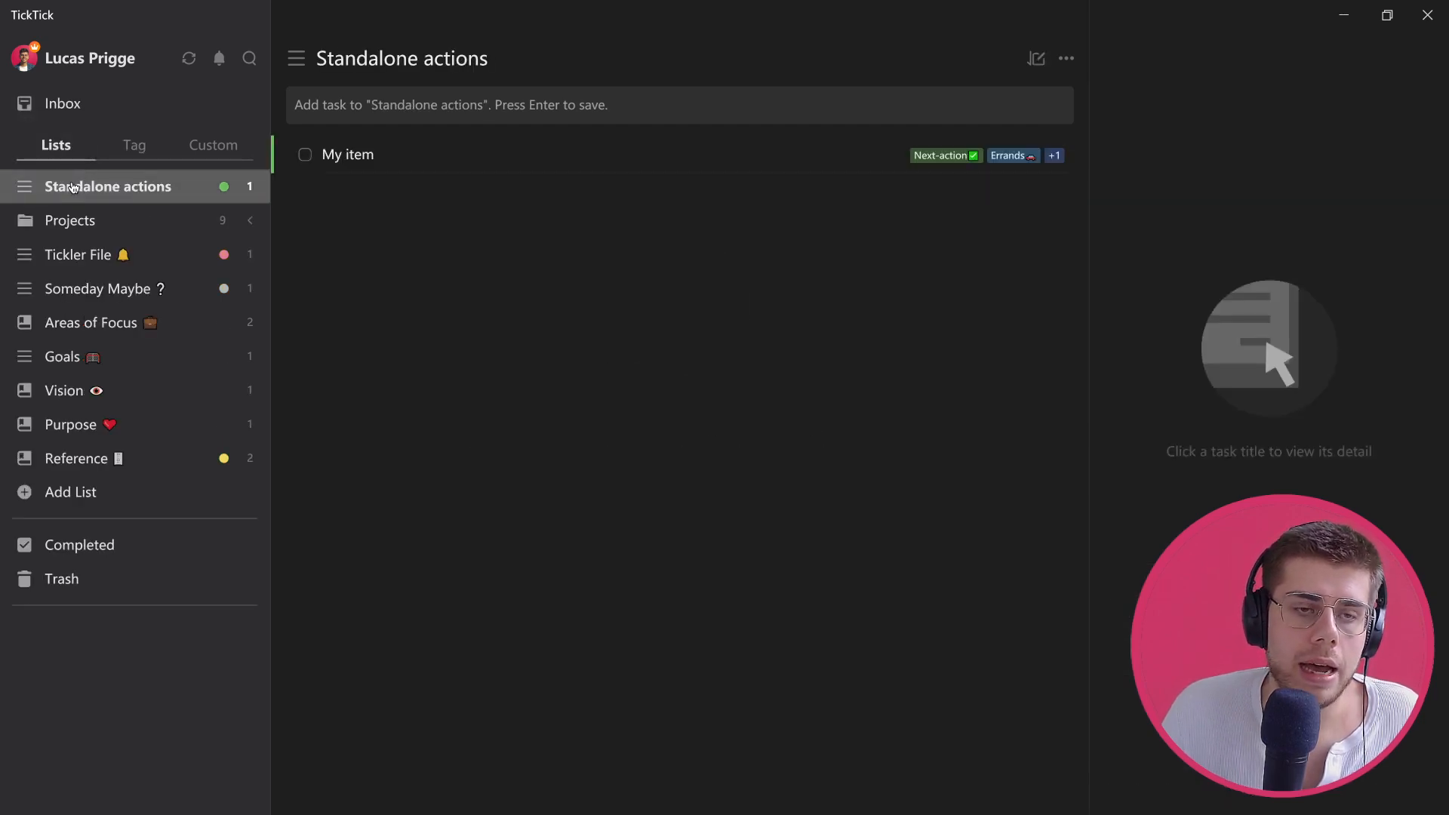
{"action": "left_click", "coordinate": [69, 220]}
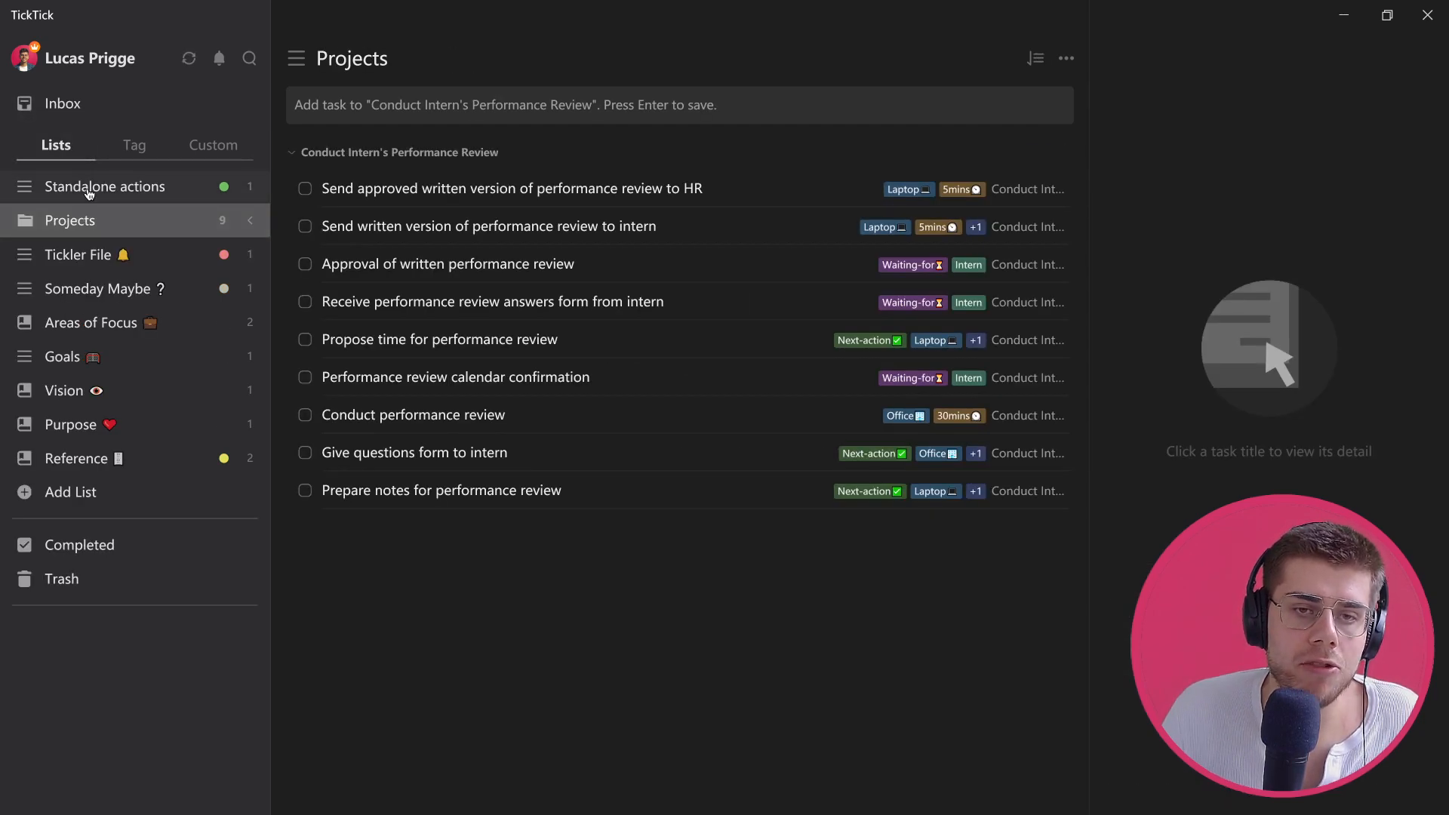
{"action": "left_click", "coordinate": [107, 186]}
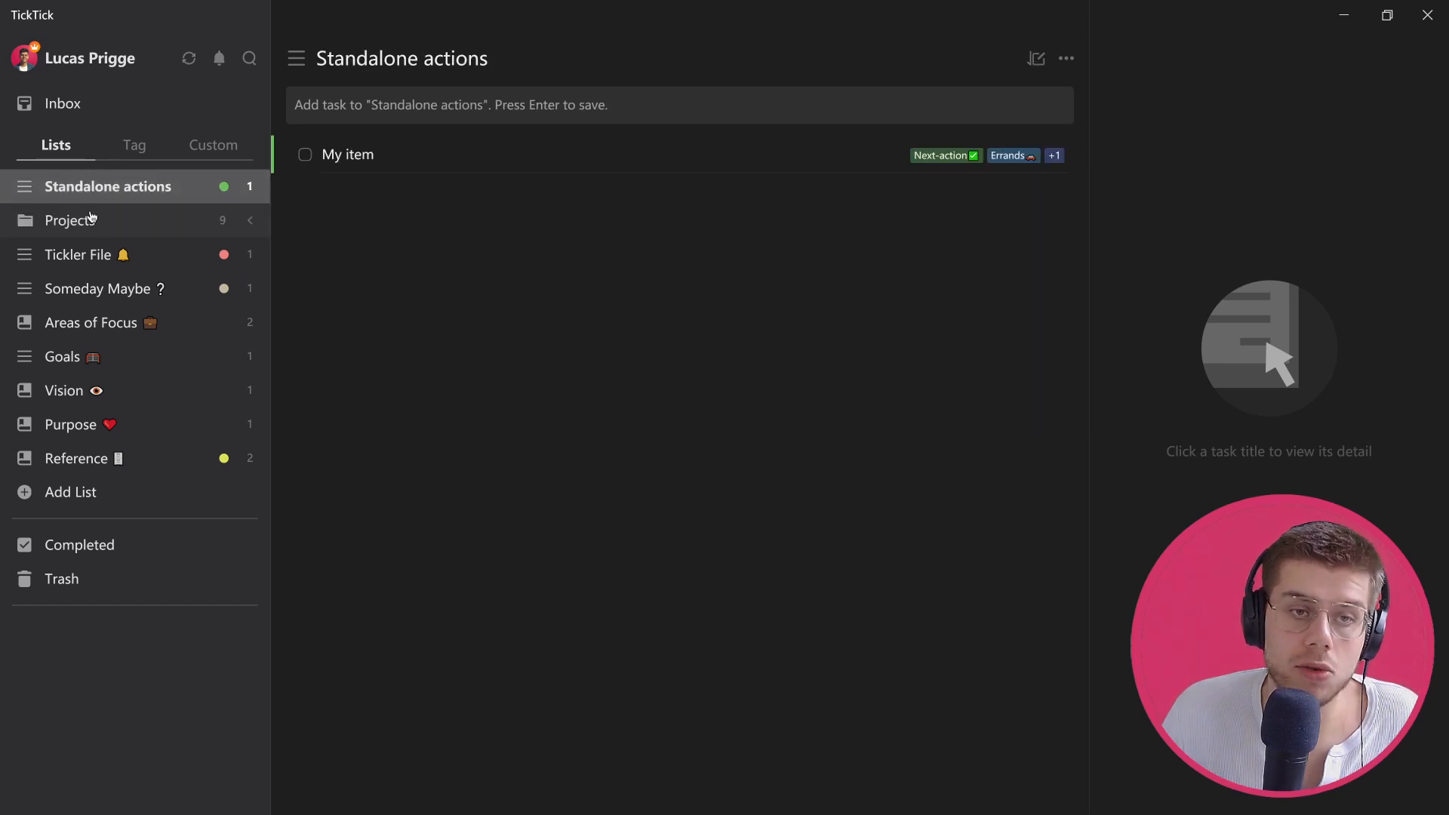
{"action": "mouse_move", "coordinate": [213, 156]}
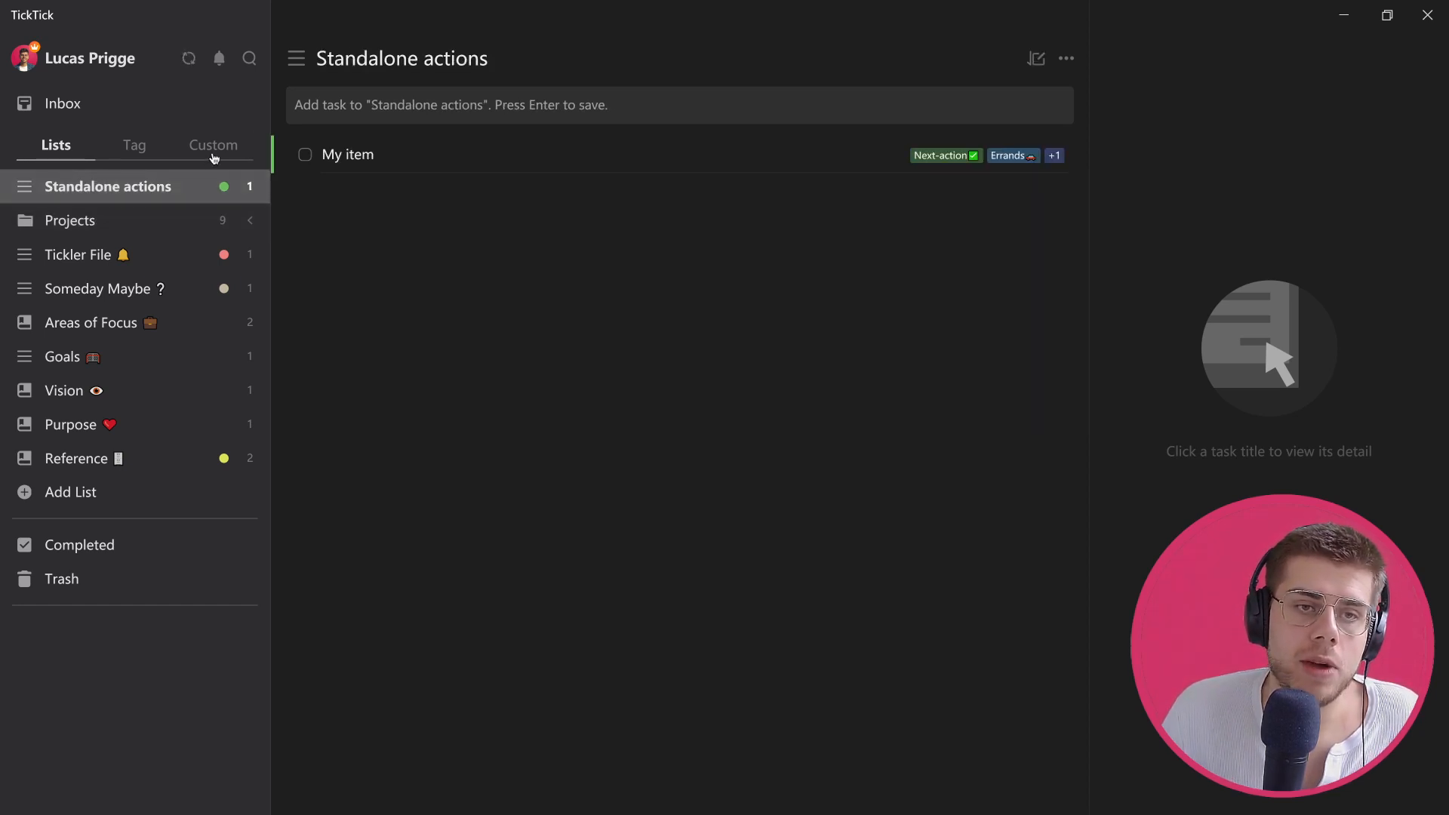
Browse the Custom and Tag sidebar tabs, then show the Laptop smart list with My item and review tasks
{"action": "left_click", "coordinate": [213, 145]}
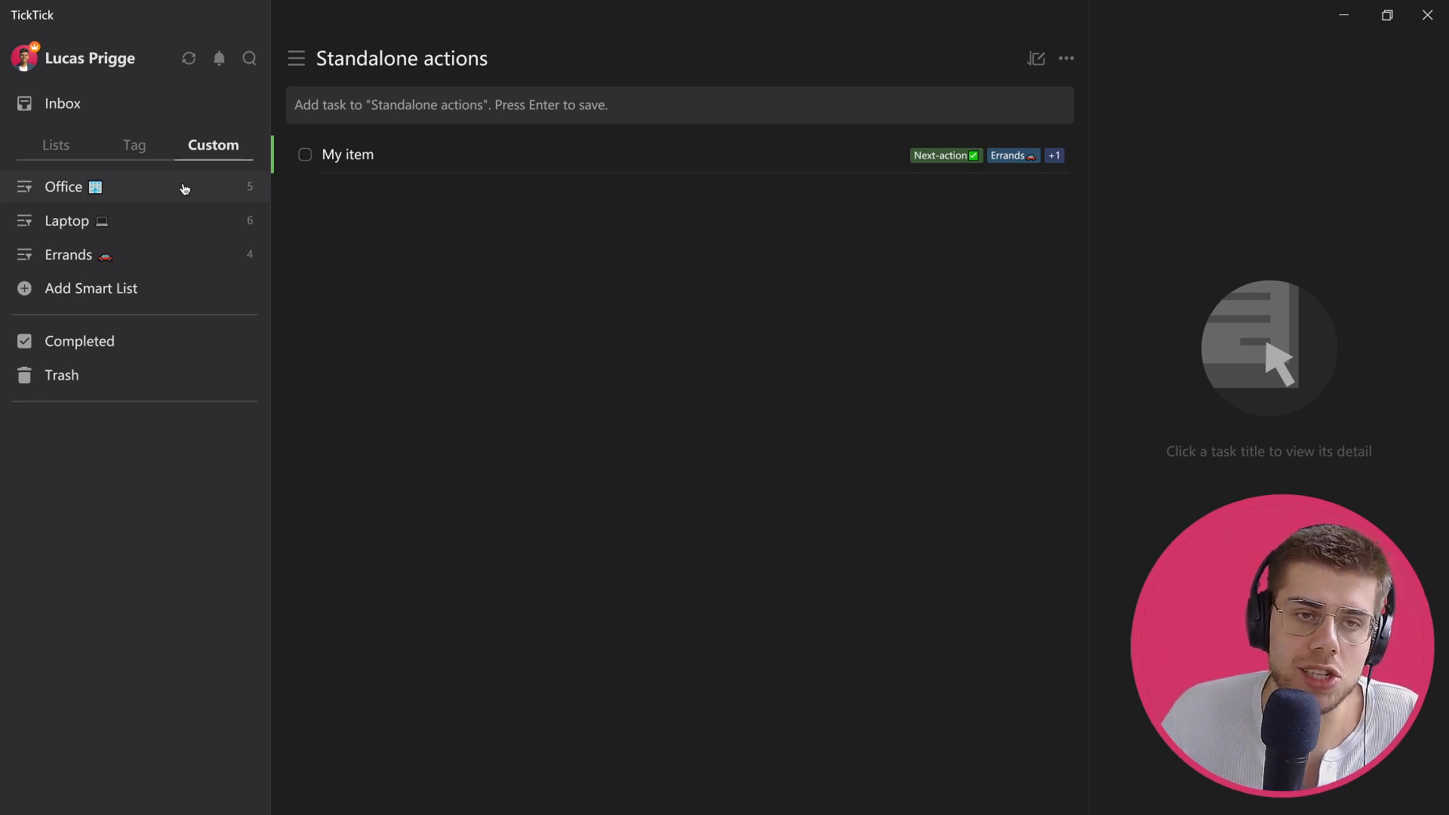
{"action": "mouse_move", "coordinate": [127, 195]}
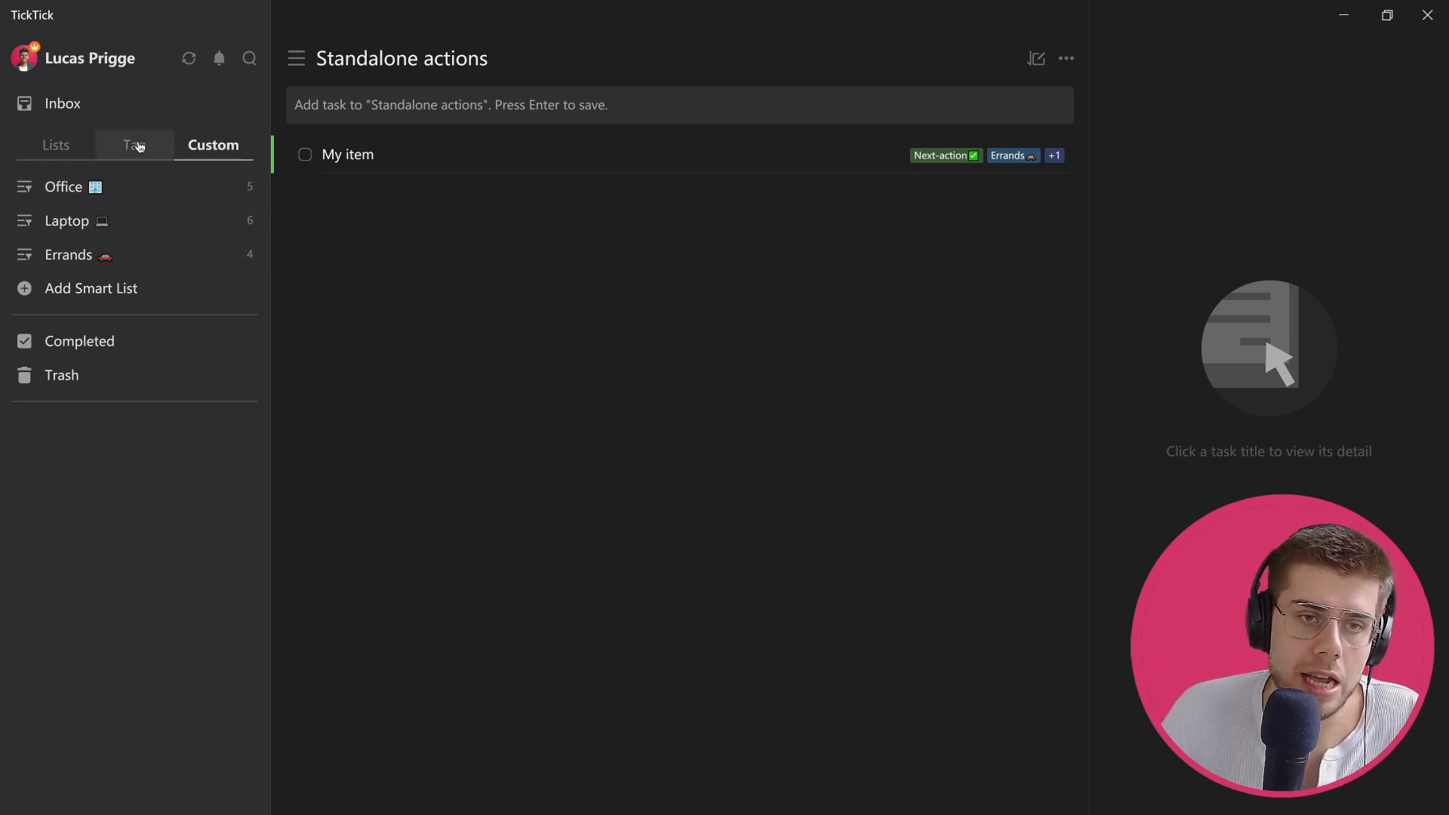
{"action": "left_click", "coordinate": [134, 145]}
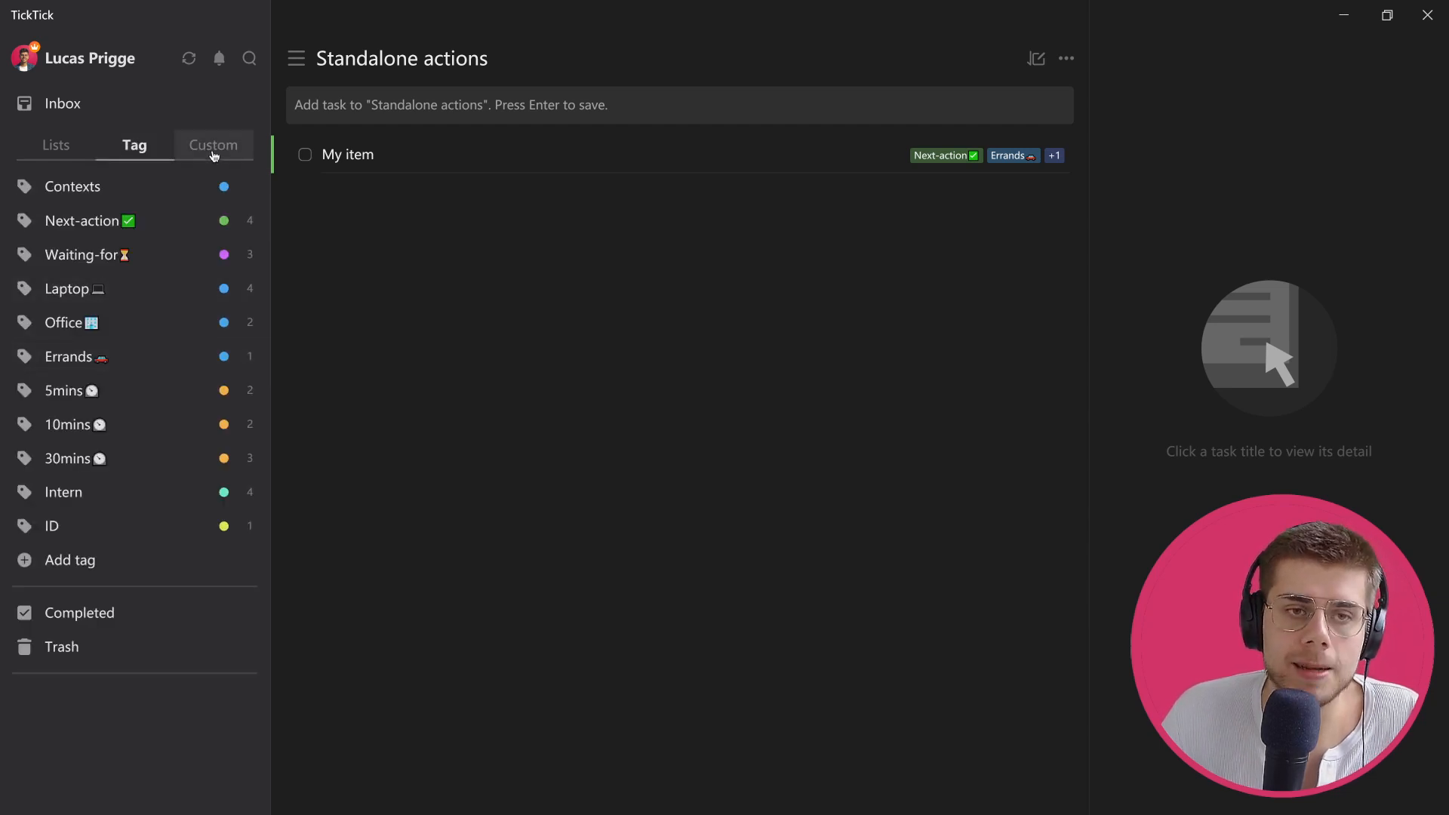
{"action": "left_click", "coordinate": [213, 145]}
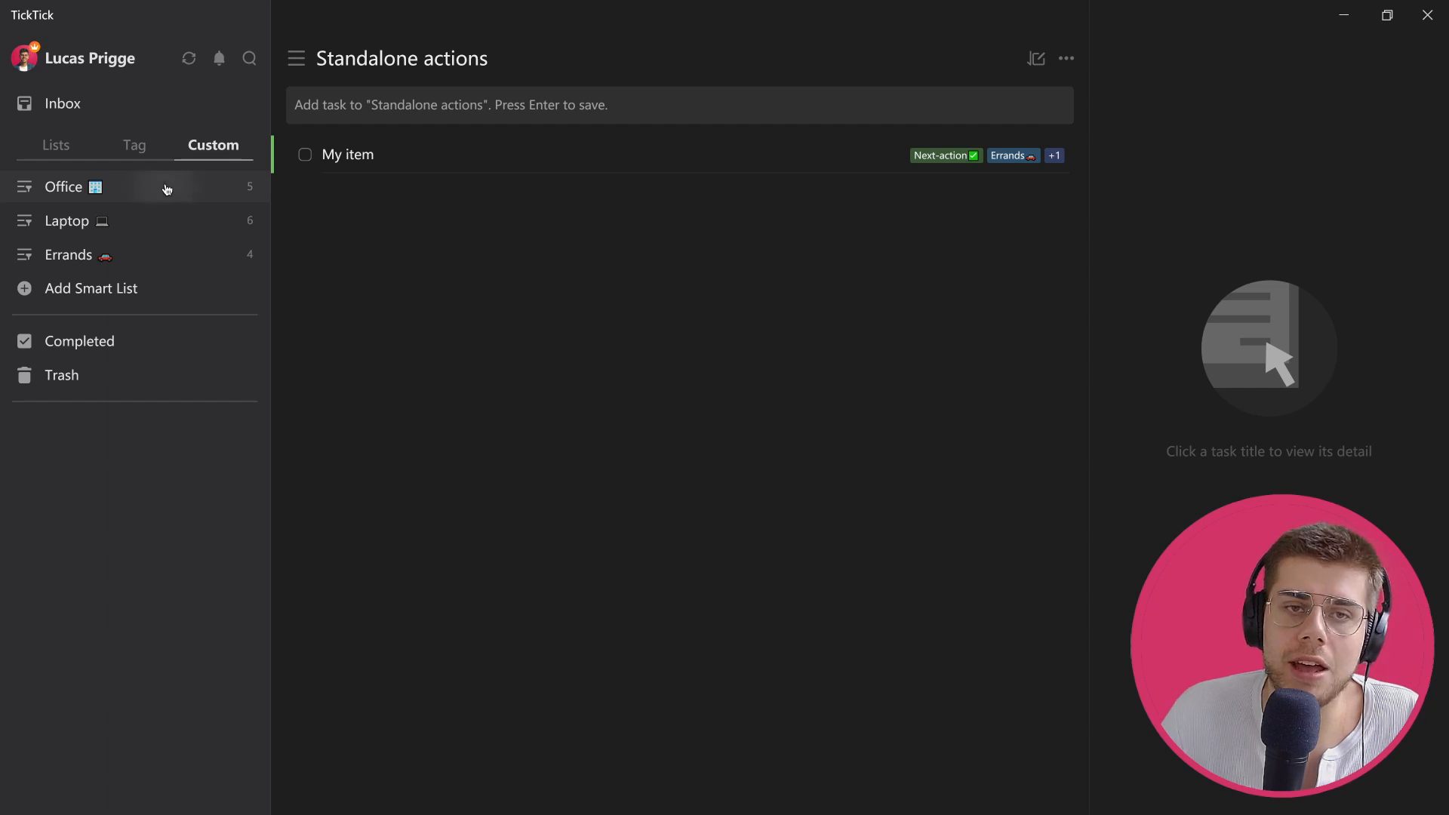
{"action": "left_click", "coordinate": [63, 188]}
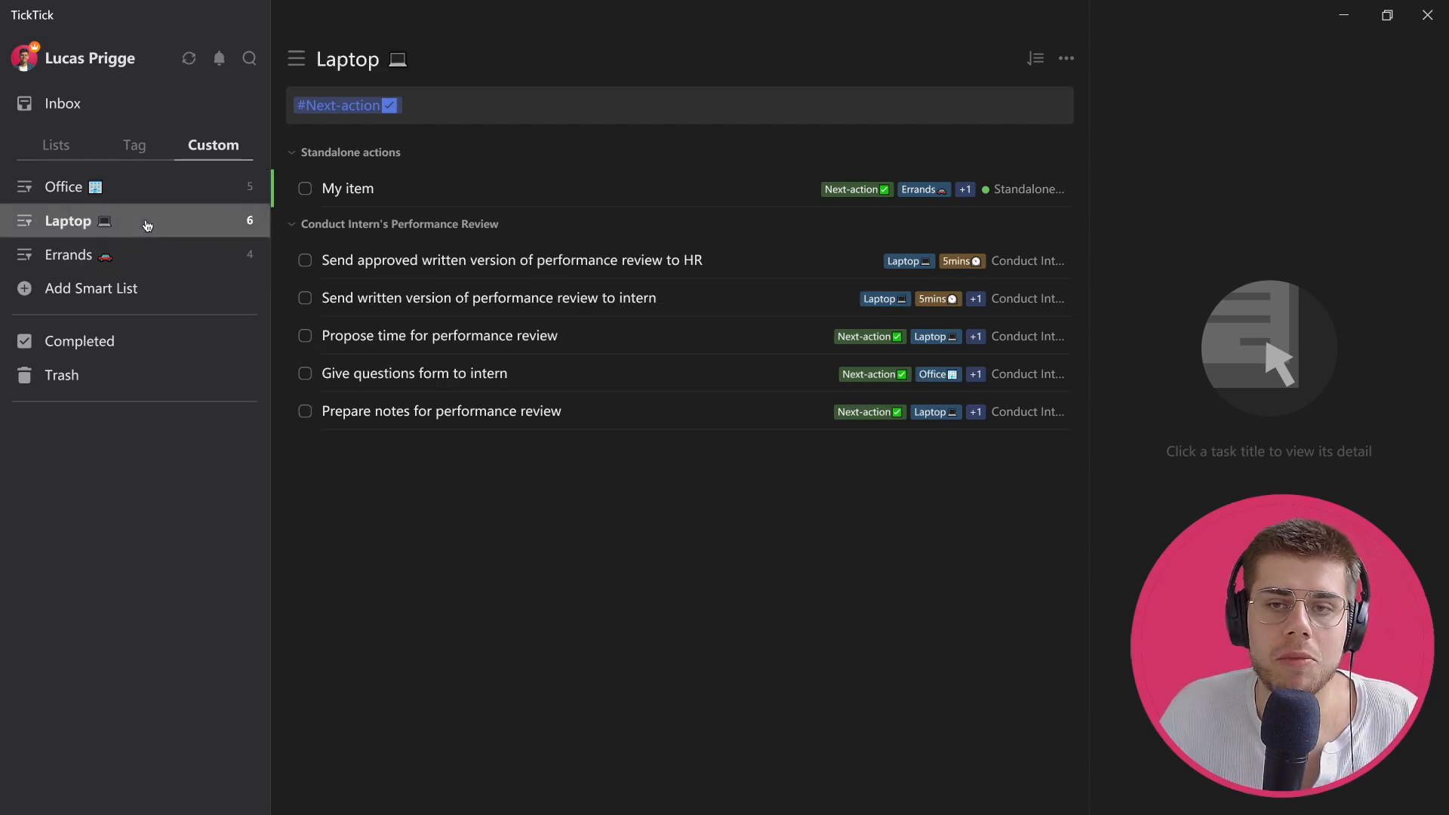
Show the Errands smart list and review its advanced filter settings
{"action": "left_click", "coordinate": [69, 254]}
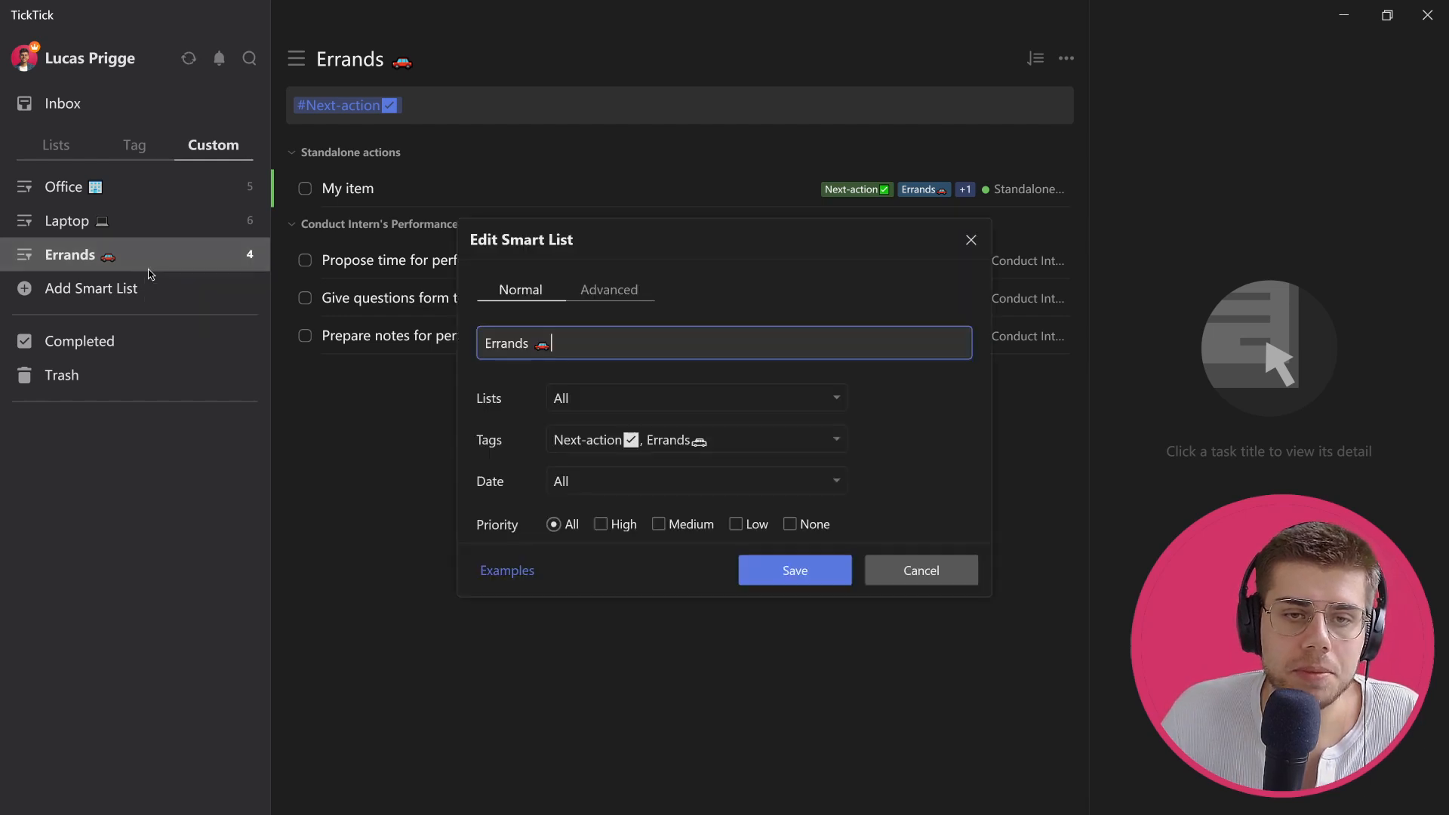
{"action": "mouse_move", "coordinate": [729, 456]}
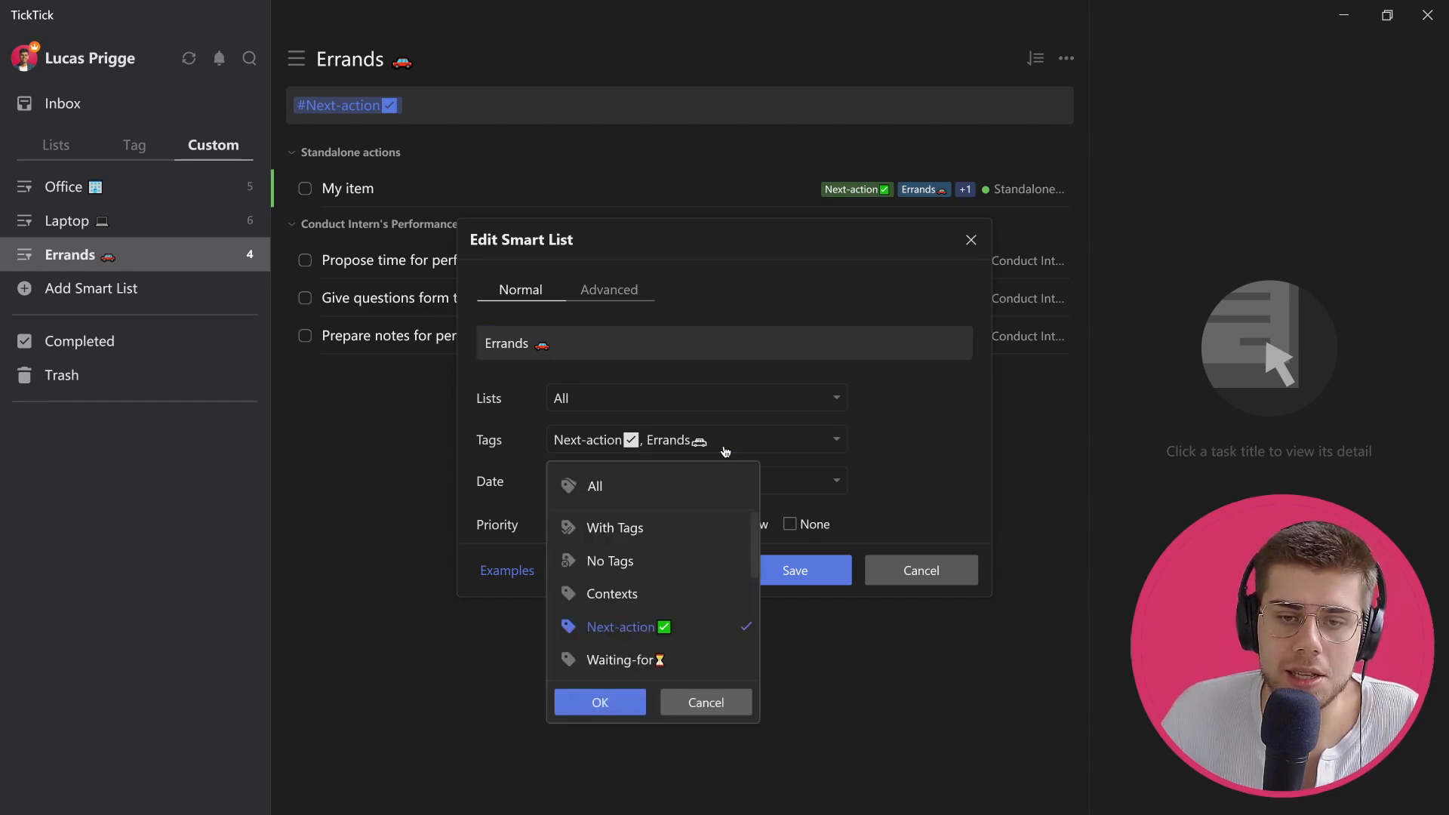
{"action": "scroll", "scroll_direction": "down", "scroll_amount": 3}
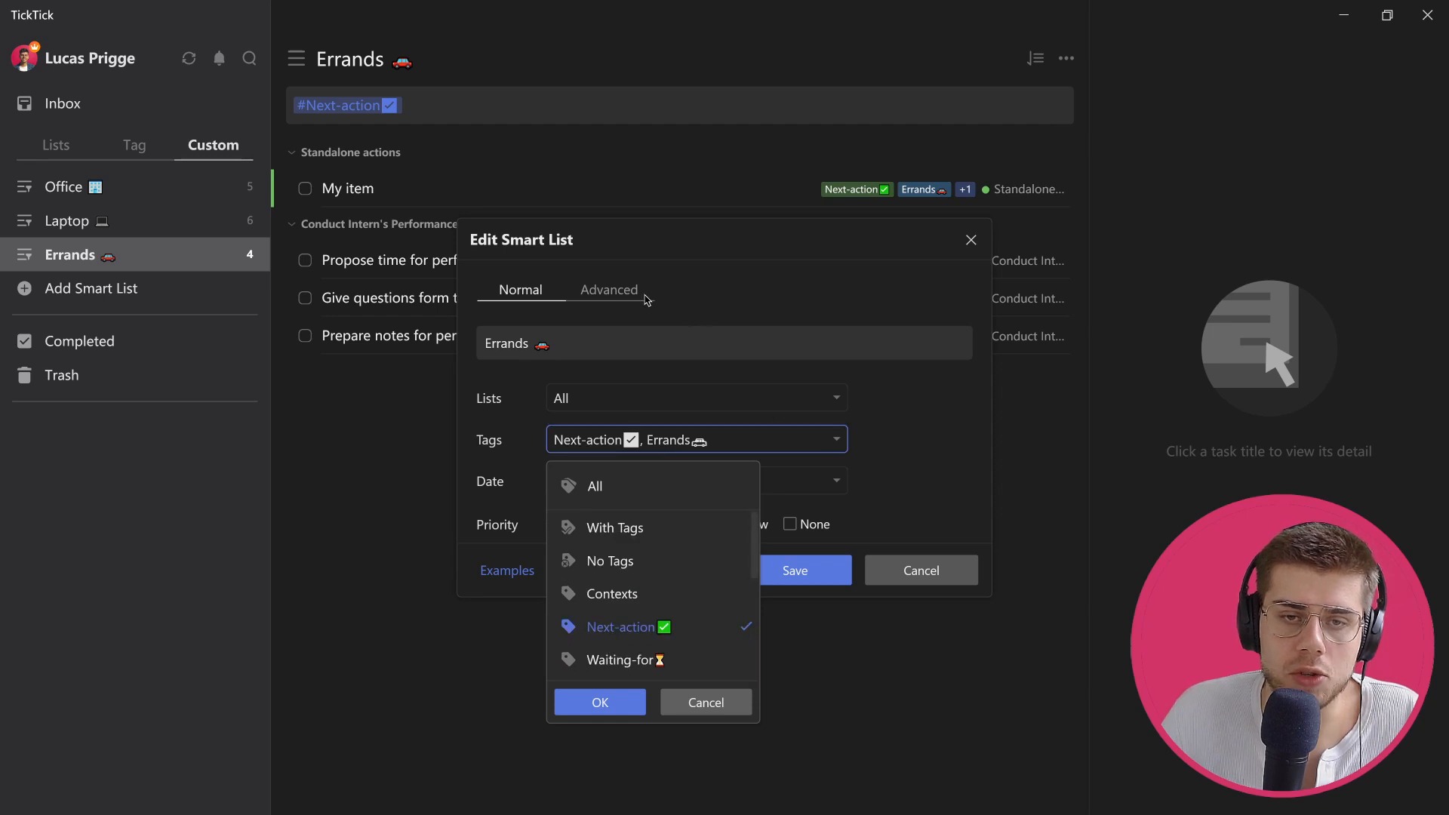
{"action": "left_click", "coordinate": [608, 290]}
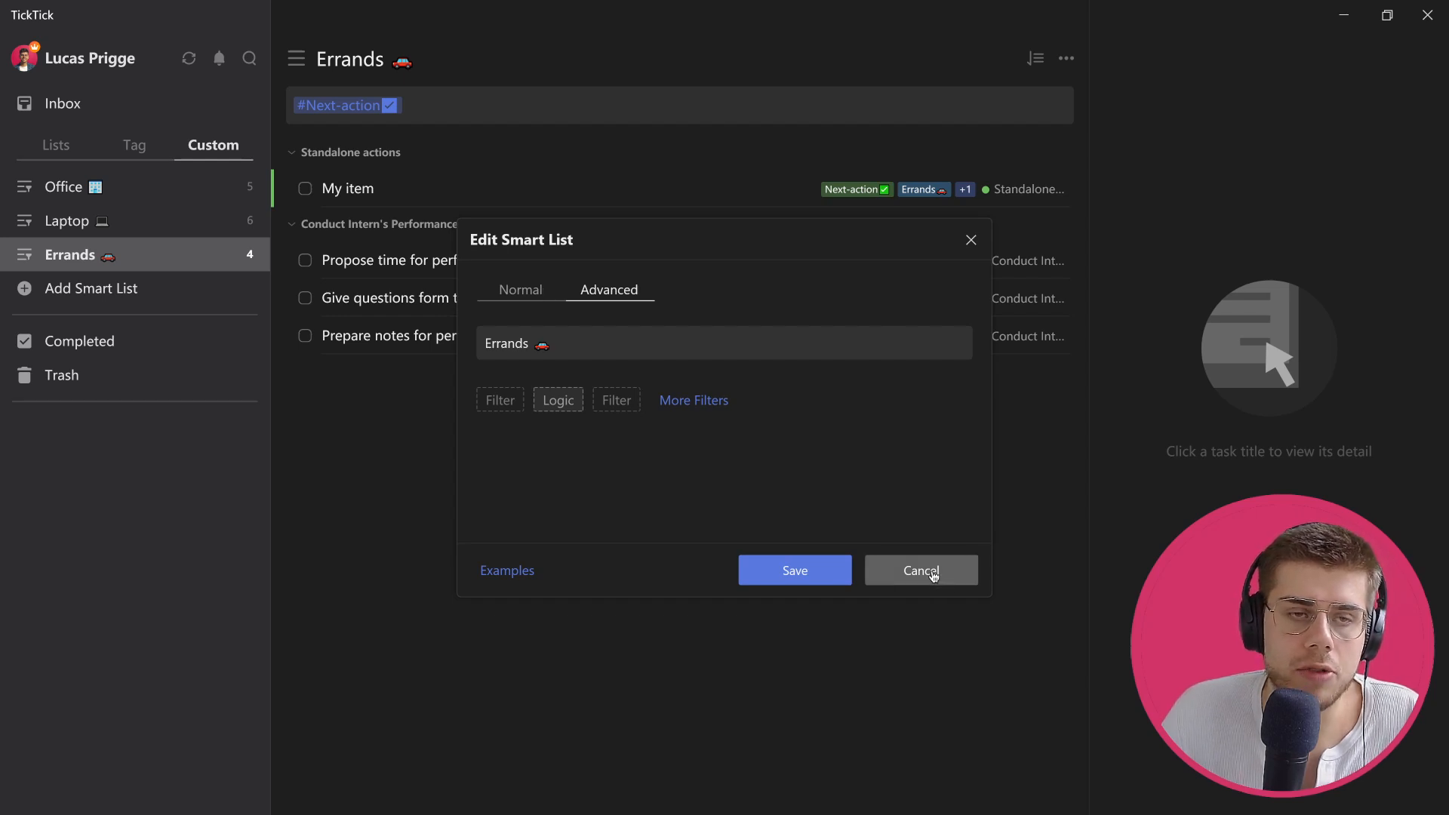
{"action": "mouse_move", "coordinate": [790, 247]}
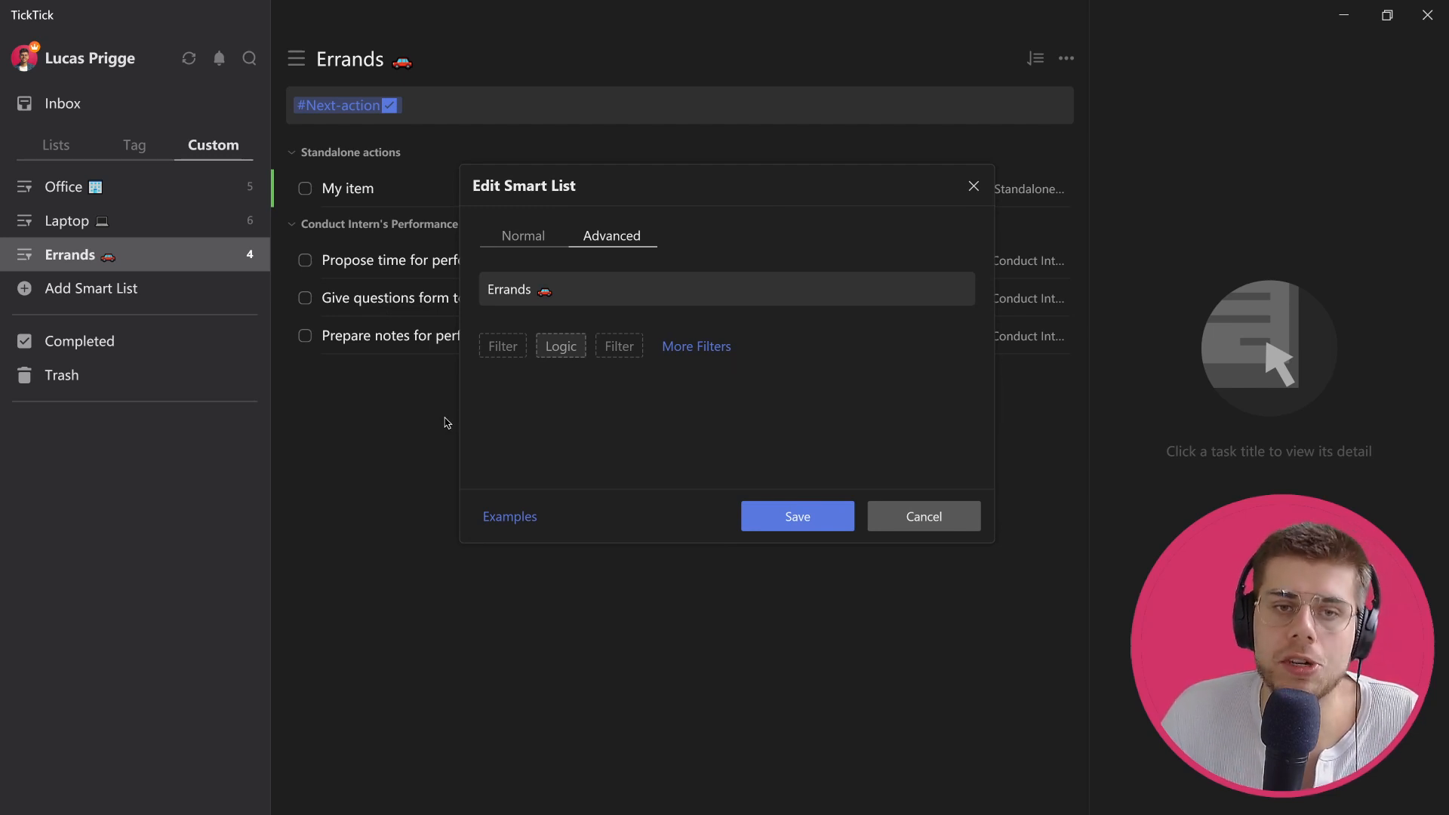
{"action": "mouse_move", "coordinate": [399, 151]}
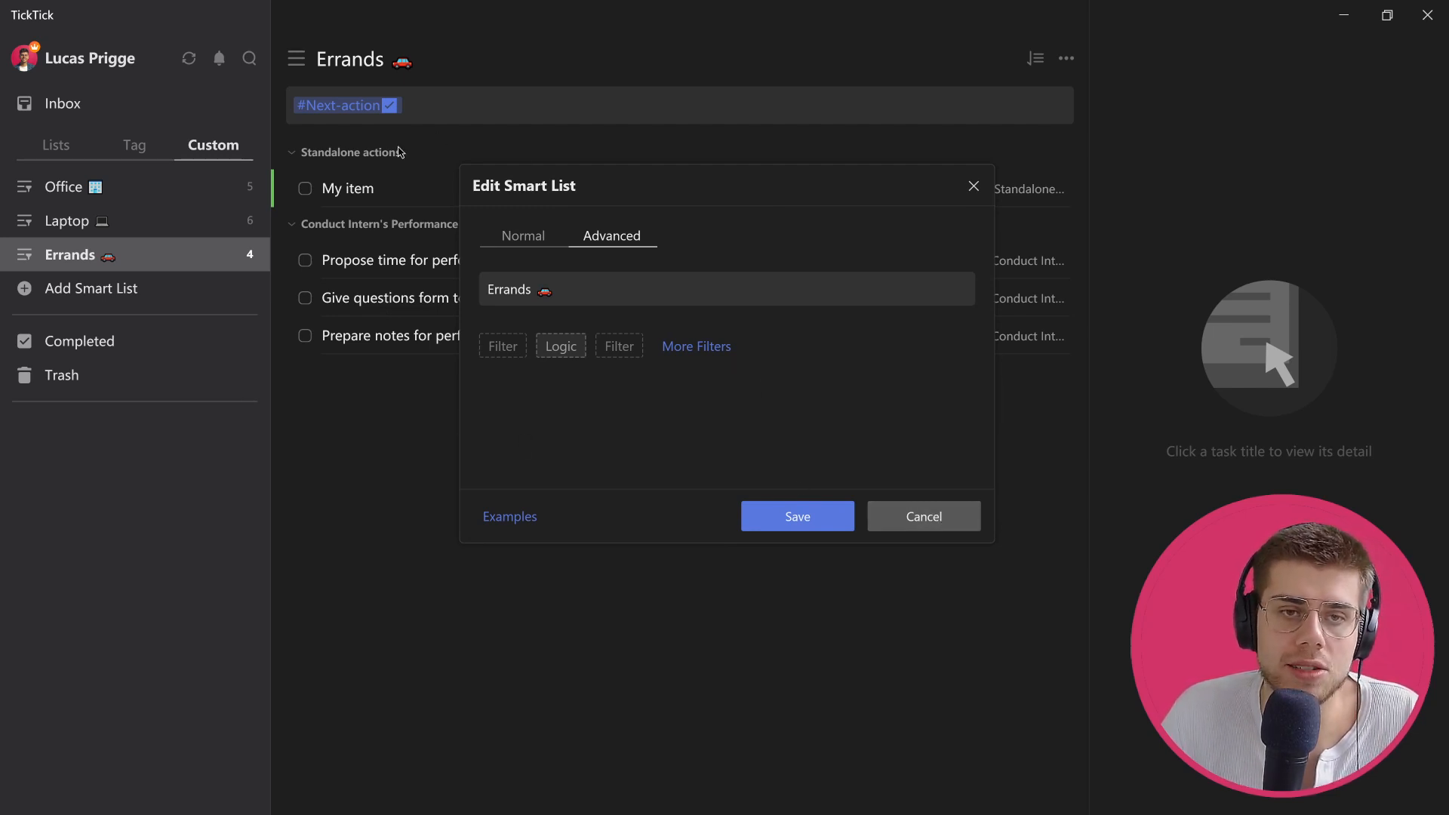
{"action": "mouse_move", "coordinate": [343, 222]}
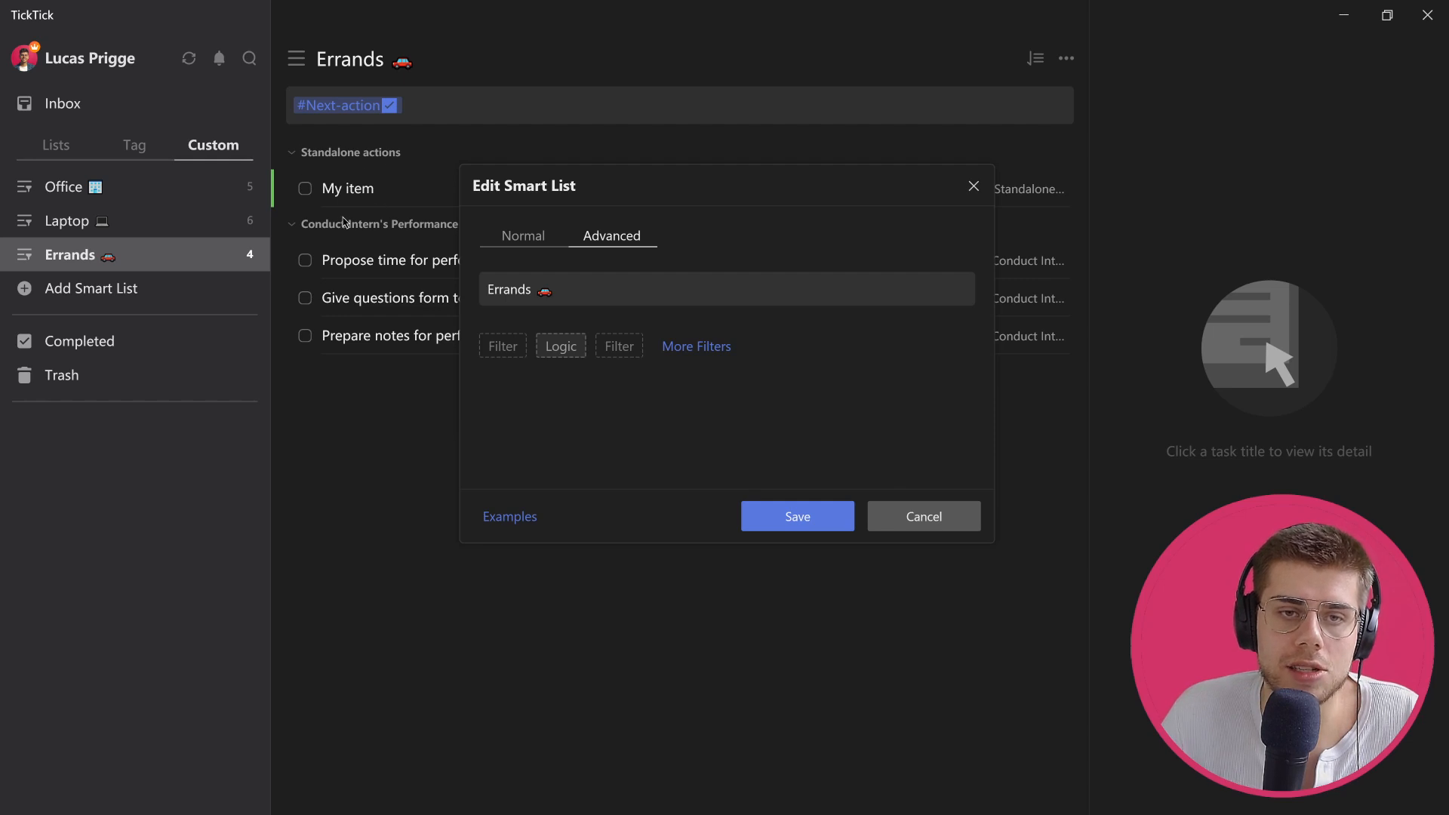
{"action": "mouse_move", "coordinate": [379, 171]}
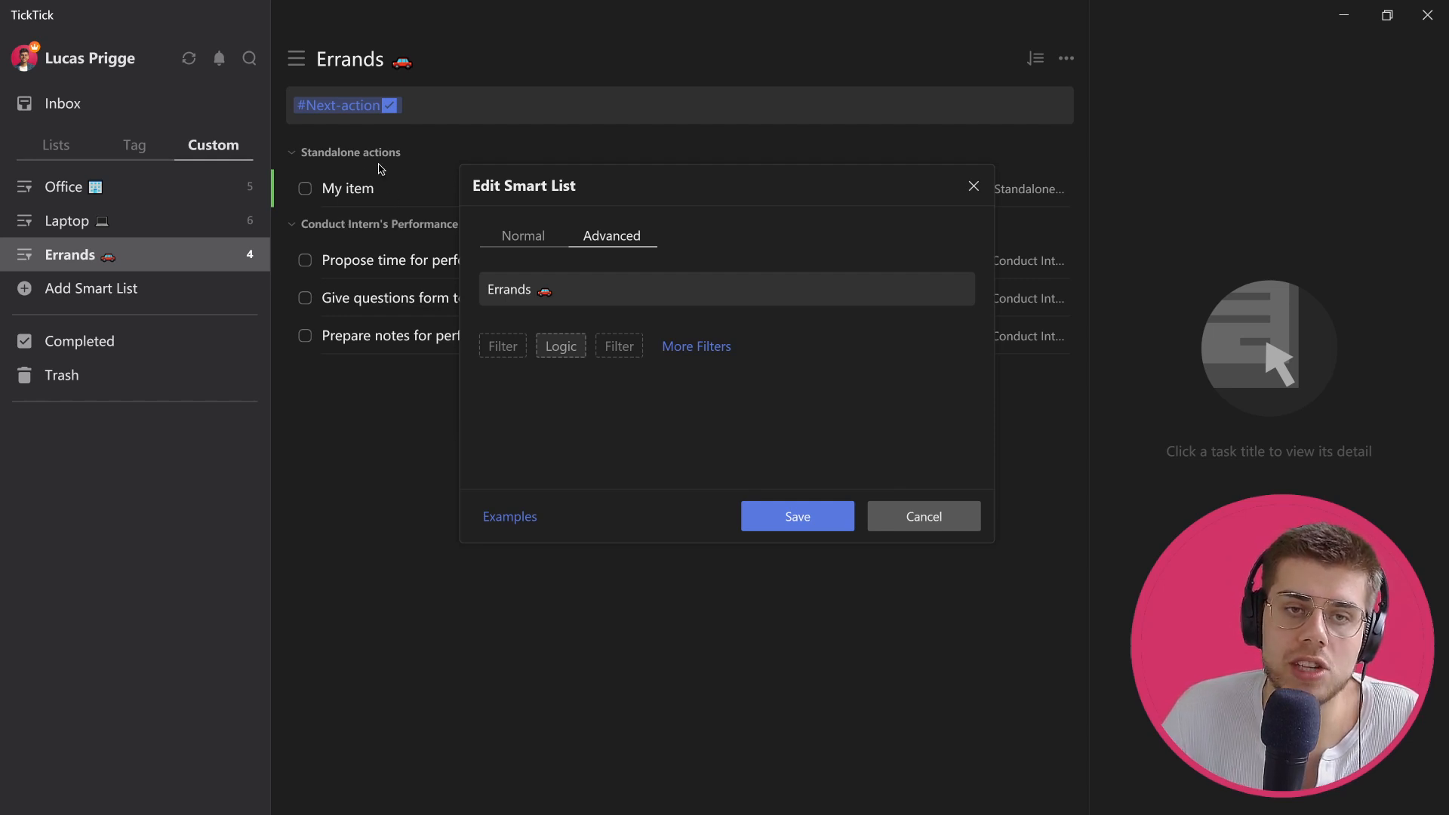
Collapse the task groups and check the By List sorting option for Errands
{"action": "left_click", "coordinate": [796, 516]}
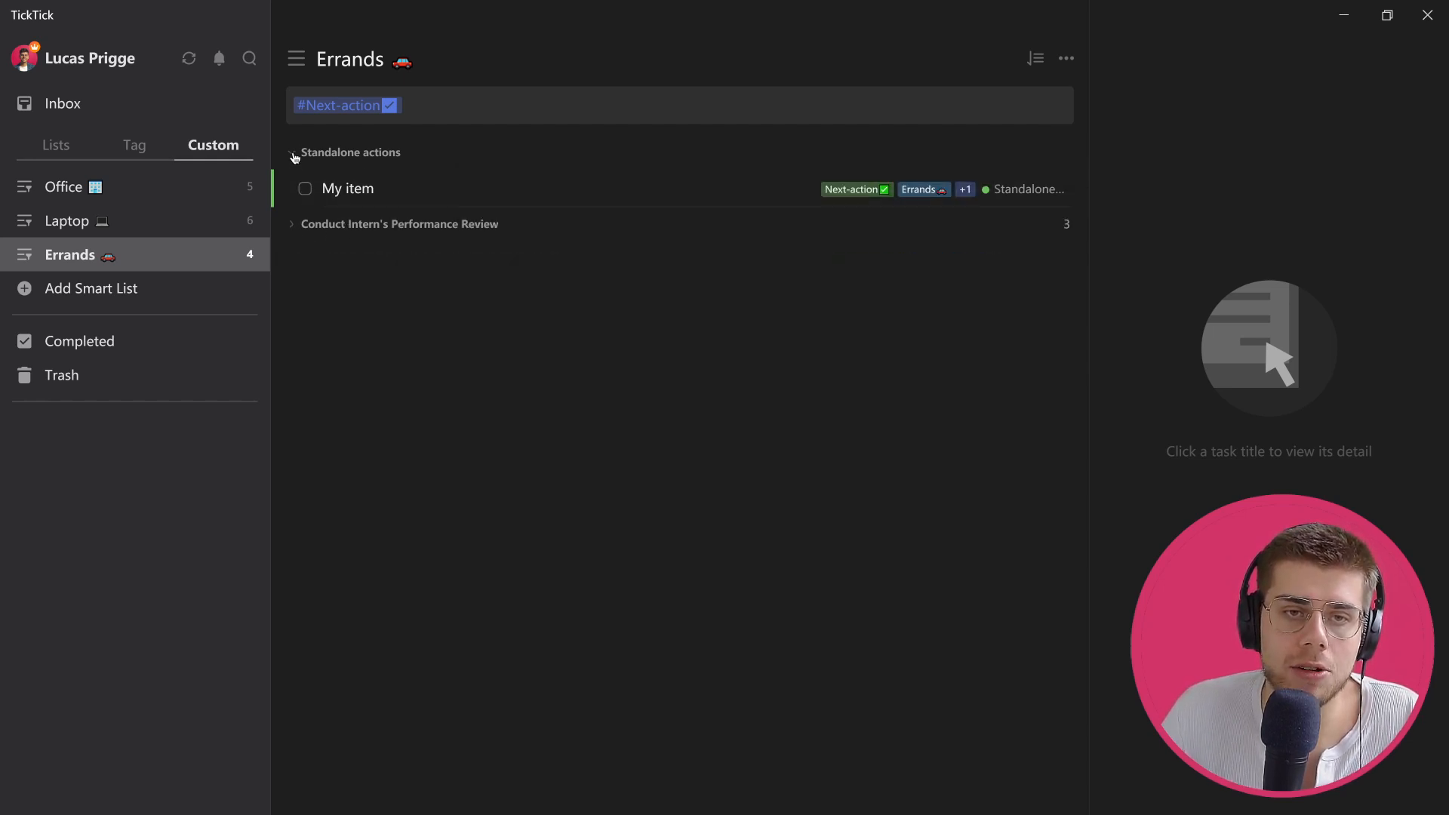
{"action": "left_click", "coordinate": [292, 223]}
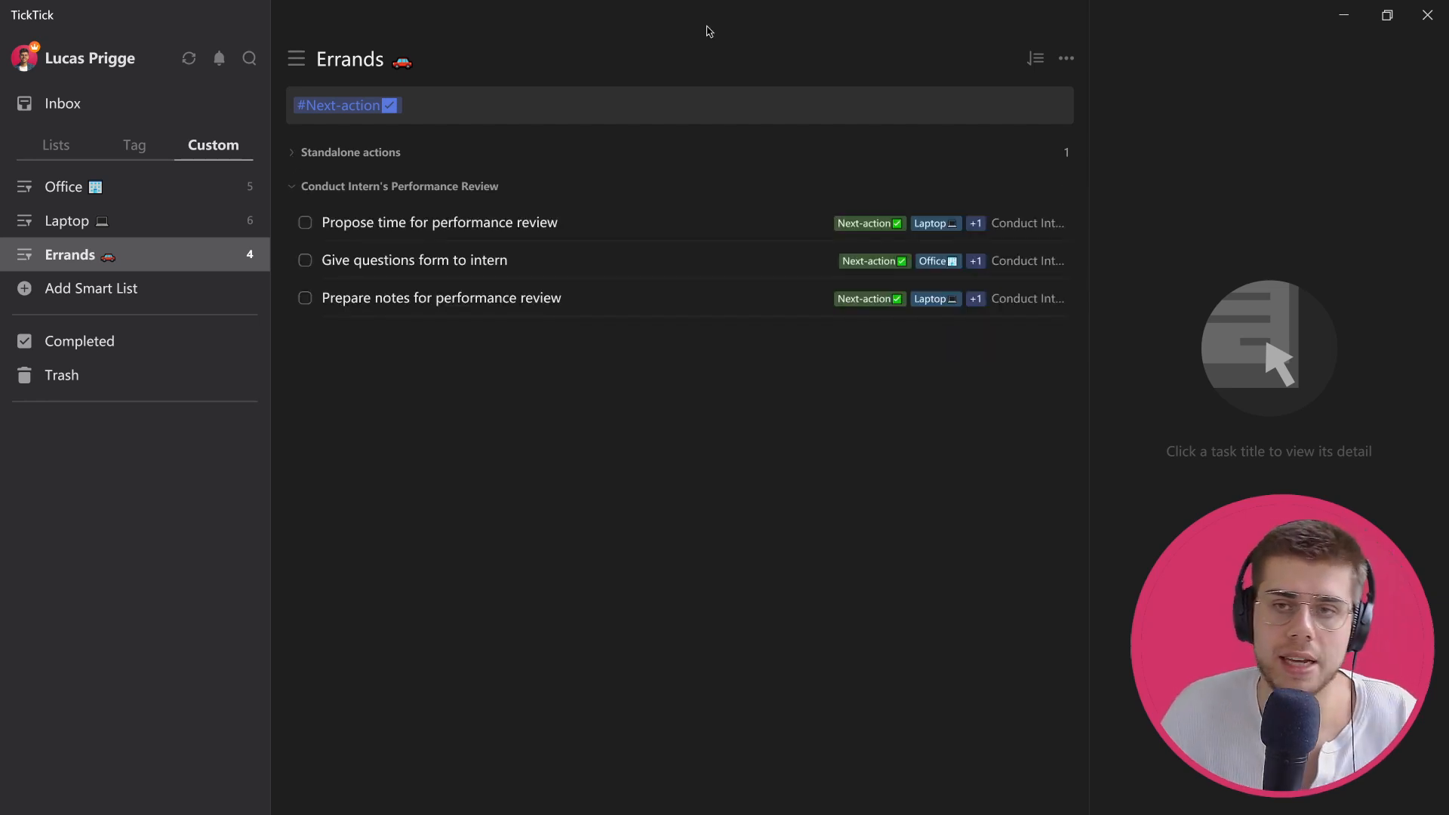
{"action": "left_click", "coordinate": [1036, 59]}
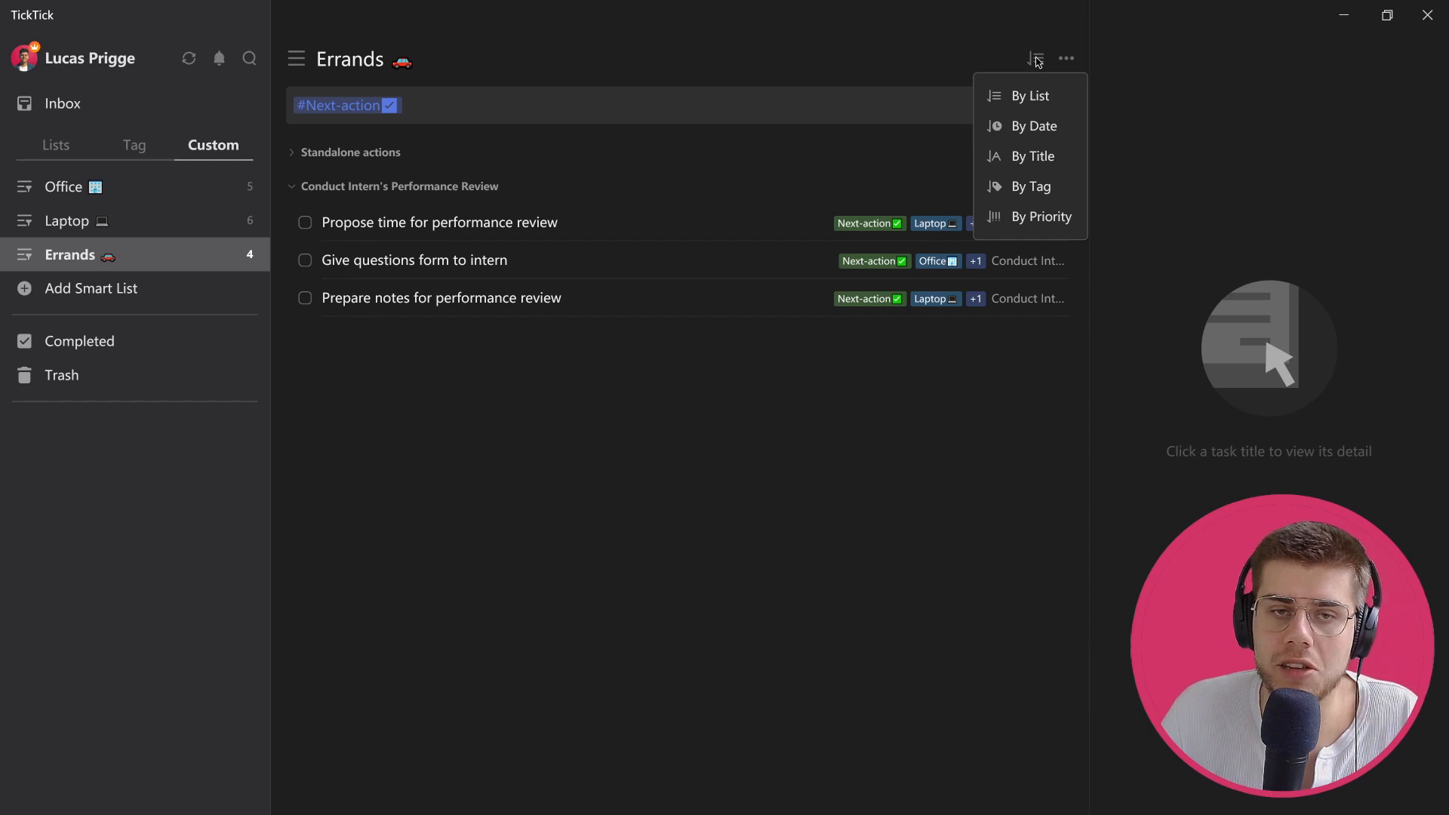
{"action": "mouse_move", "coordinate": [1036, 125]}
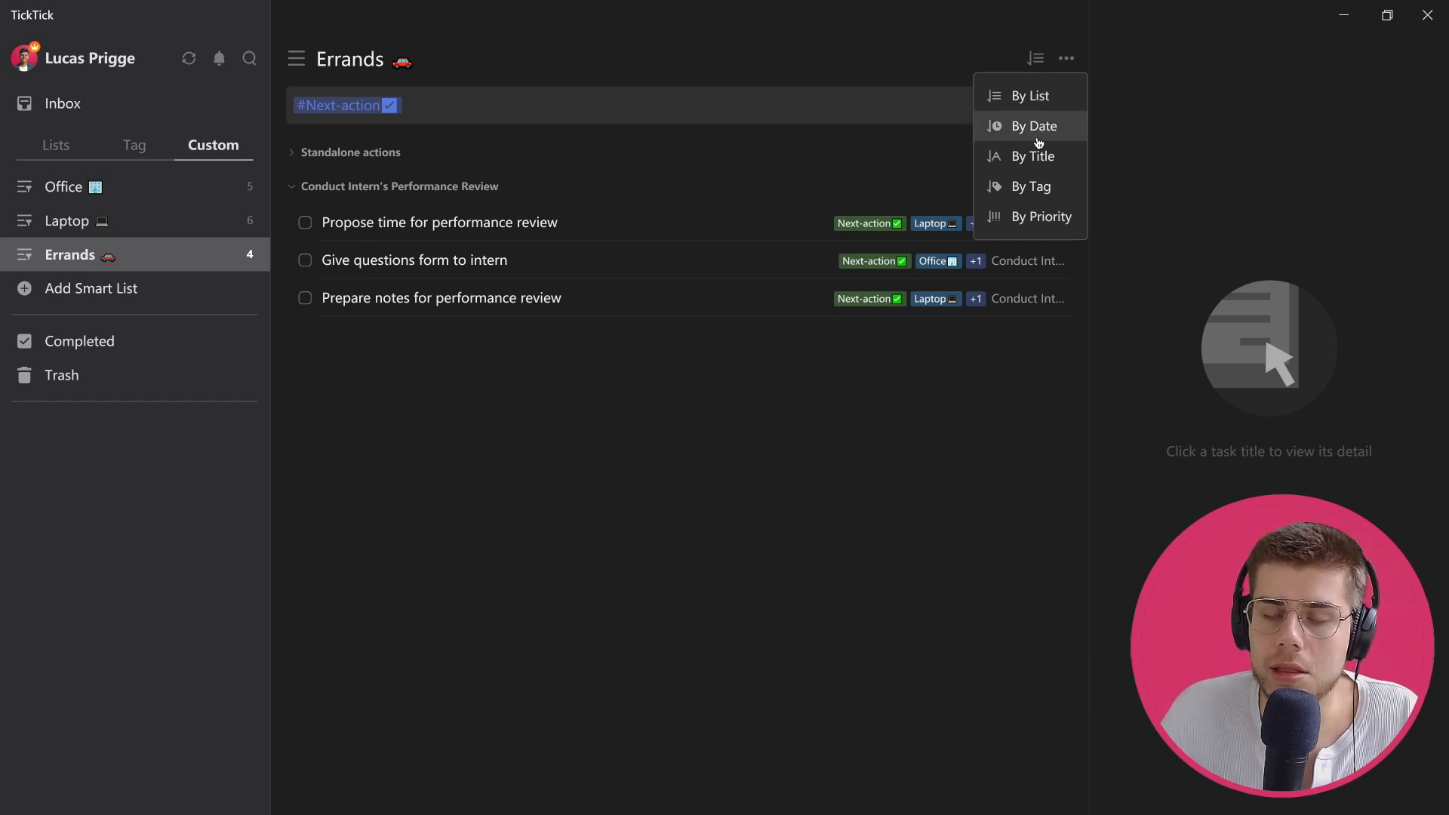
{"action": "mouse_move", "coordinate": [1033, 155]}
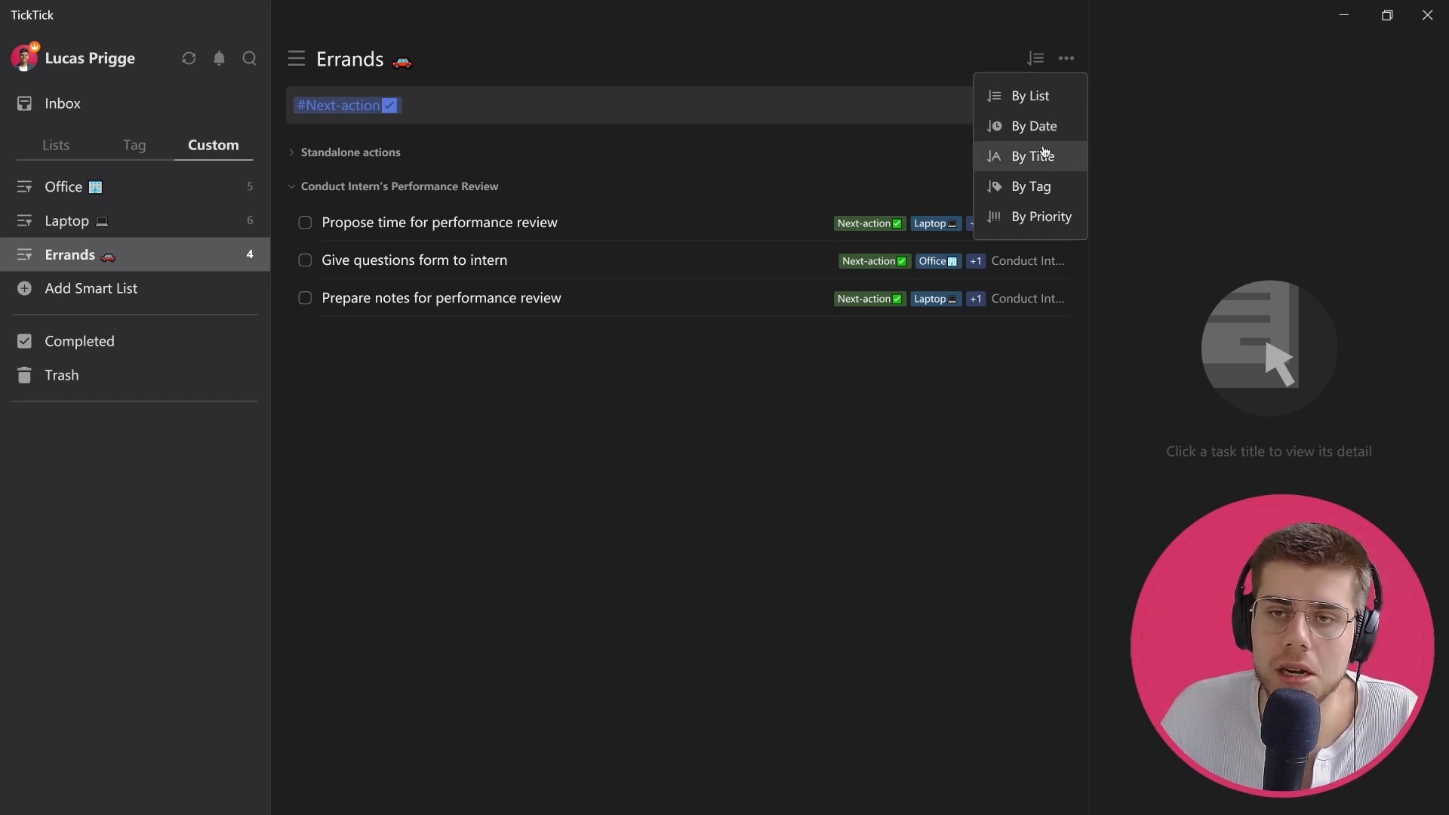
{"action": "mouse_move", "coordinate": [1040, 216]}
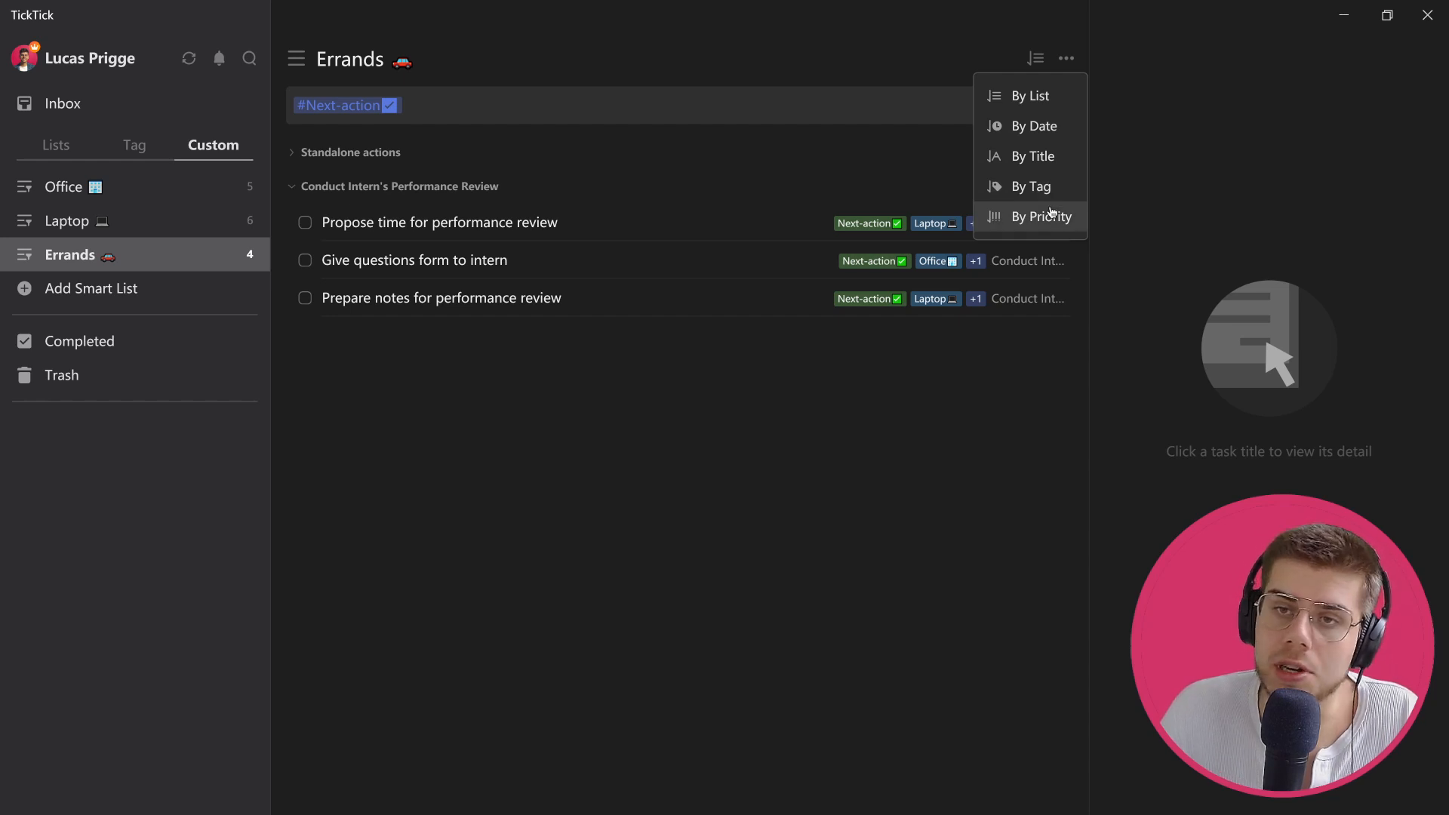
{"action": "mouse_move", "coordinate": [627, 213]}
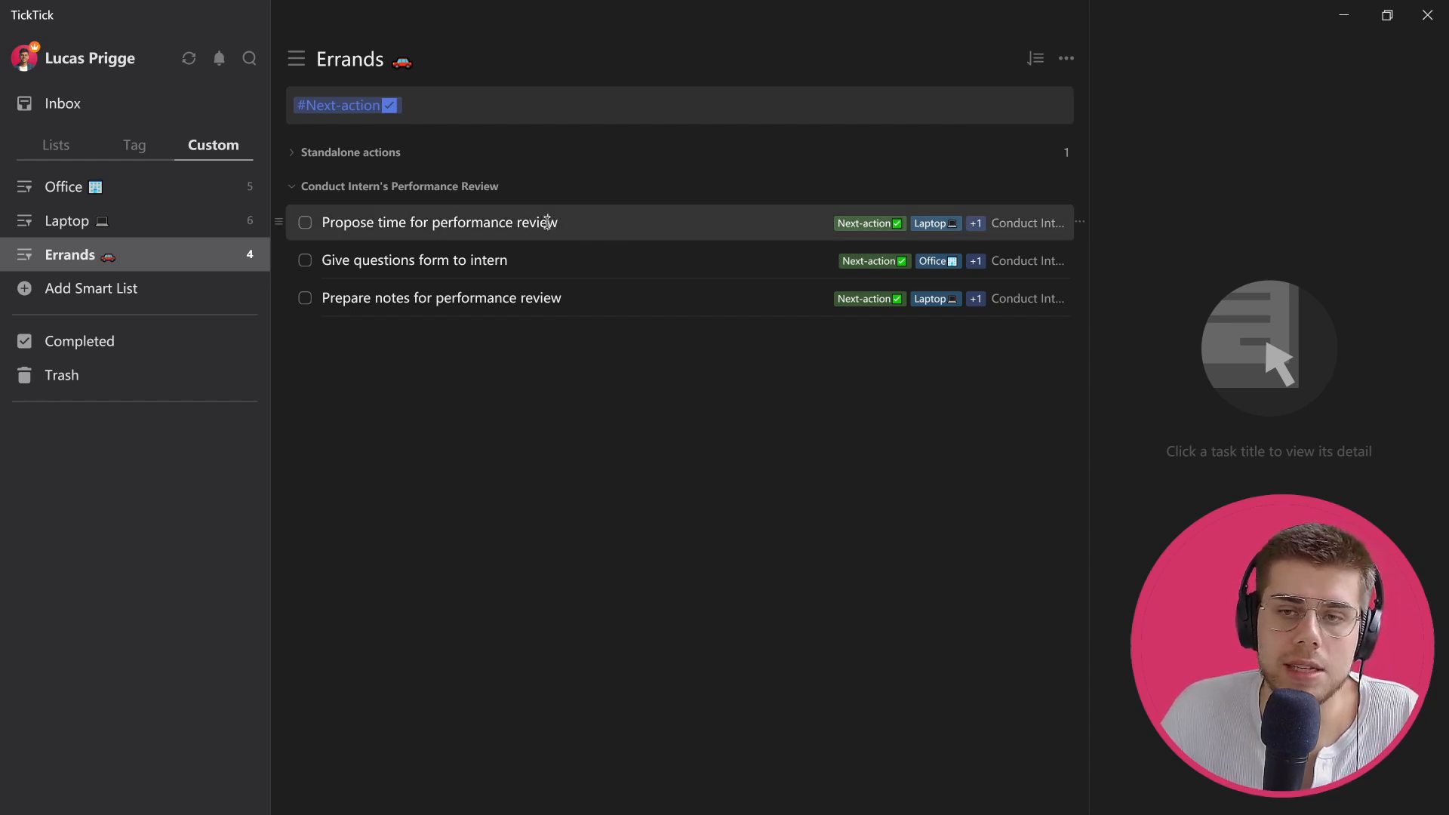
Show details of 'Propose time for performance review' with its more-actions menu, then the Lists sidebar
{"action": "left_click", "coordinate": [439, 222]}
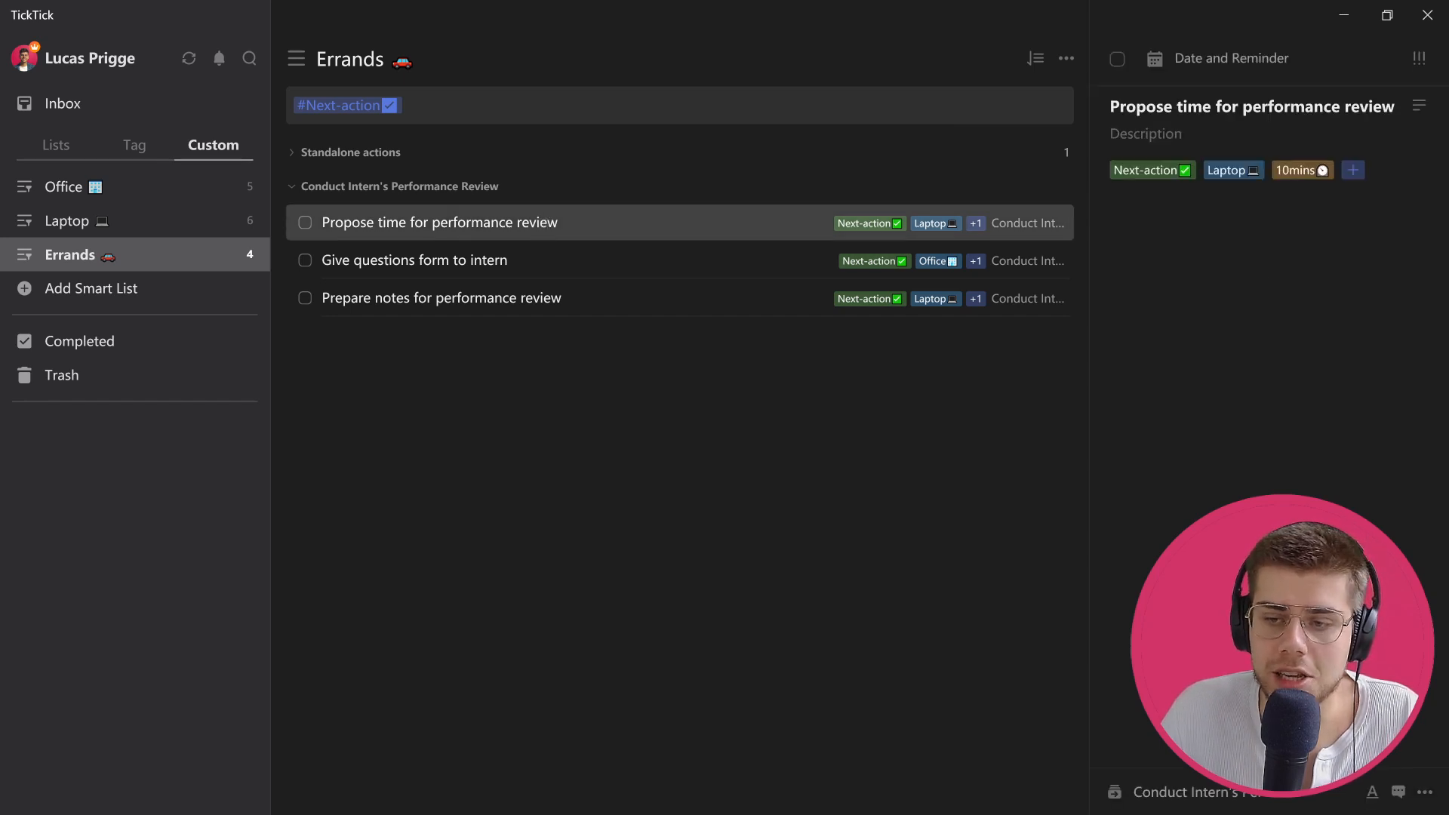
{"action": "left_click", "coordinate": [1427, 793]}
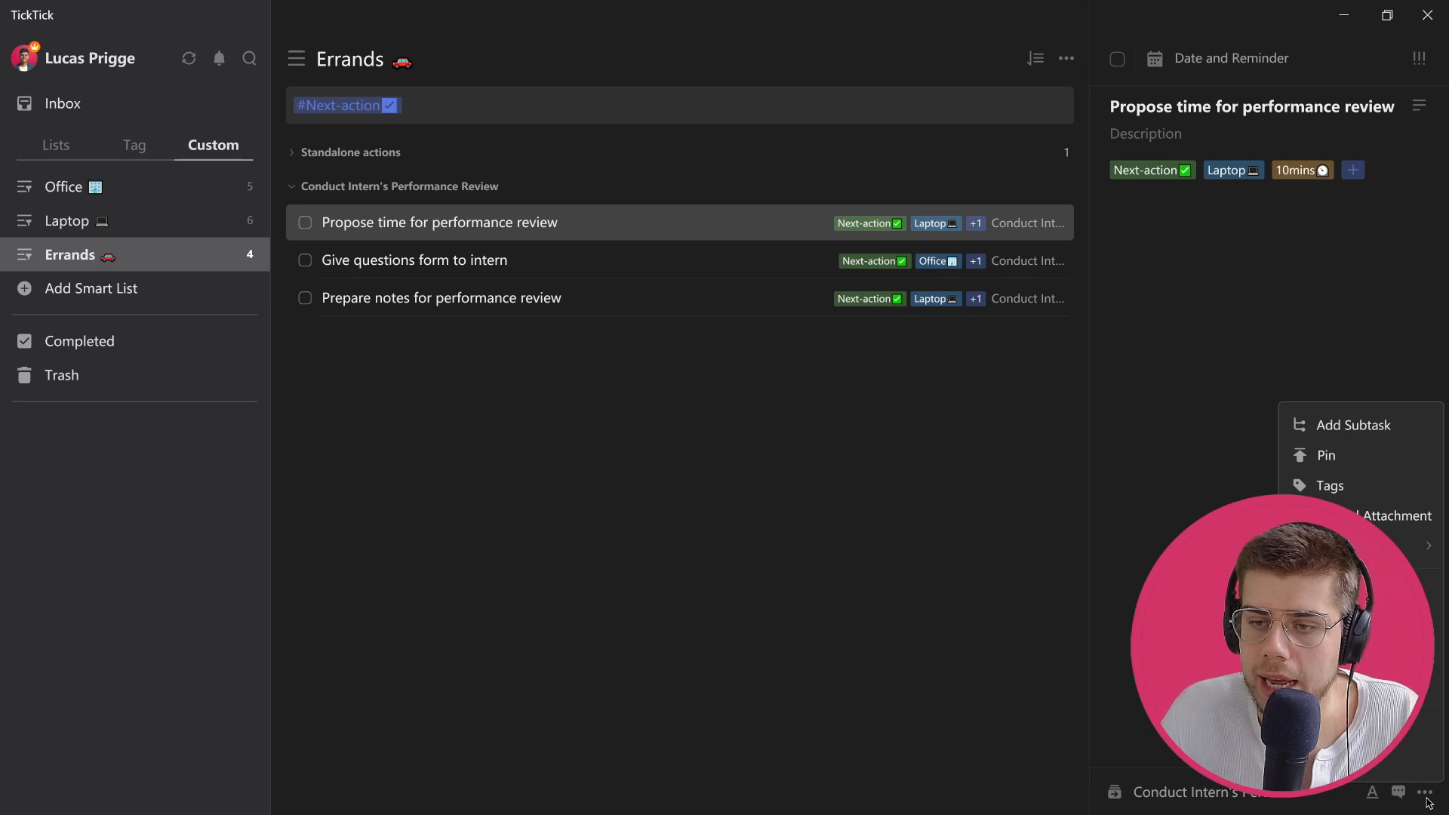
{"action": "mouse_move", "coordinate": [1356, 426]}
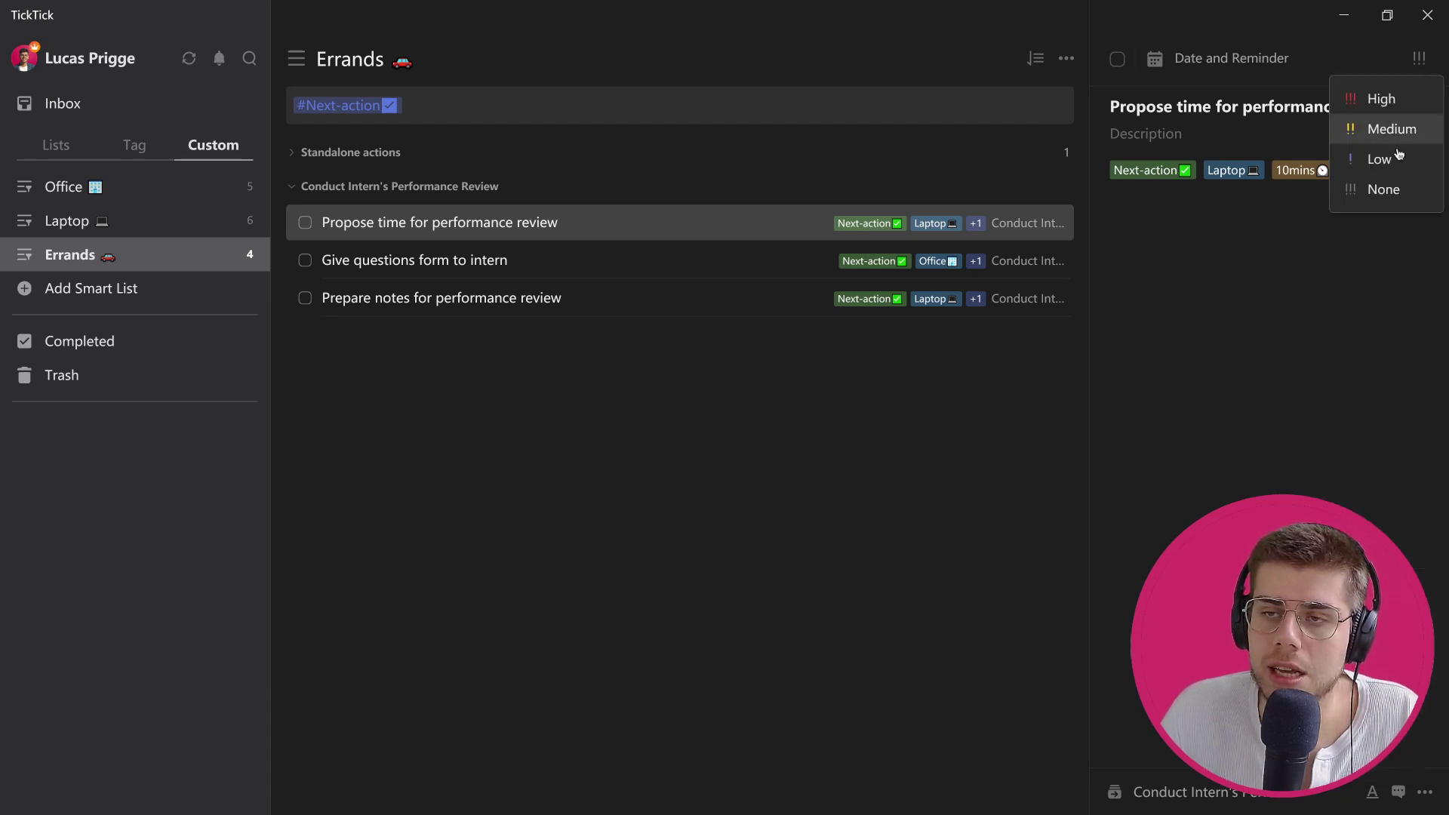
{"action": "mouse_move", "coordinate": [1303, 78]}
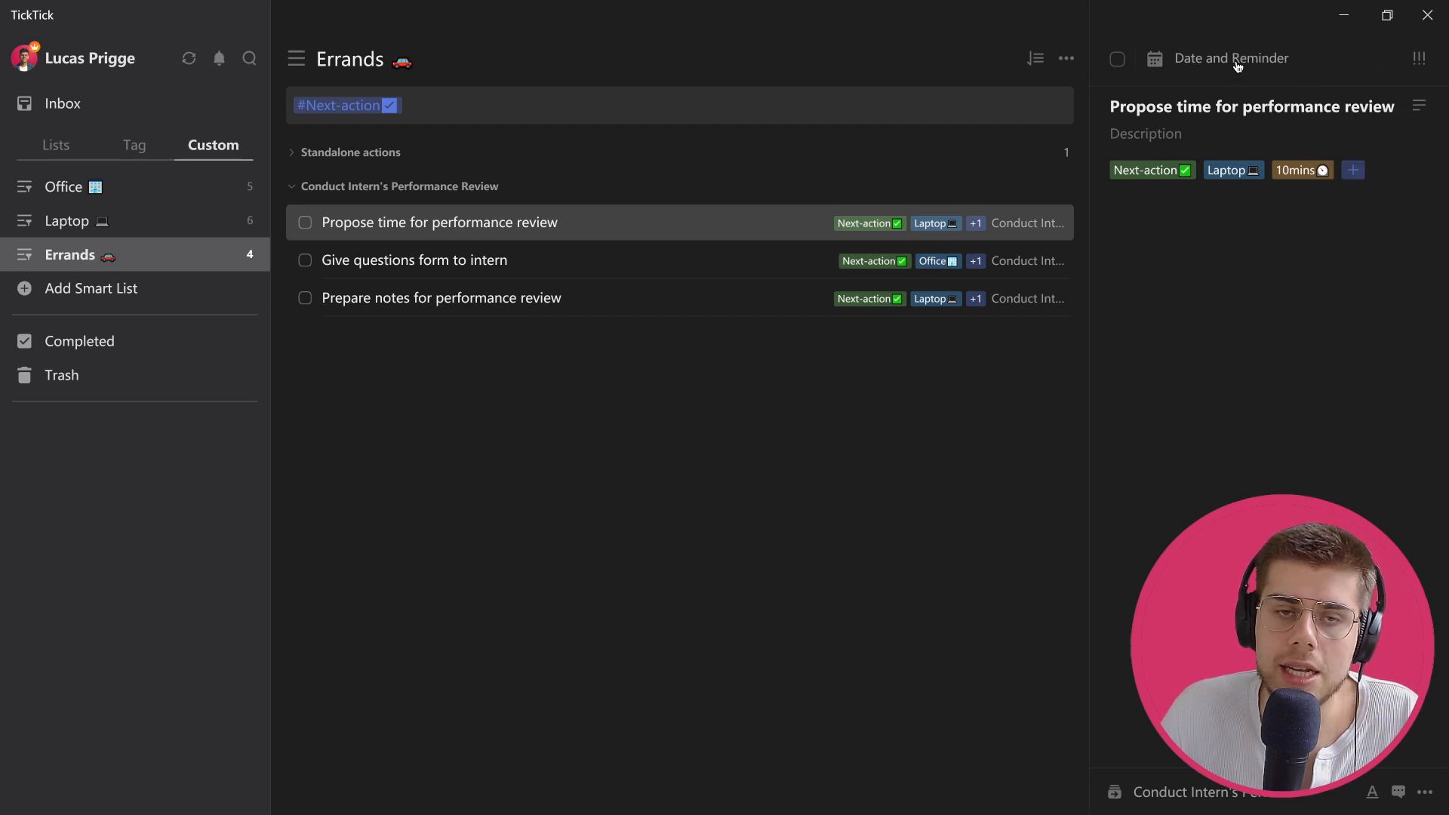
{"action": "left_click", "coordinate": [56, 145]}
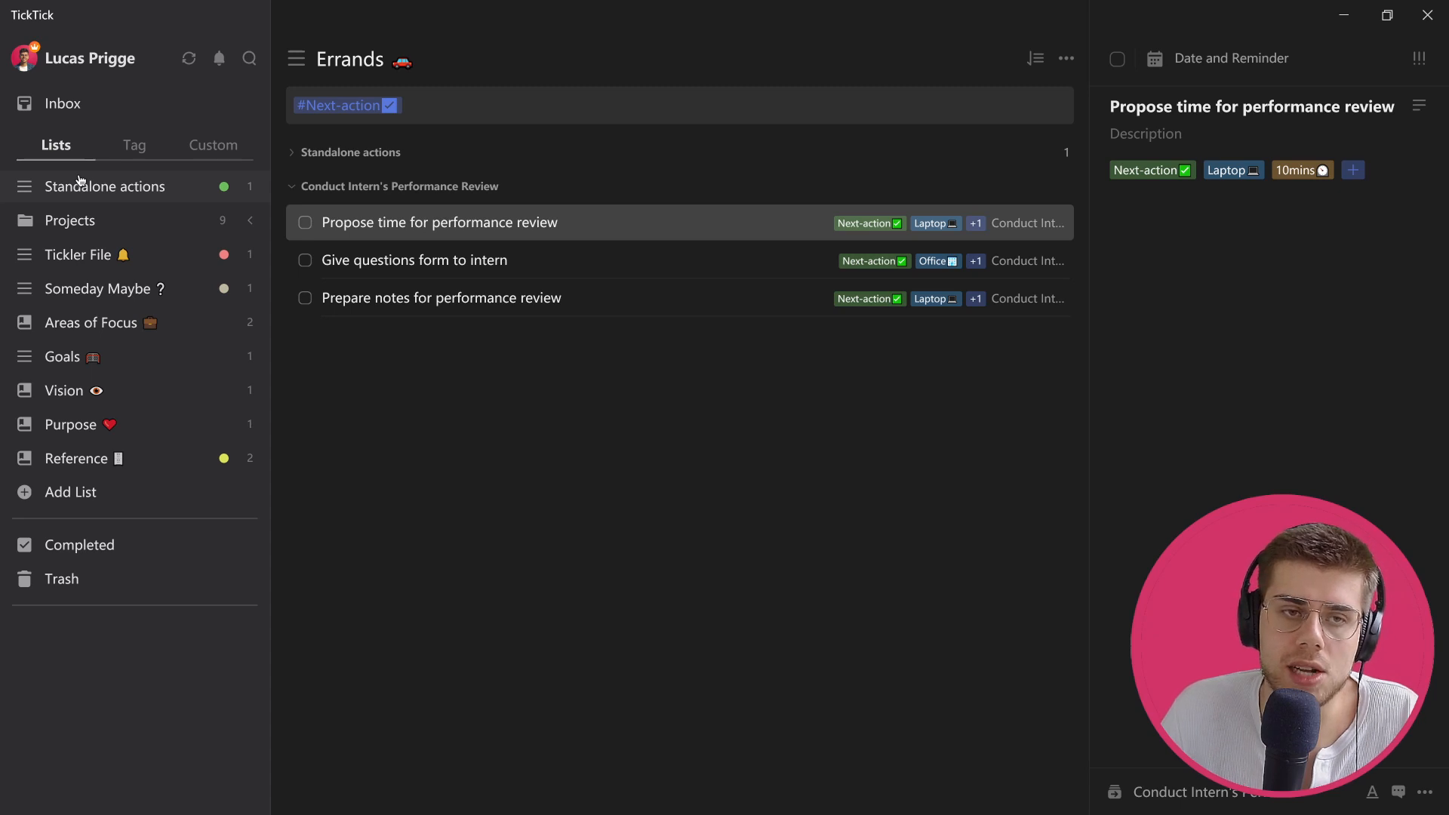
Show the Standalone actions list holding My item tagged Next-action and Errands
{"action": "left_click", "coordinate": [109, 186]}
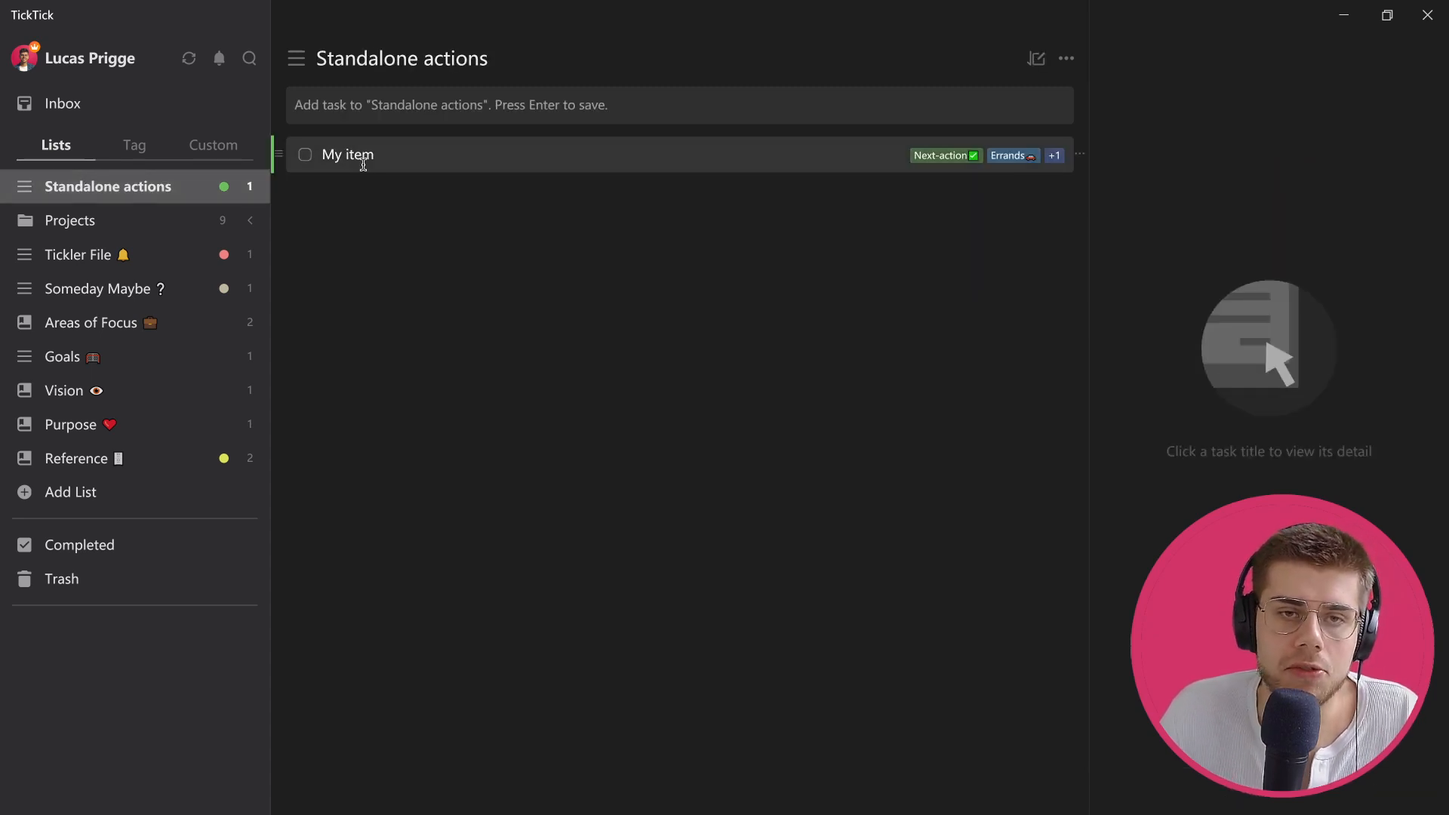
{"action": "mouse_move", "coordinate": [138, 201]}
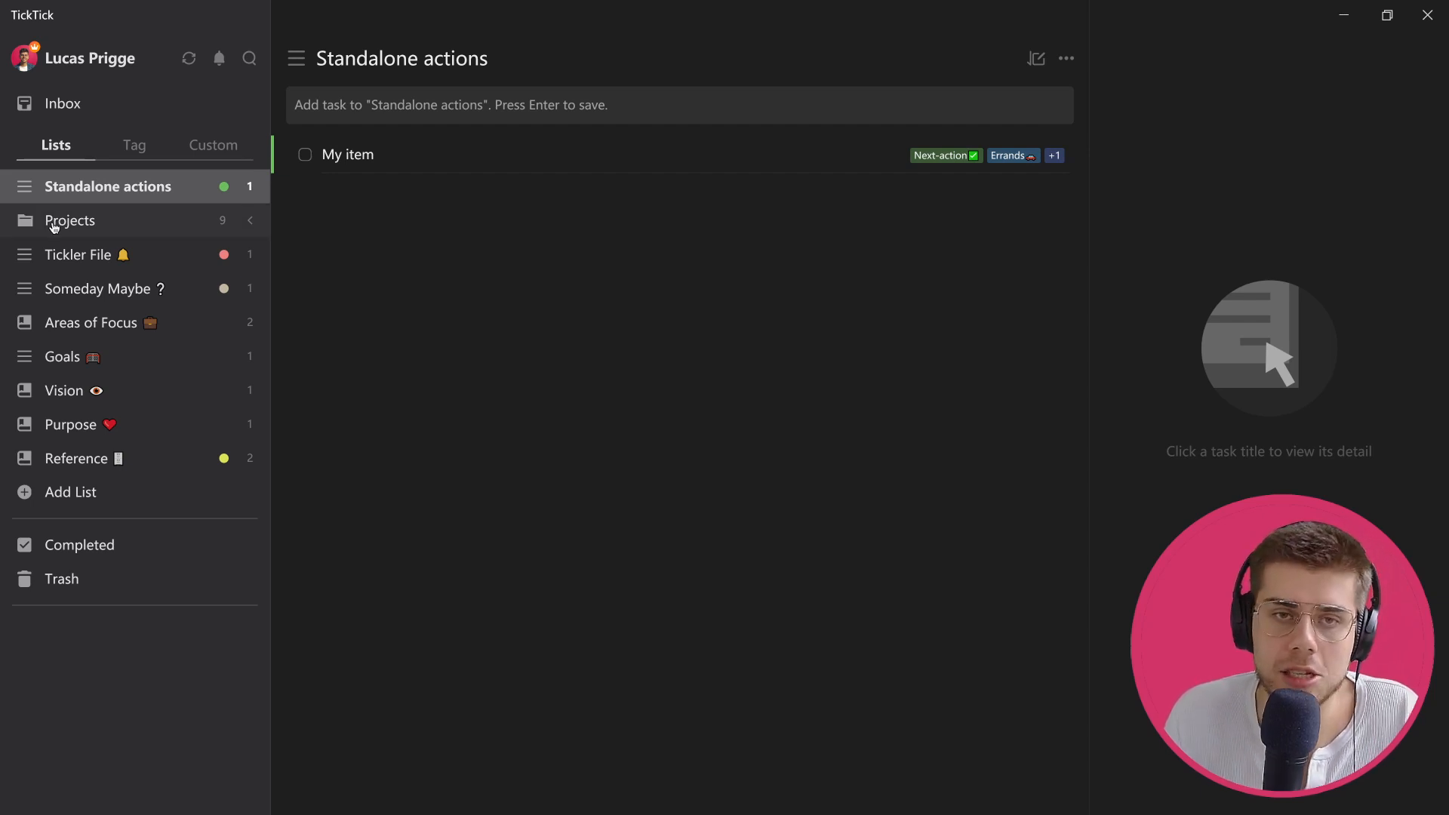
{"action": "mouse_move", "coordinate": [30, 255]}
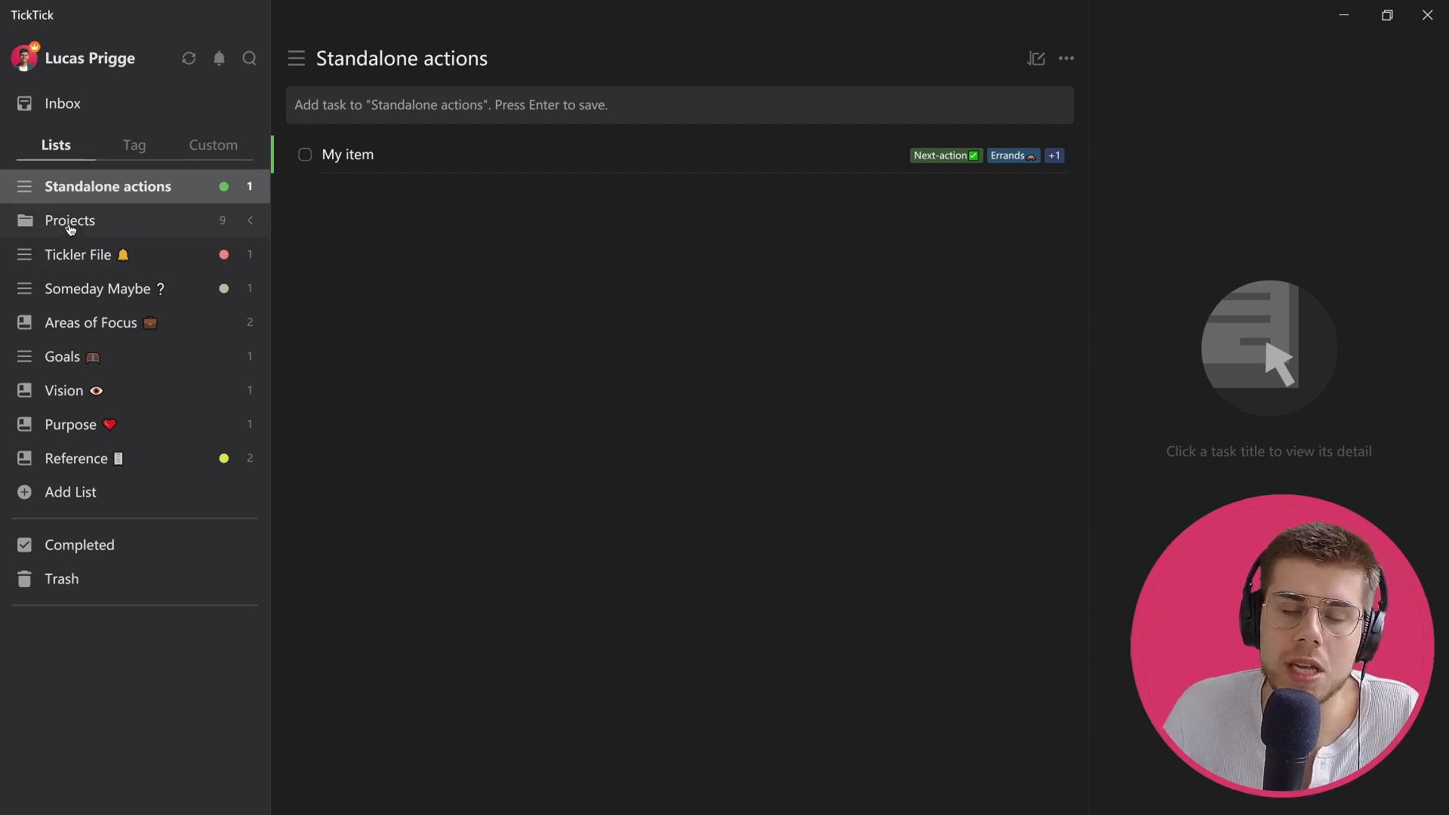
Expand the Projects folder and show the Conduct Intern's Performance Review project with its sections
{"action": "left_click", "coordinate": [70, 220]}
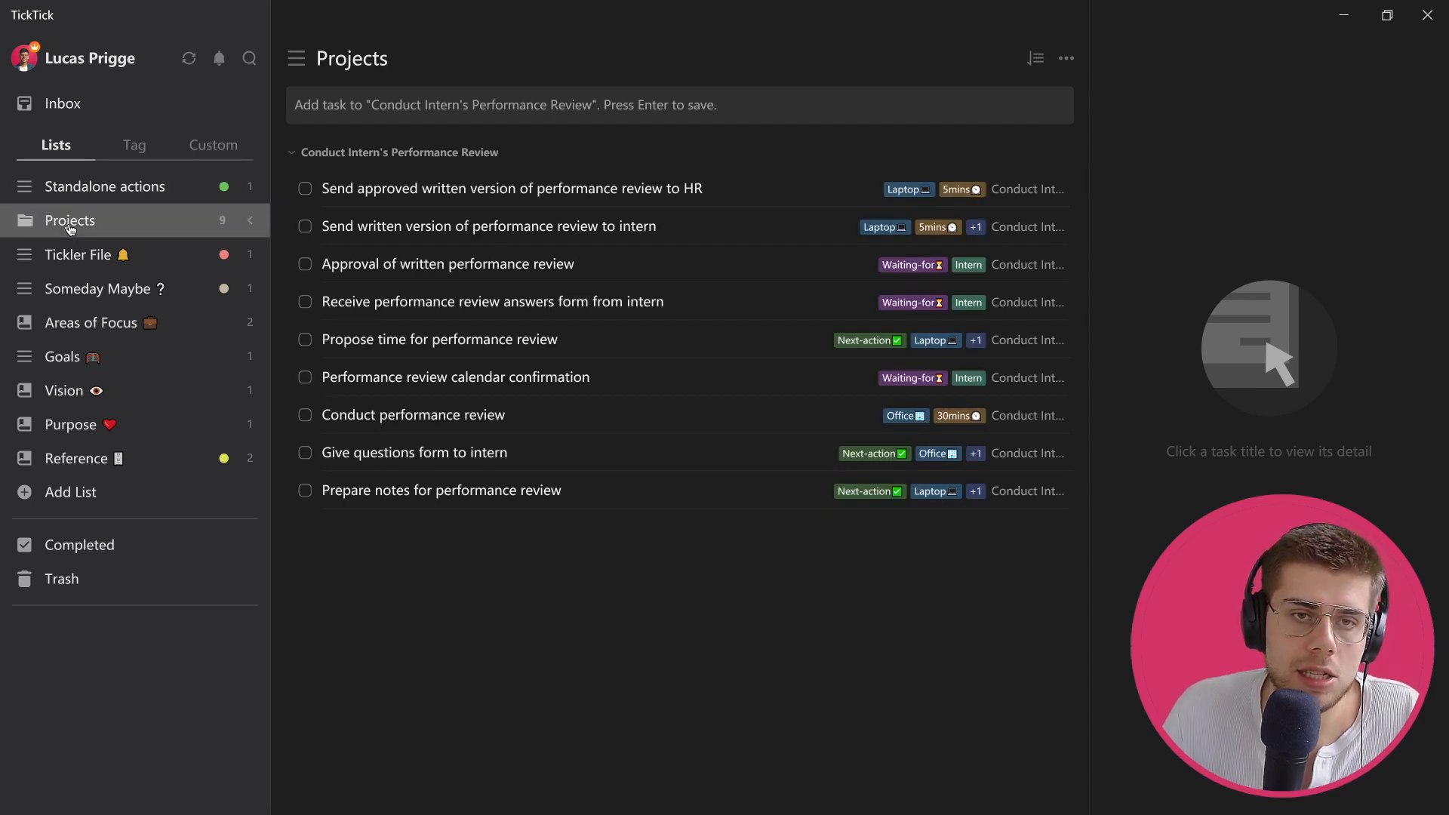
{"action": "left_click", "coordinate": [249, 220]}
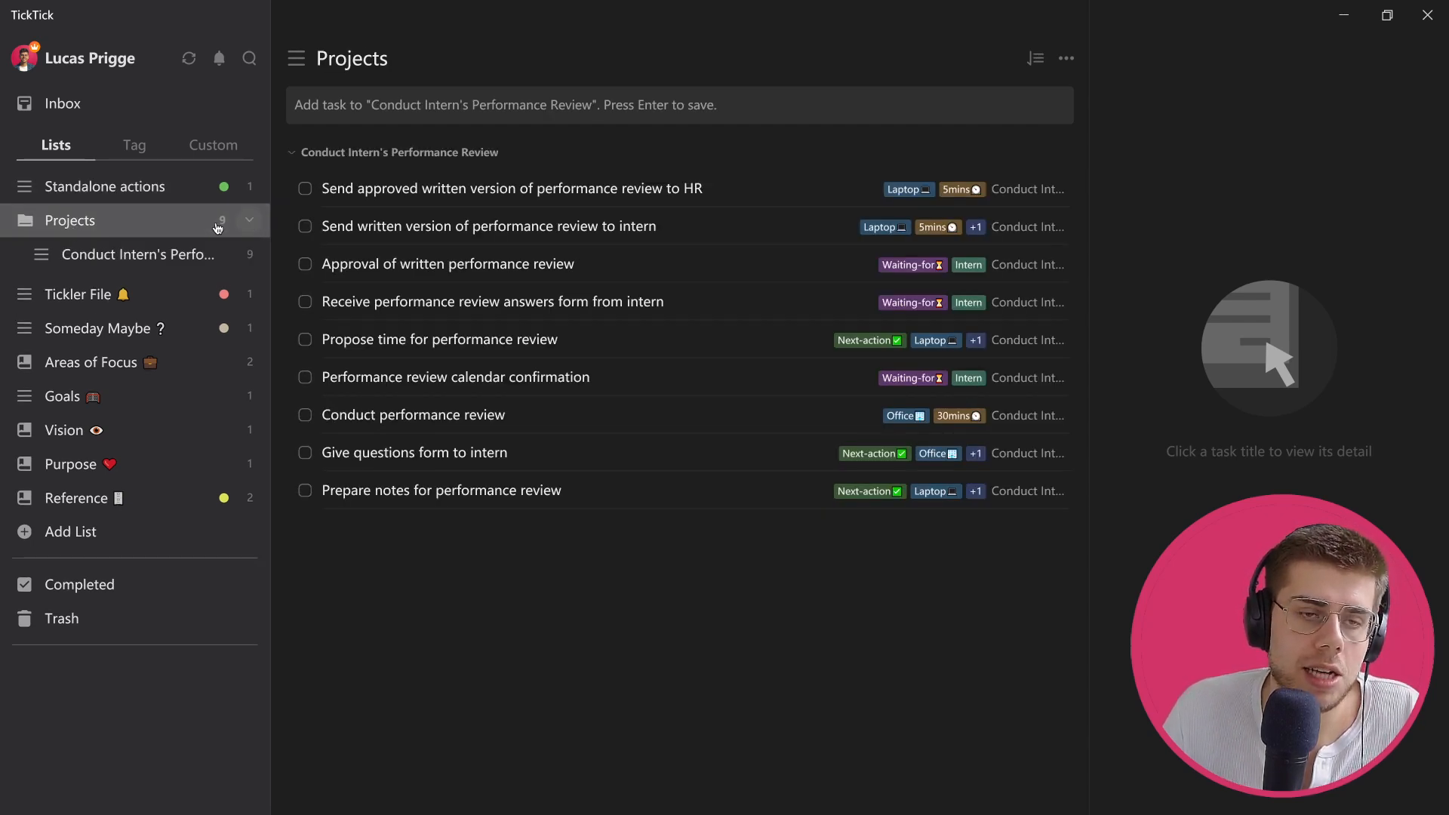
{"action": "mouse_move", "coordinate": [138, 255]}
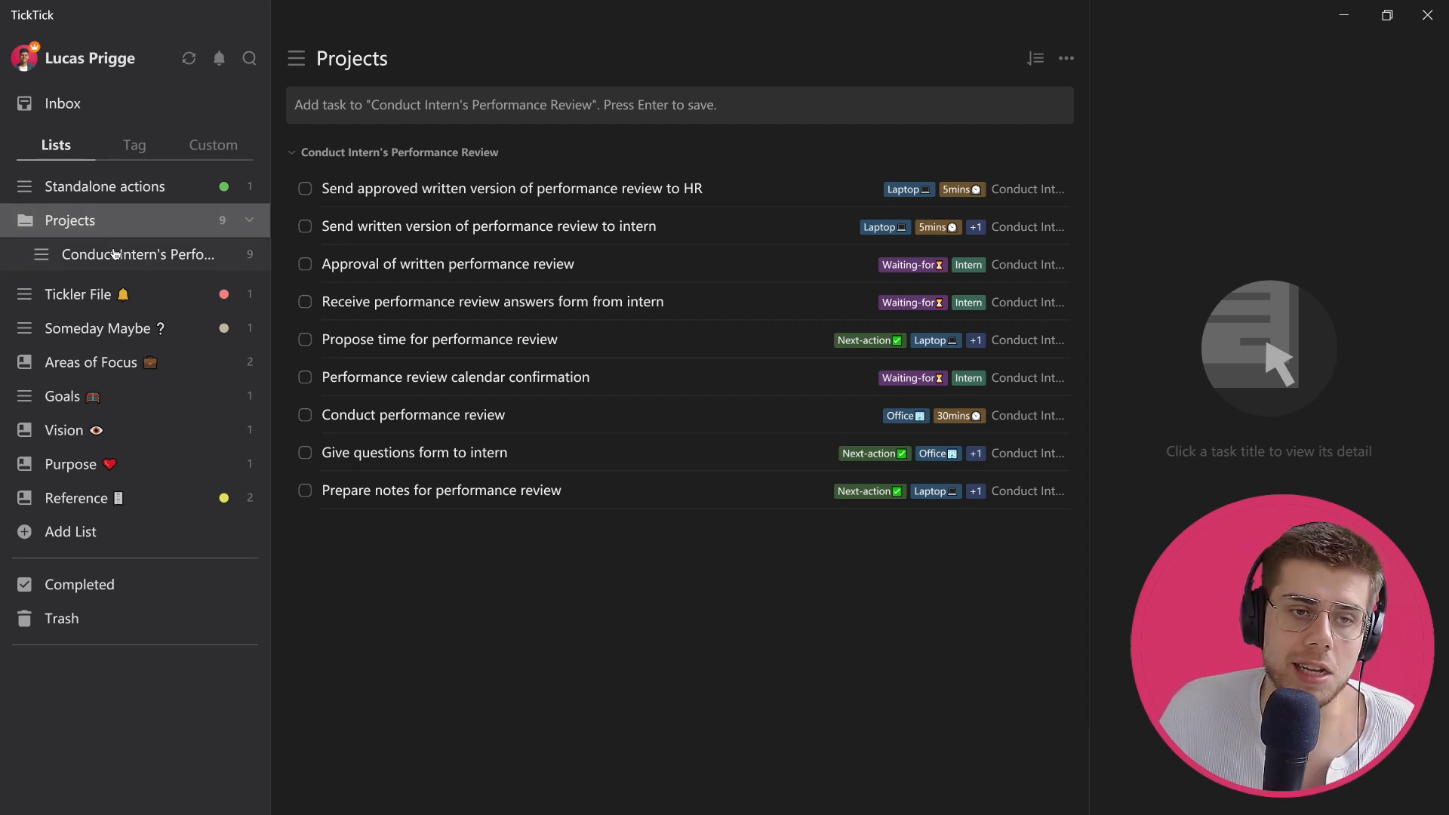
{"action": "left_click", "coordinate": [137, 253]}
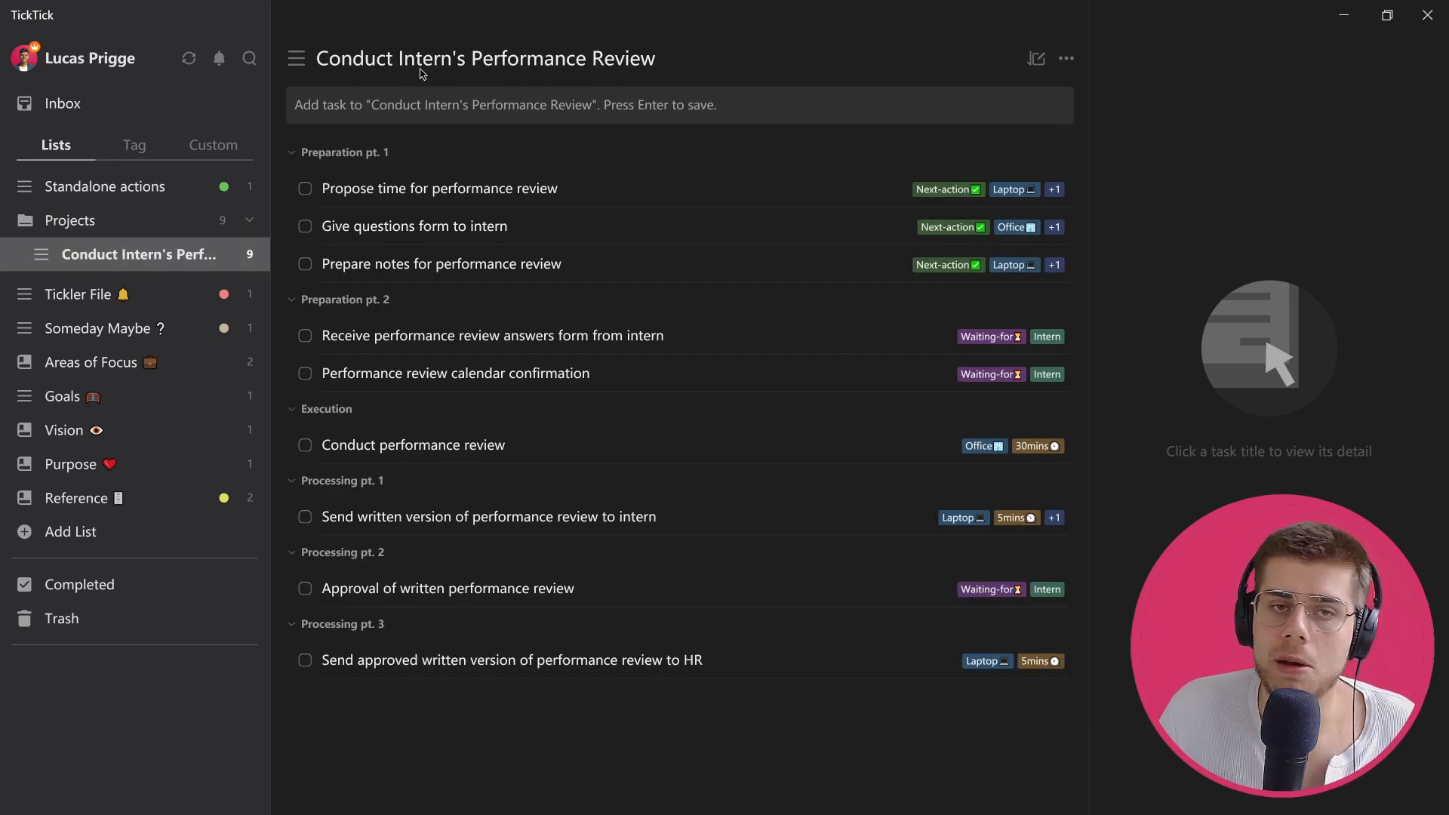
{"action": "mouse_move", "coordinate": [901, 47]}
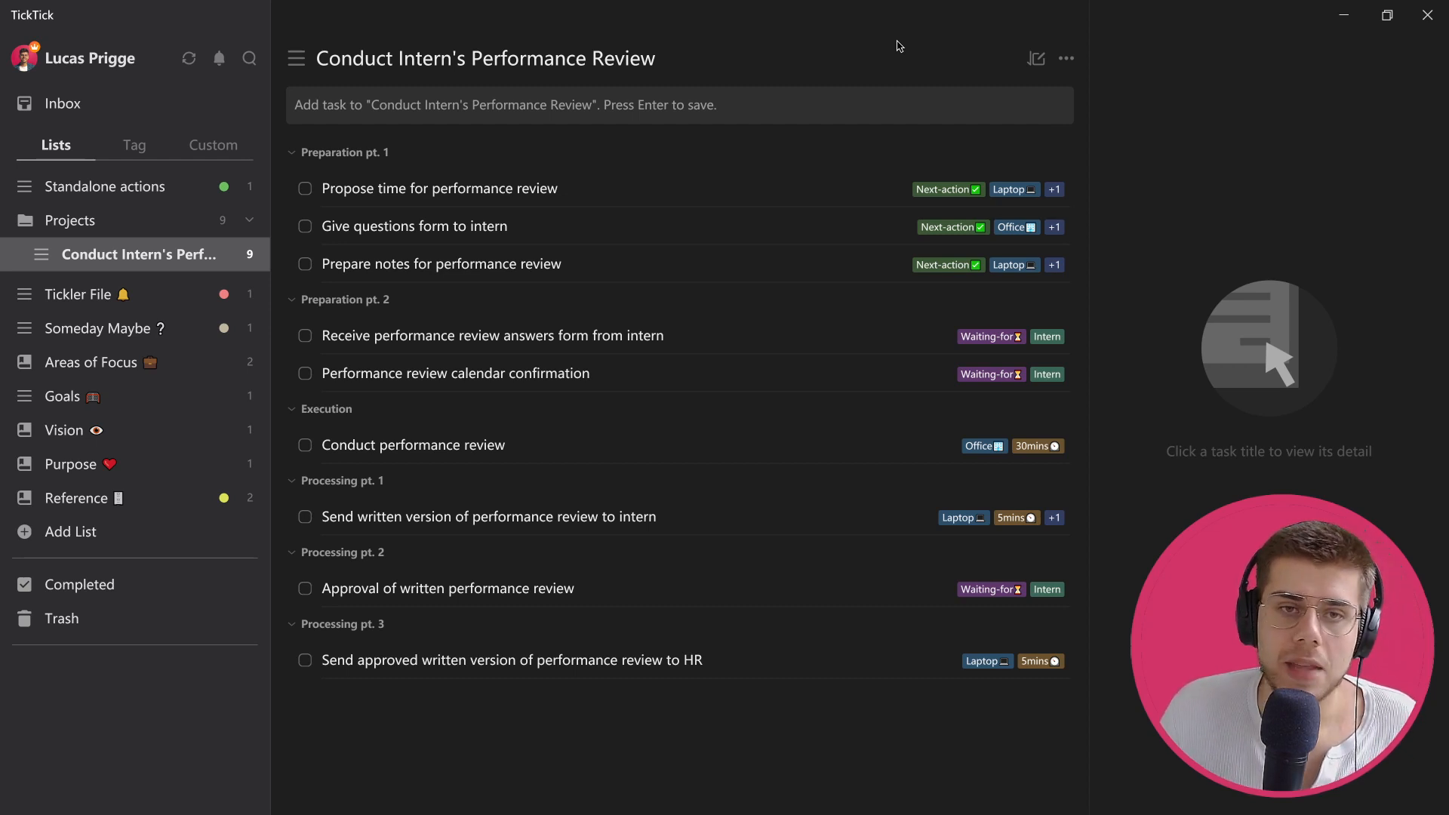
{"action": "mouse_move", "coordinate": [889, 48]}
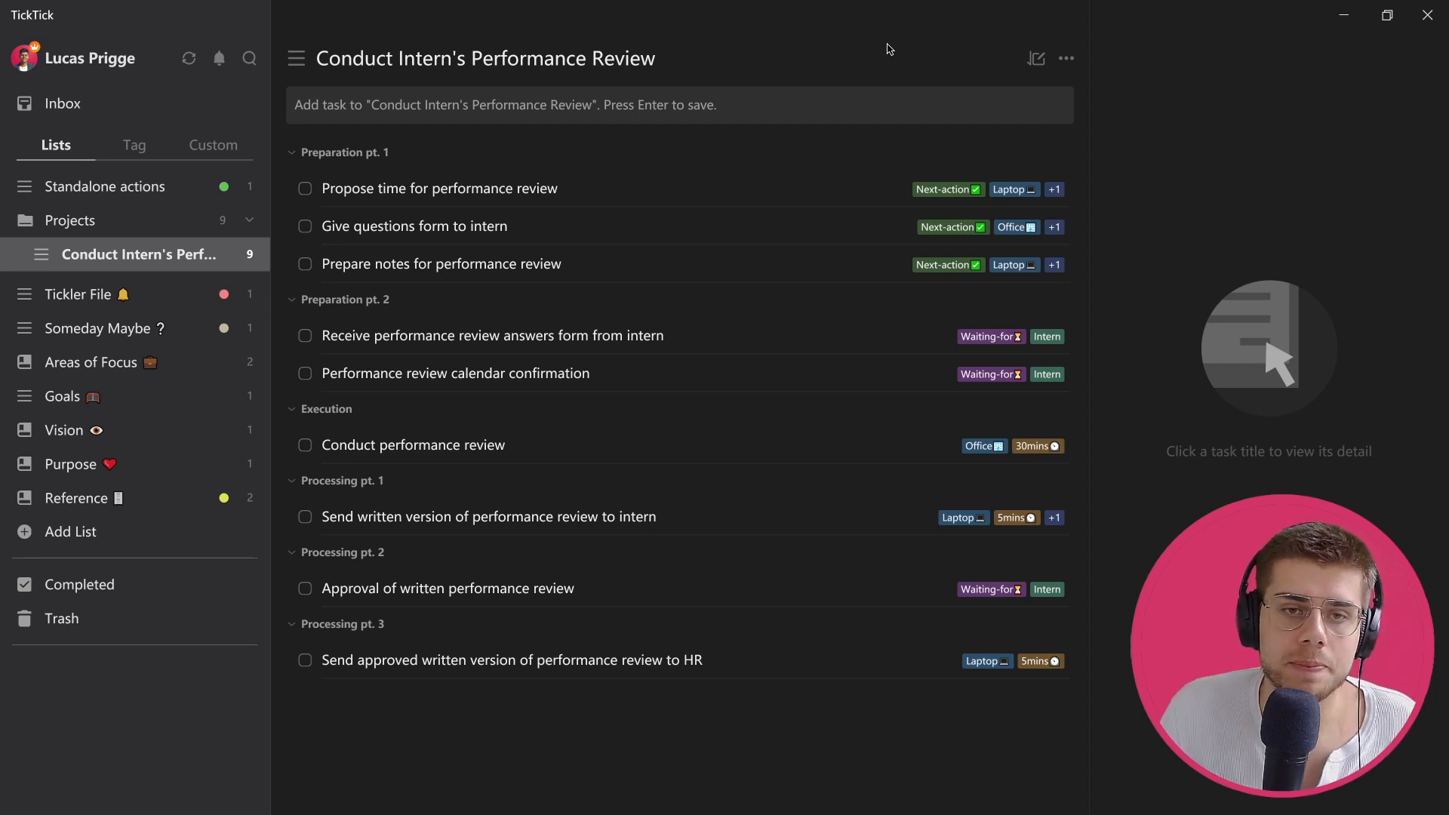
Collapse all project sections, leaving only Preparation pt. 1 expanded with its three next-action tasks
{"action": "left_click", "coordinate": [291, 153]}
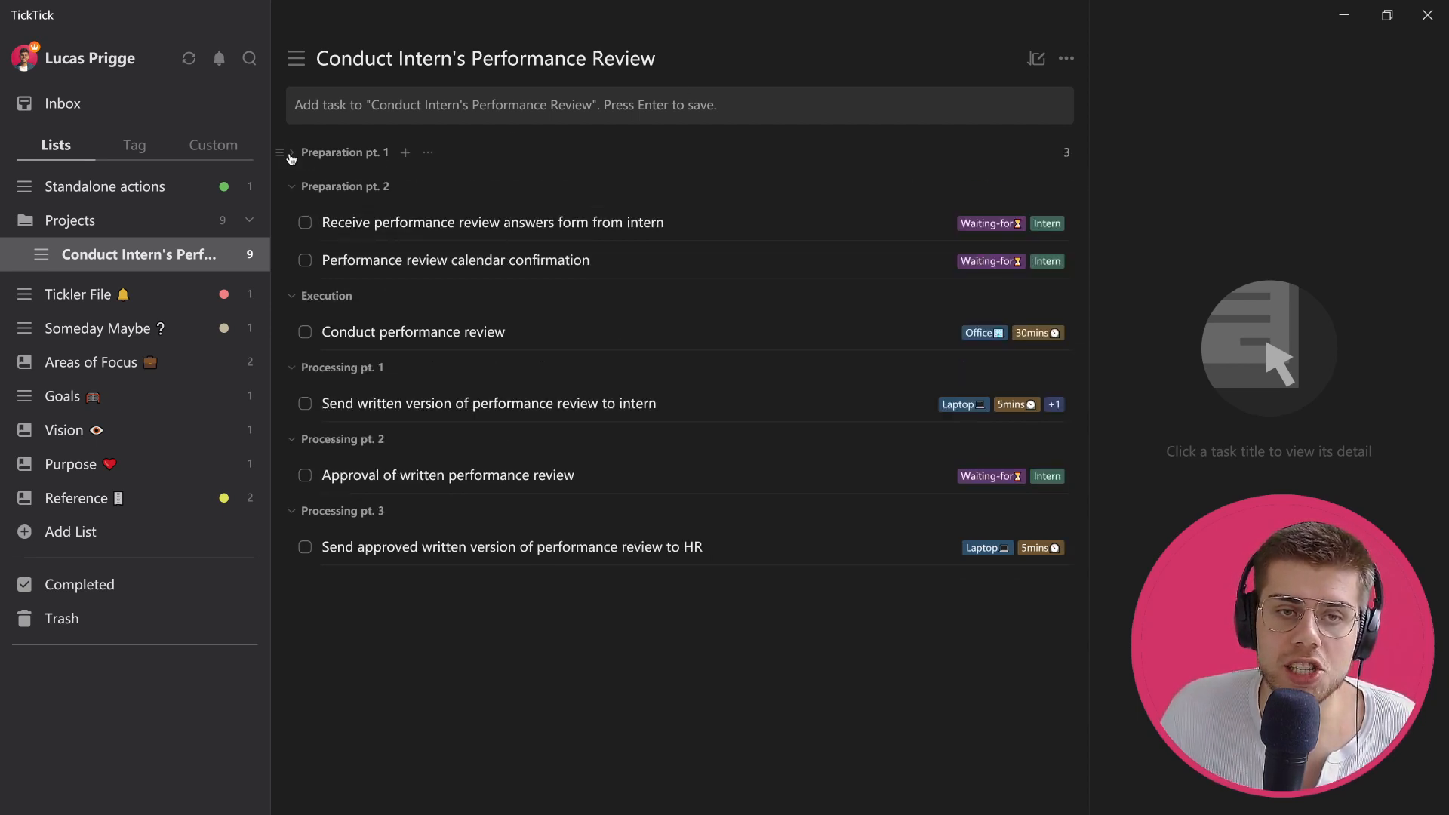
{"action": "left_click", "coordinate": [292, 153]}
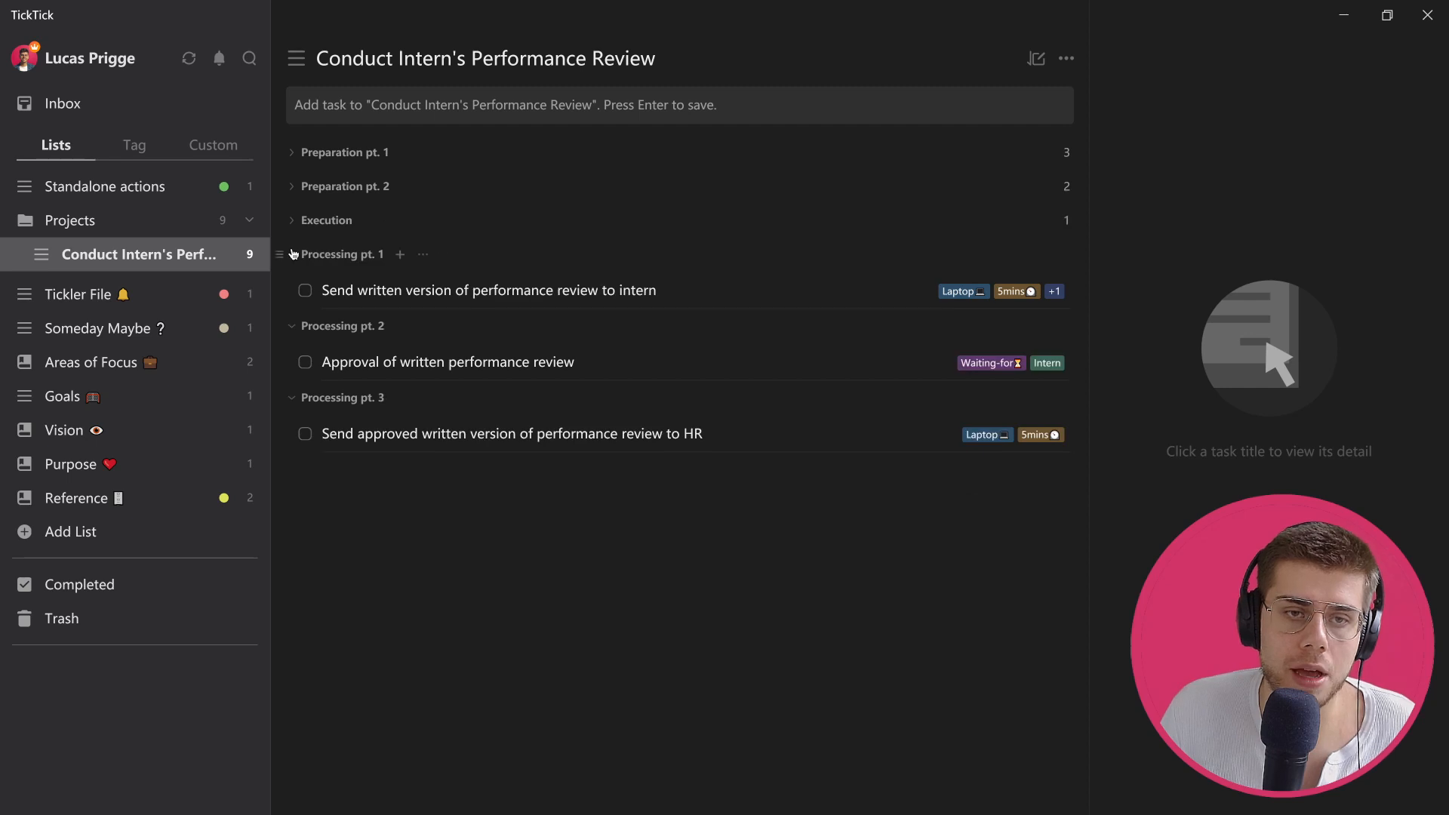
{"action": "left_click", "coordinate": [291, 254]}
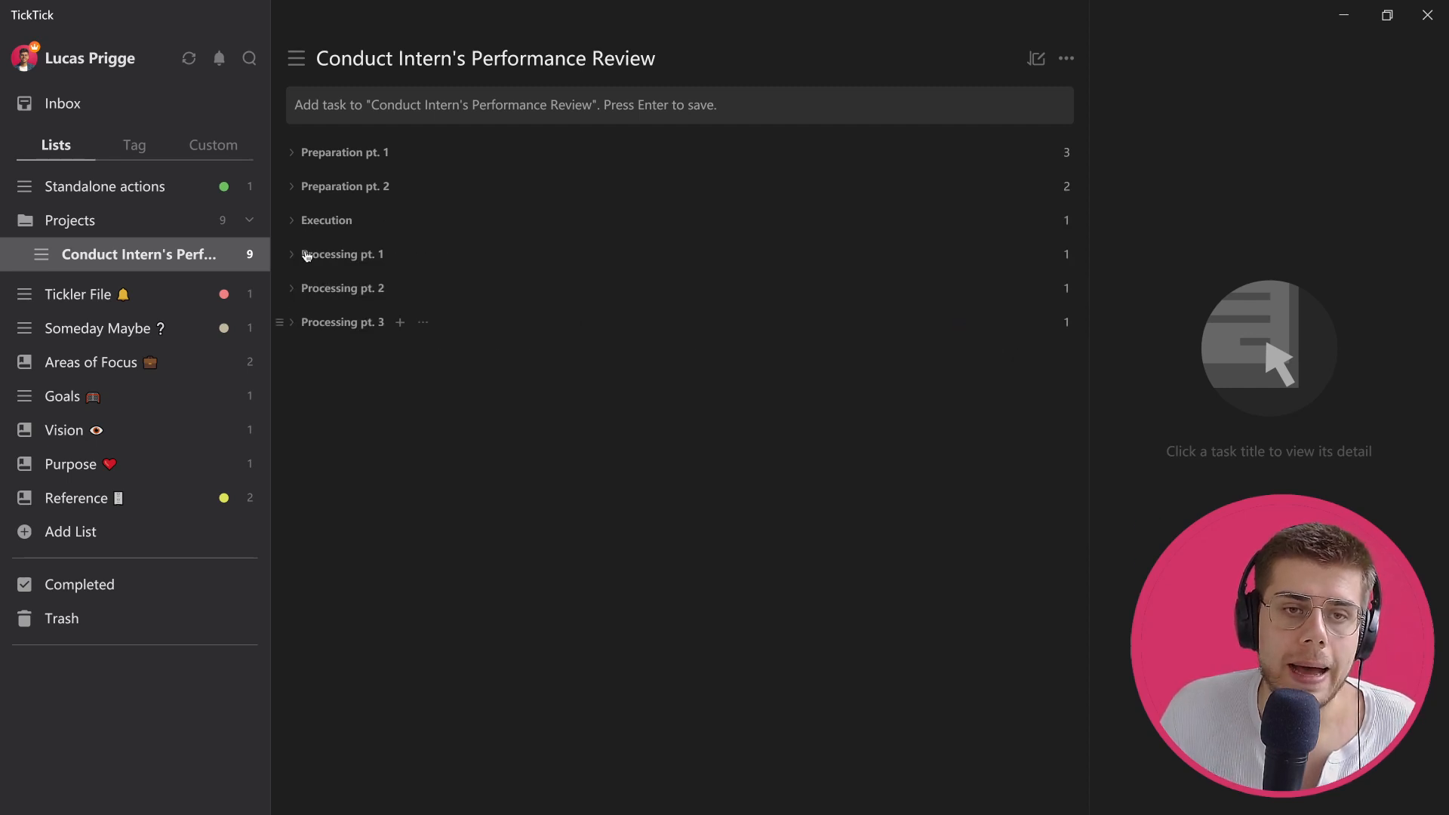
{"action": "mouse_move", "coordinate": [292, 152]}
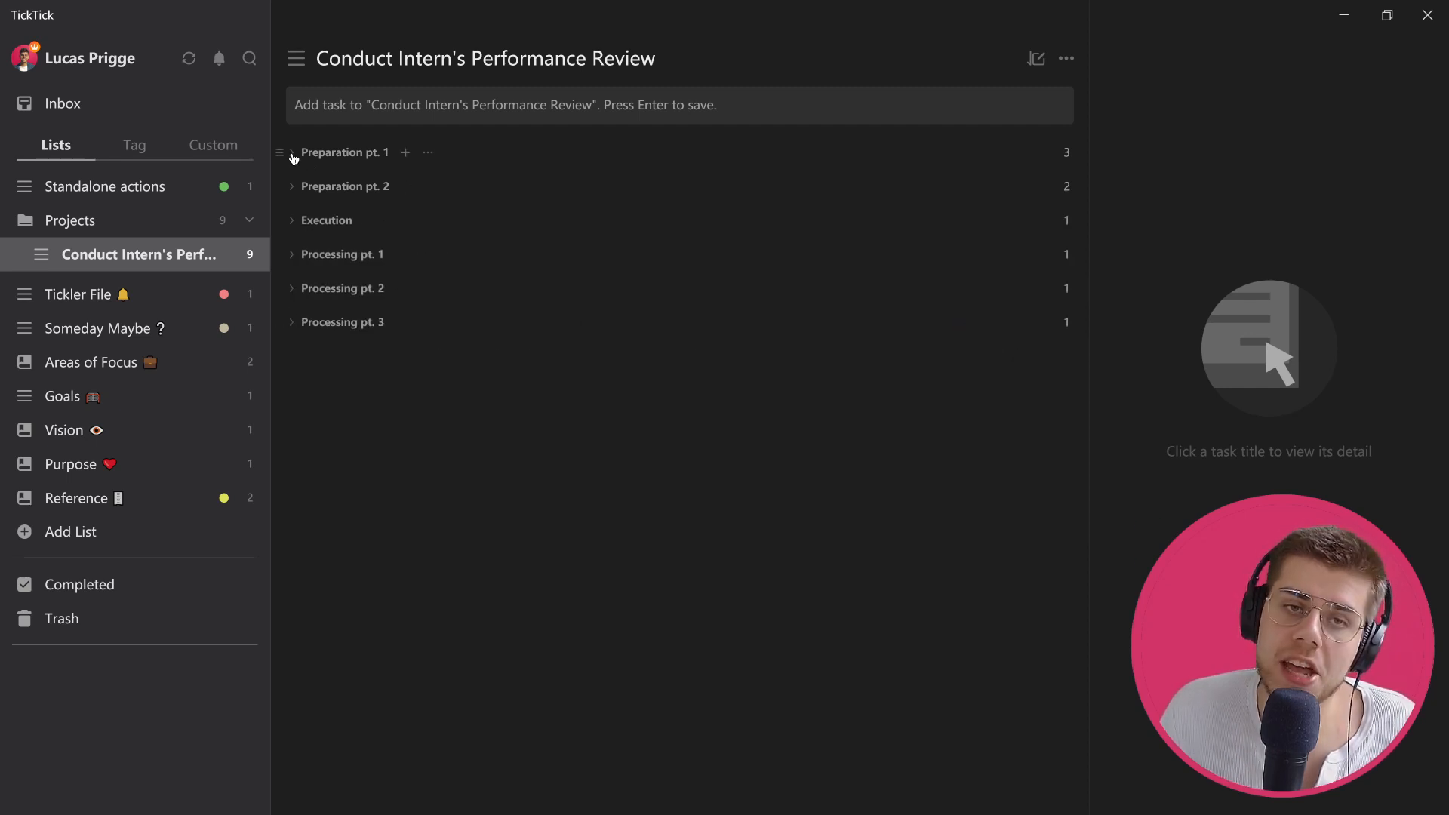
{"action": "left_click", "coordinate": [291, 153]}
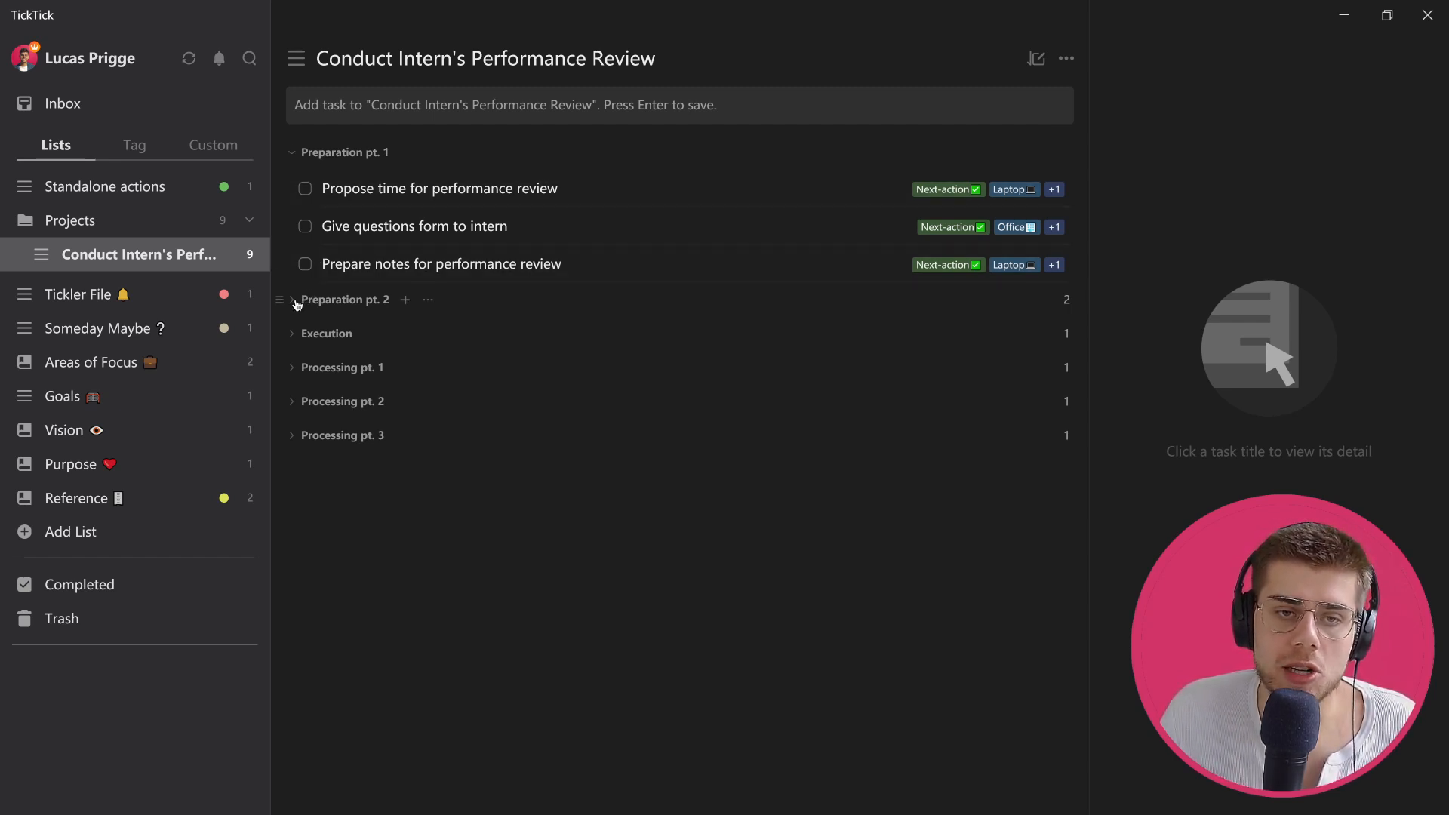
{"action": "left_click", "coordinate": [291, 334]}
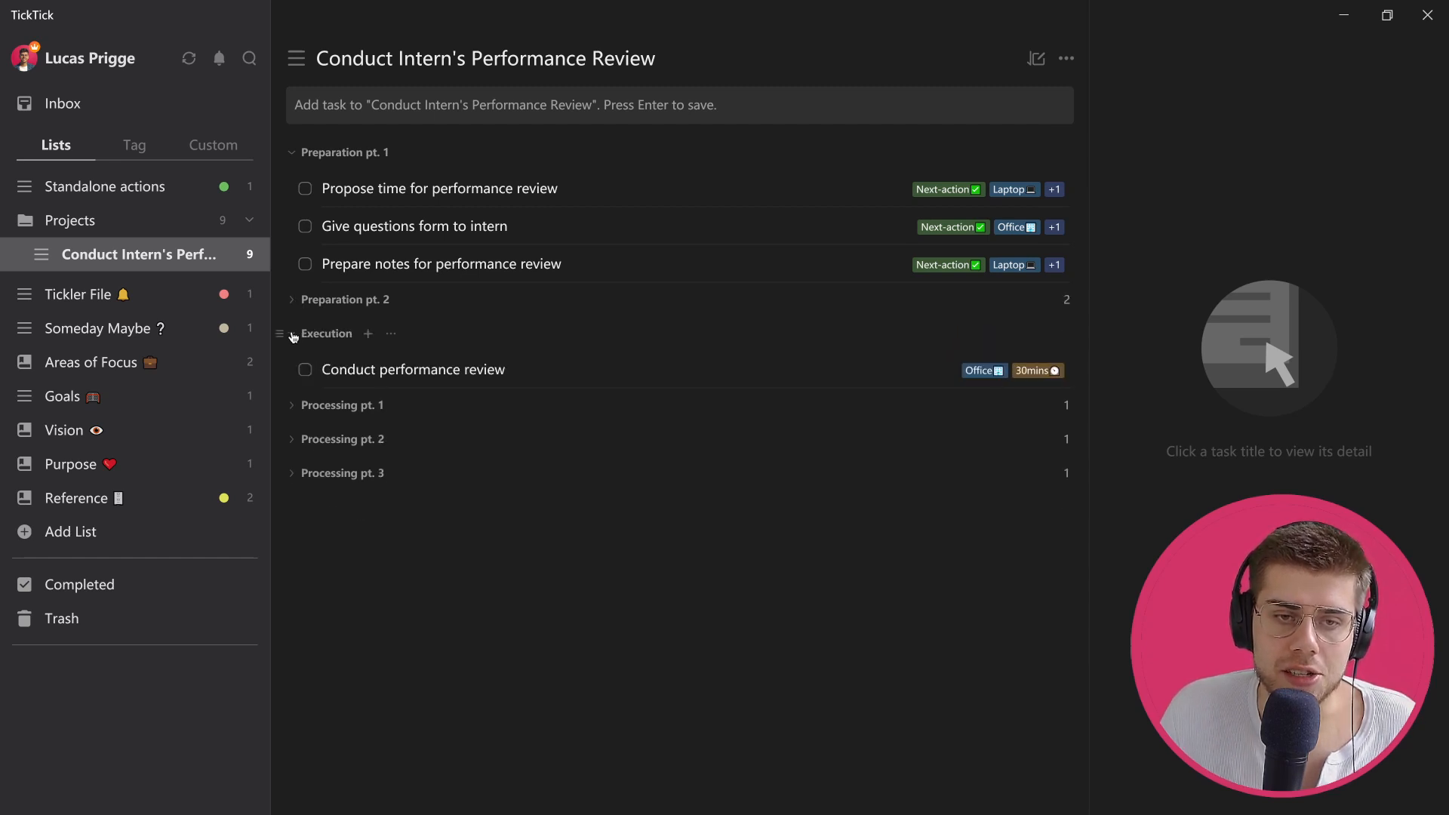
{"action": "left_click", "coordinate": [292, 333]}
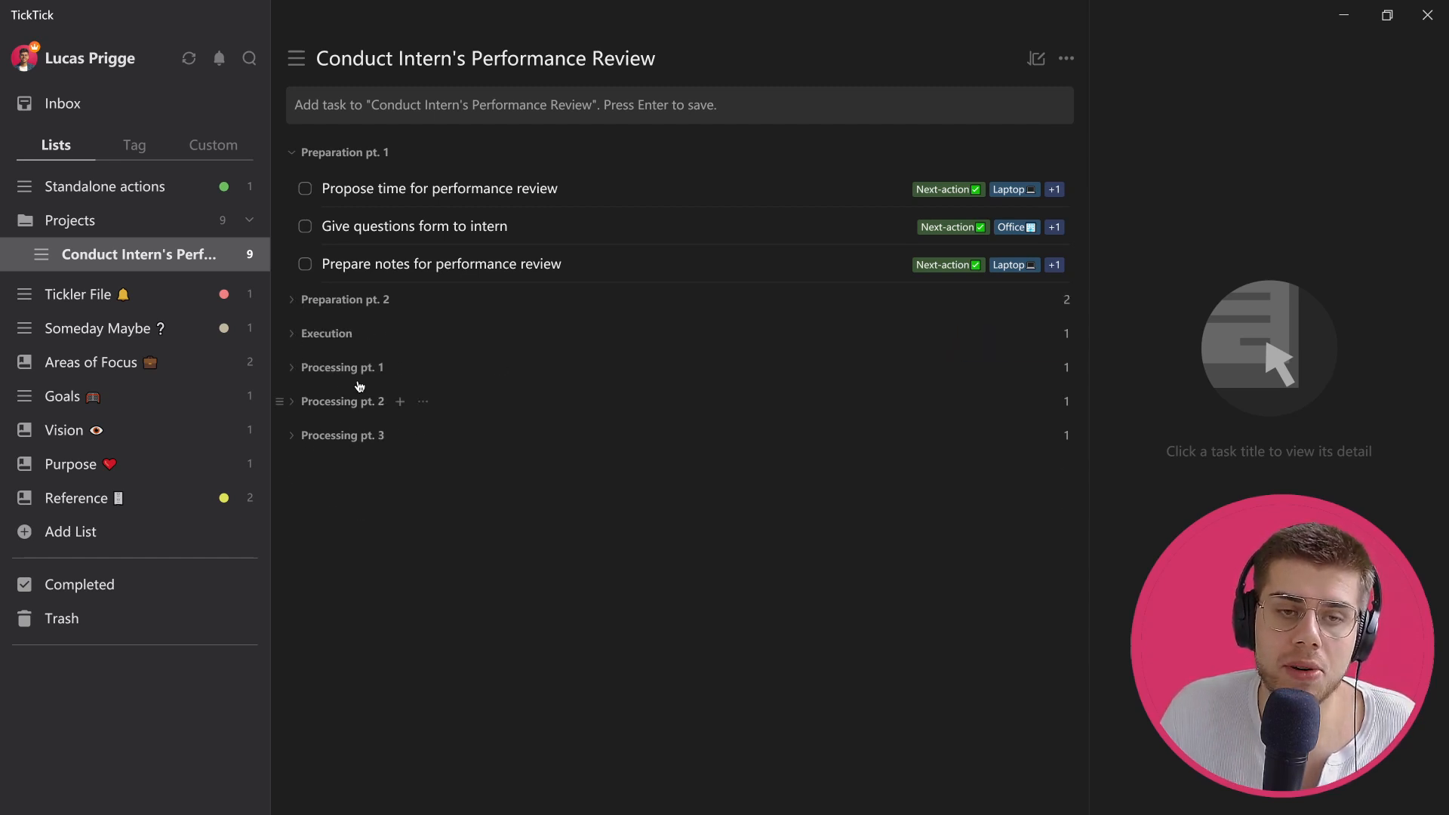
{"action": "mouse_move", "coordinate": [312, 423]}
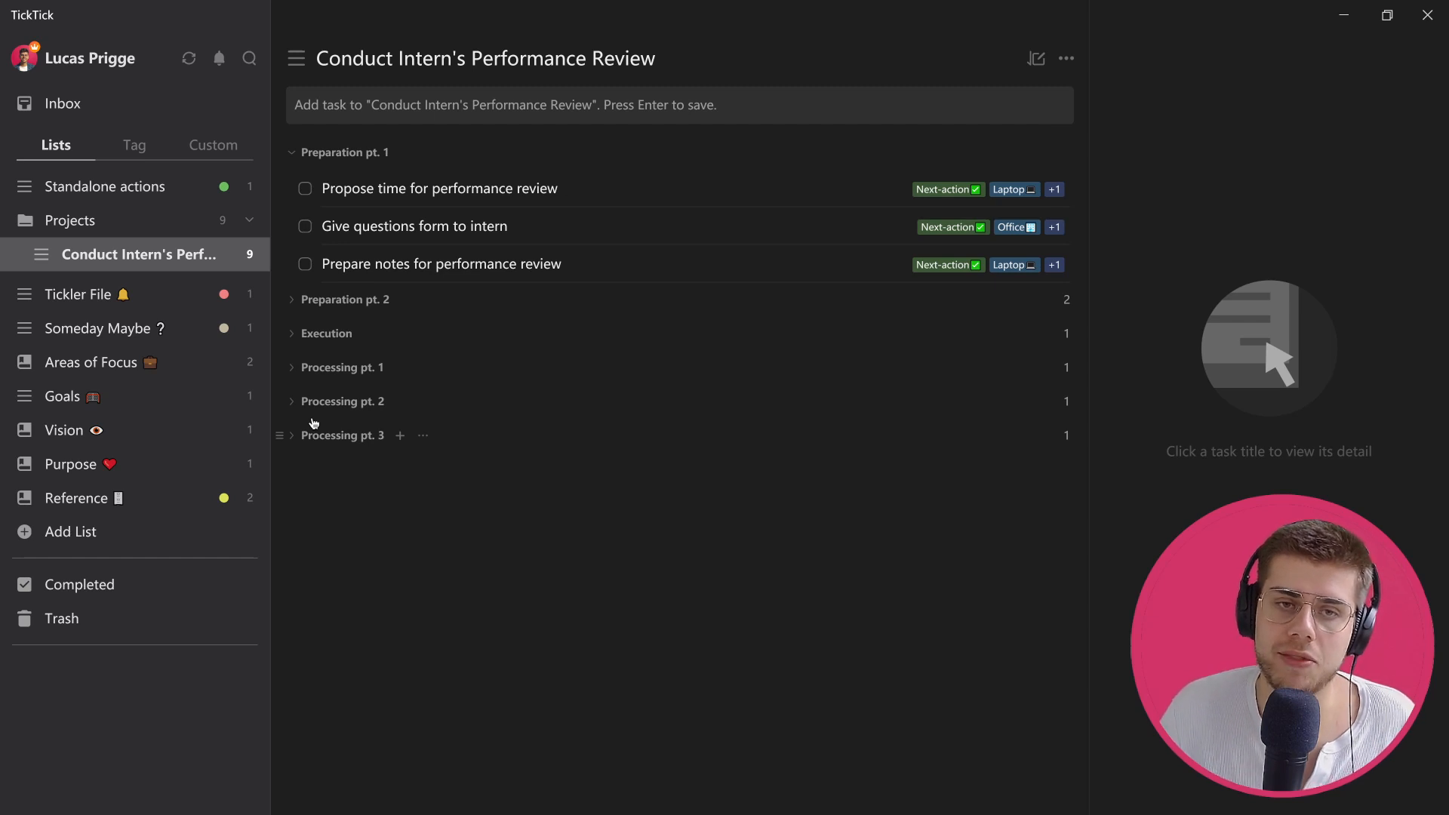
{"action": "mouse_move", "coordinate": [400, 262]}
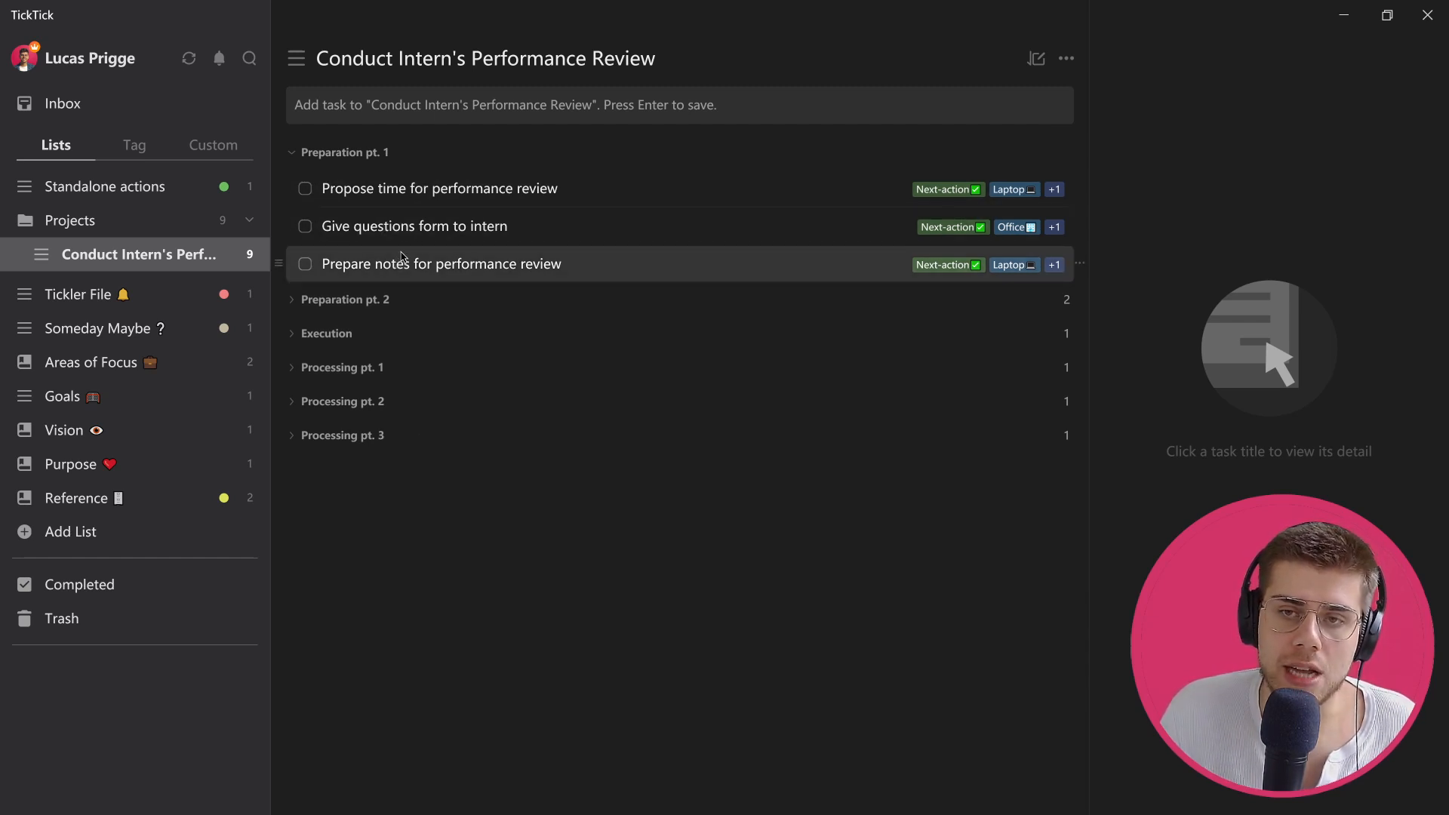
{"action": "mouse_move", "coordinate": [965, 175]}
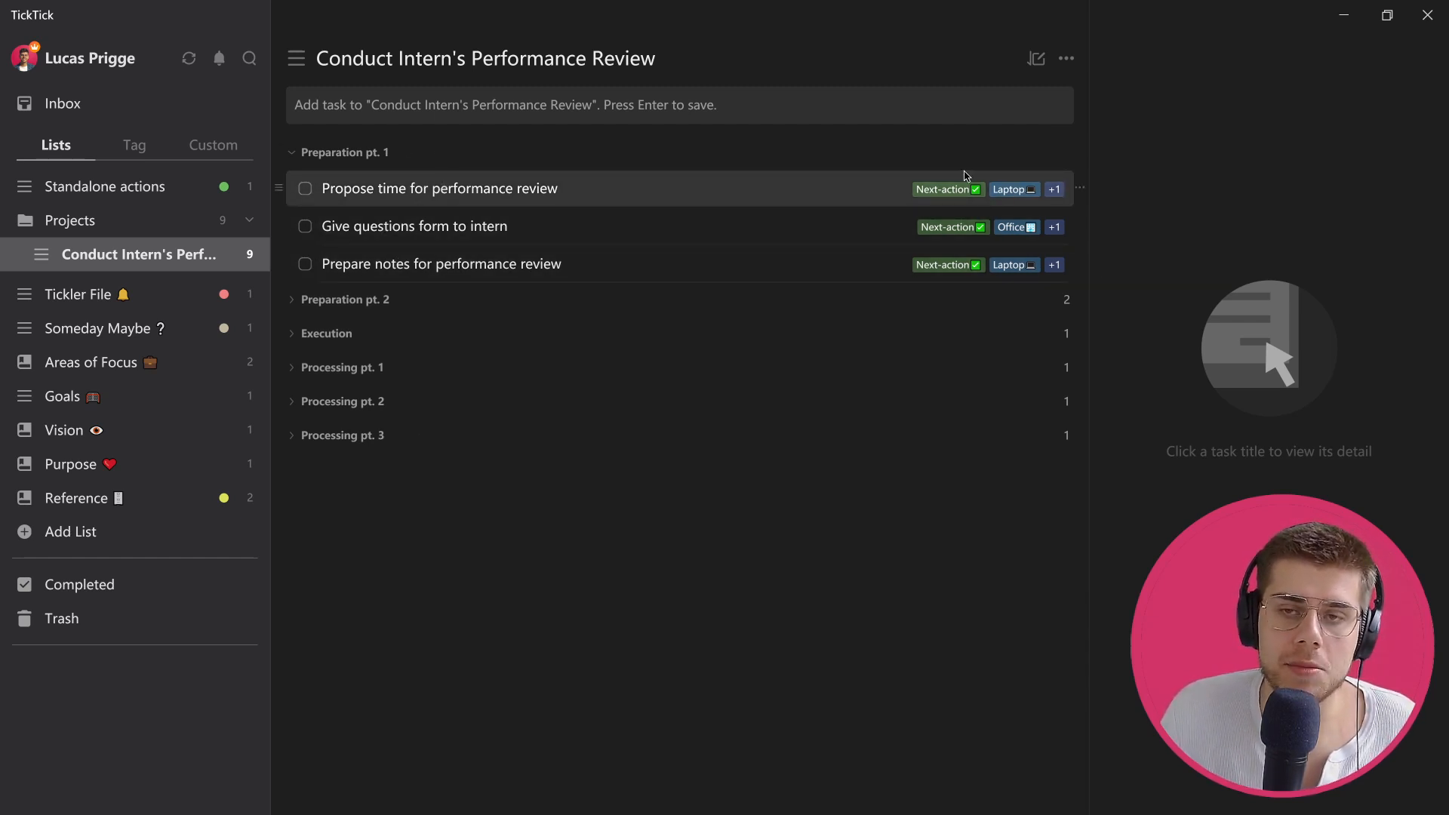
{"action": "mouse_move", "coordinate": [1011, 190]}
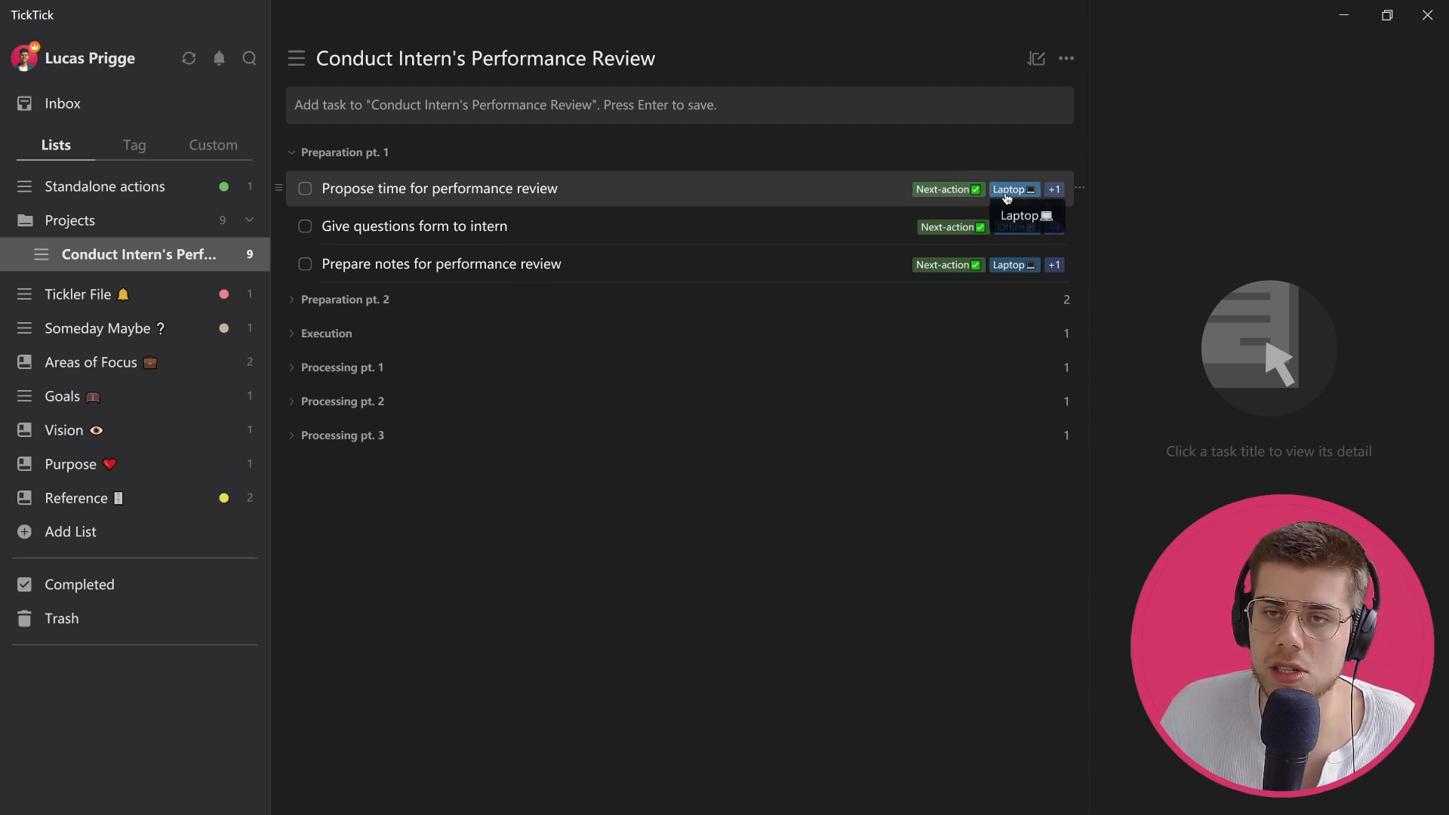
{"action": "mouse_move", "coordinate": [1055, 190]}
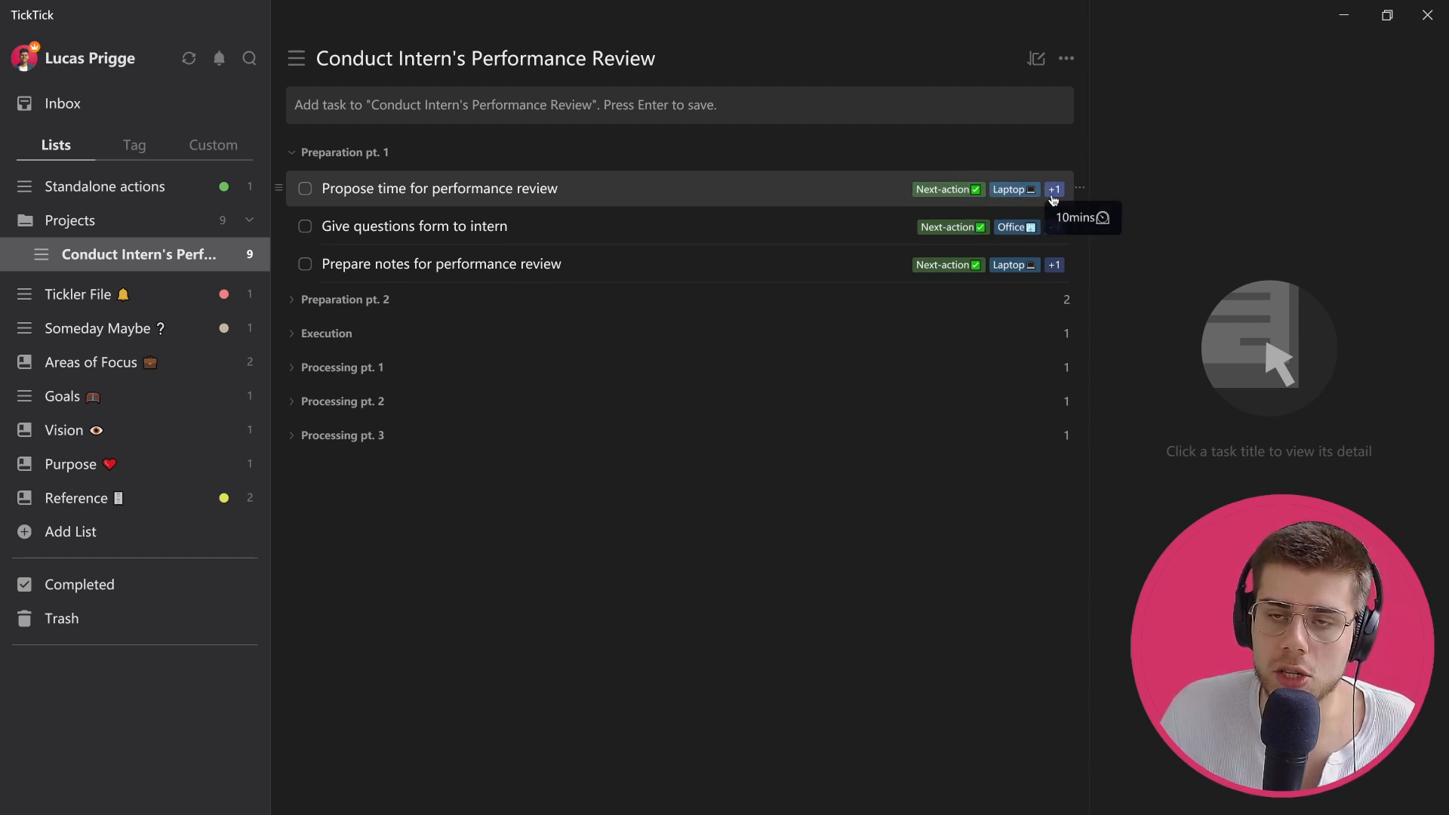
{"action": "mouse_move", "coordinate": [1055, 266]}
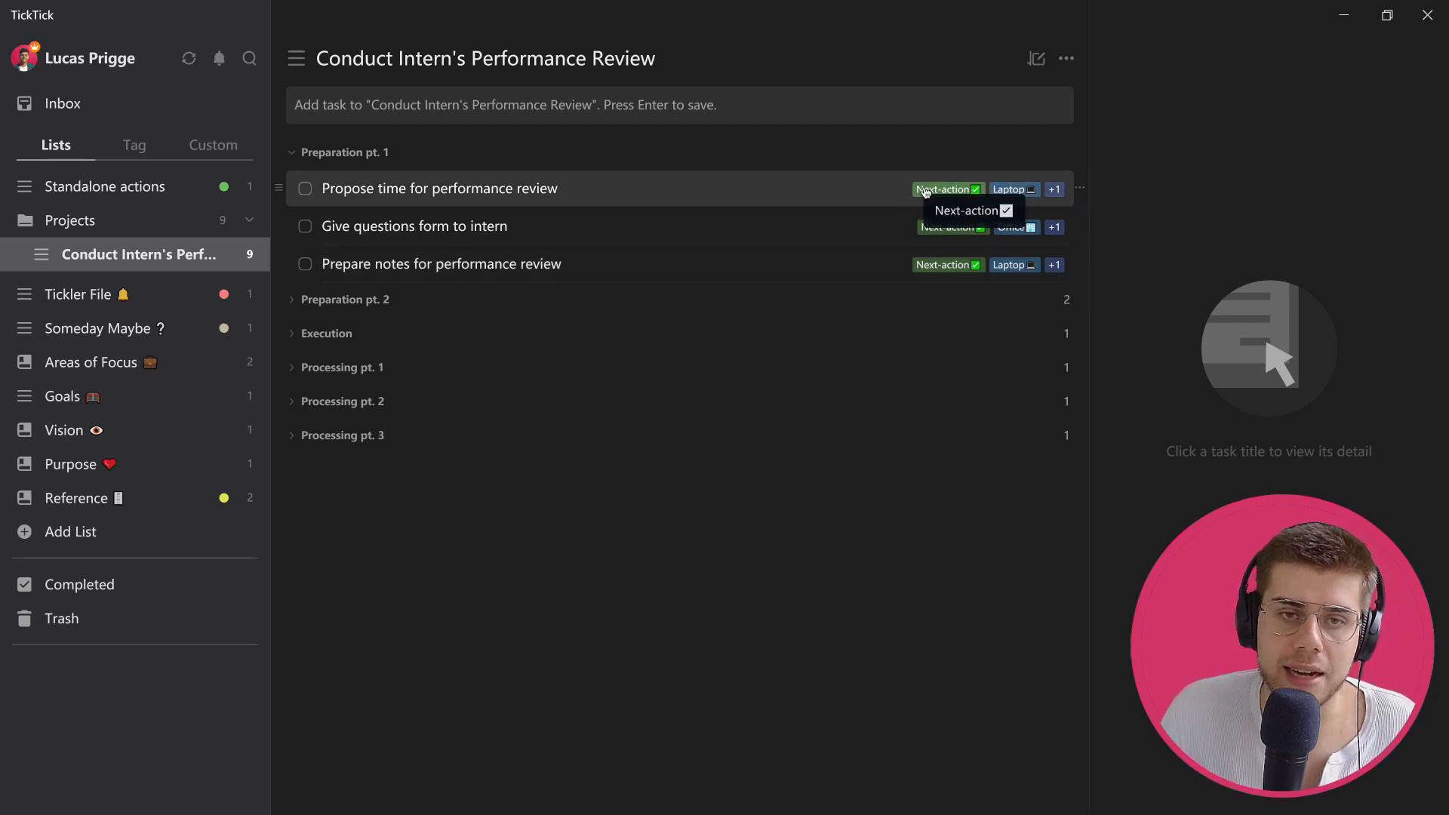
{"action": "mouse_move", "coordinate": [1021, 205]}
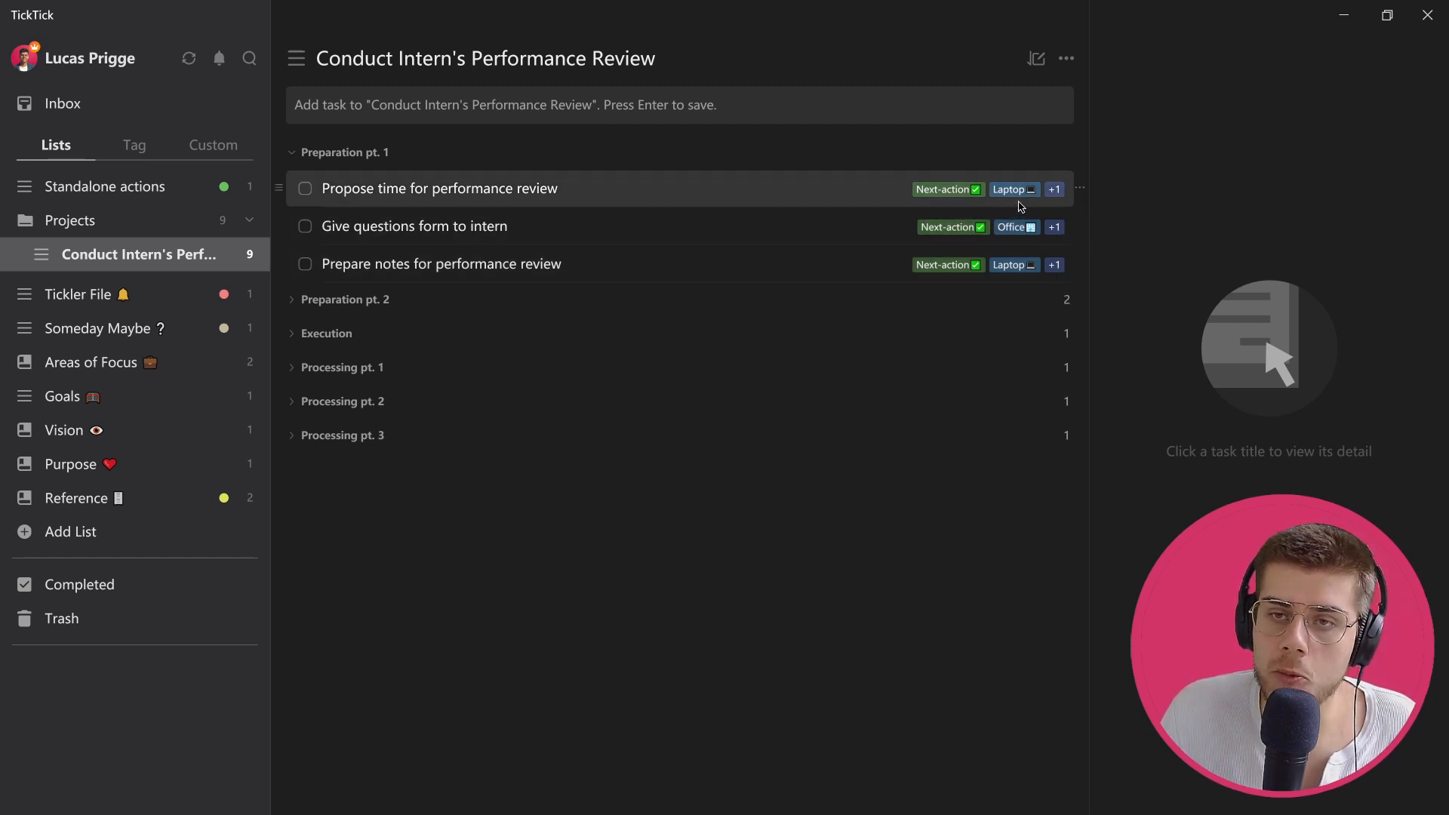
Glance at the Custom smart lists and return the sidebar to the regular lists
{"action": "left_click", "coordinate": [213, 145]}
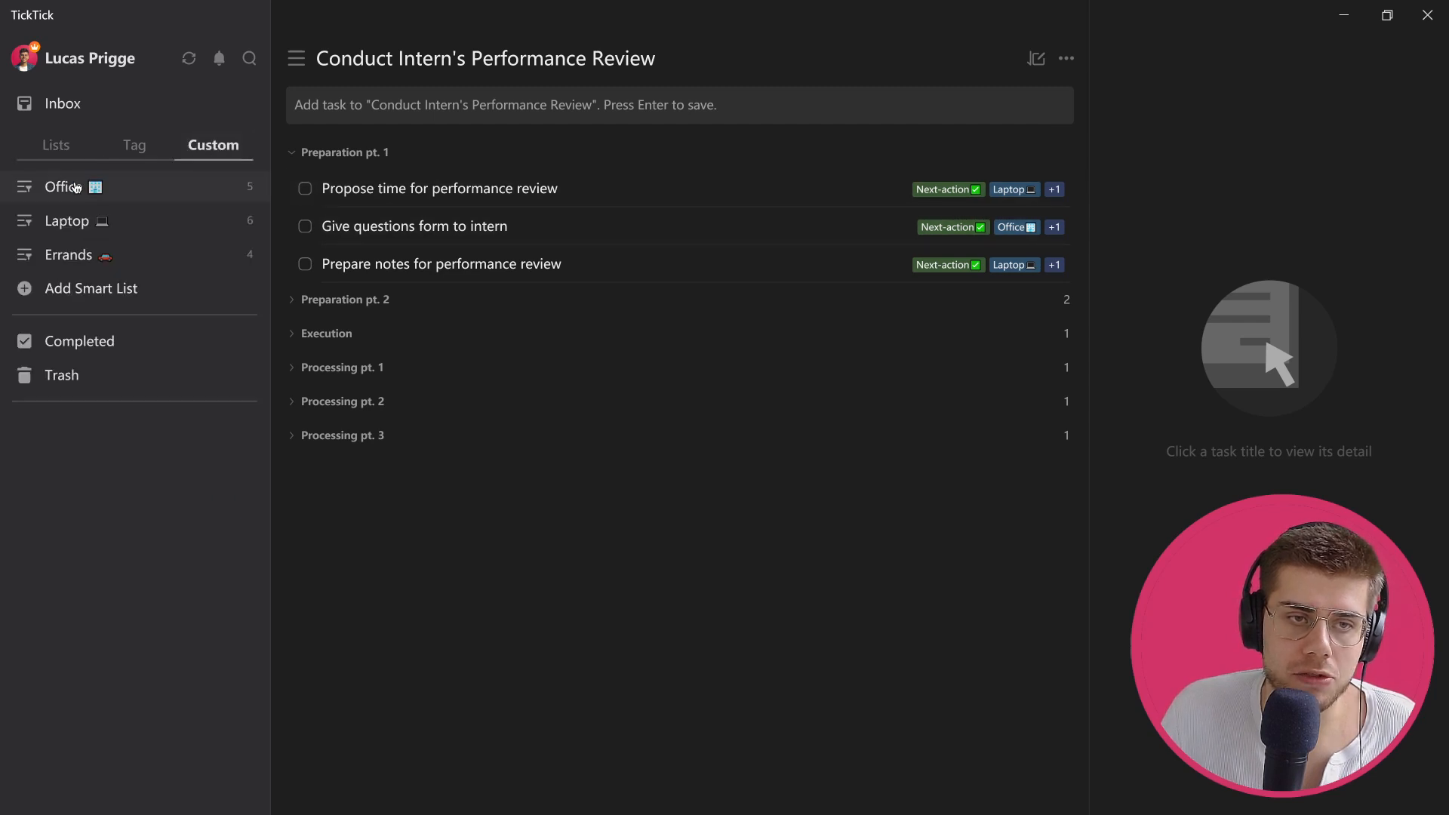
{"action": "left_click", "coordinate": [56, 145]}
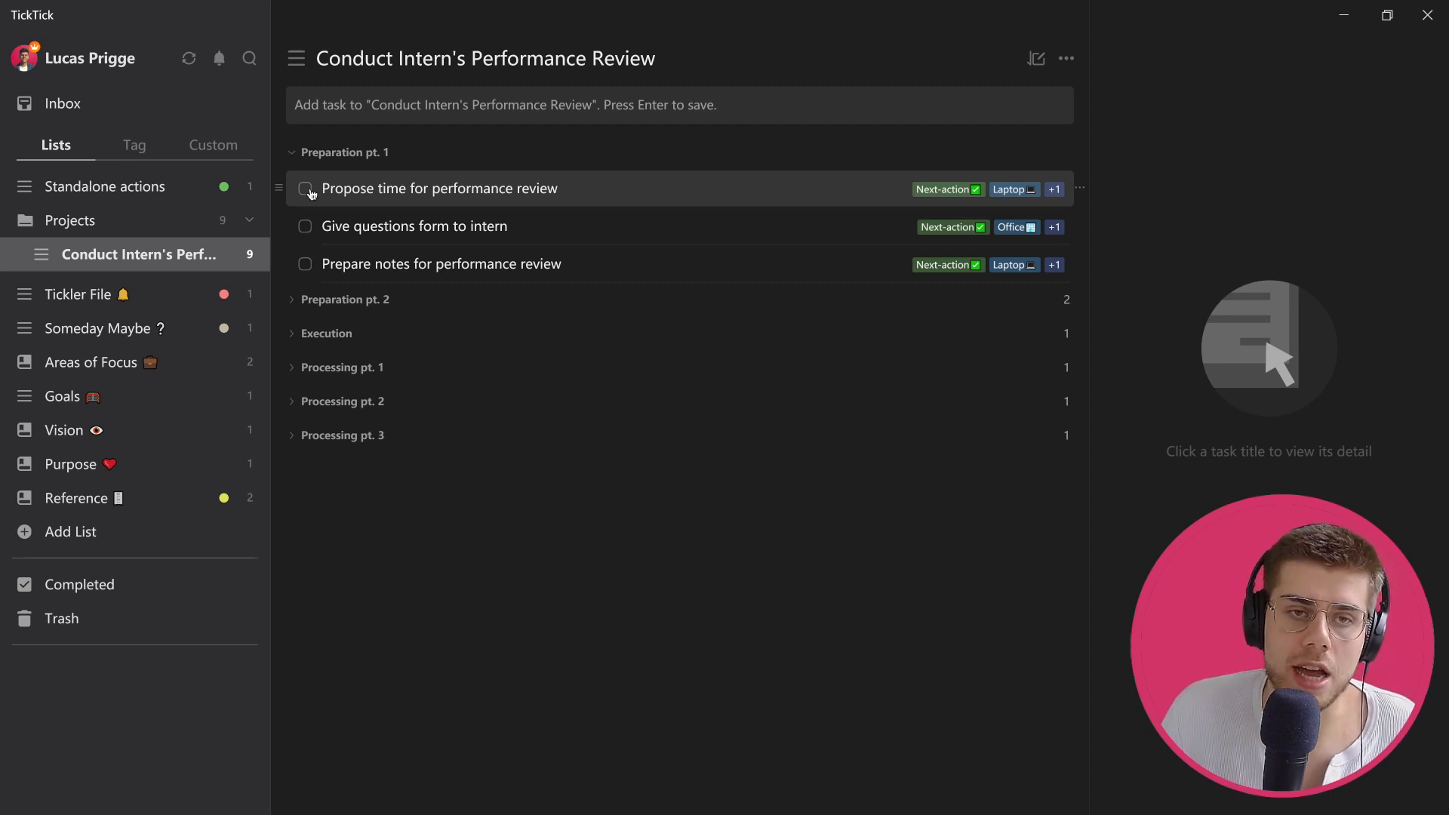
Complete the remaining Preparation pt. 1 tasks and expand Preparation pt. 2 with its two Waiting-for tasks
{"action": "left_click", "coordinate": [305, 188]}
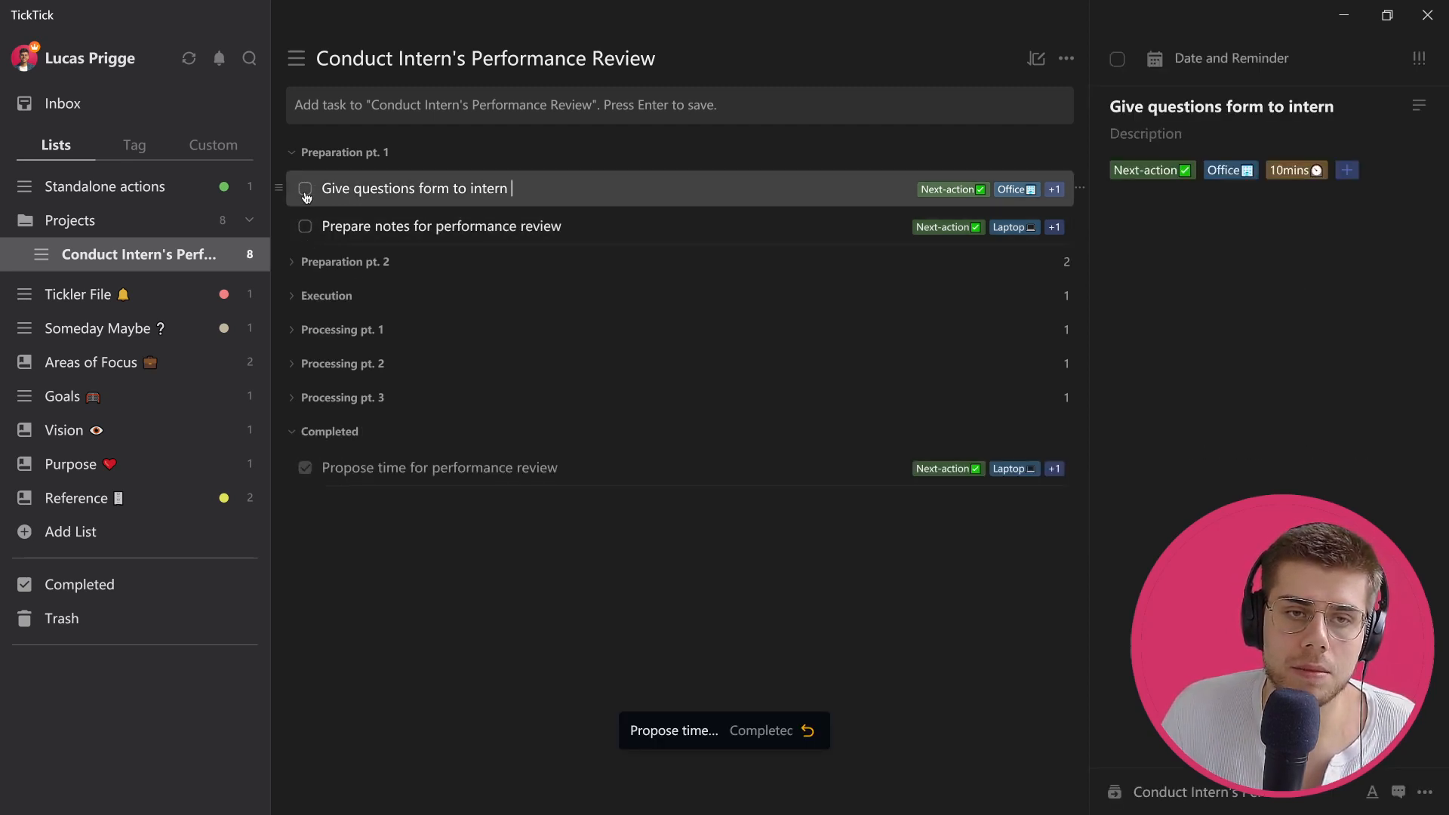
{"action": "left_click", "coordinate": [305, 189]}
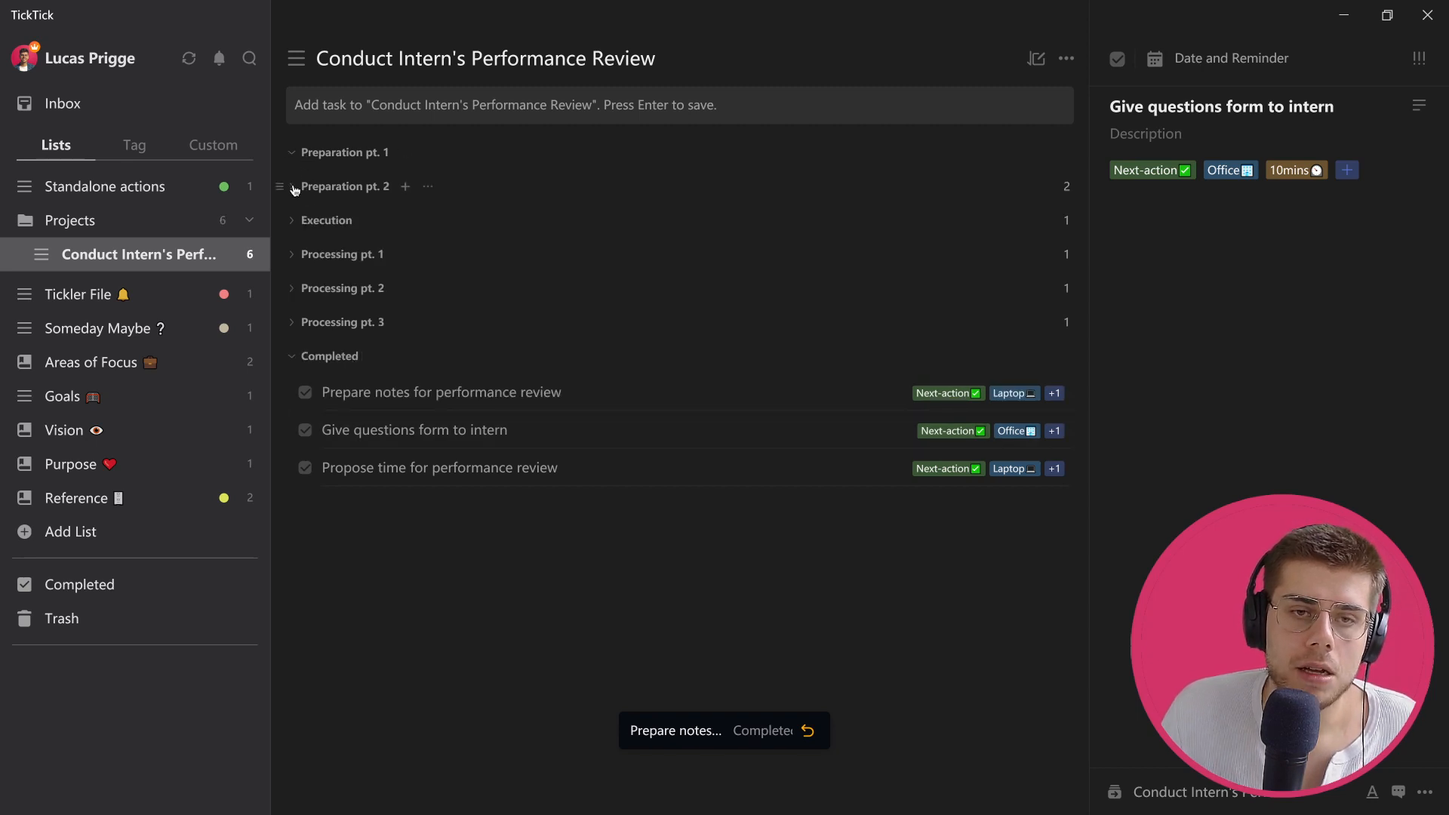
{"action": "left_click", "coordinate": [292, 186]}
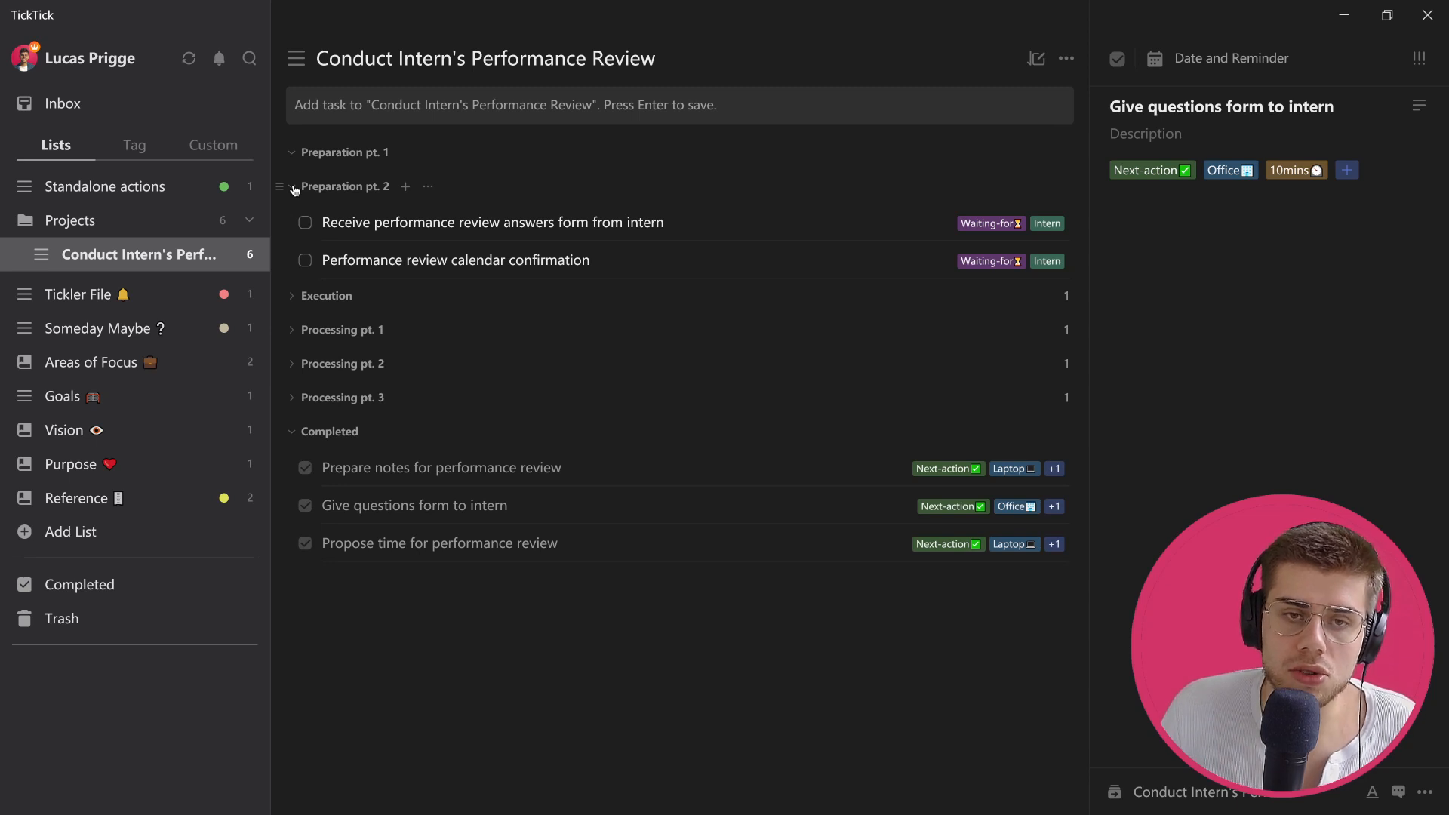
{"action": "mouse_move", "coordinate": [542, 259]}
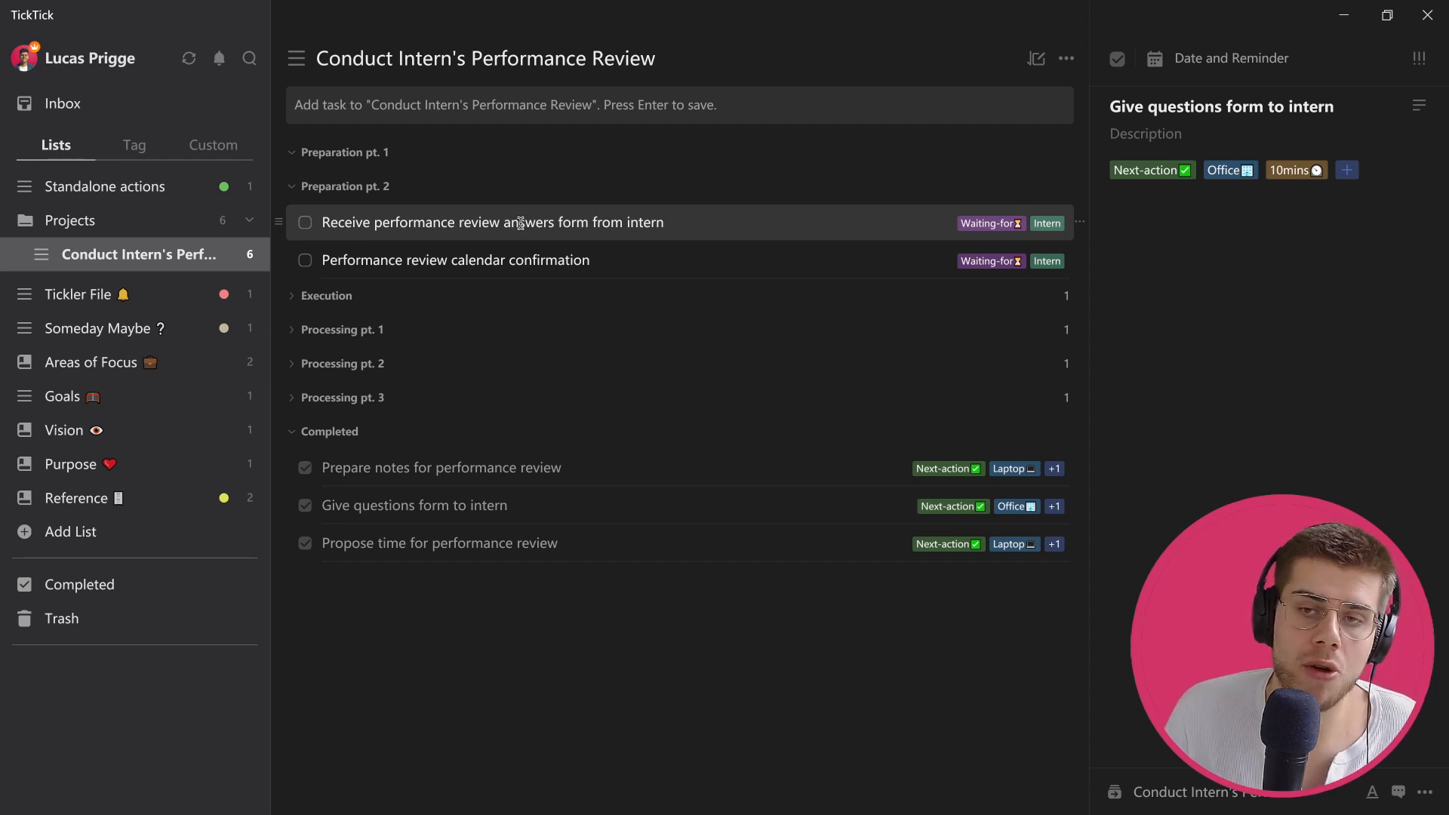
{"action": "mouse_move", "coordinate": [951, 240]}
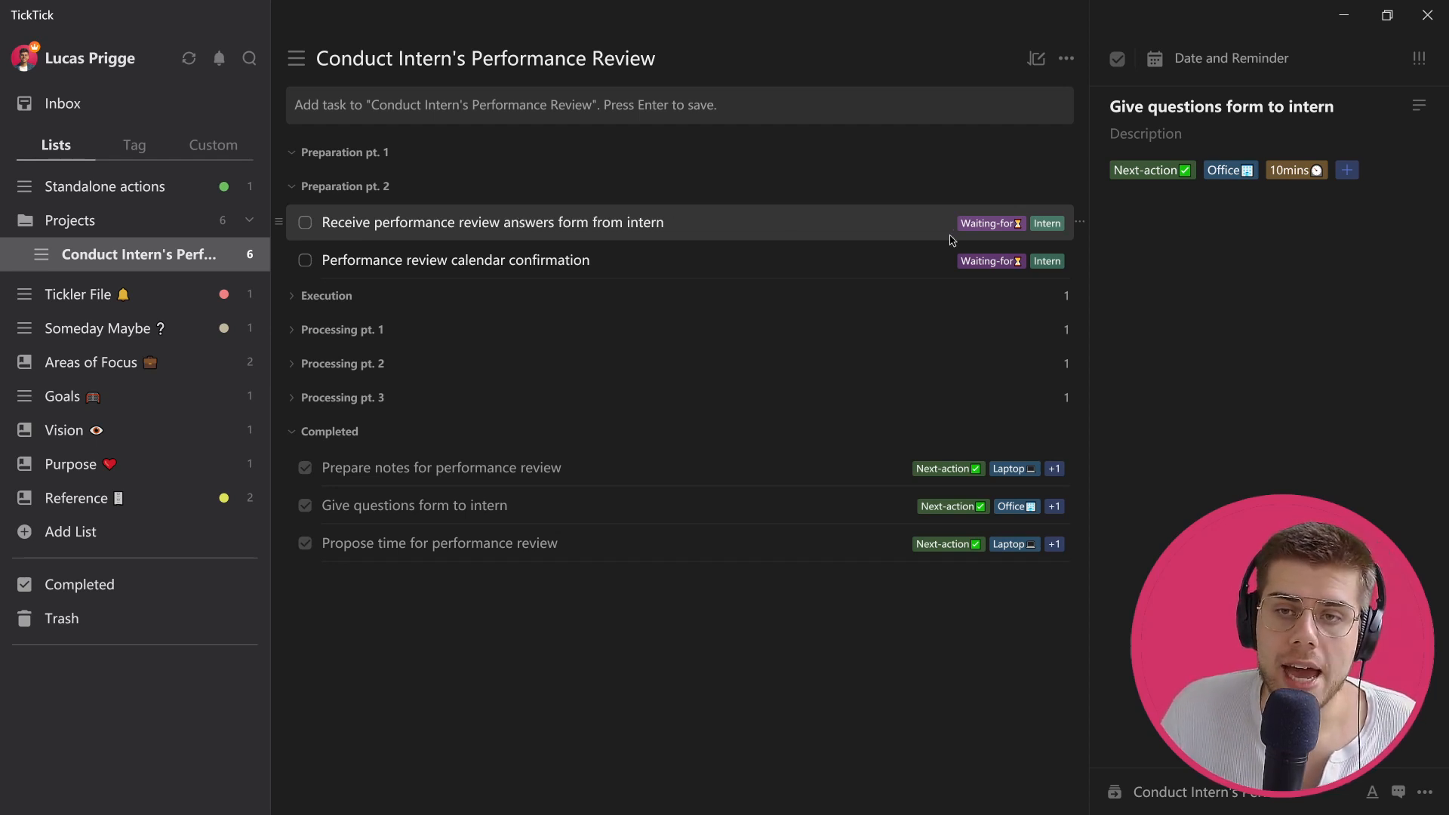
{"action": "mouse_move", "coordinate": [991, 223]}
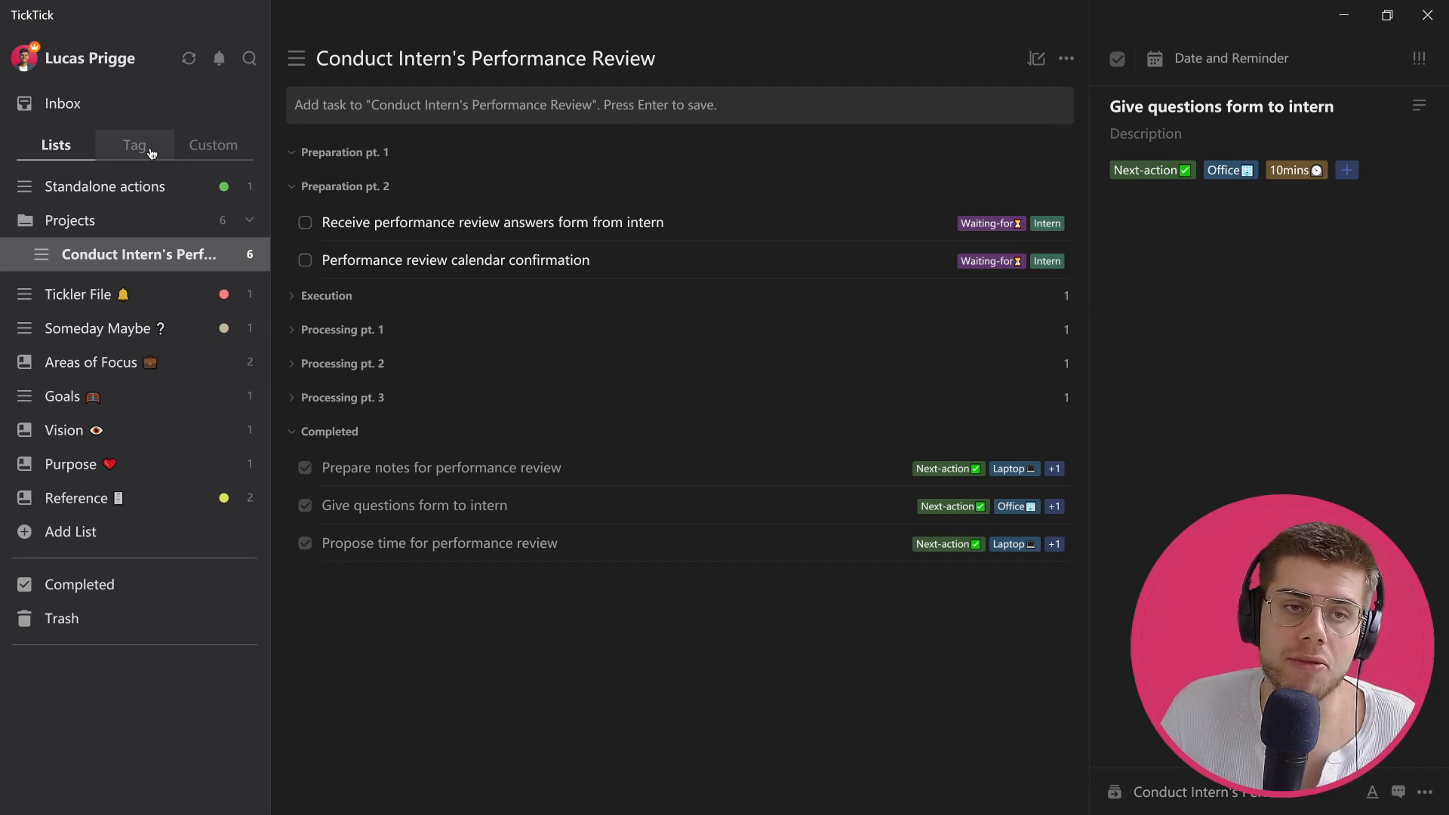
Review the tasks under the Waiting-for tag, then return to the project lists
{"action": "left_click", "coordinate": [134, 145]}
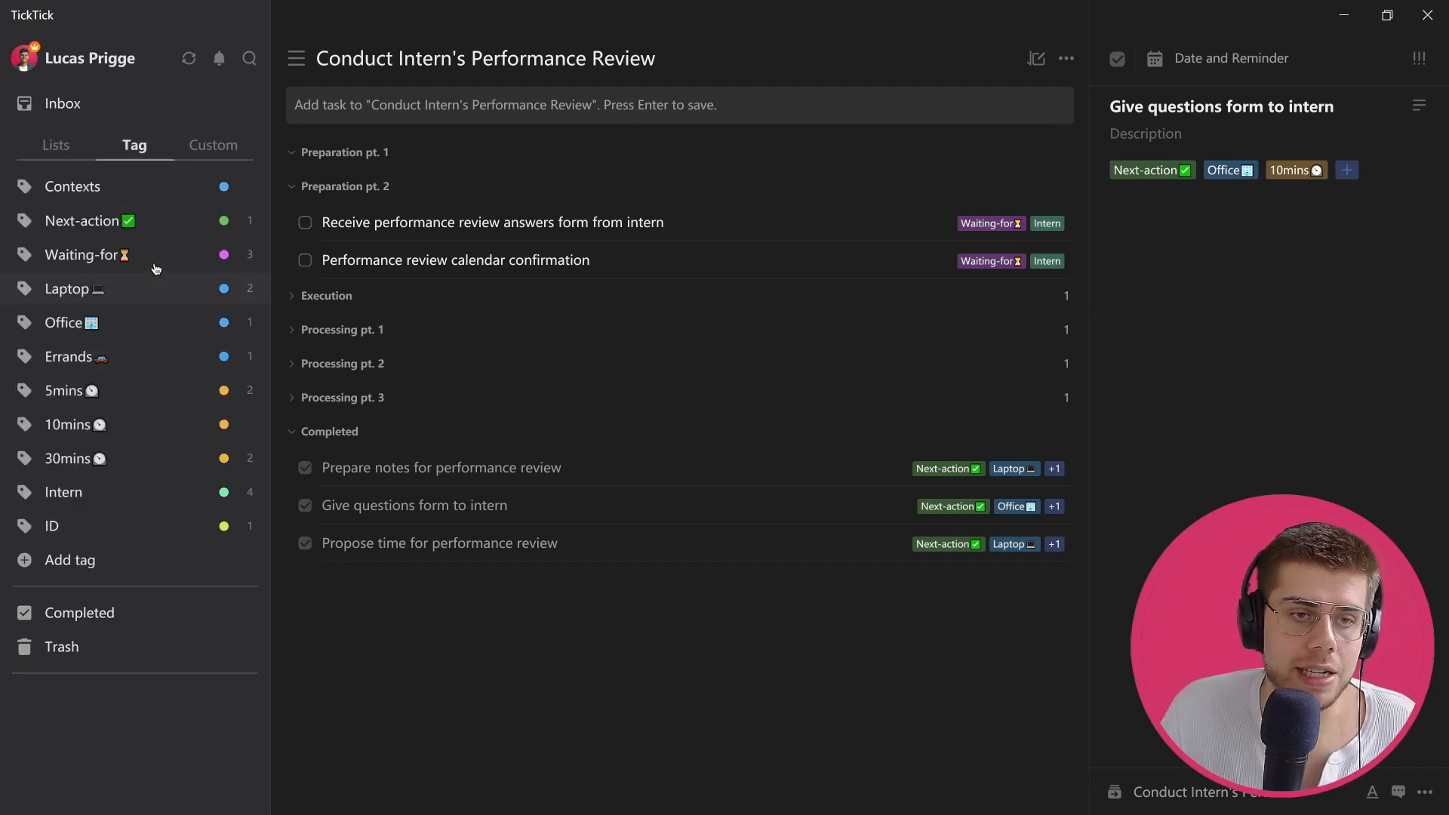
{"action": "left_click", "coordinate": [84, 254]}
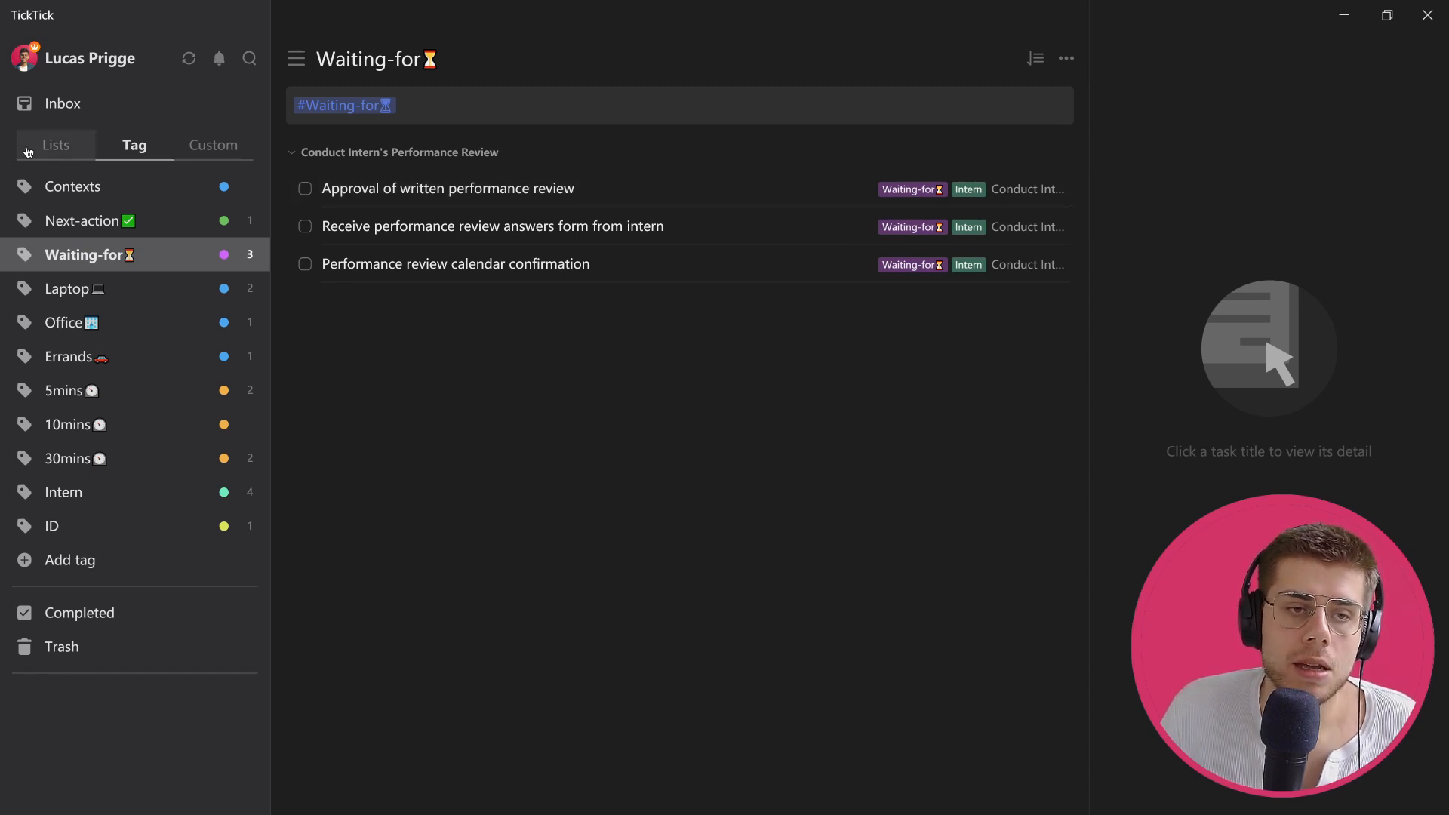
{"action": "left_click", "coordinate": [55, 145]}
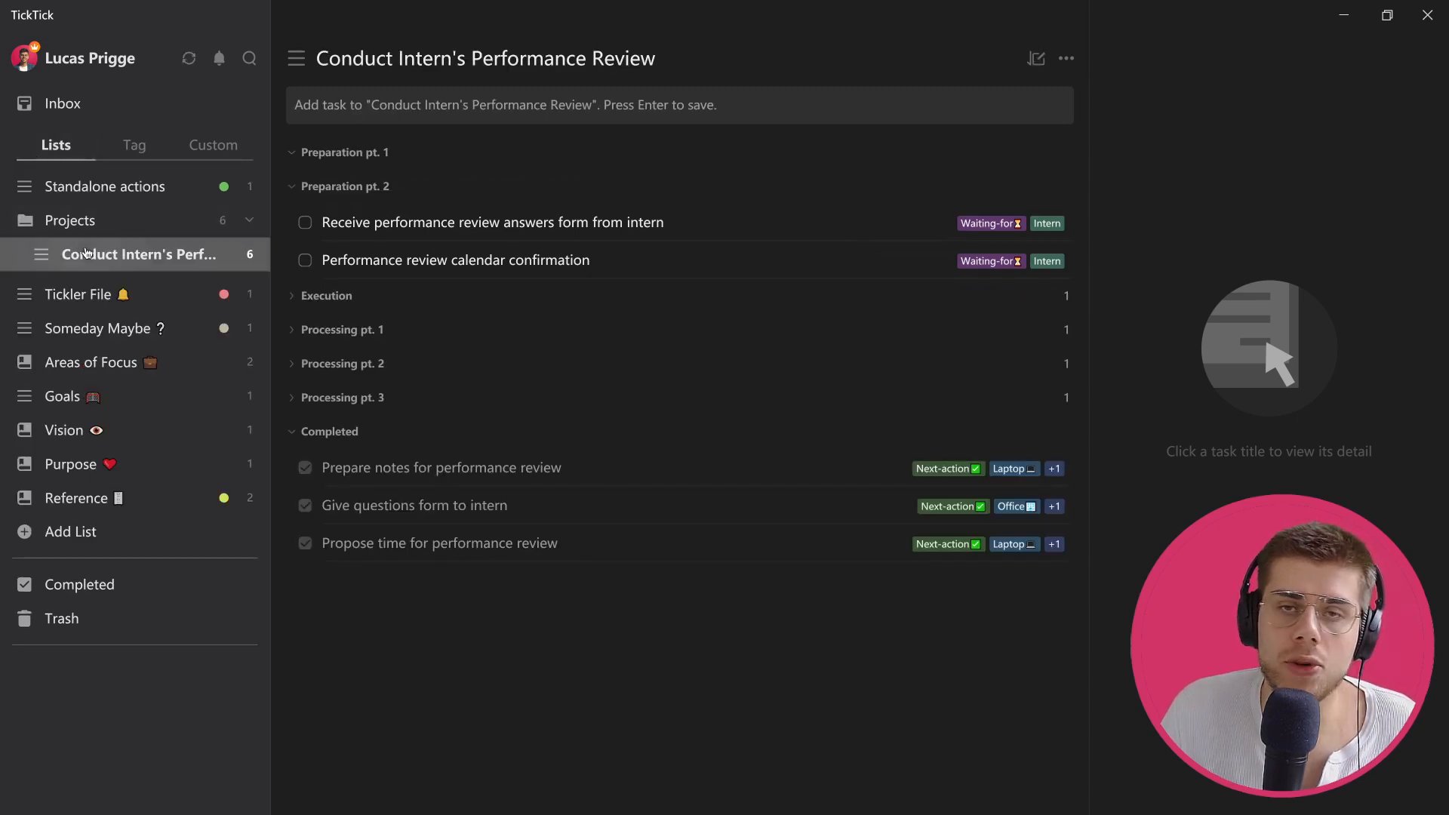
{"action": "mouse_move", "coordinate": [426, 278]}
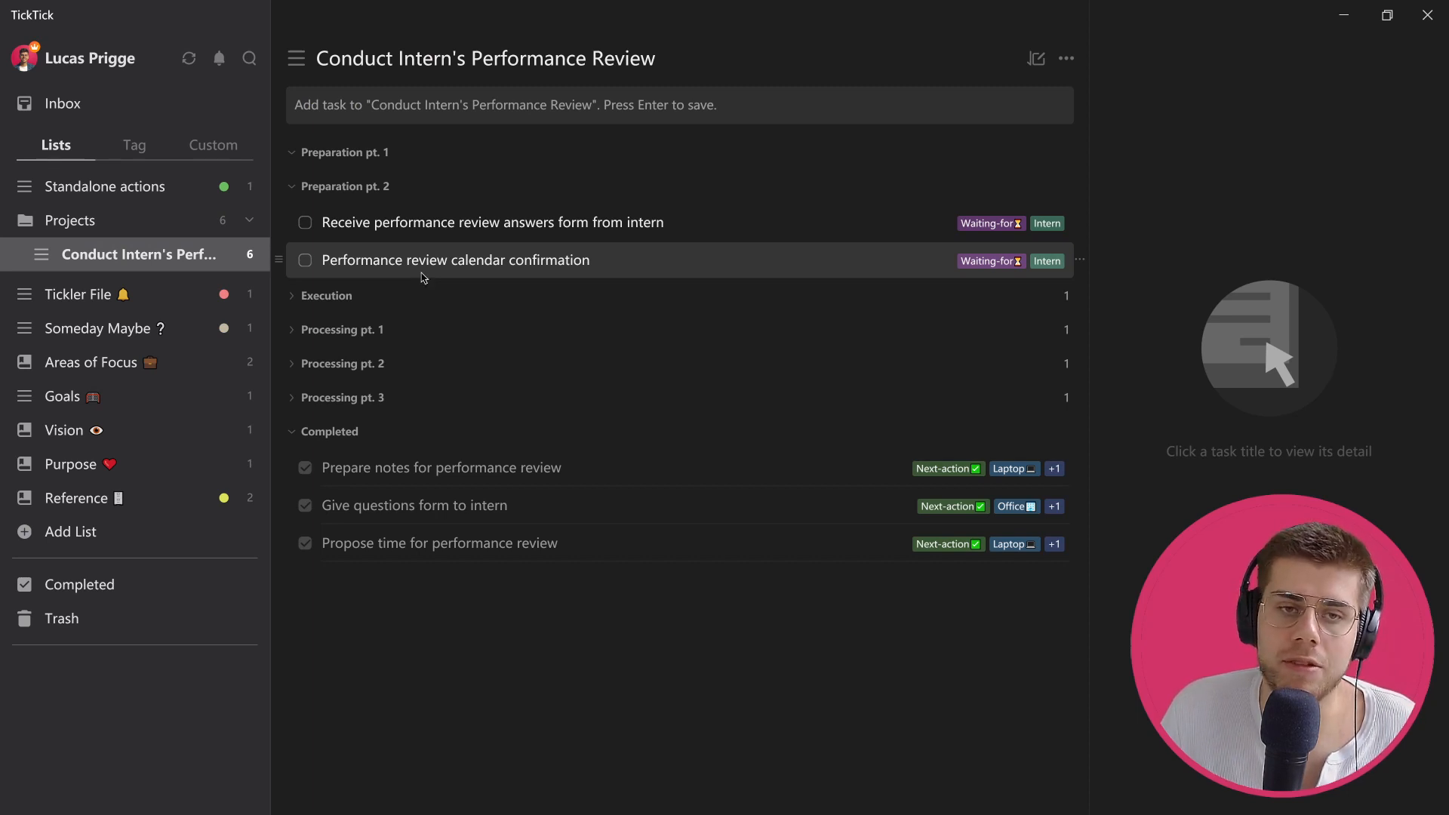
{"action": "mouse_move", "coordinate": [308, 228]}
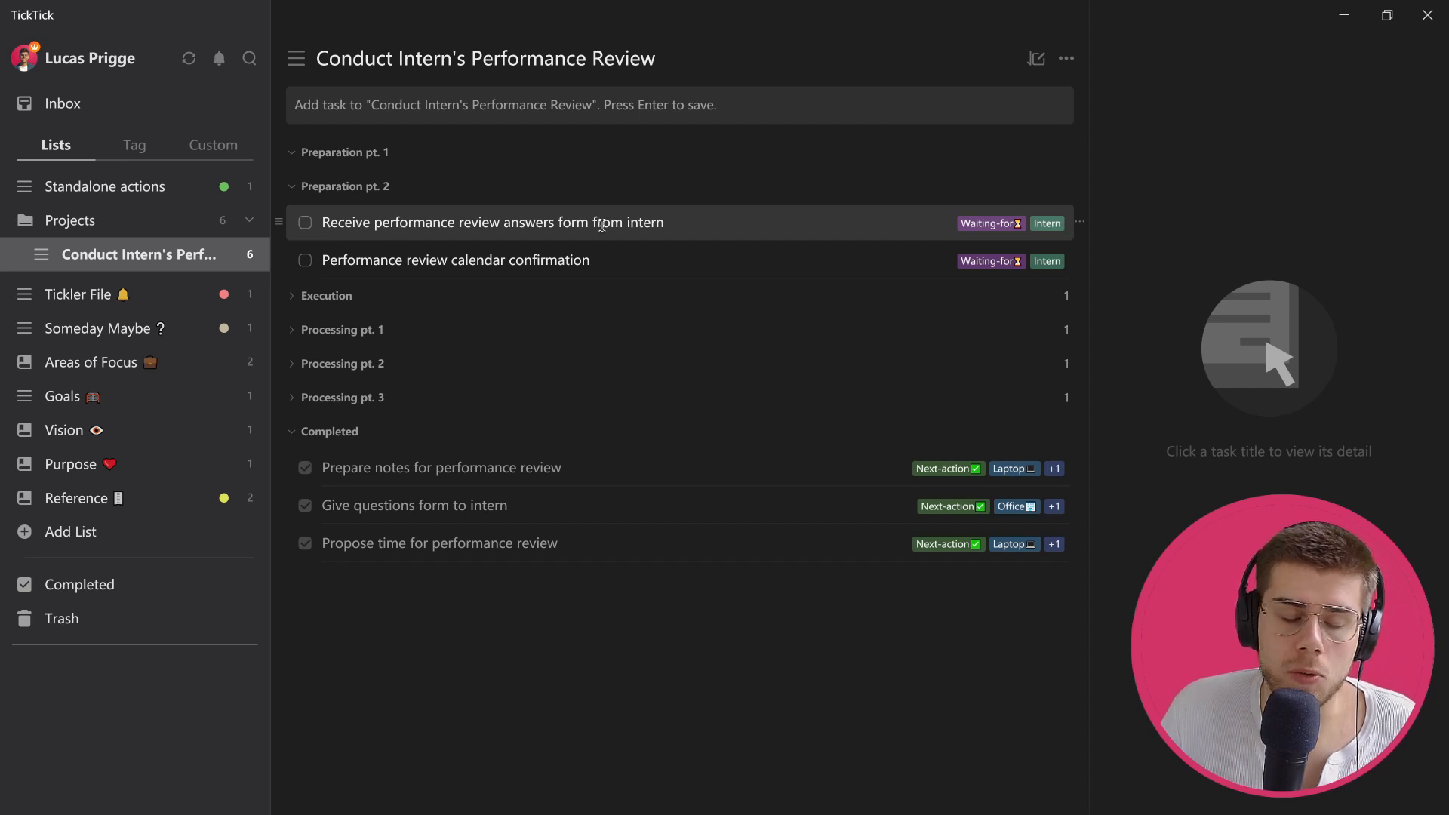
{"action": "mouse_move", "coordinate": [307, 228]}
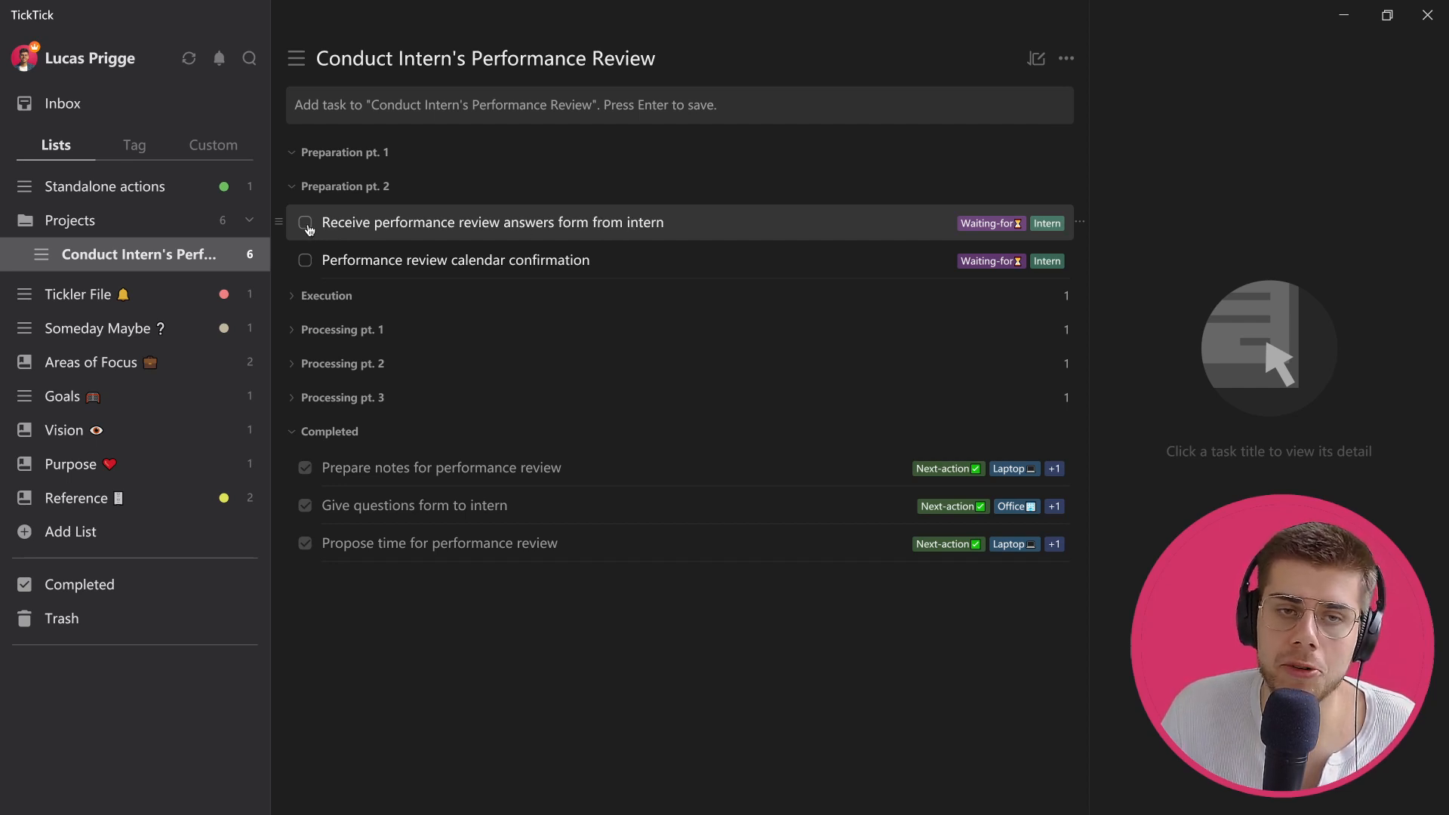
Complete both Preparation pt. 2 tasks and expand Execution showing Conduct performance review
{"action": "left_click", "coordinate": [305, 223]}
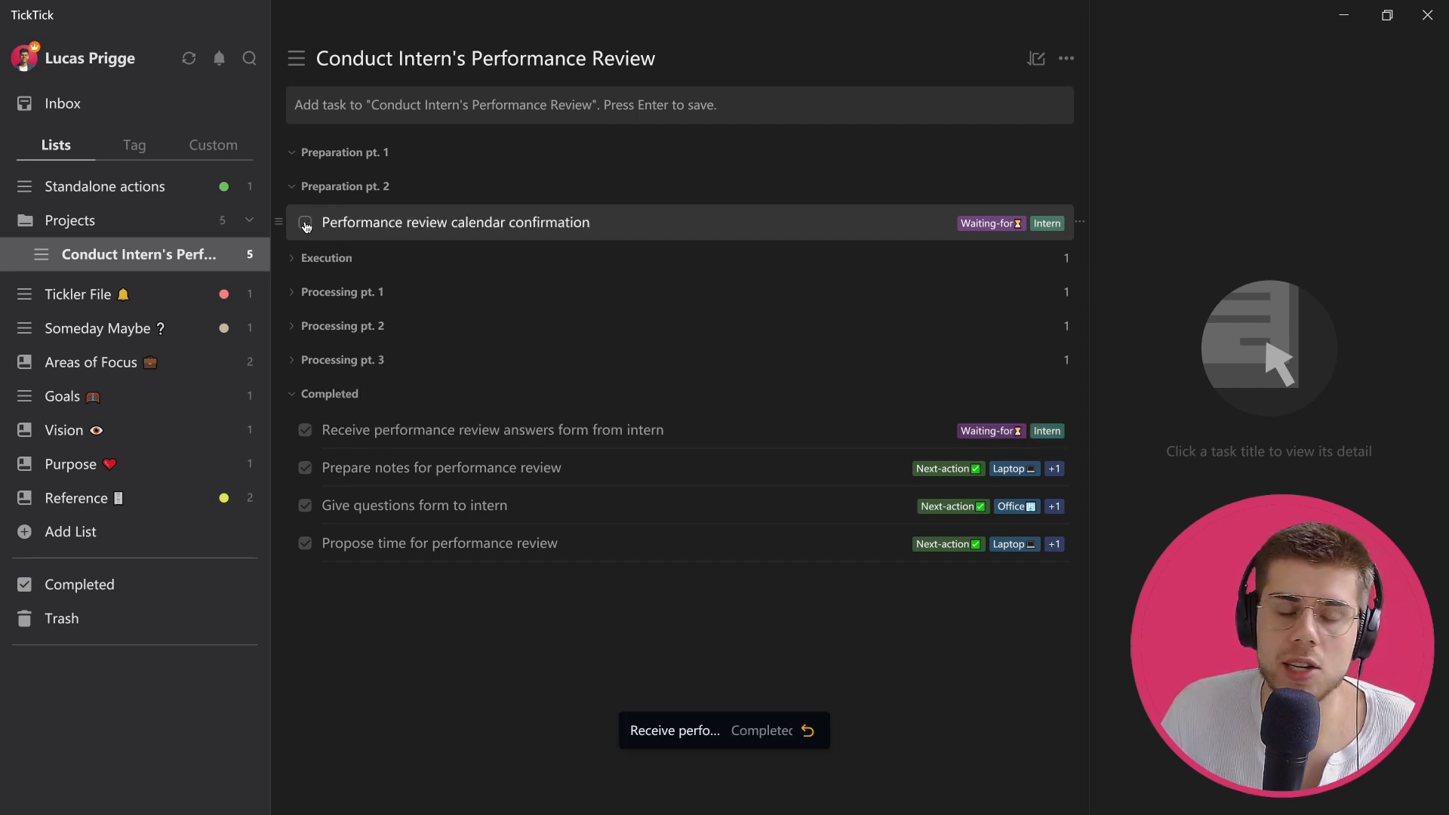
{"action": "left_click", "coordinate": [303, 222]}
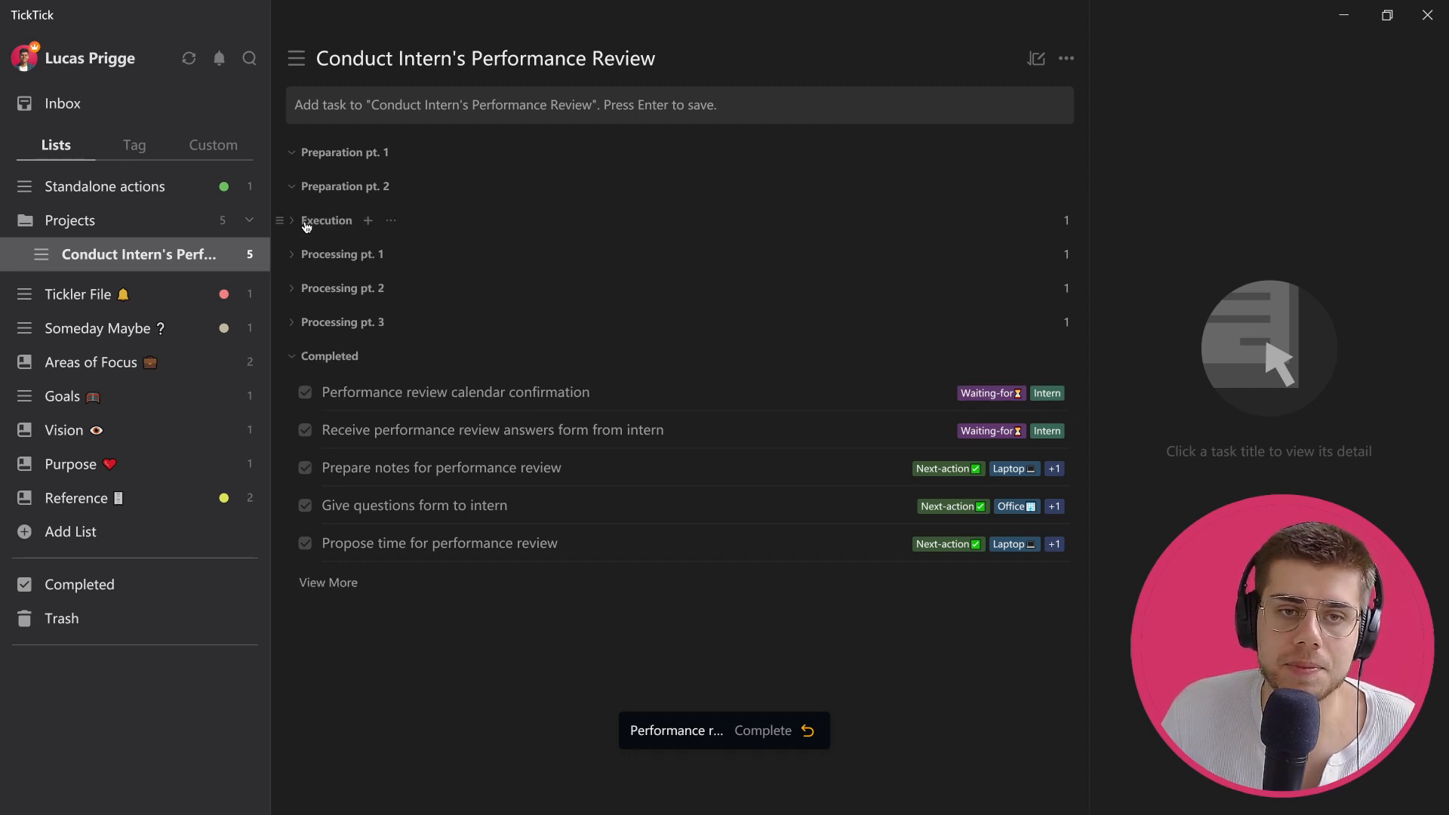
{"action": "left_click", "coordinate": [292, 221]}
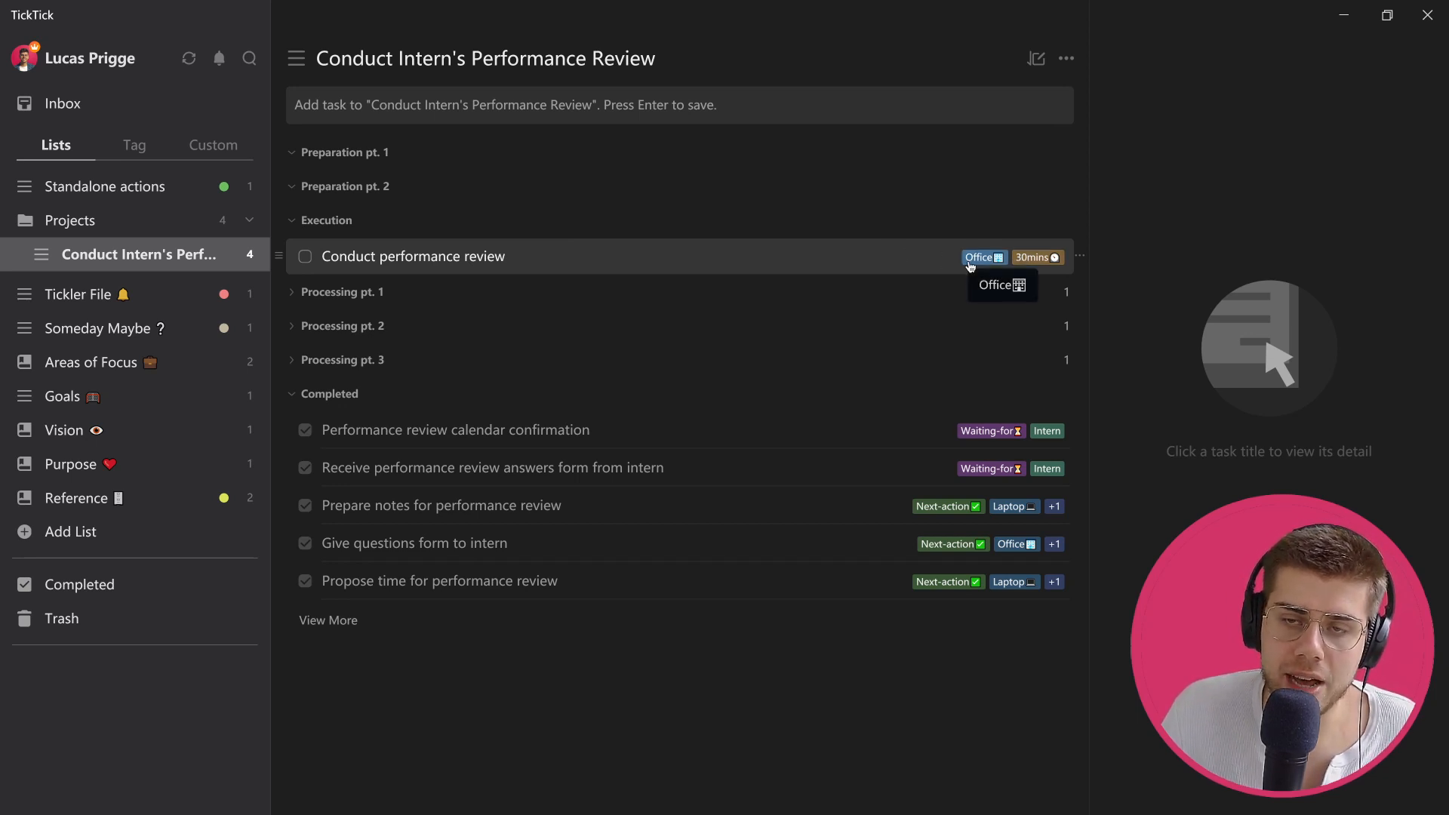
{"action": "mouse_move", "coordinate": [1049, 269]}
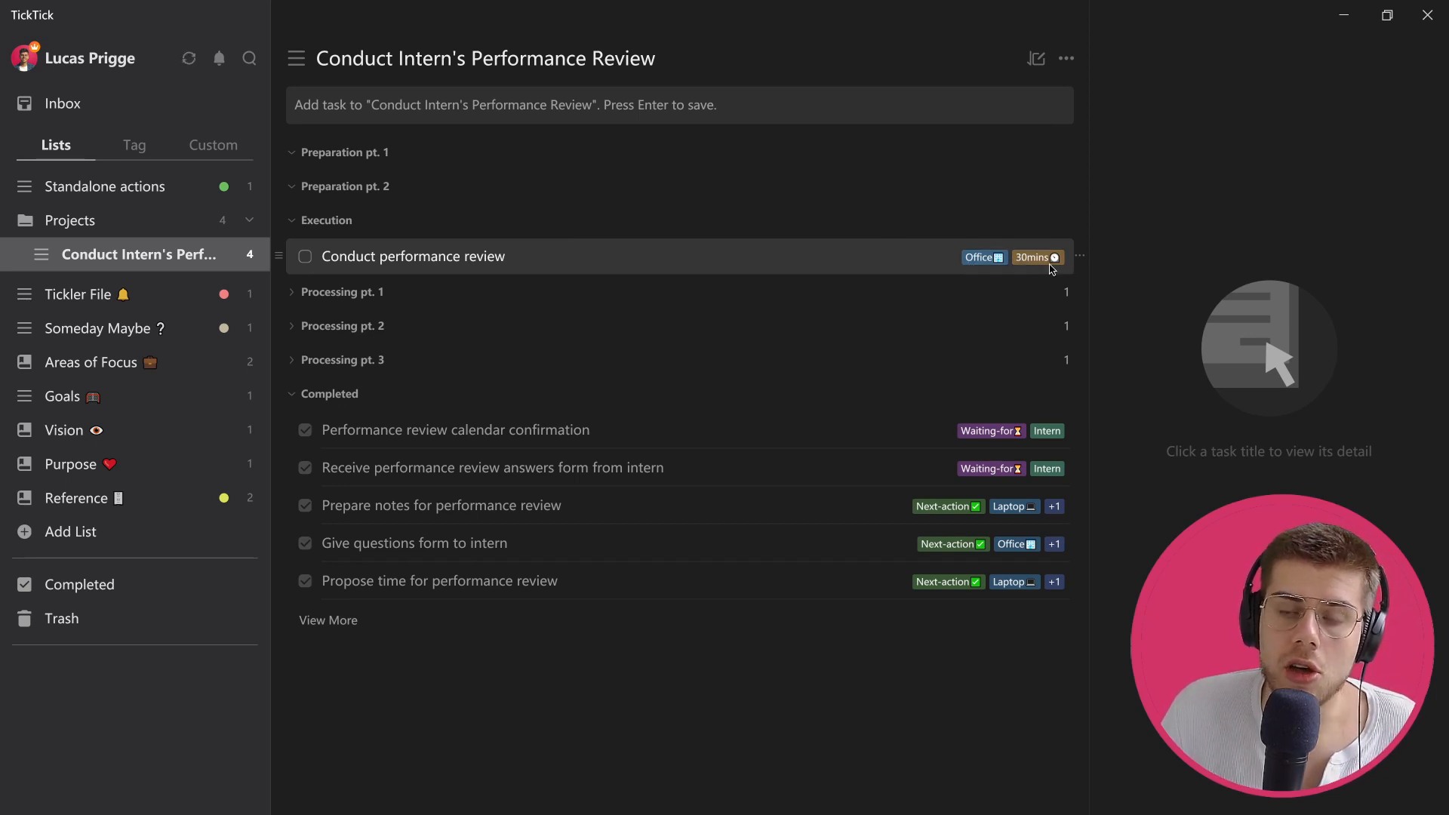
{"action": "mouse_move", "coordinate": [733, 252]}
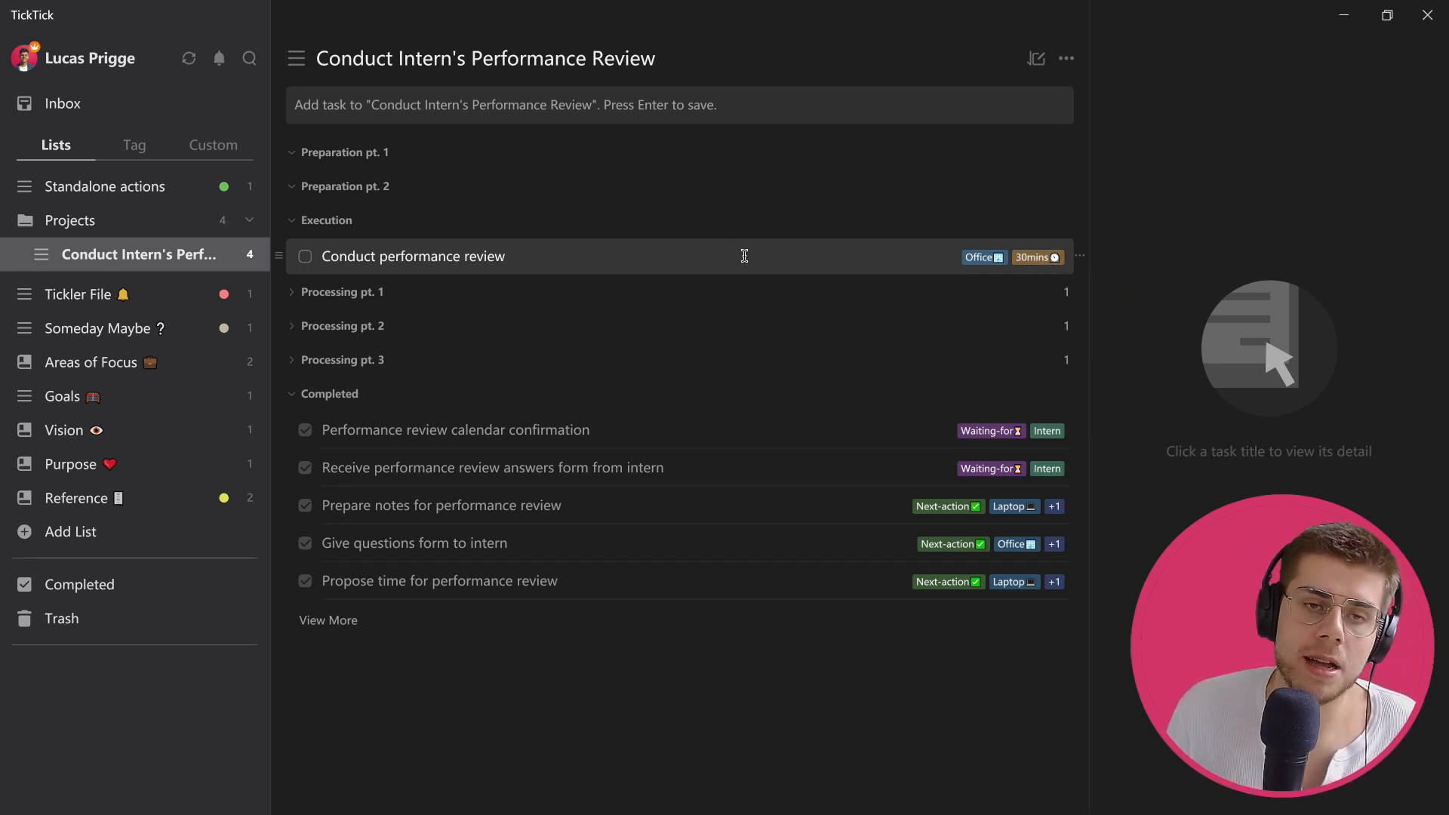
{"action": "mouse_move", "coordinate": [365, 179]}
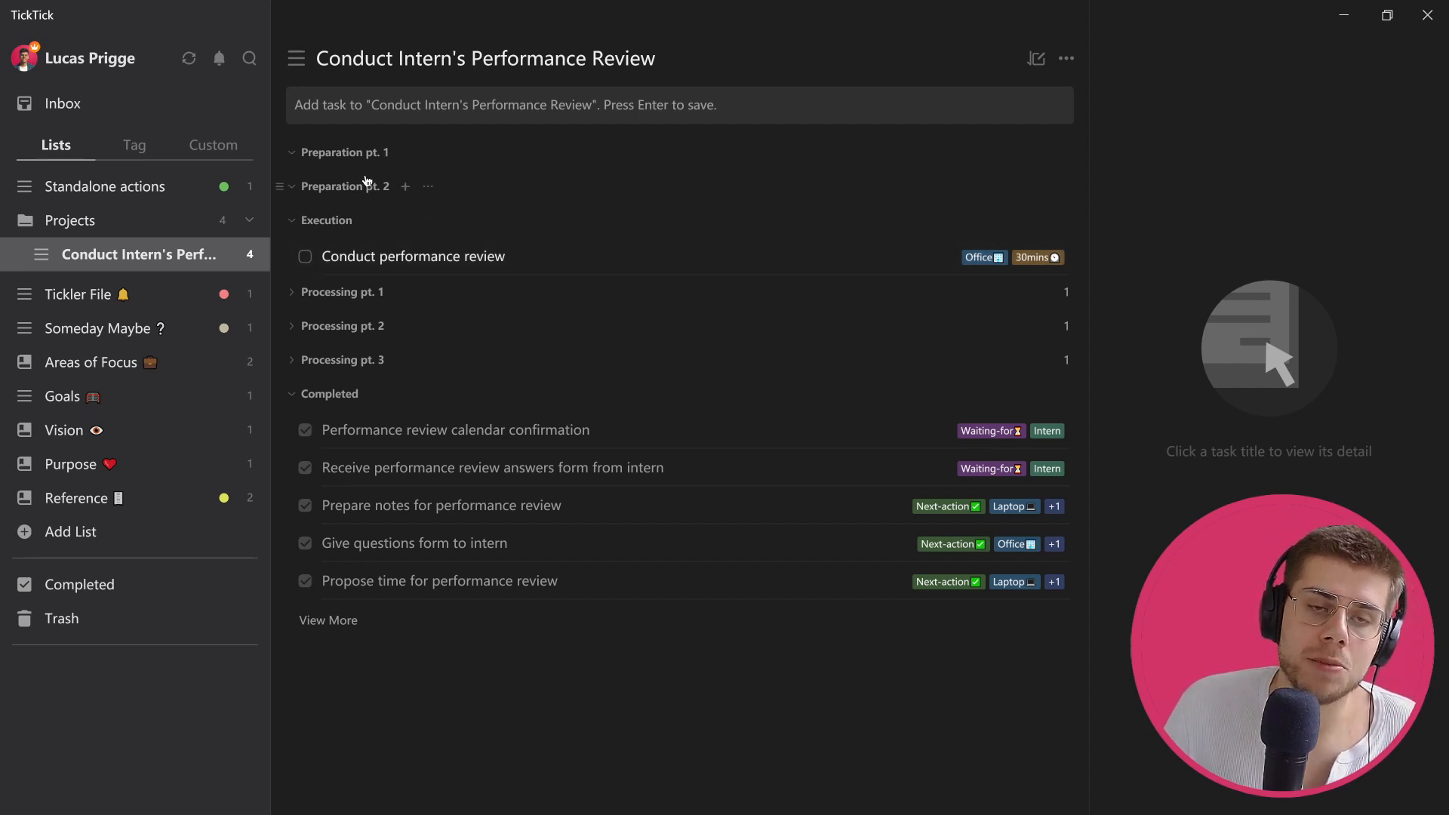
{"action": "mouse_move", "coordinate": [558, 263]}
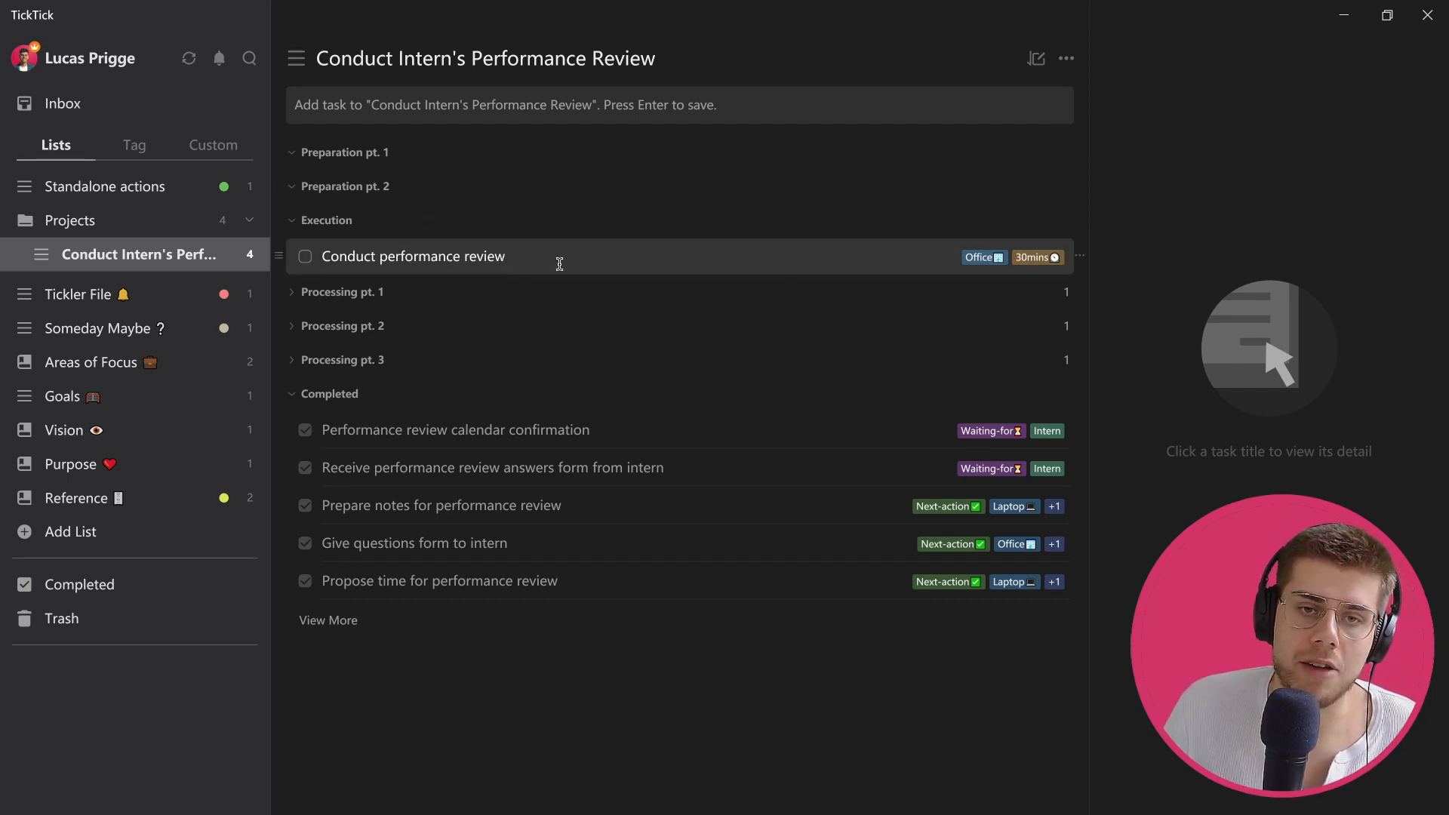
{"action": "mouse_move", "coordinate": [832, 261]}
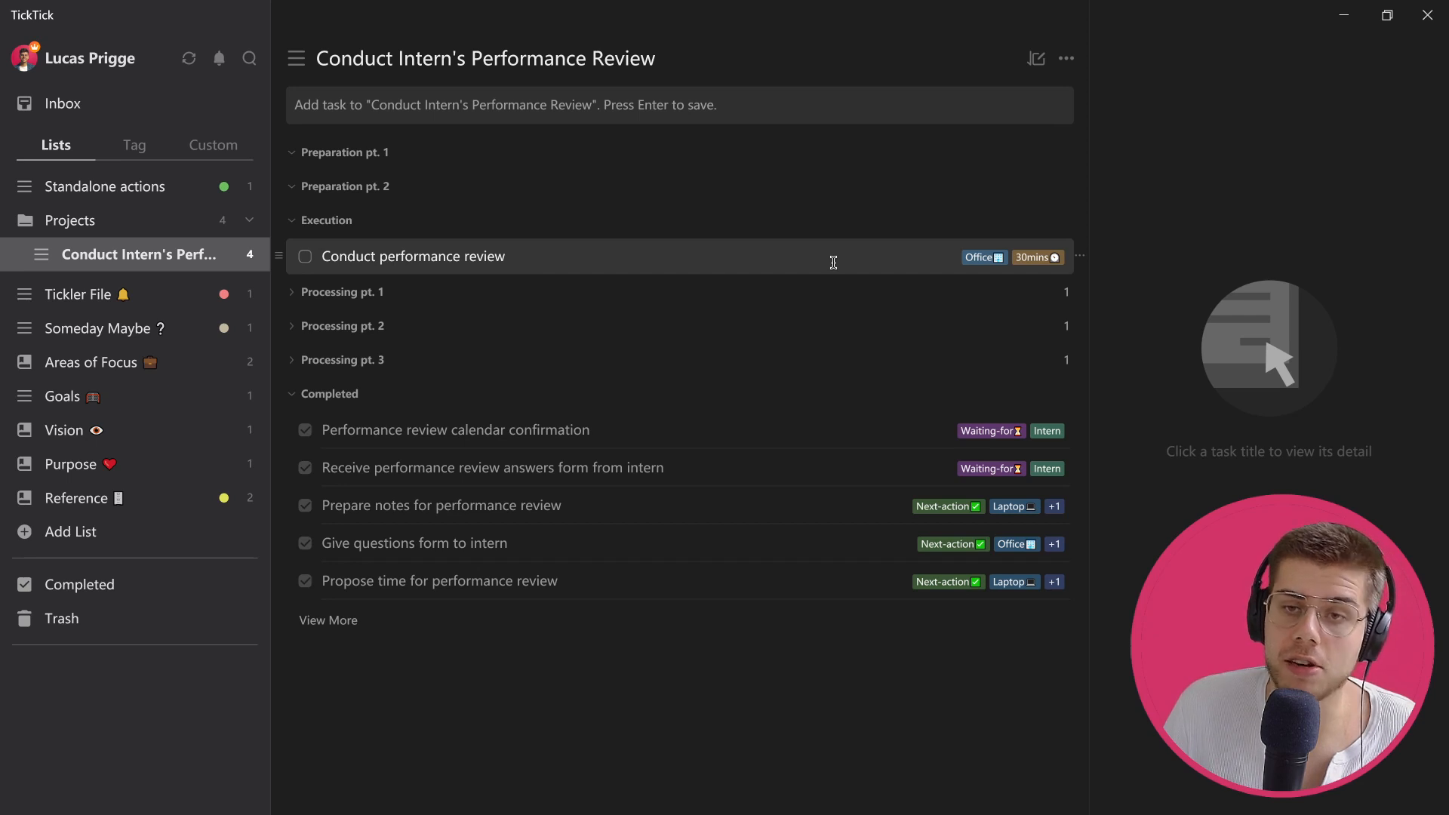
{"action": "mouse_move", "coordinate": [714, 326]}
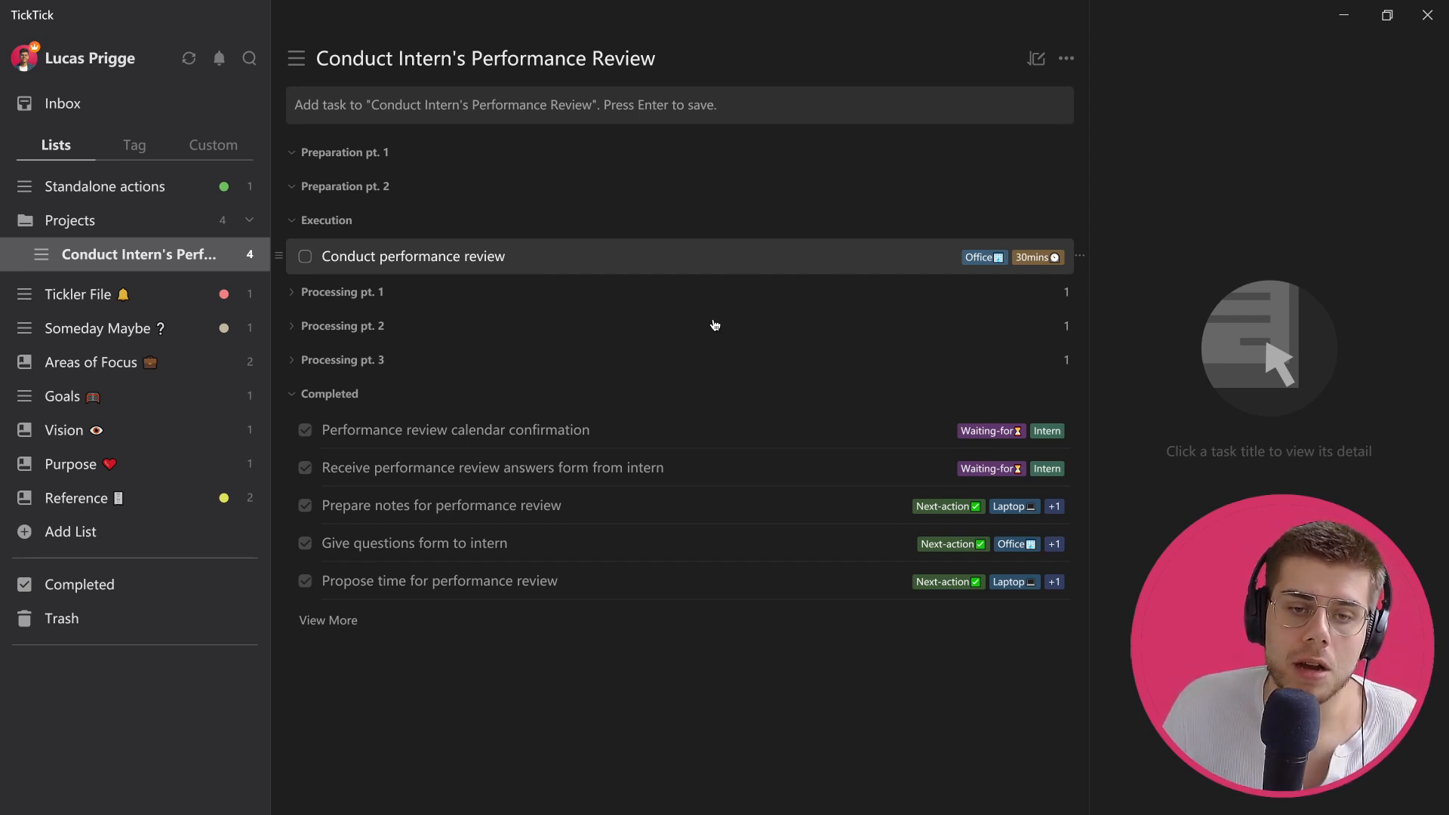
{"action": "mouse_move", "coordinate": [875, 267]}
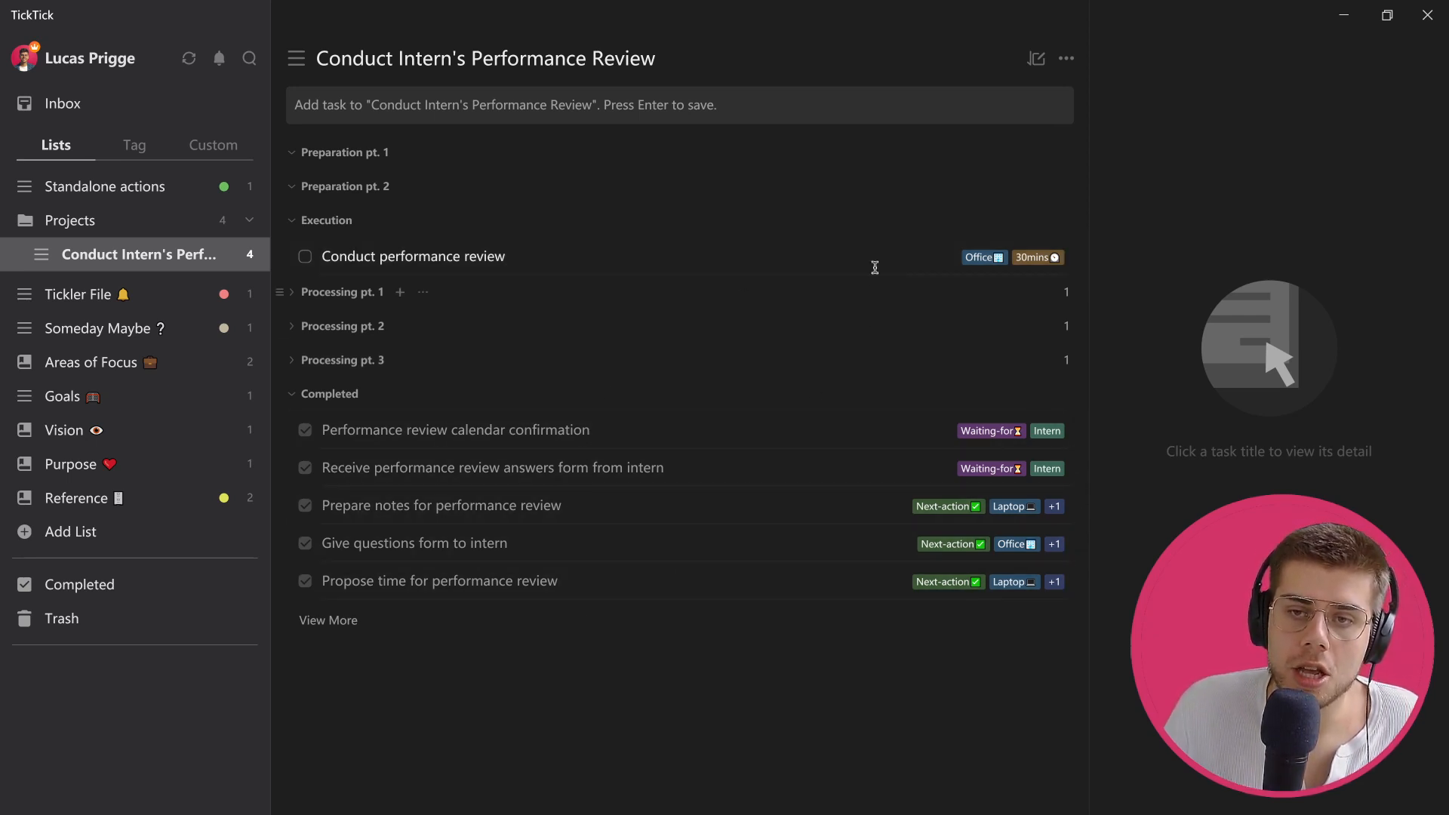
Tag Conduct performance review as Next-action and confirm it appears in the Office smart list
{"action": "left_click", "coordinate": [414, 257]}
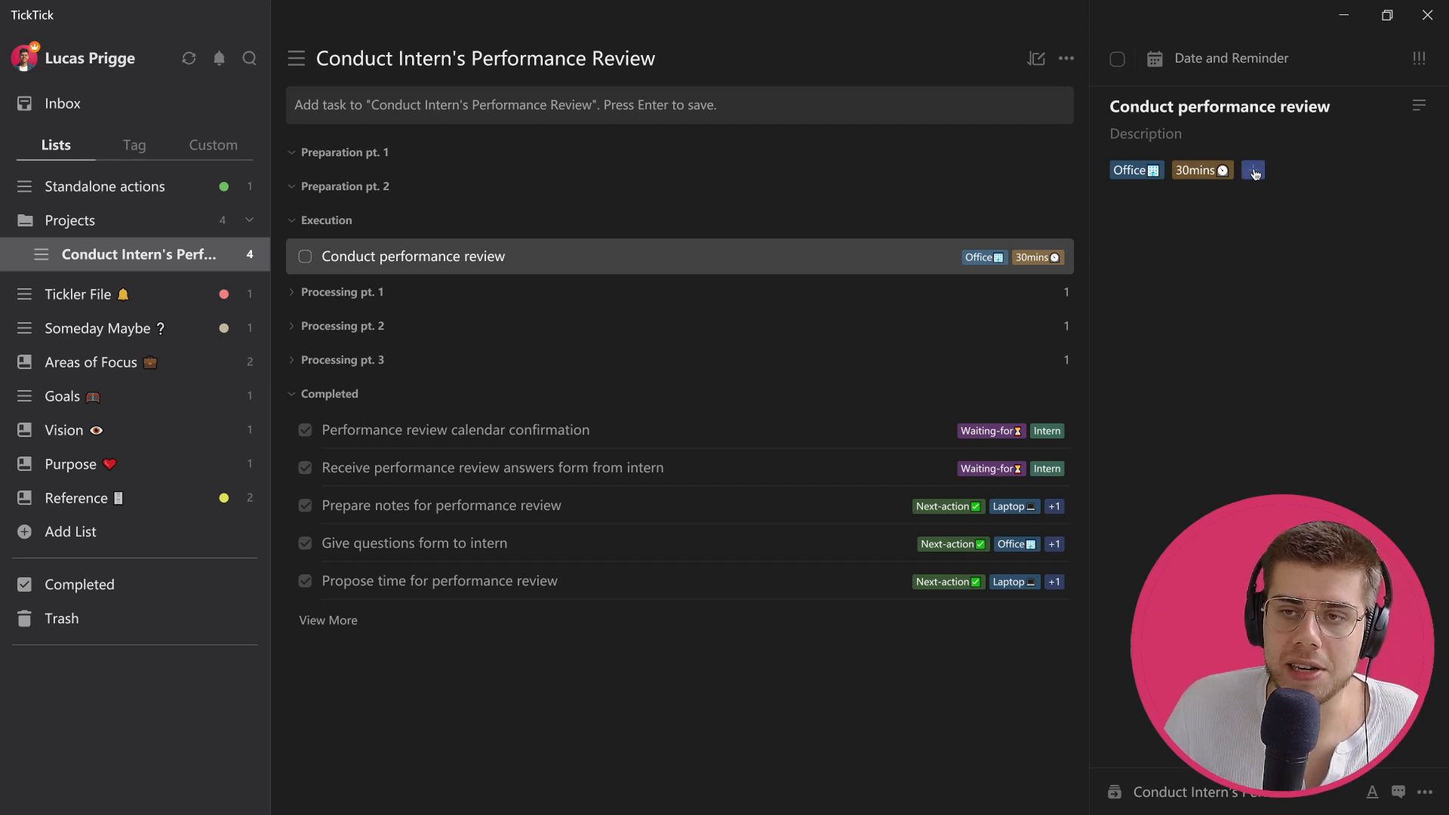
{"action": "left_click", "coordinate": [1253, 171]}
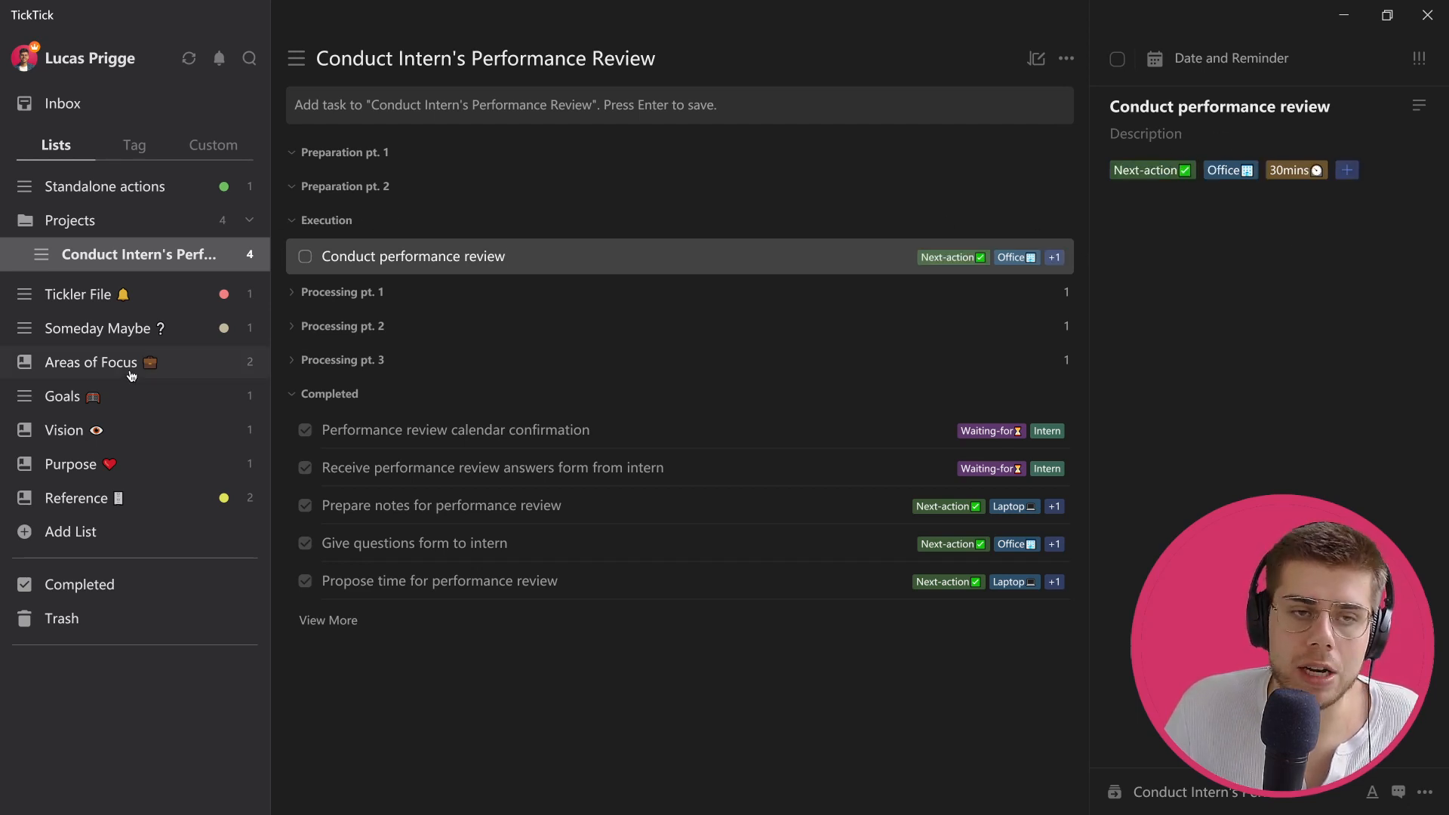
{"action": "left_click", "coordinate": [213, 145]}
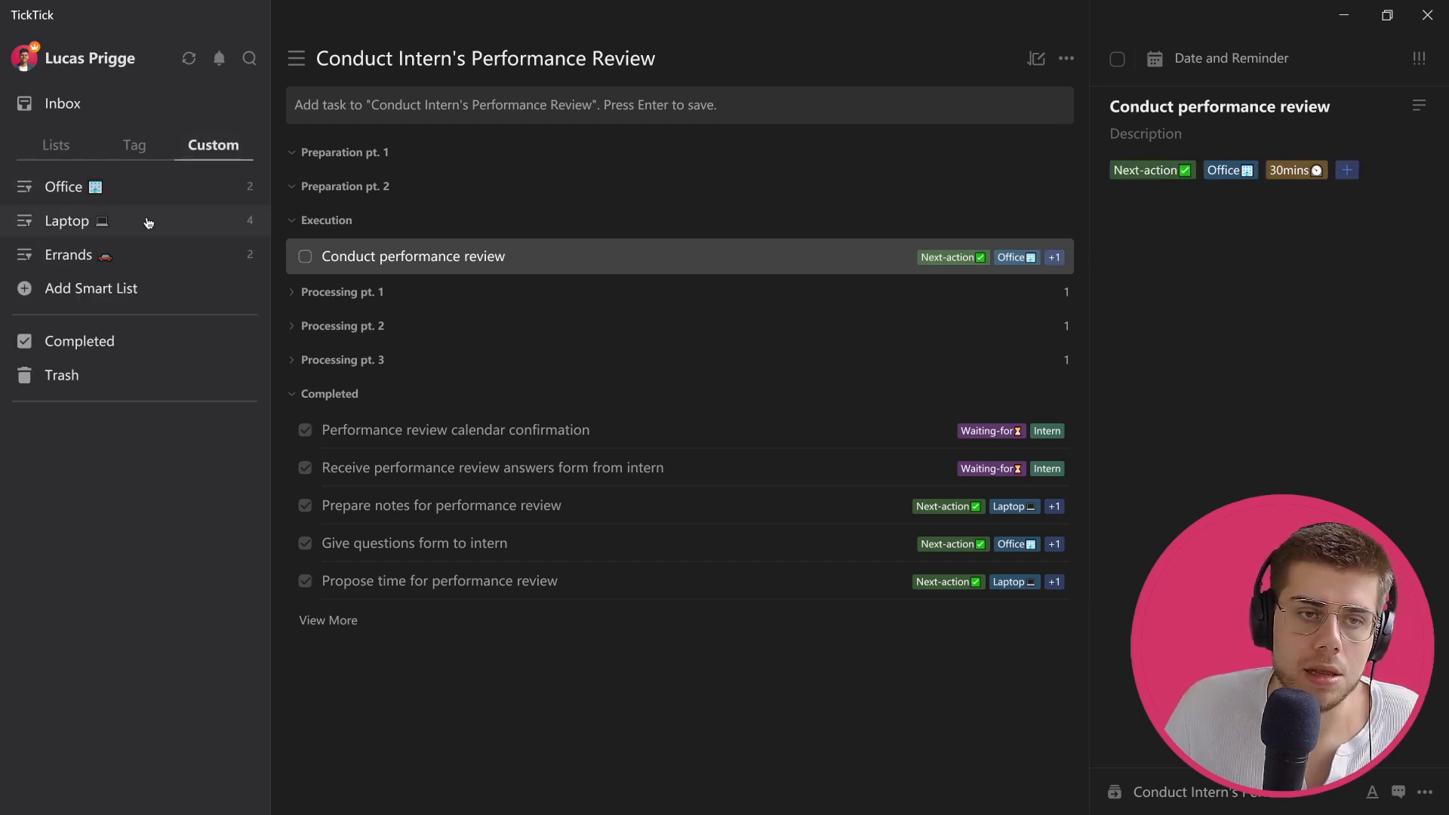
{"action": "left_click", "coordinate": [64, 187]}
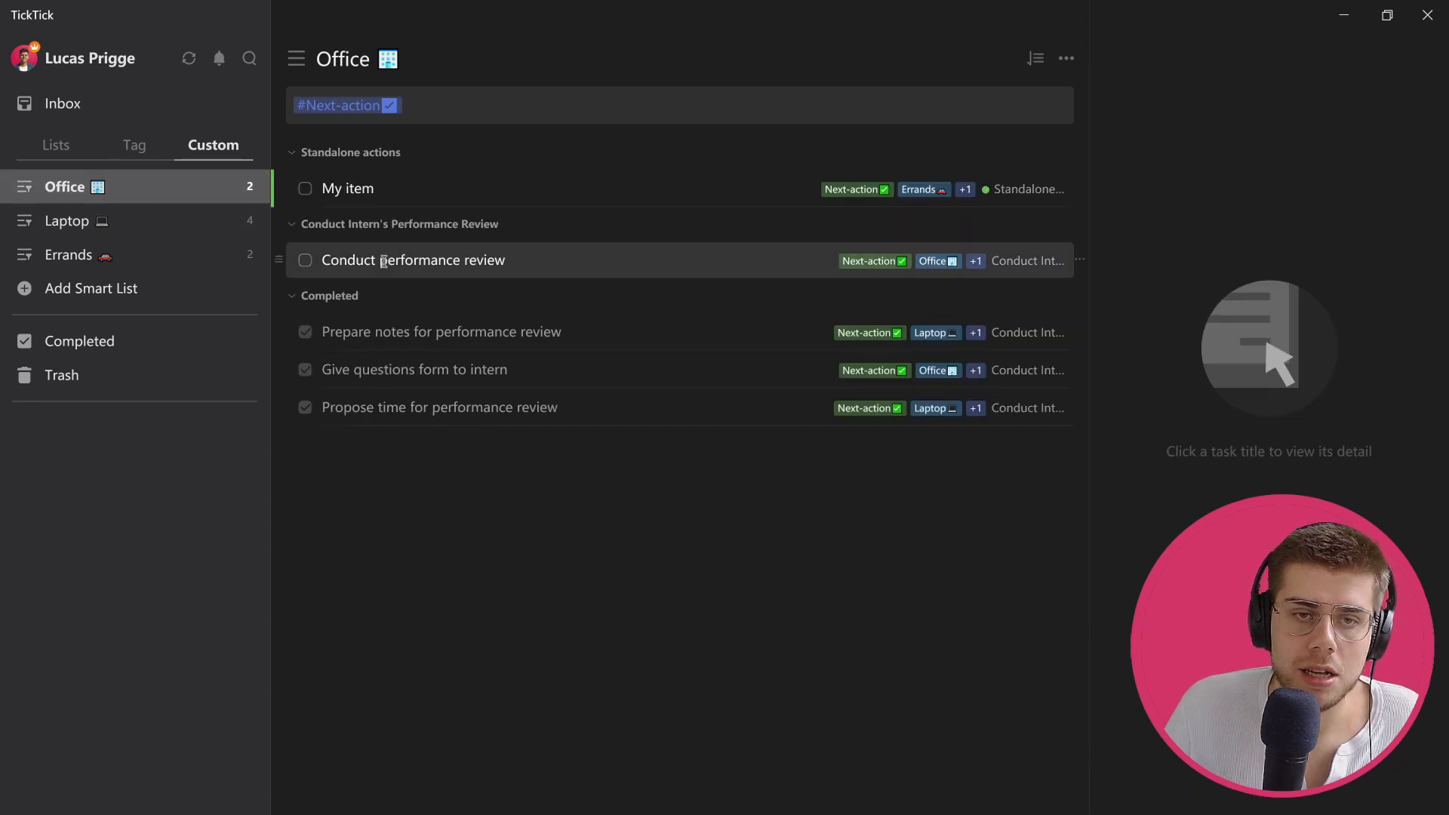
{"action": "mouse_move", "coordinate": [31, 176]}
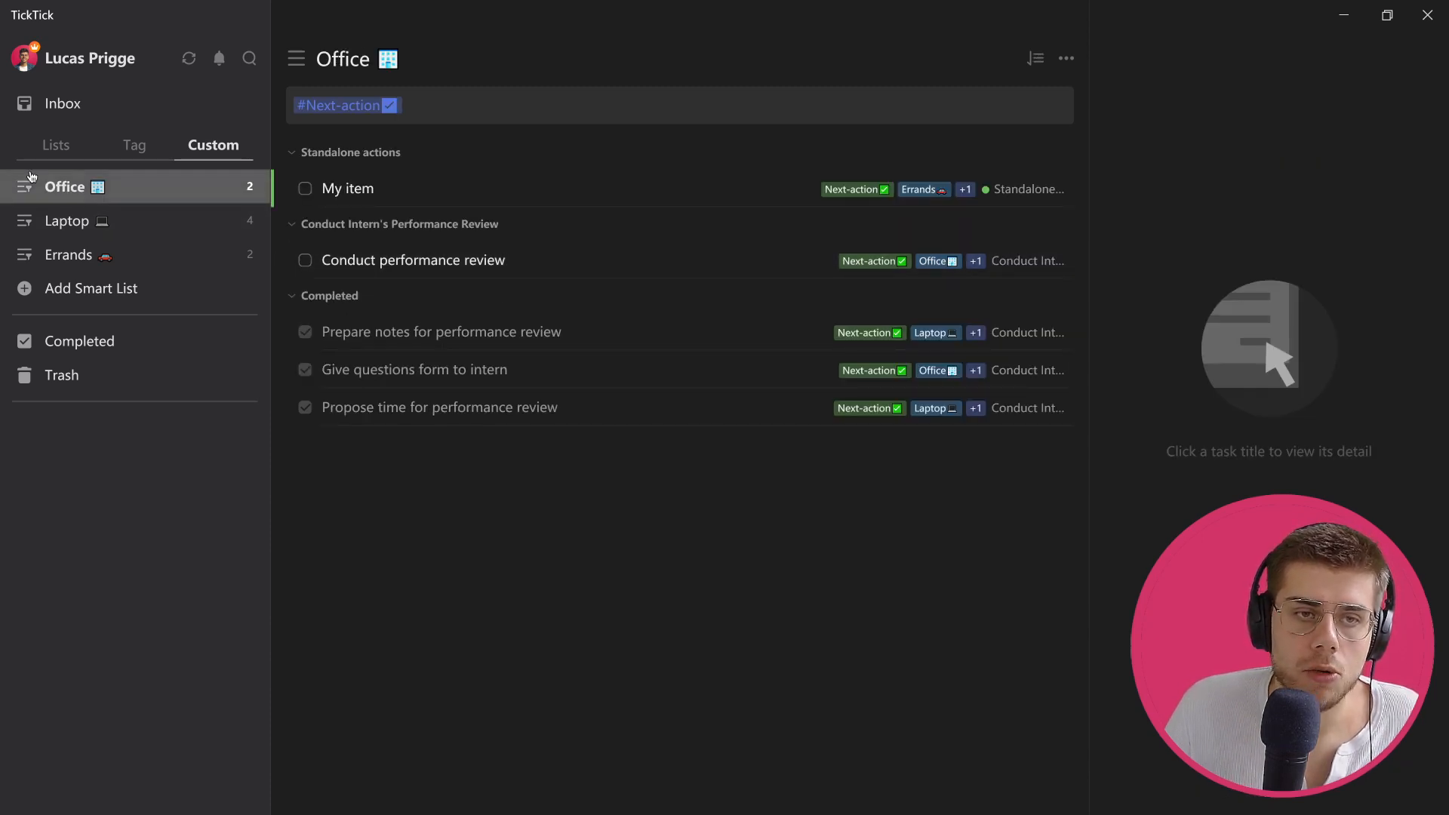
Return to the Conduct Intern's Performance Review project from the smart lists
{"action": "left_click", "coordinate": [56, 145]}
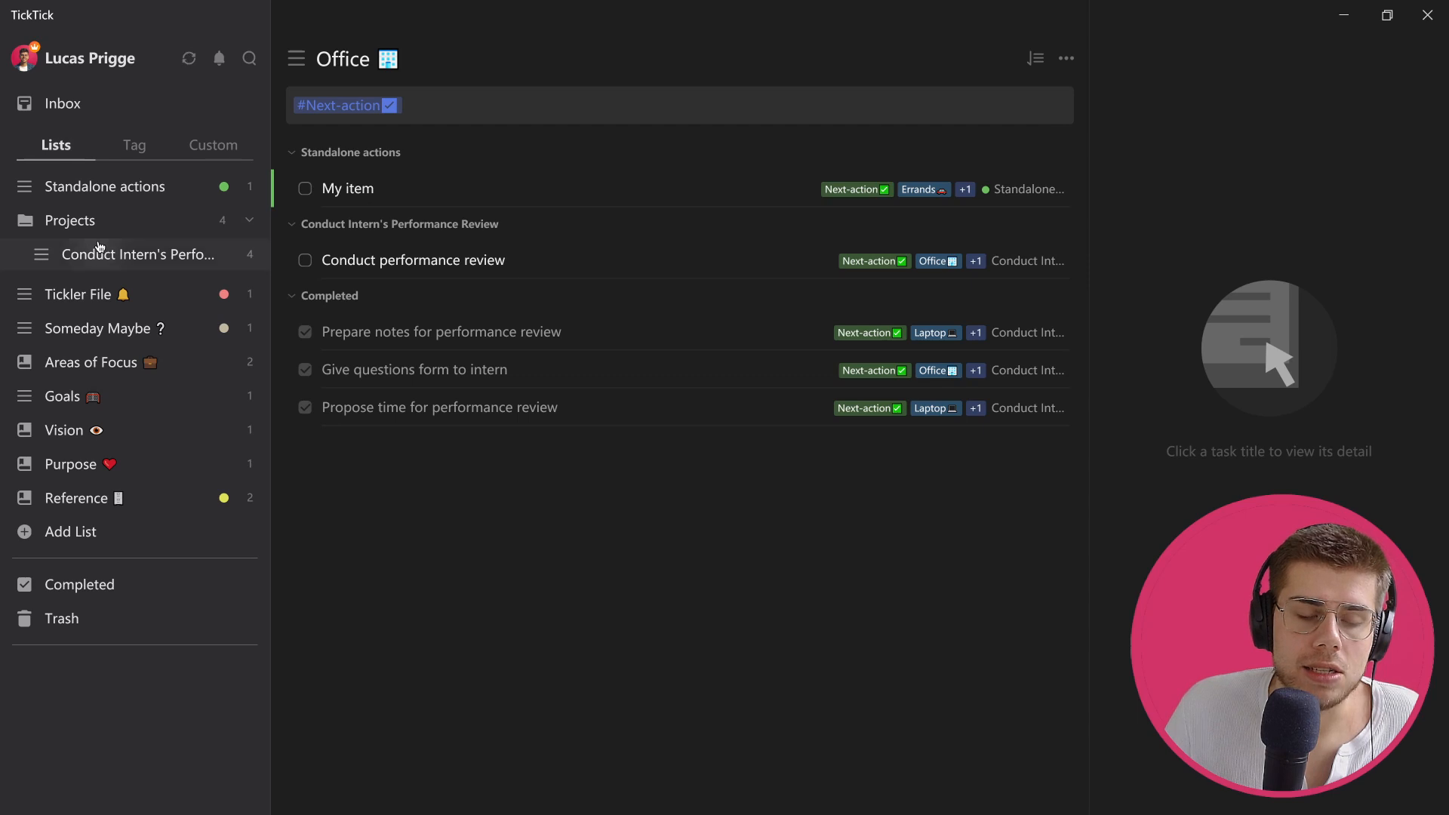
{"action": "left_click", "coordinate": [142, 253]}
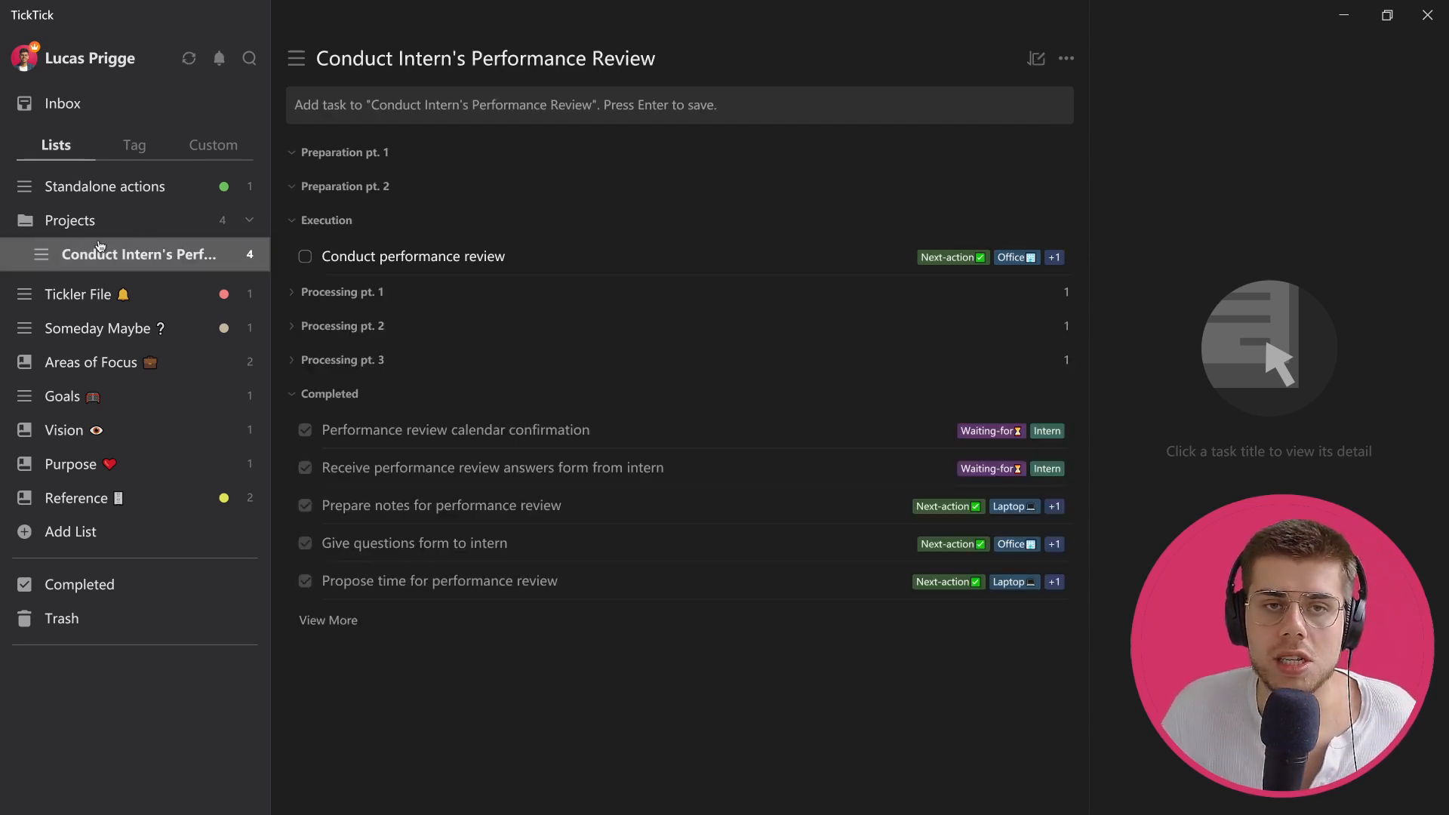
{"action": "mouse_move", "coordinate": [584, 257]}
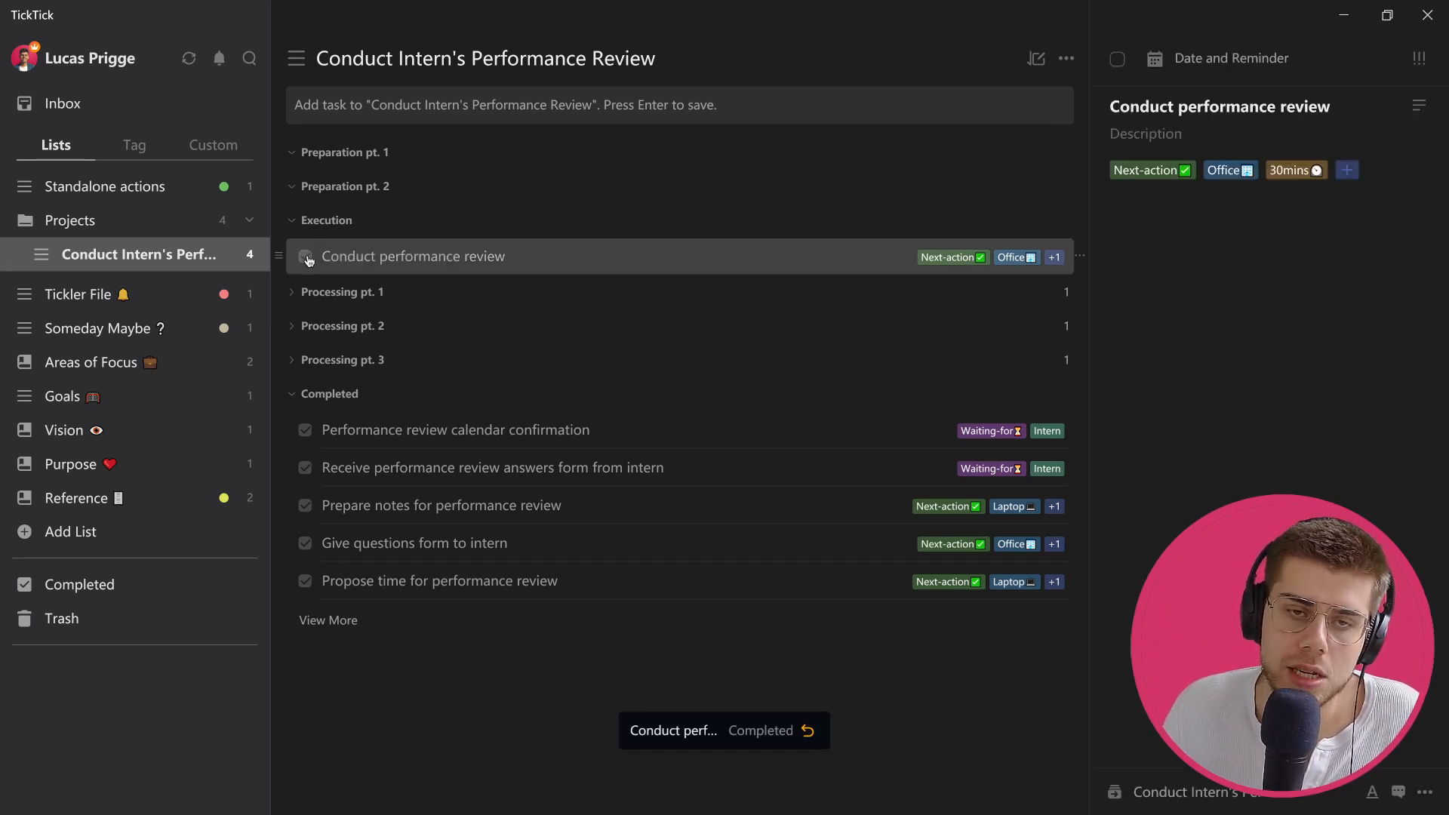
{"action": "left_click", "coordinate": [305, 257]}
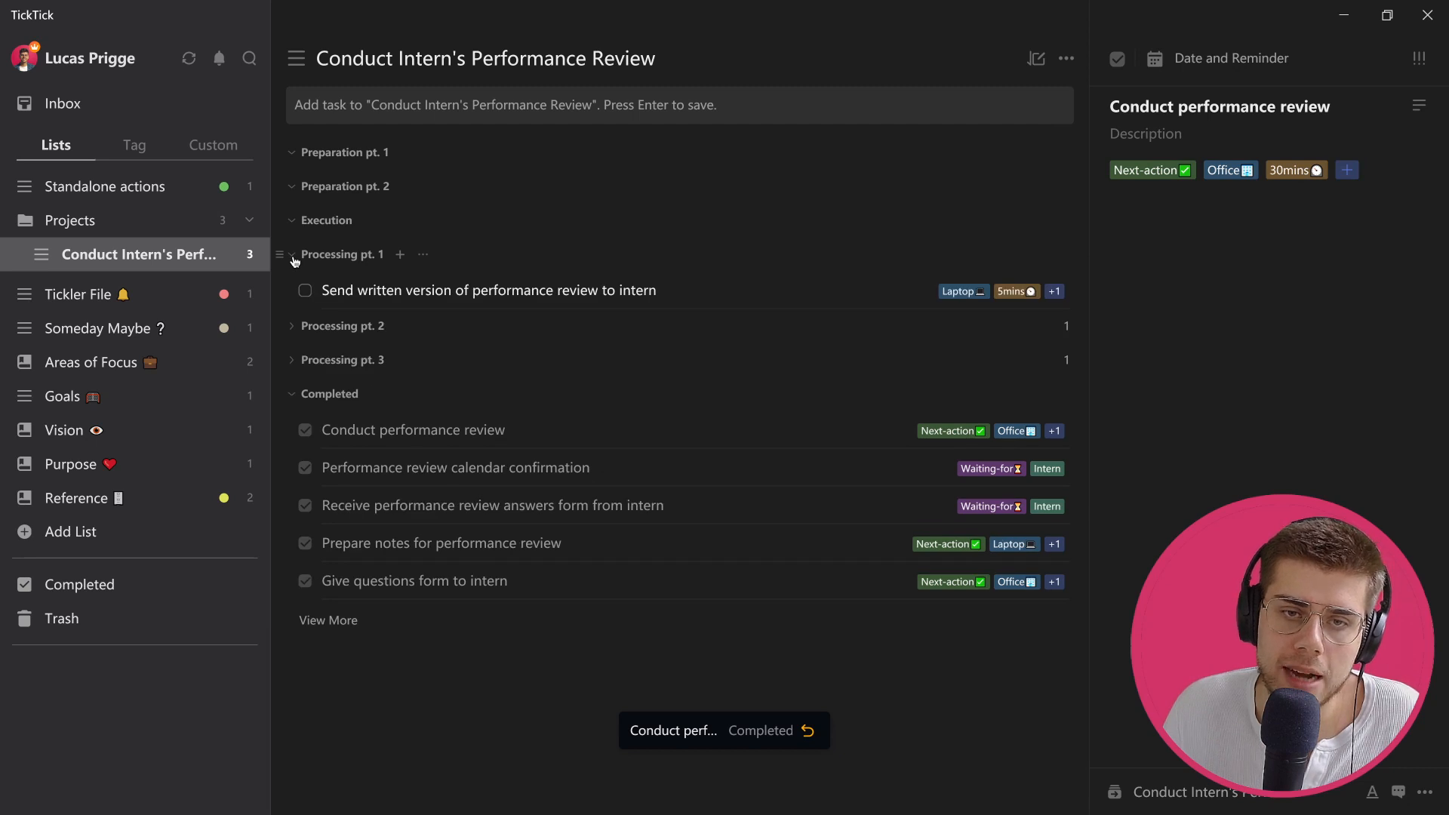
{"action": "mouse_move", "coordinate": [761, 290]}
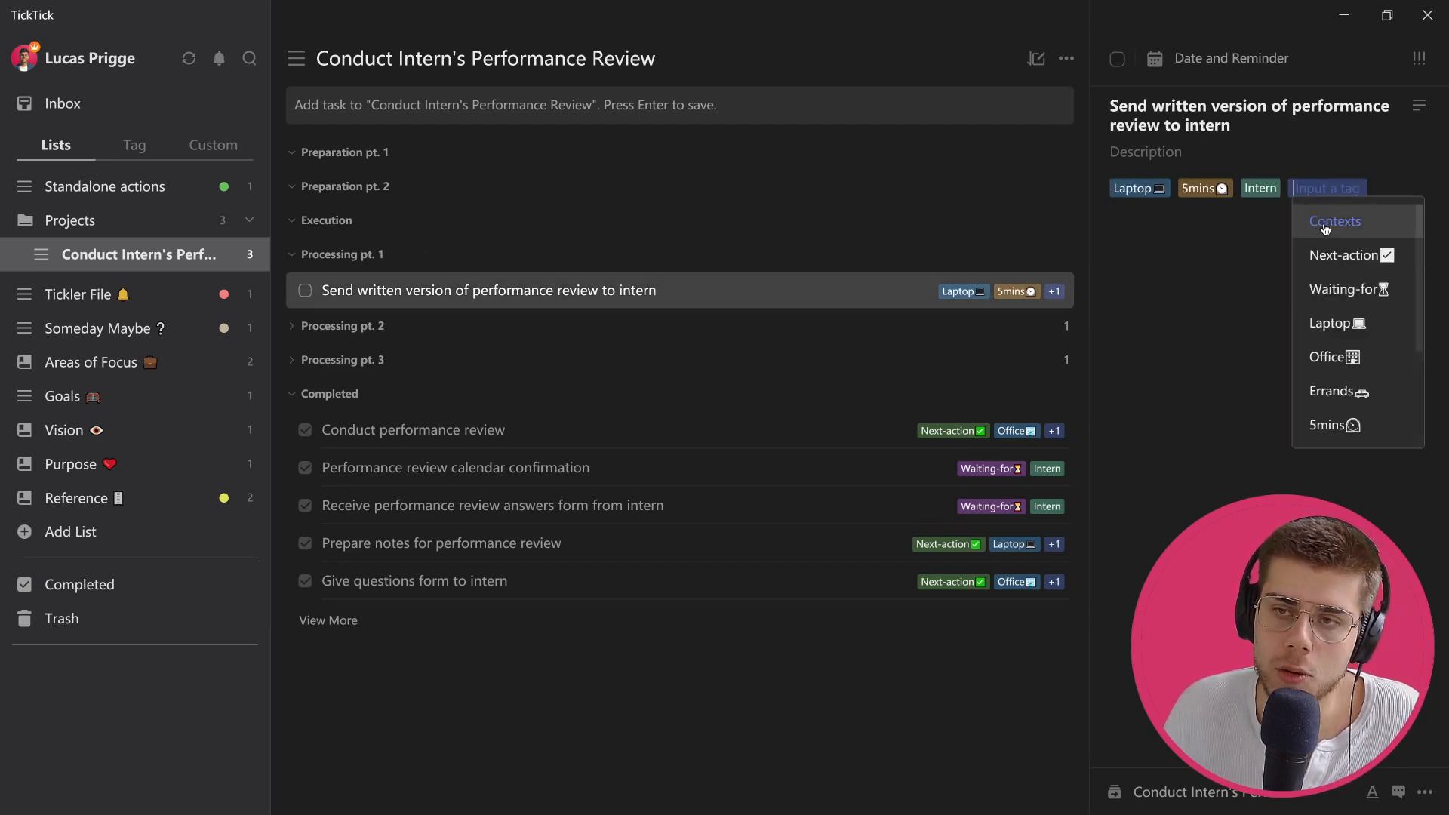
{"action": "left_click", "coordinate": [1345, 255]}
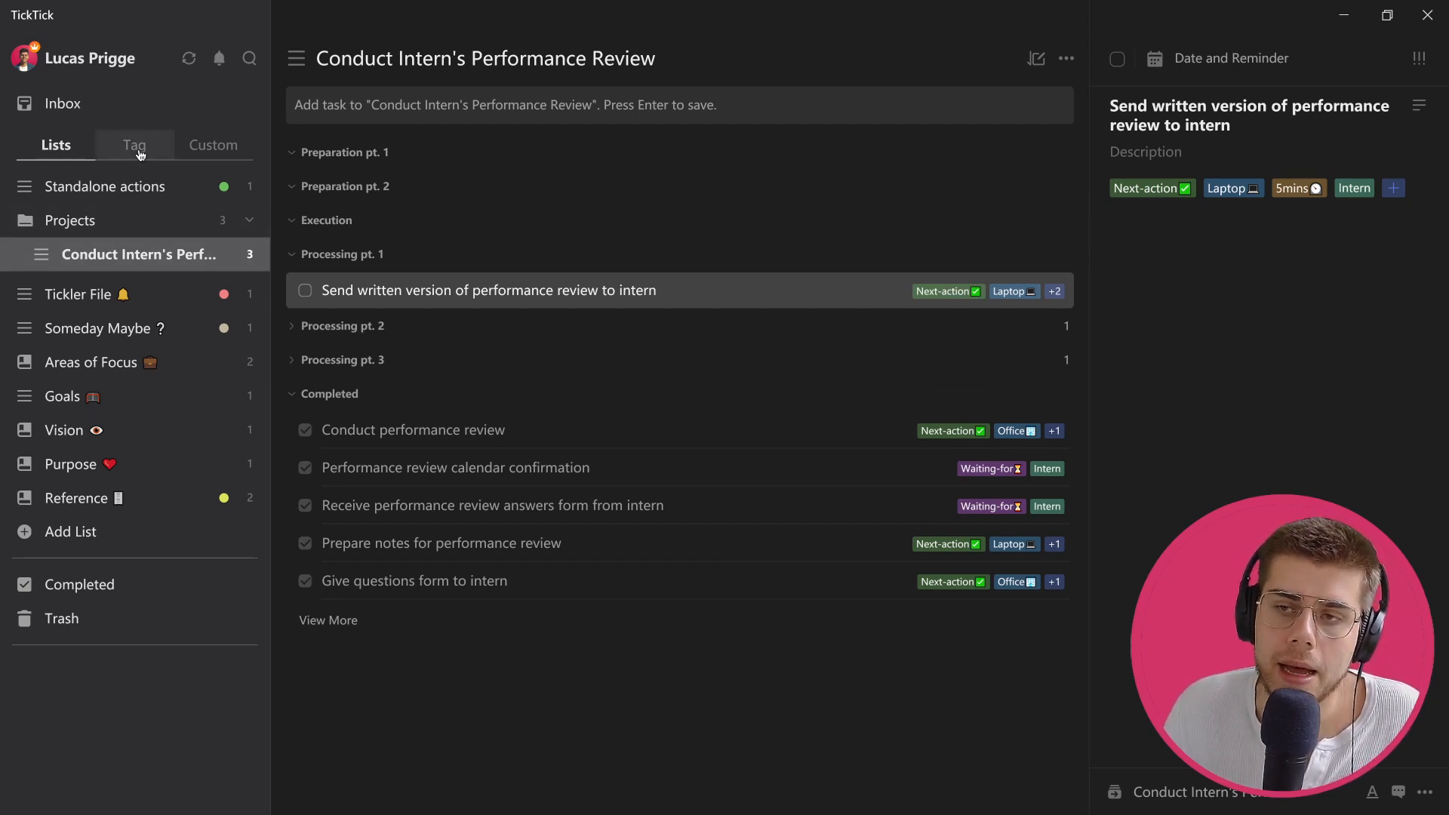
{"action": "left_click", "coordinate": [213, 145]}
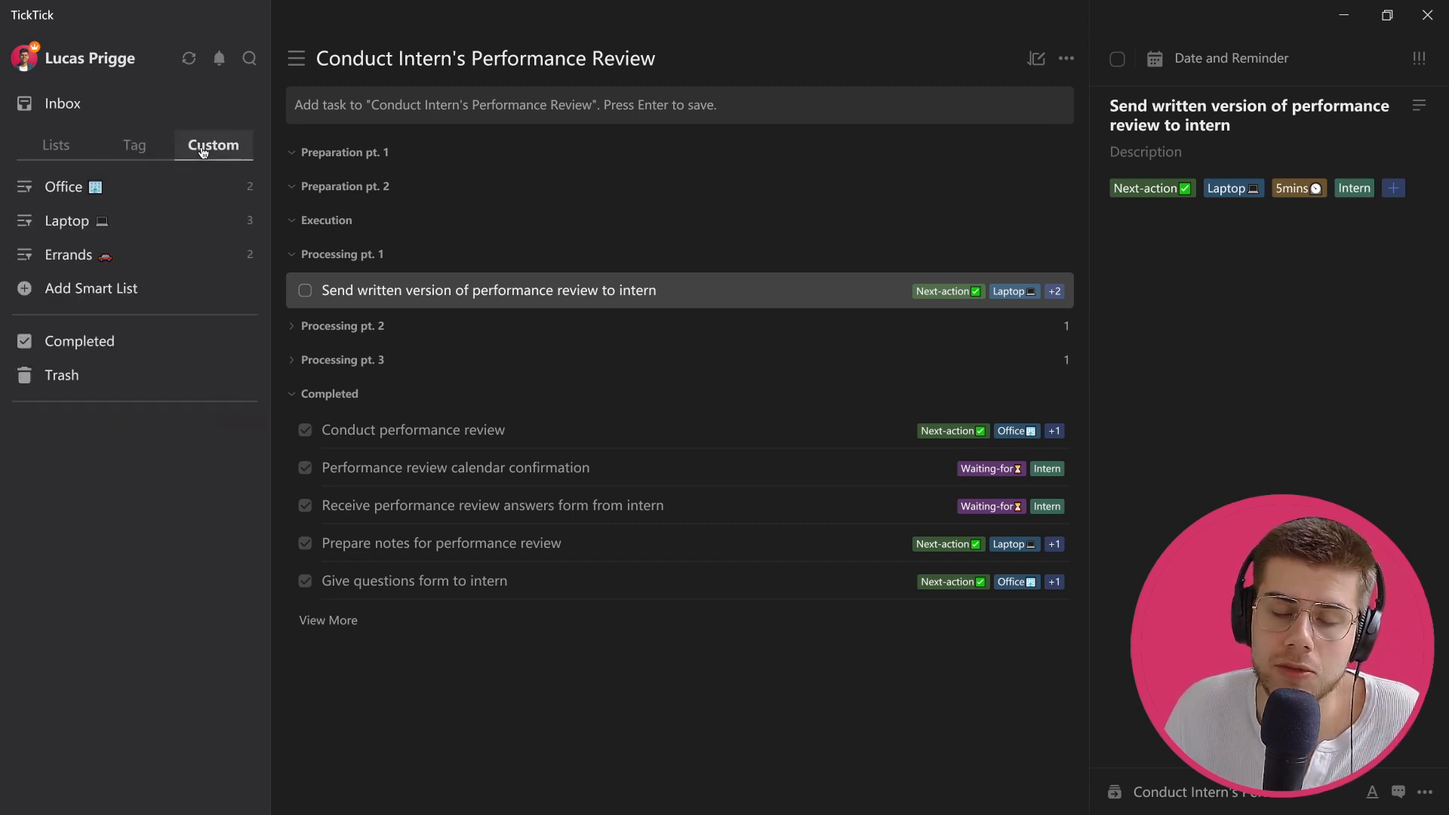
{"action": "mouse_move", "coordinate": [92, 289]}
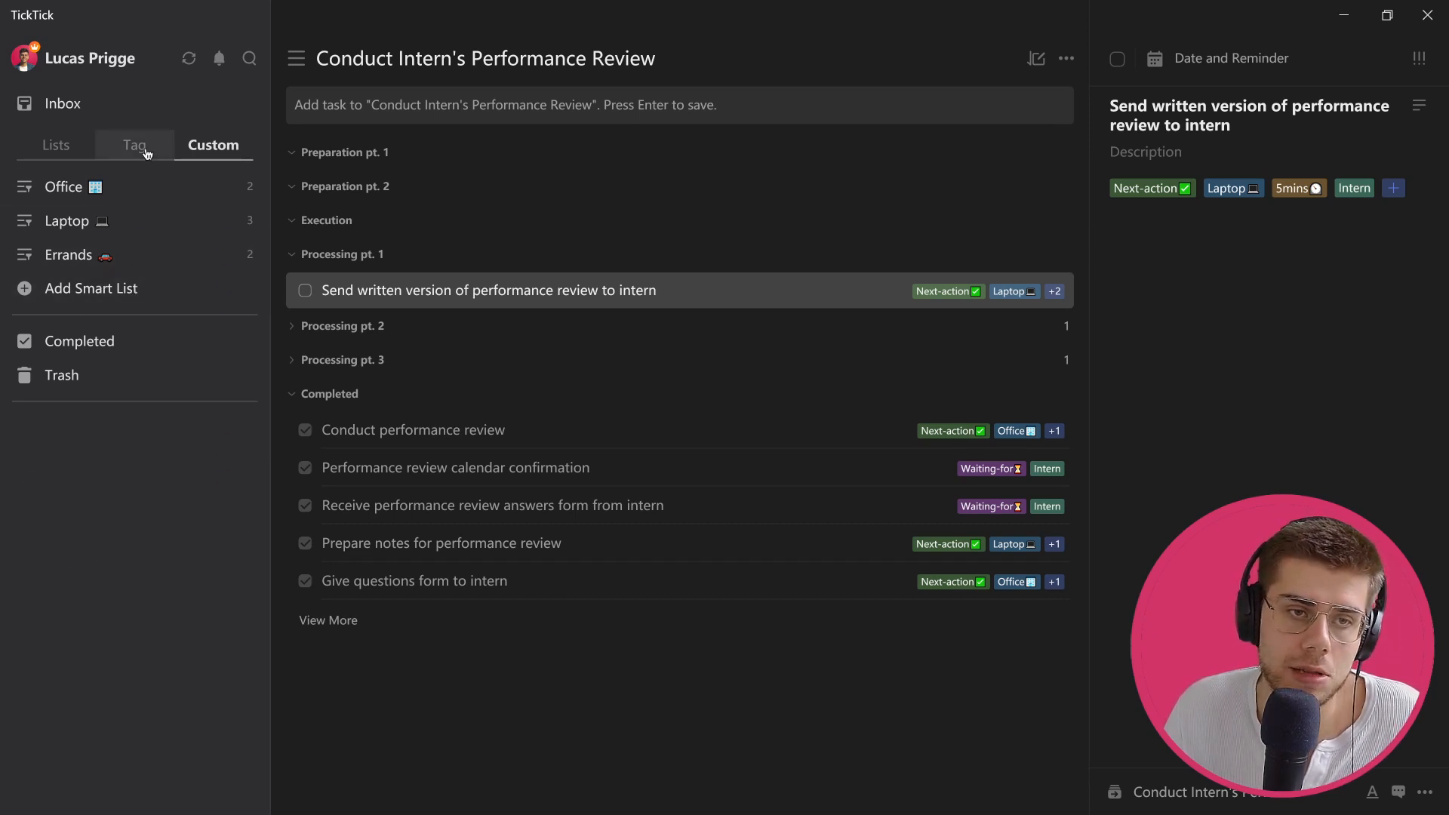
{"action": "left_click", "coordinate": [135, 145]}
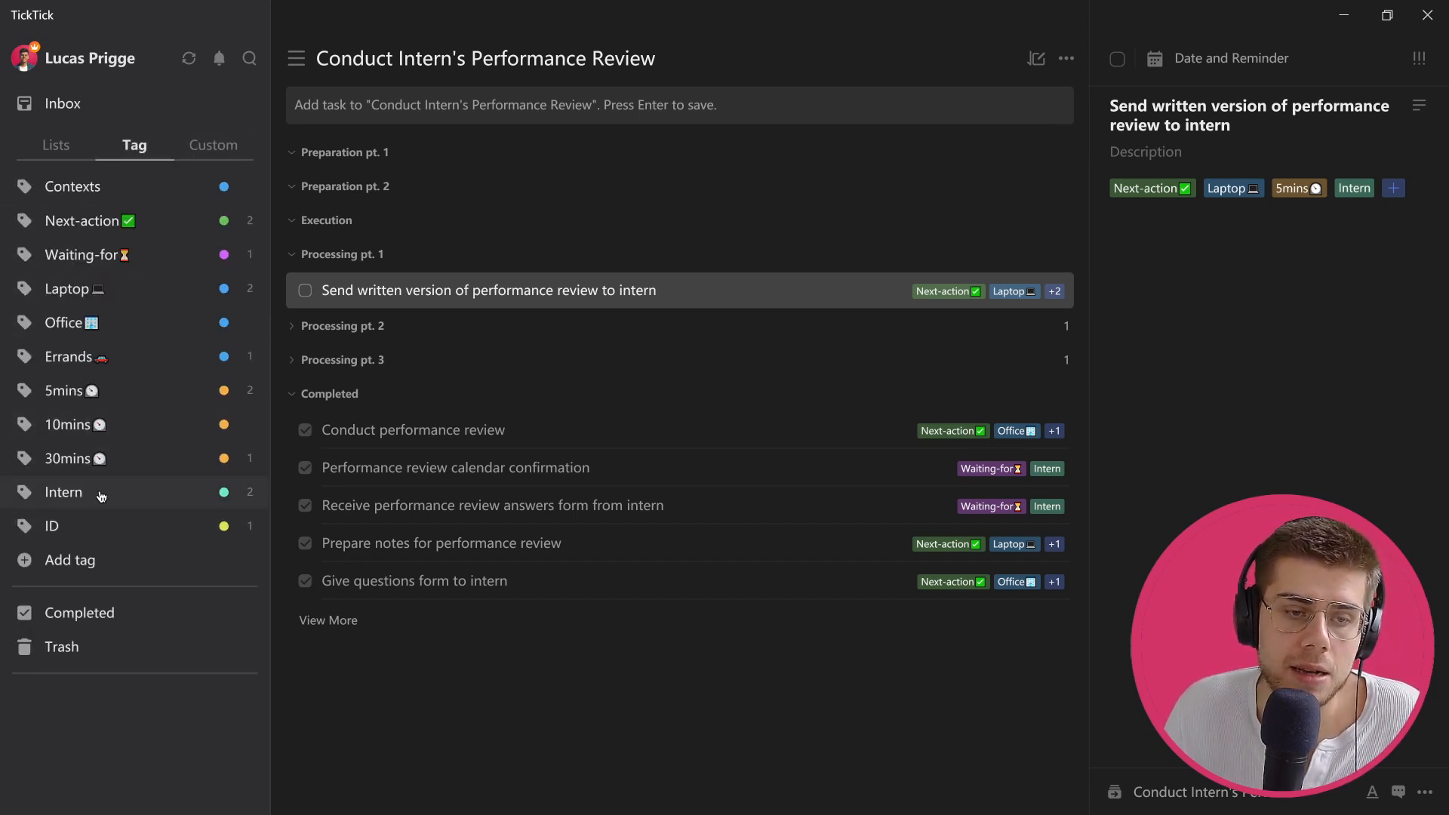
{"action": "mouse_move", "coordinate": [43, 505]}
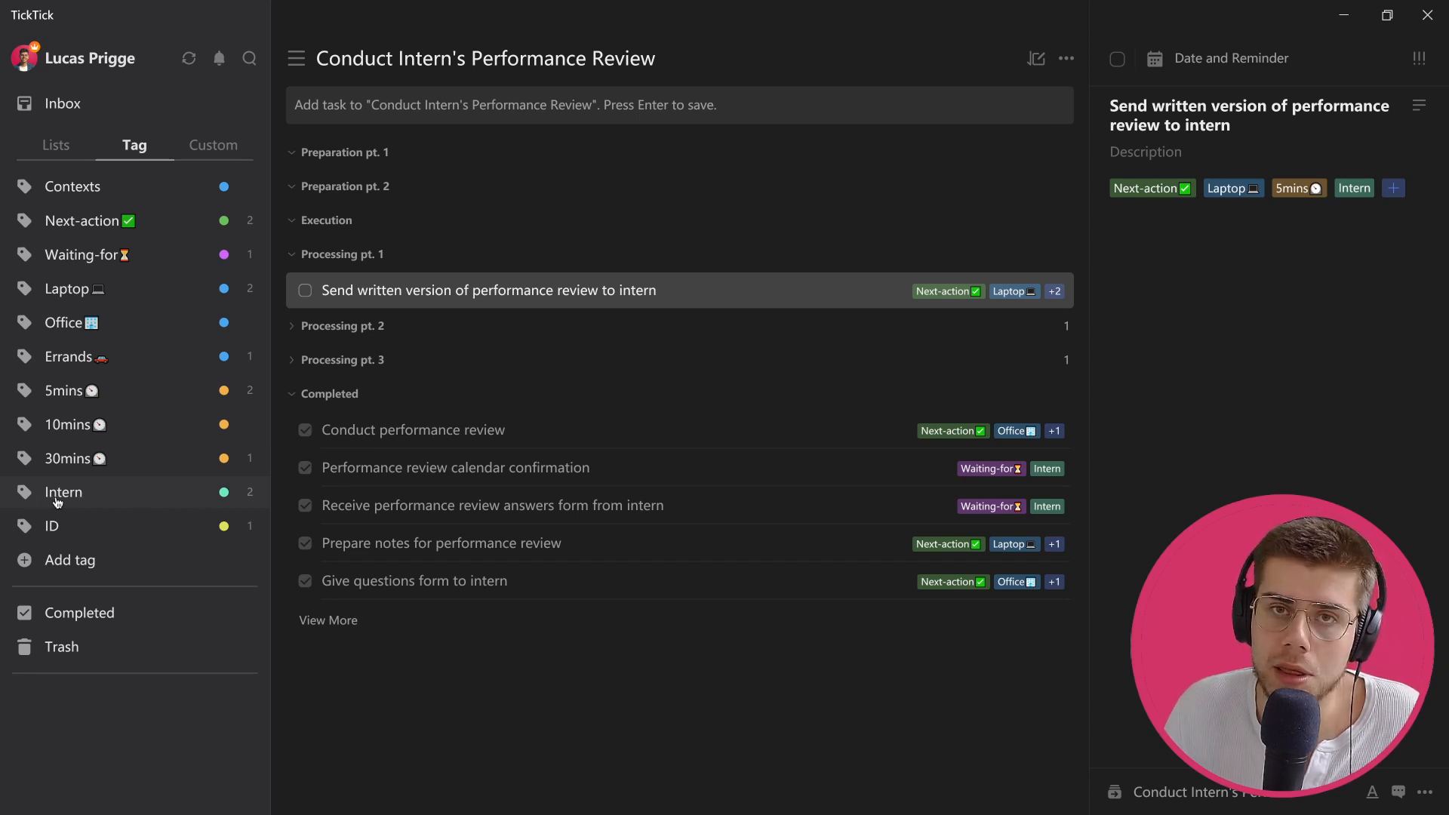
{"action": "mouse_move", "coordinate": [101, 274]}
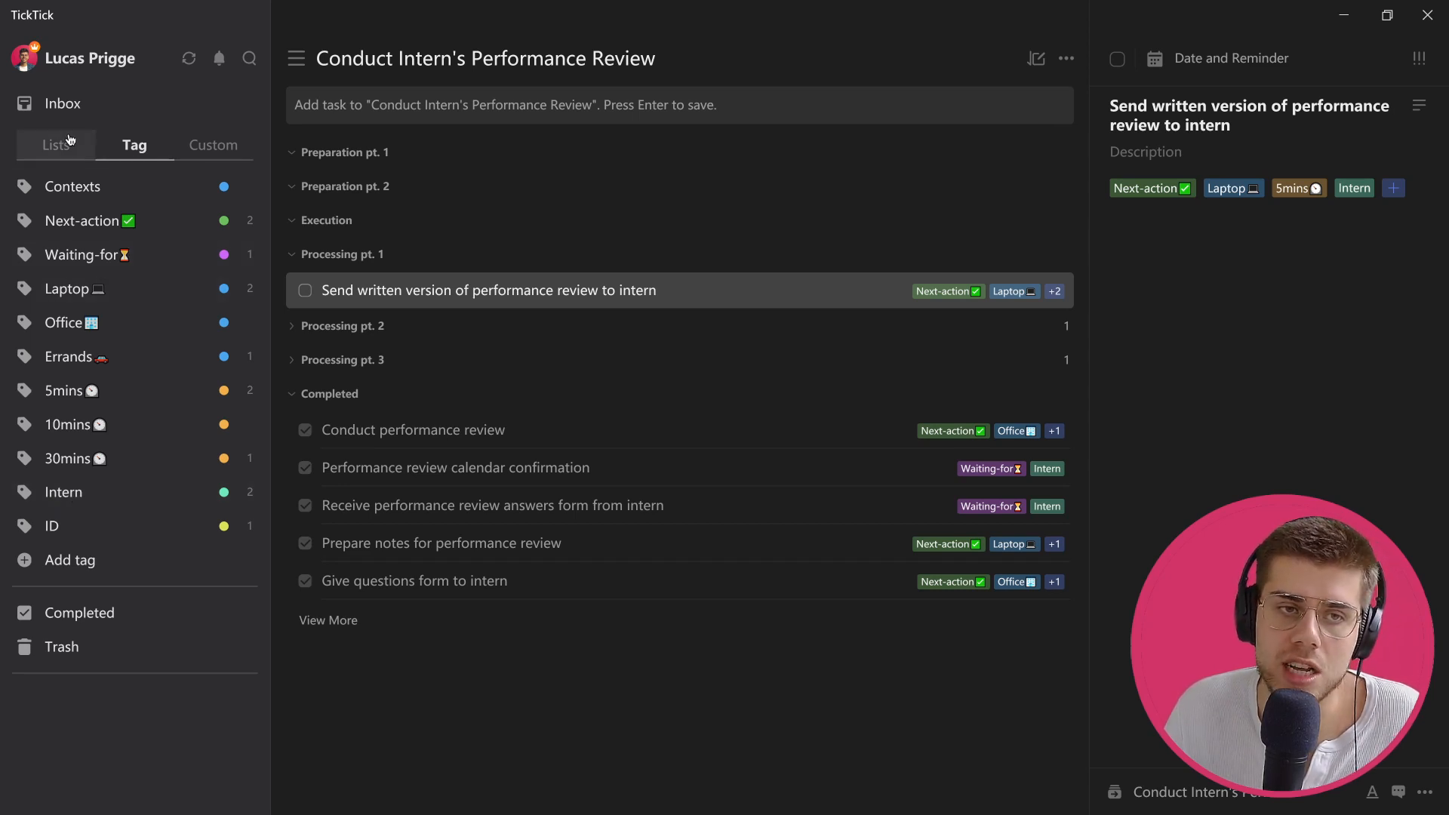
{"action": "left_click", "coordinate": [56, 145]}
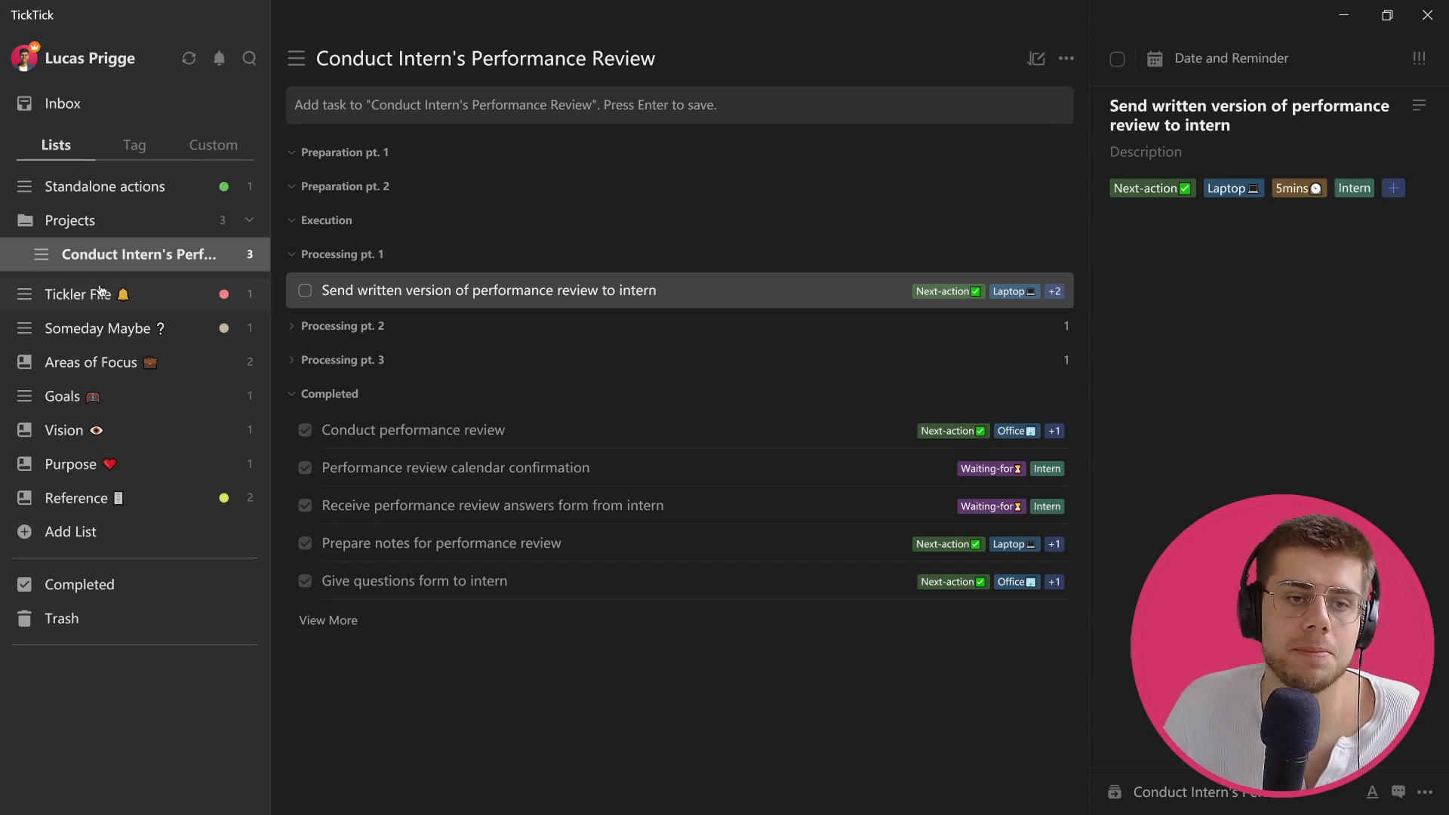
Show the Tickler File list and view My reminder's details
{"action": "left_click", "coordinate": [79, 294]}
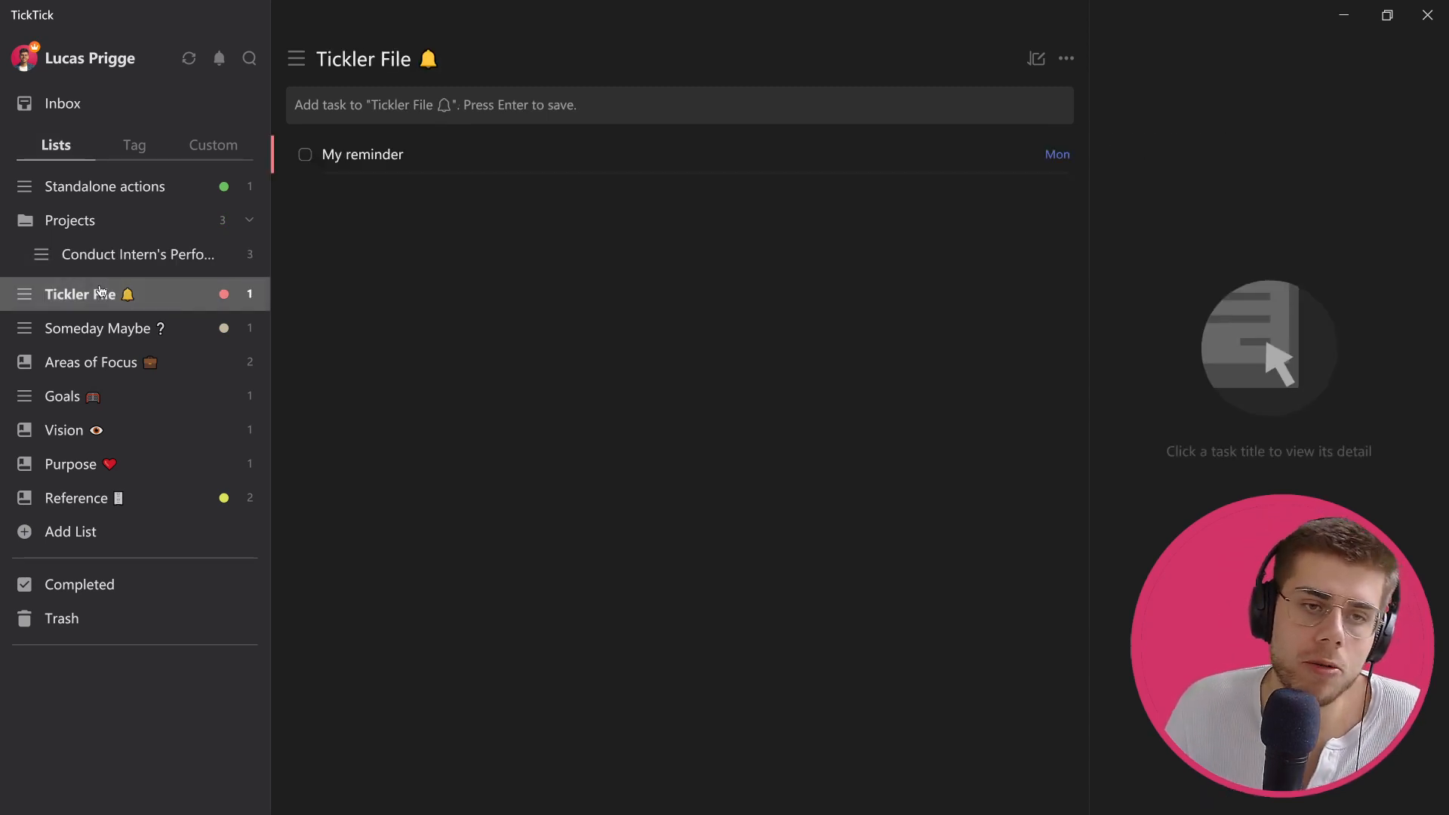
{"action": "mouse_move", "coordinate": [376, 175]}
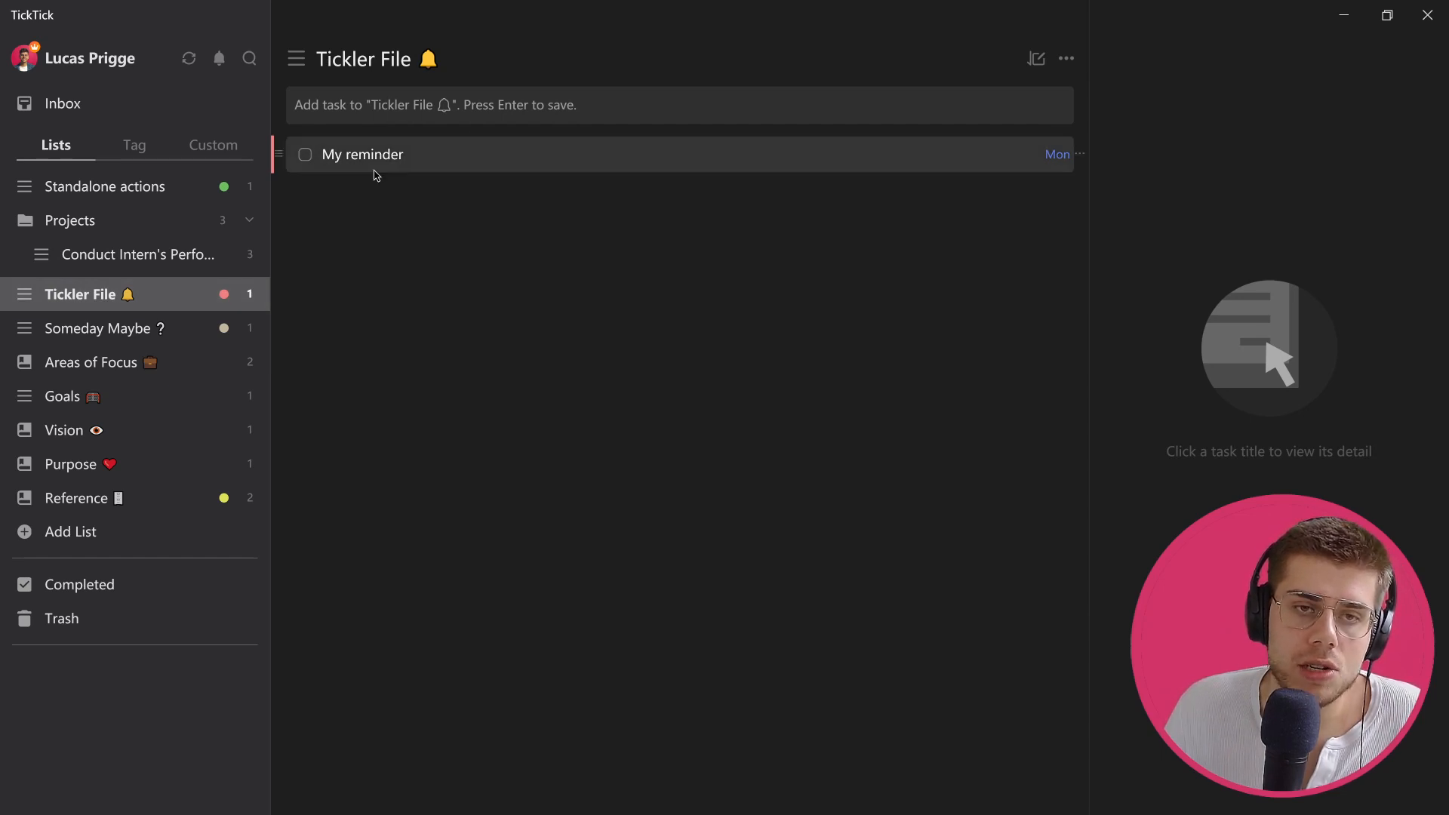
{"action": "left_click", "coordinate": [360, 154]}
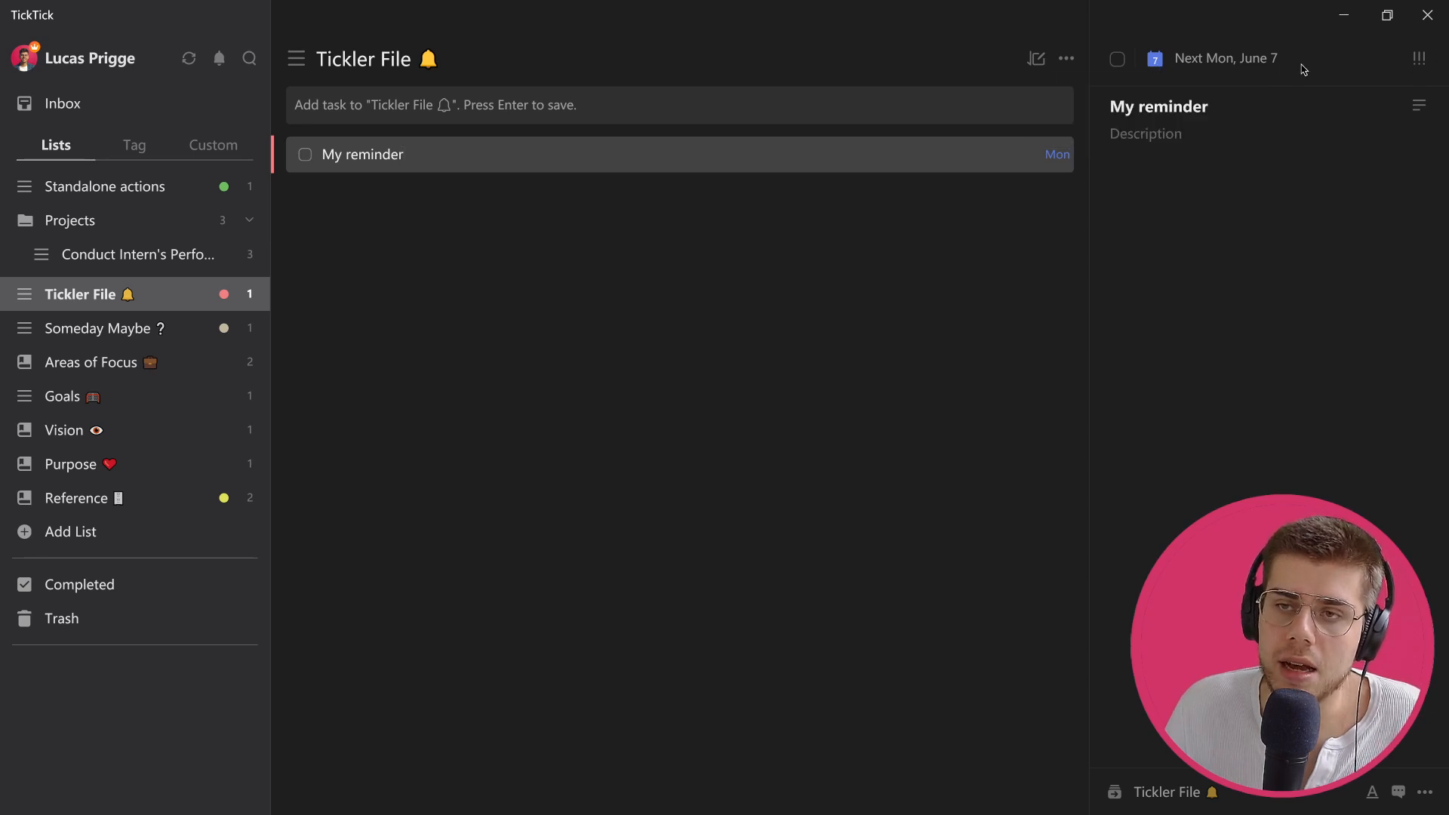
{"action": "left_click", "coordinate": [1427, 793]}
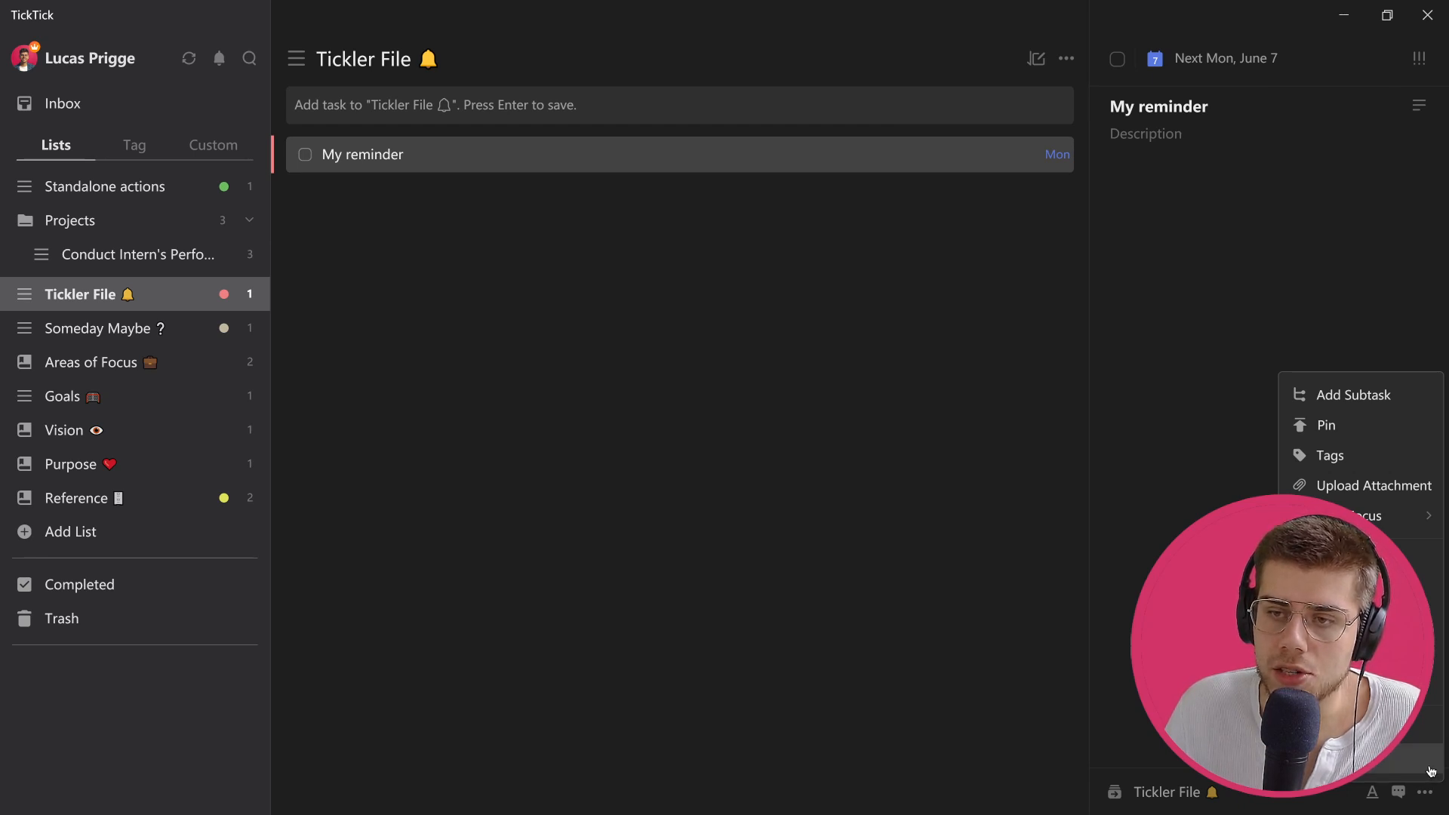
Review My reminder's Next Mon, June 7 date, keeping the on-the-day 9:00 reminder
{"action": "left_click", "coordinate": [1229, 59]}
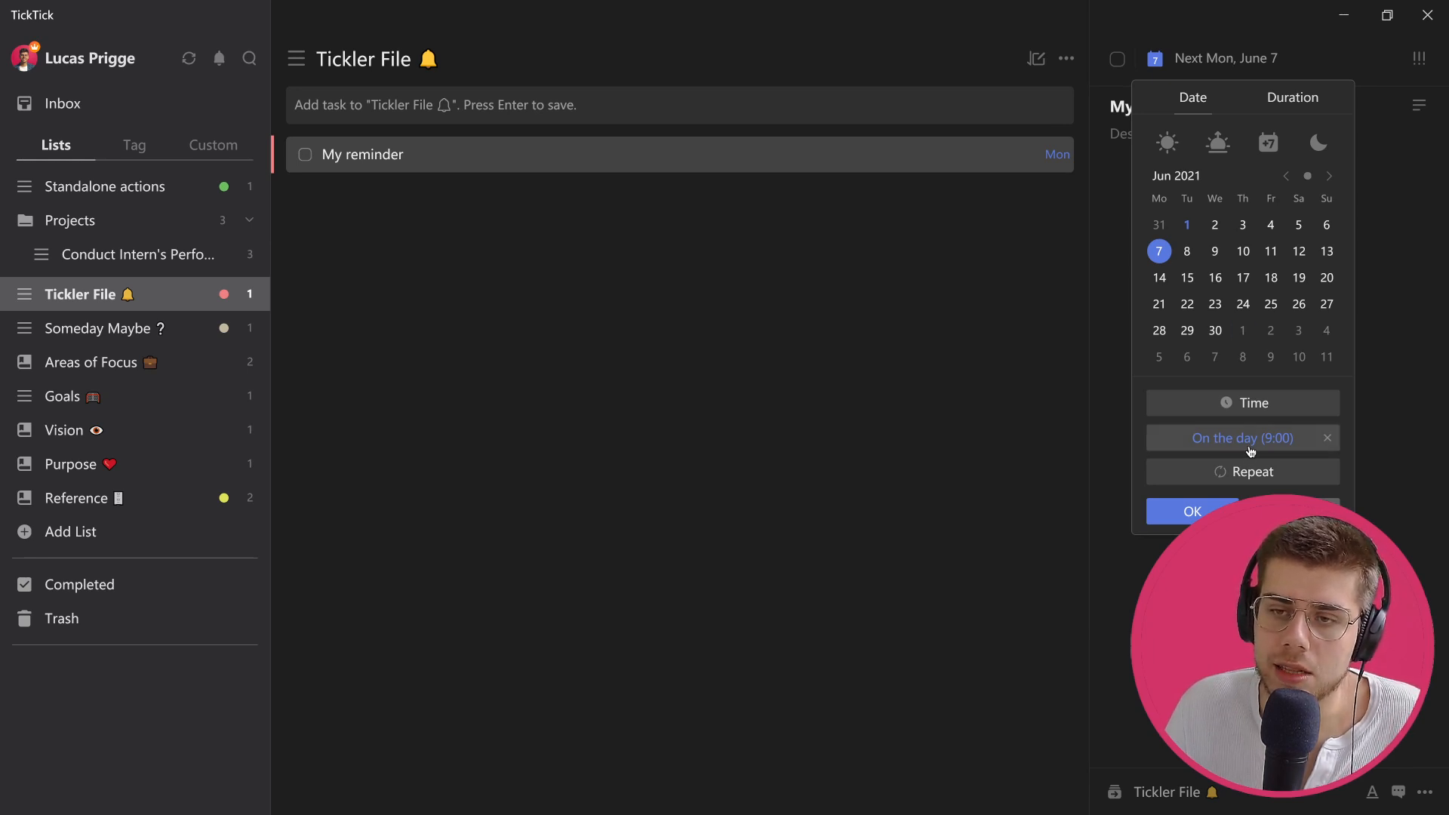
{"action": "left_click", "coordinate": [1241, 438]}
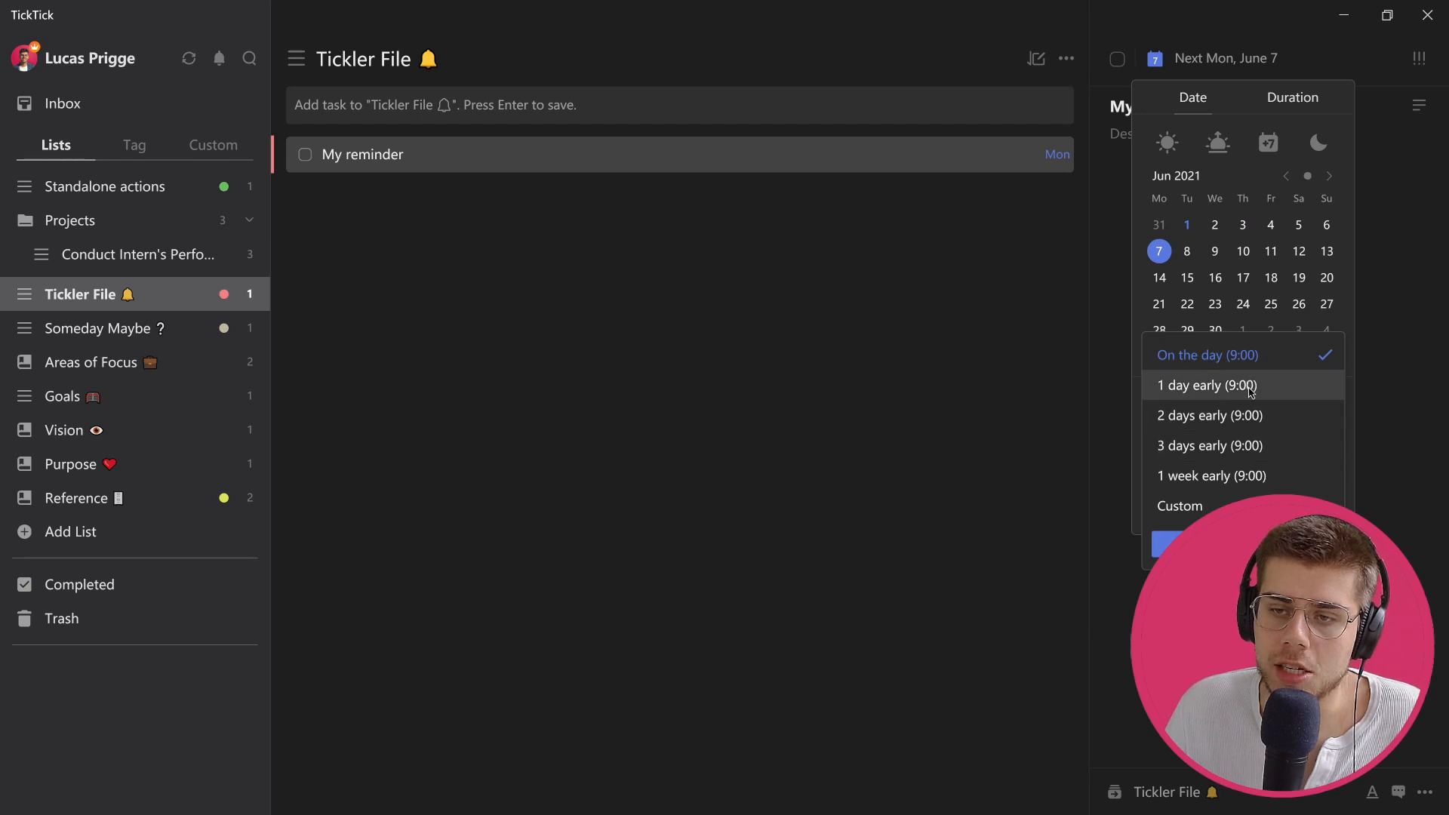
{"action": "mouse_move", "coordinate": [1234, 354]}
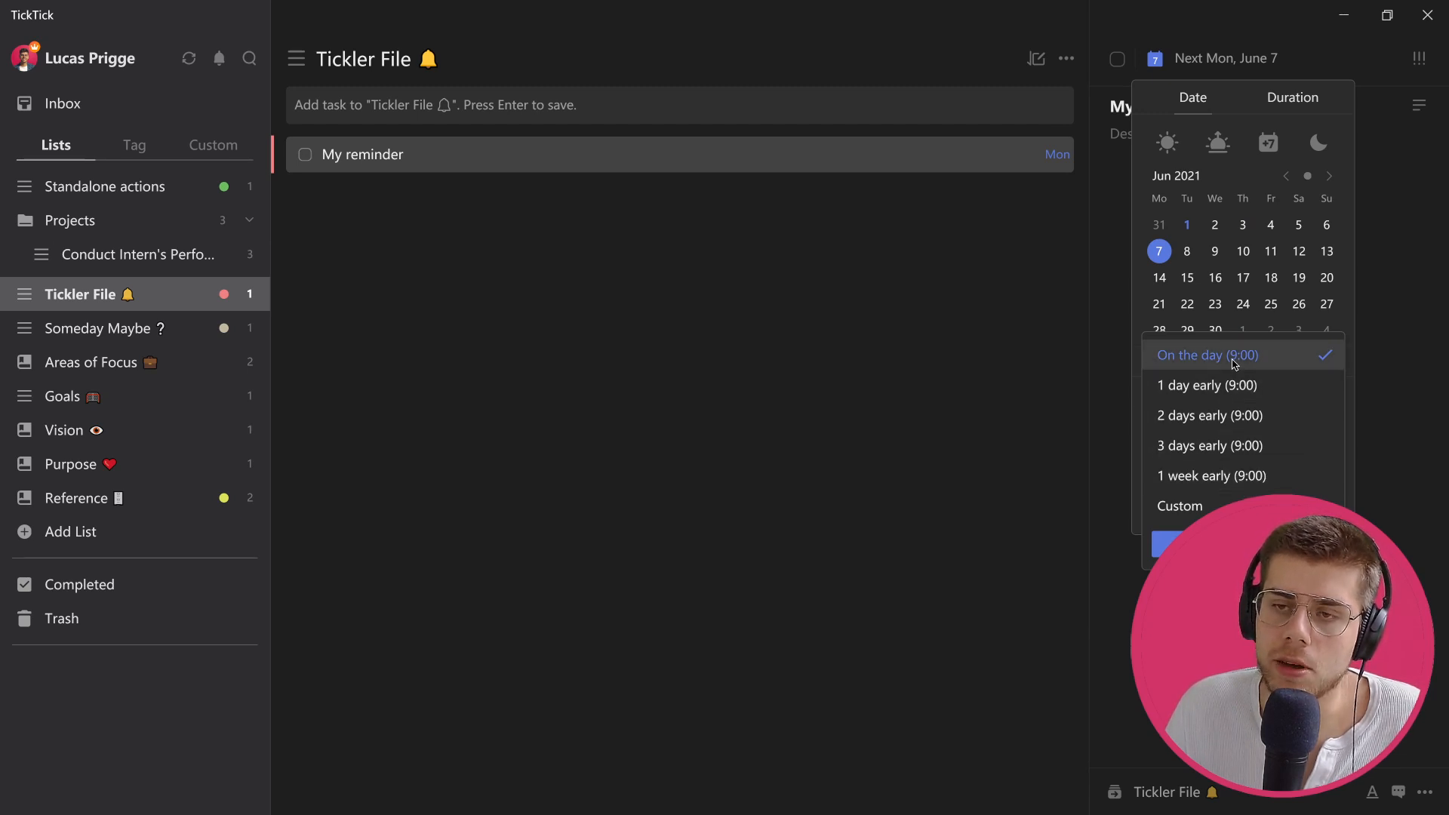
{"action": "left_click", "coordinate": [1208, 355]}
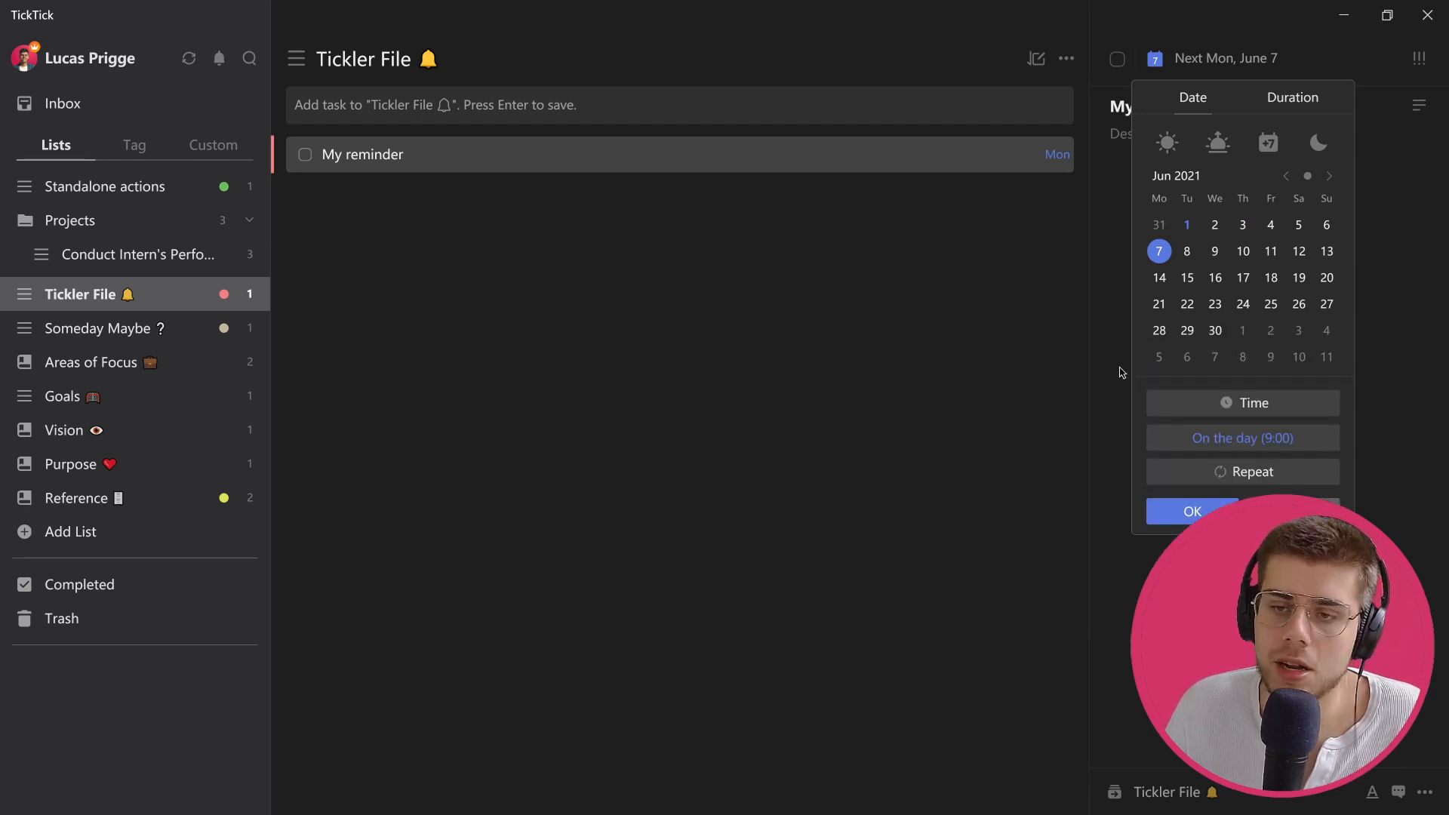
{"action": "left_click", "coordinate": [1193, 512]}
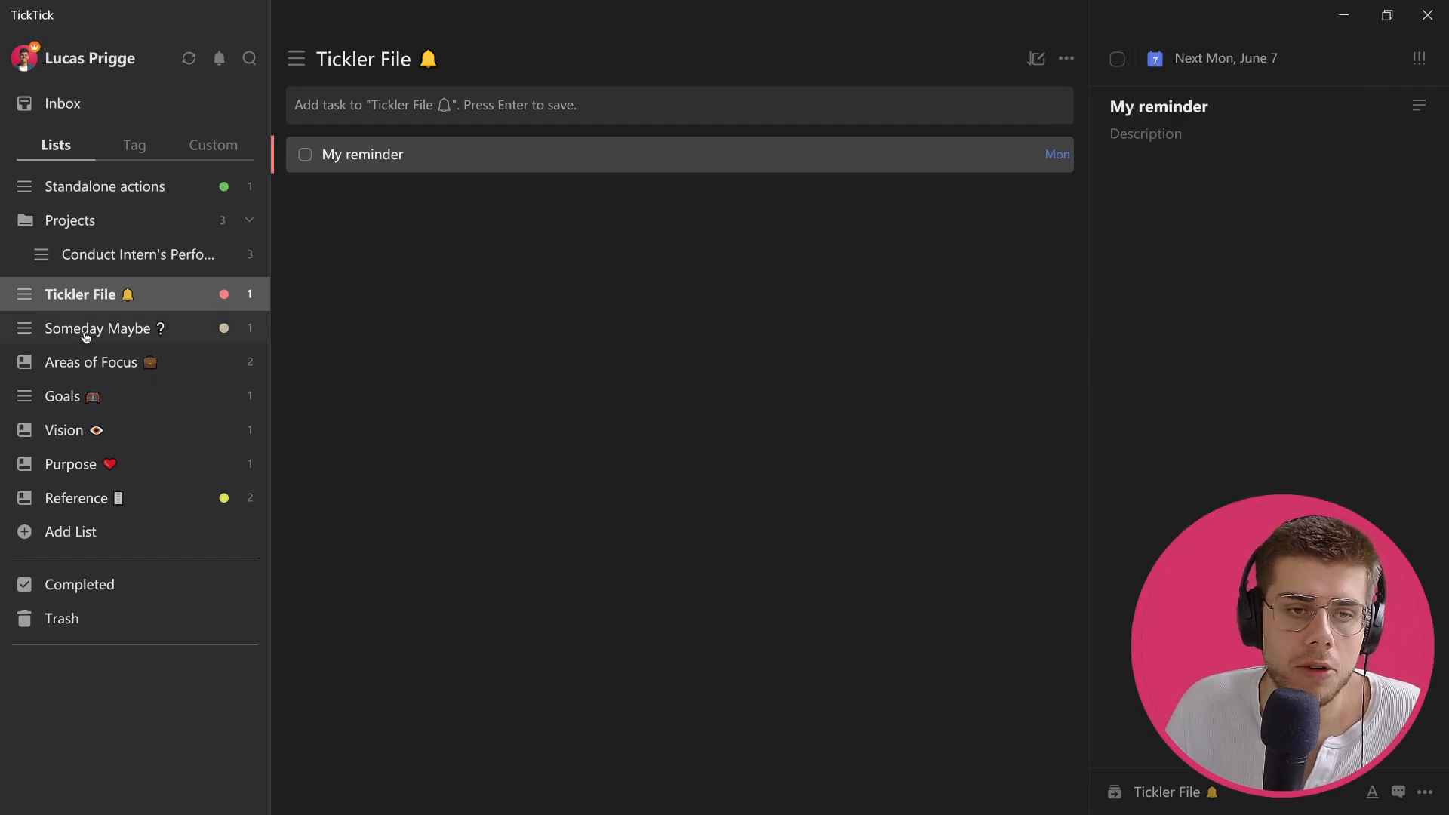
View the Someday Maybe list and collapse the Projects folder
{"action": "left_click", "coordinate": [104, 328]}
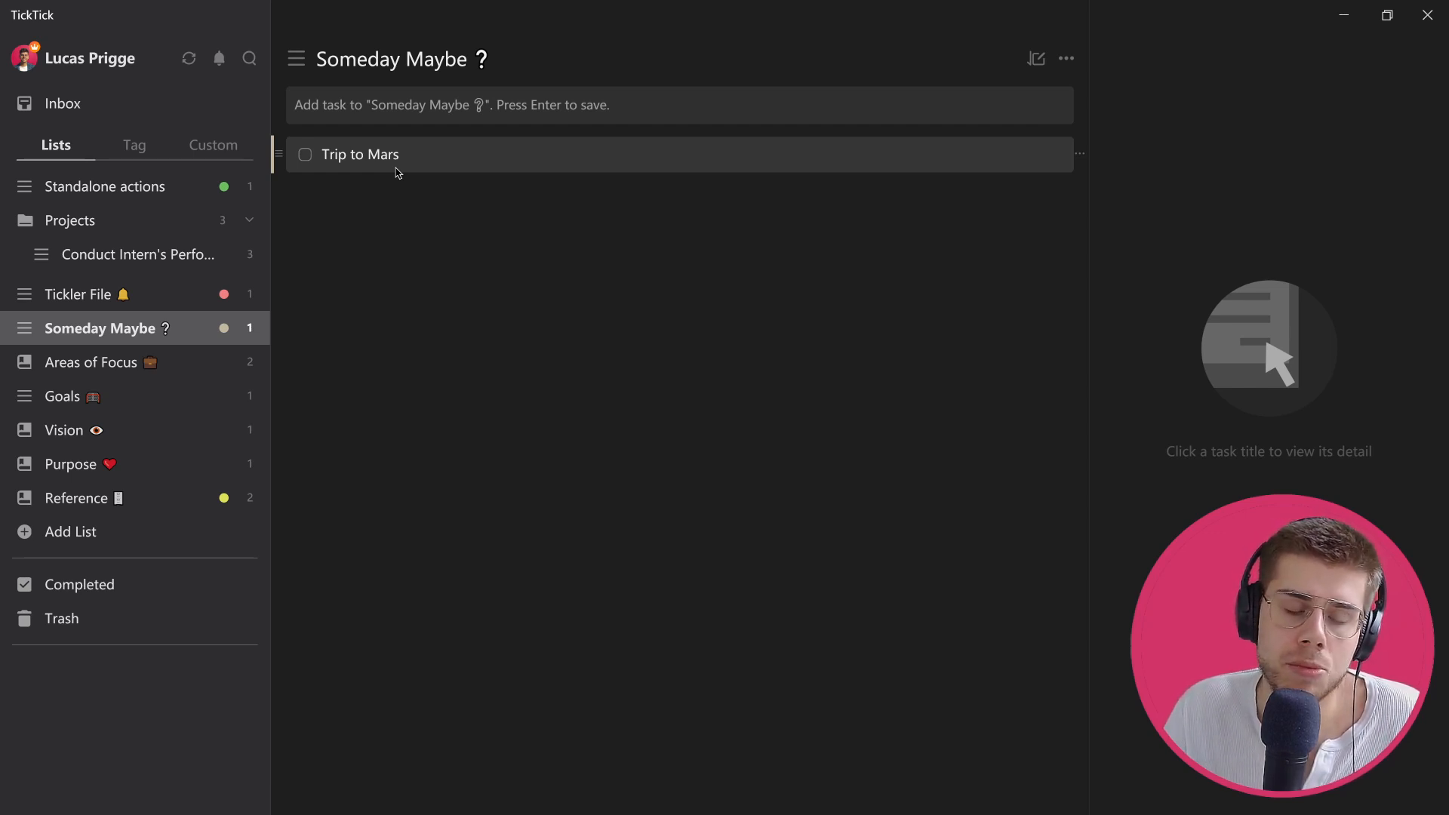
{"action": "mouse_move", "coordinate": [165, 328]}
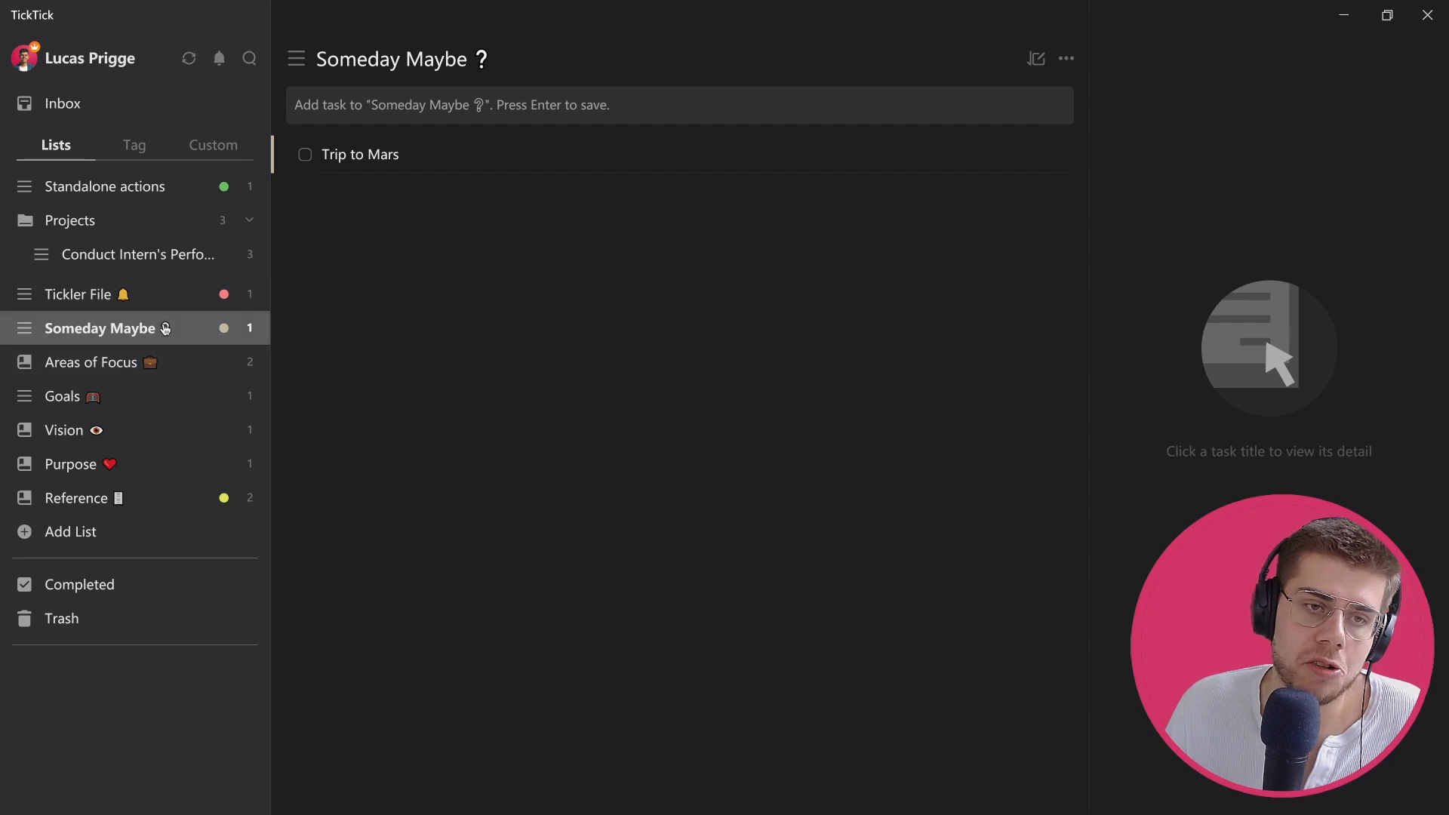
{"action": "left_click", "coordinate": [70, 221]}
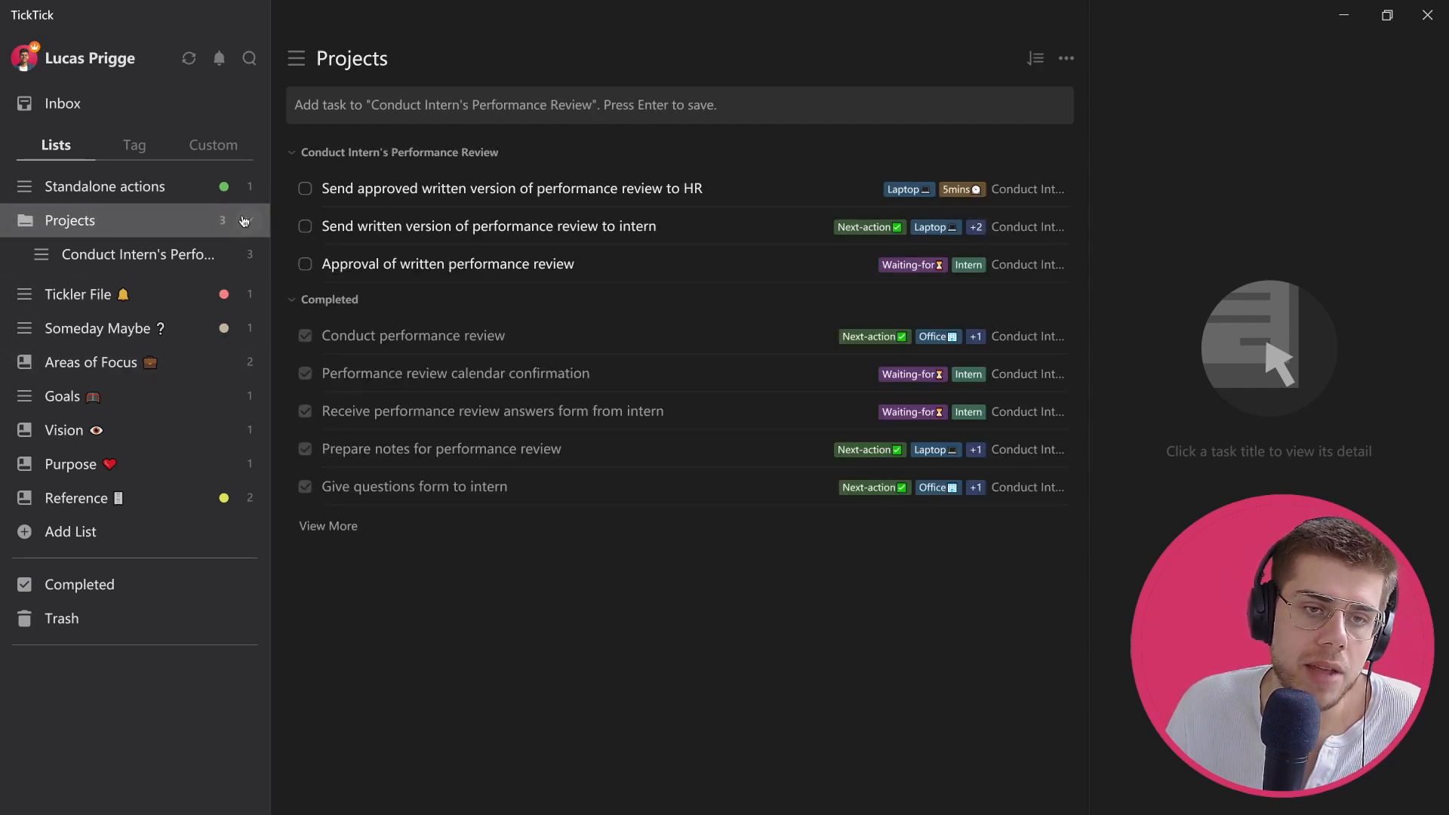
{"action": "left_click", "coordinate": [249, 220]}
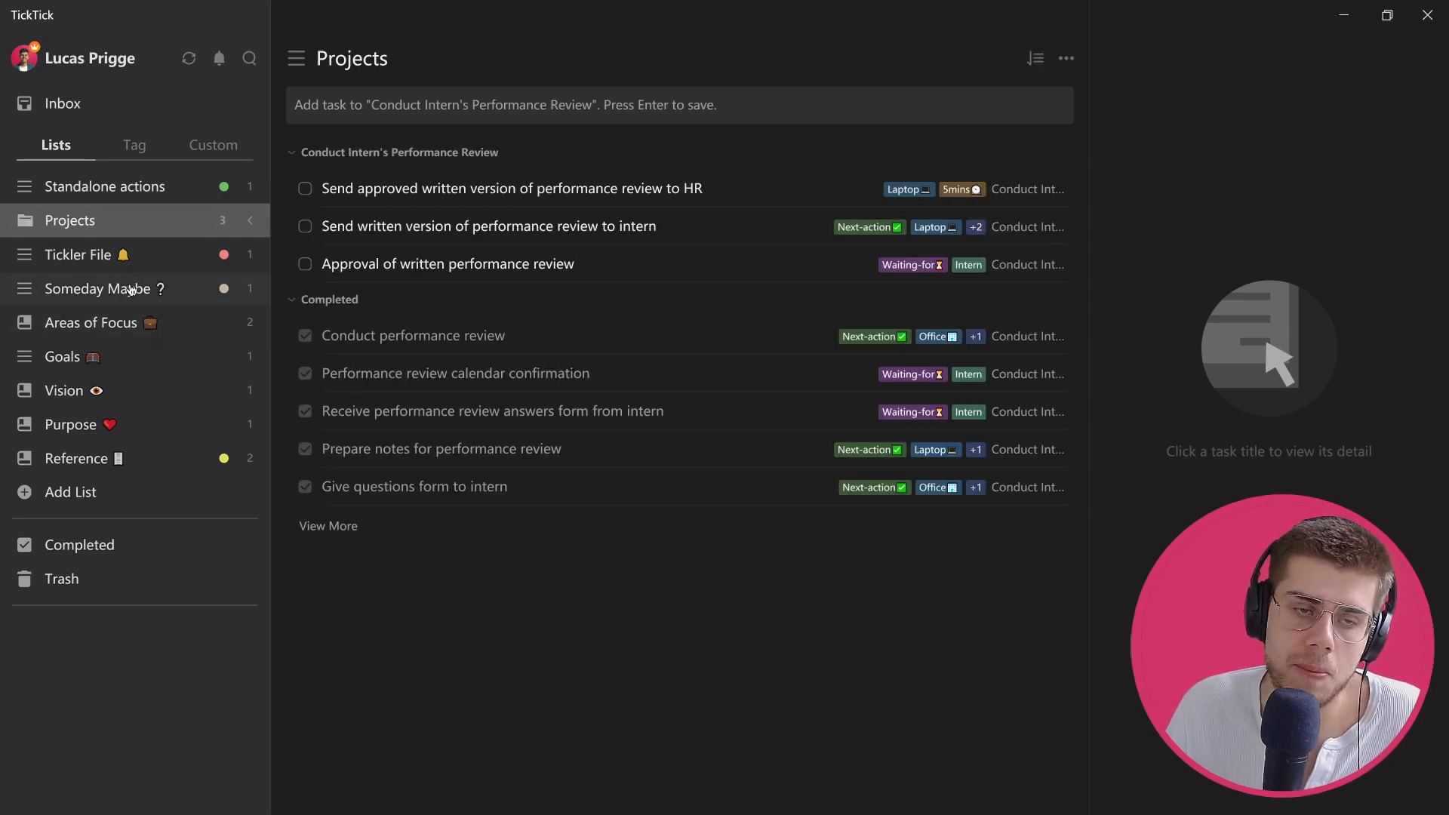
Return to Someday Maybe and show the Trip to Mars task's details
{"action": "left_click", "coordinate": [106, 288]}
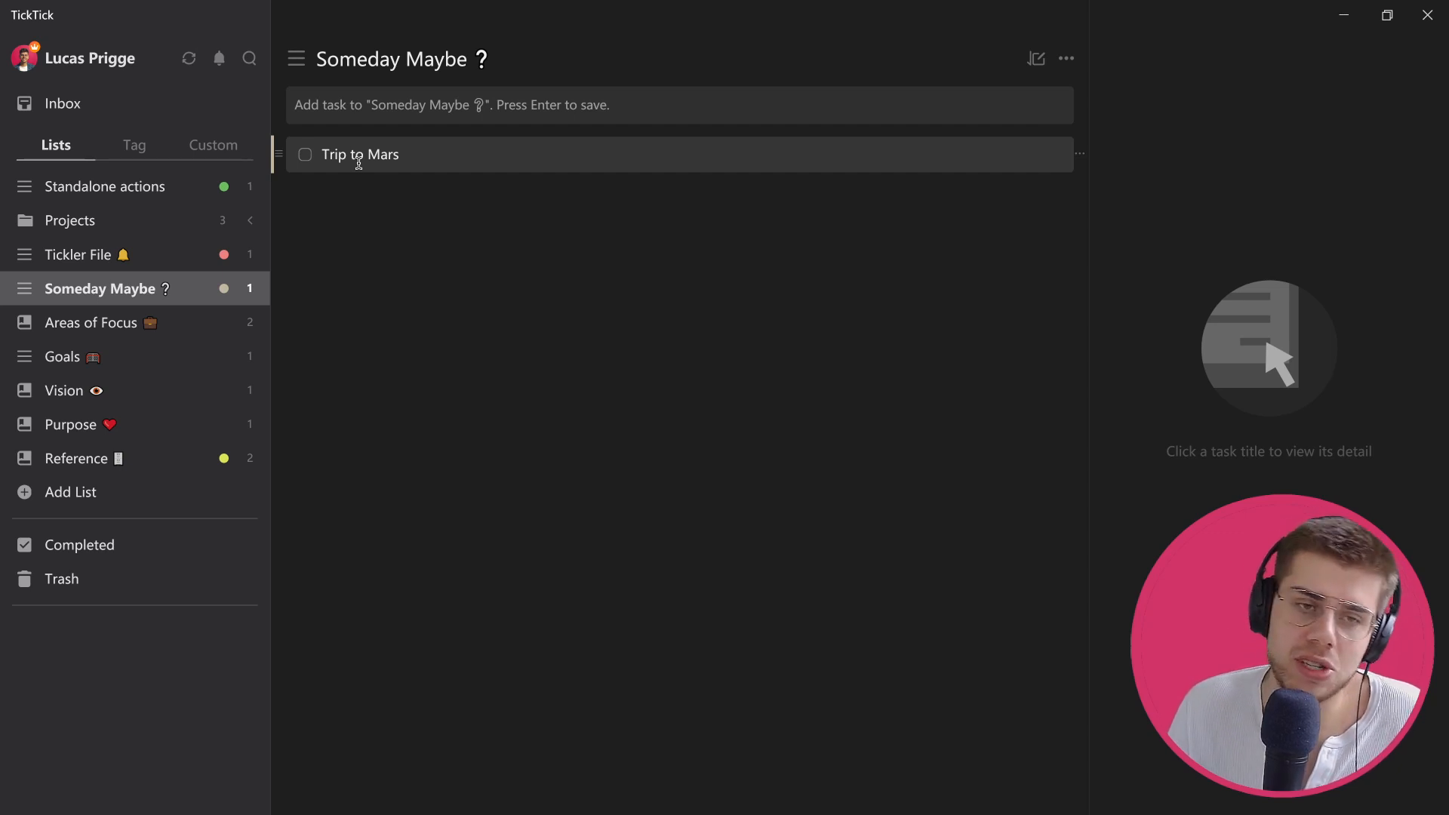
{"action": "mouse_move", "coordinate": [389, 216]}
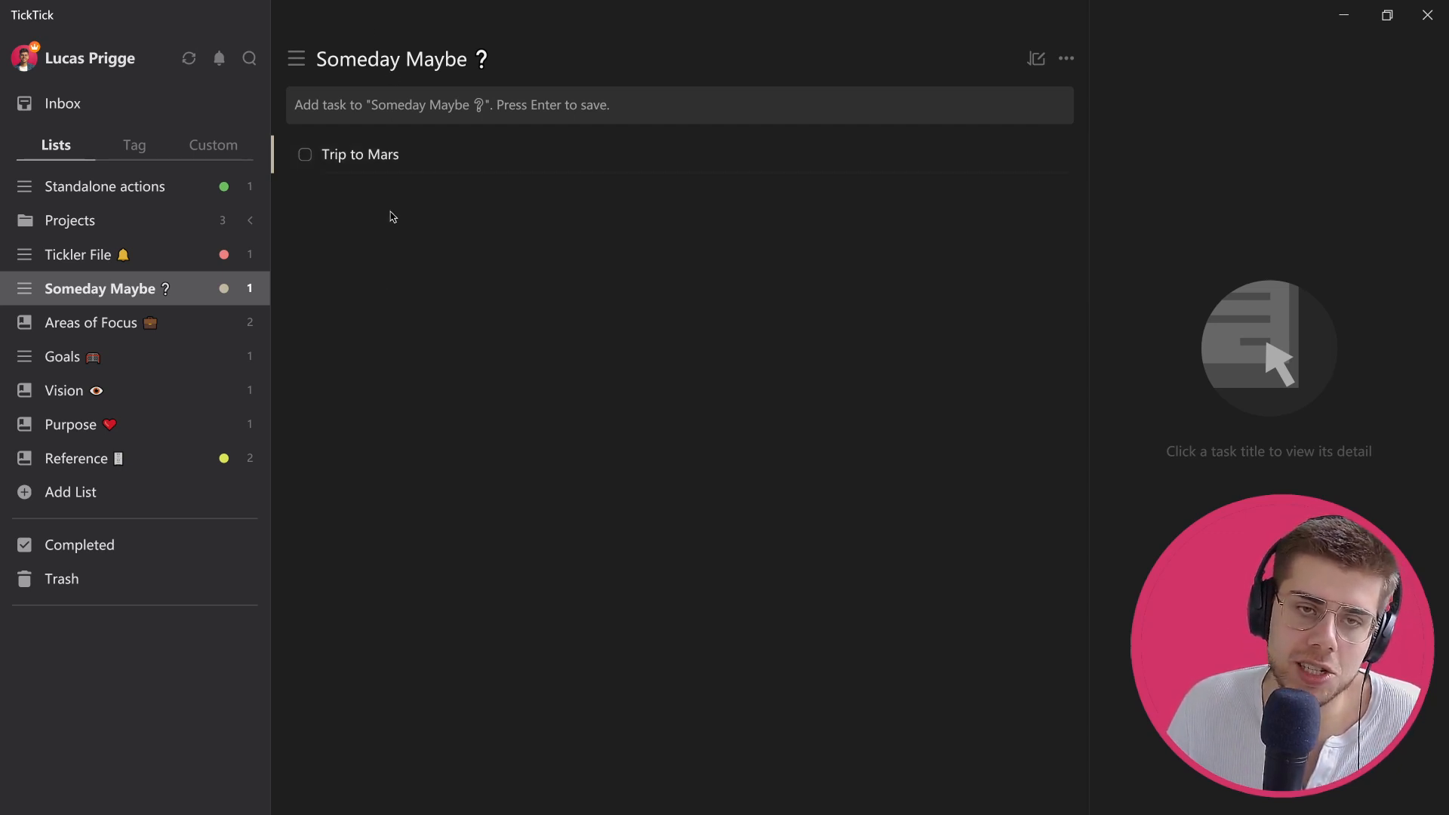
{"action": "left_click", "coordinate": [361, 154]}
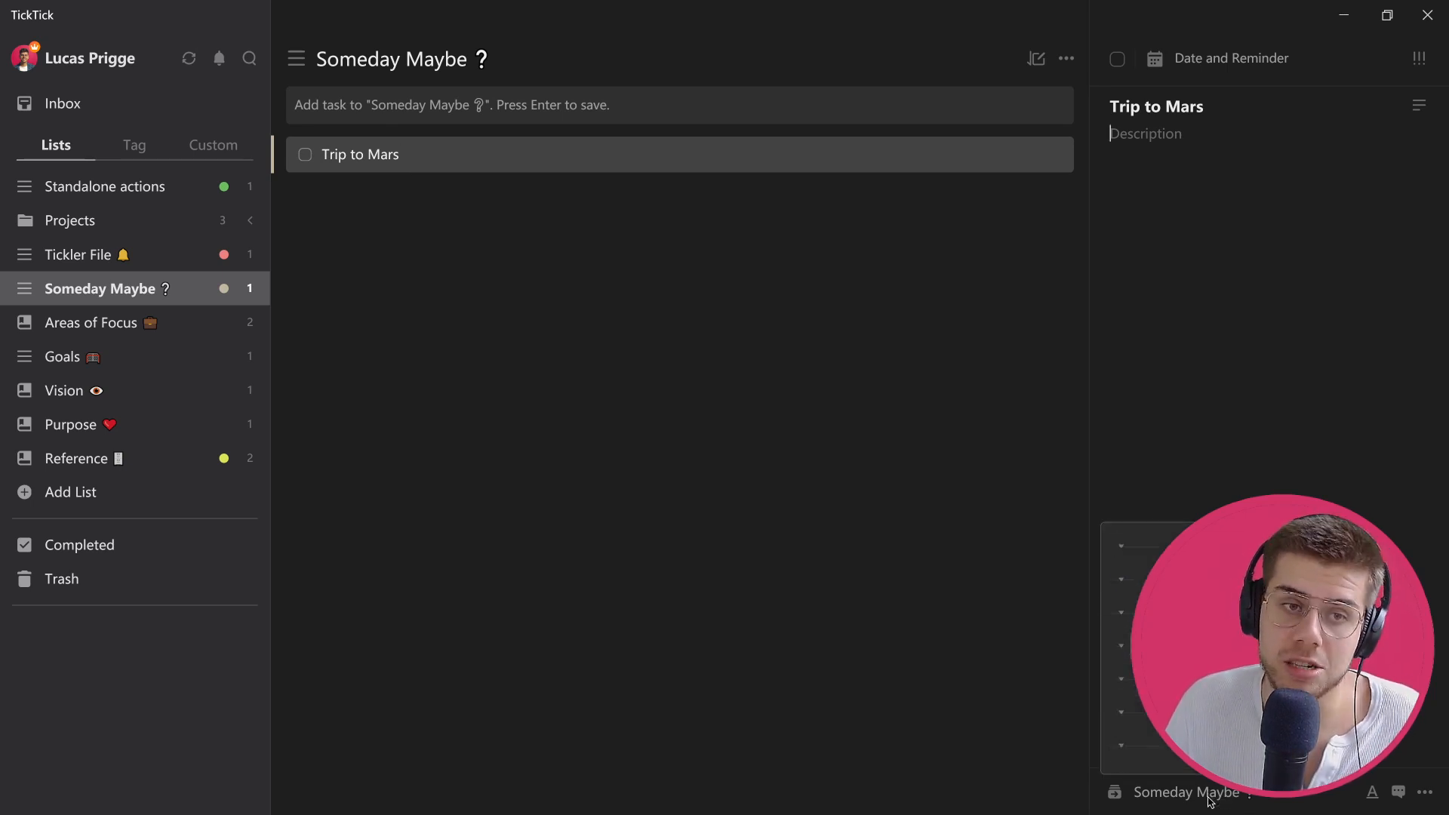
Review the Family note in Areas of Focus, then show the Goals list with Hire 10 new interns
{"action": "left_click", "coordinate": [92, 323]}
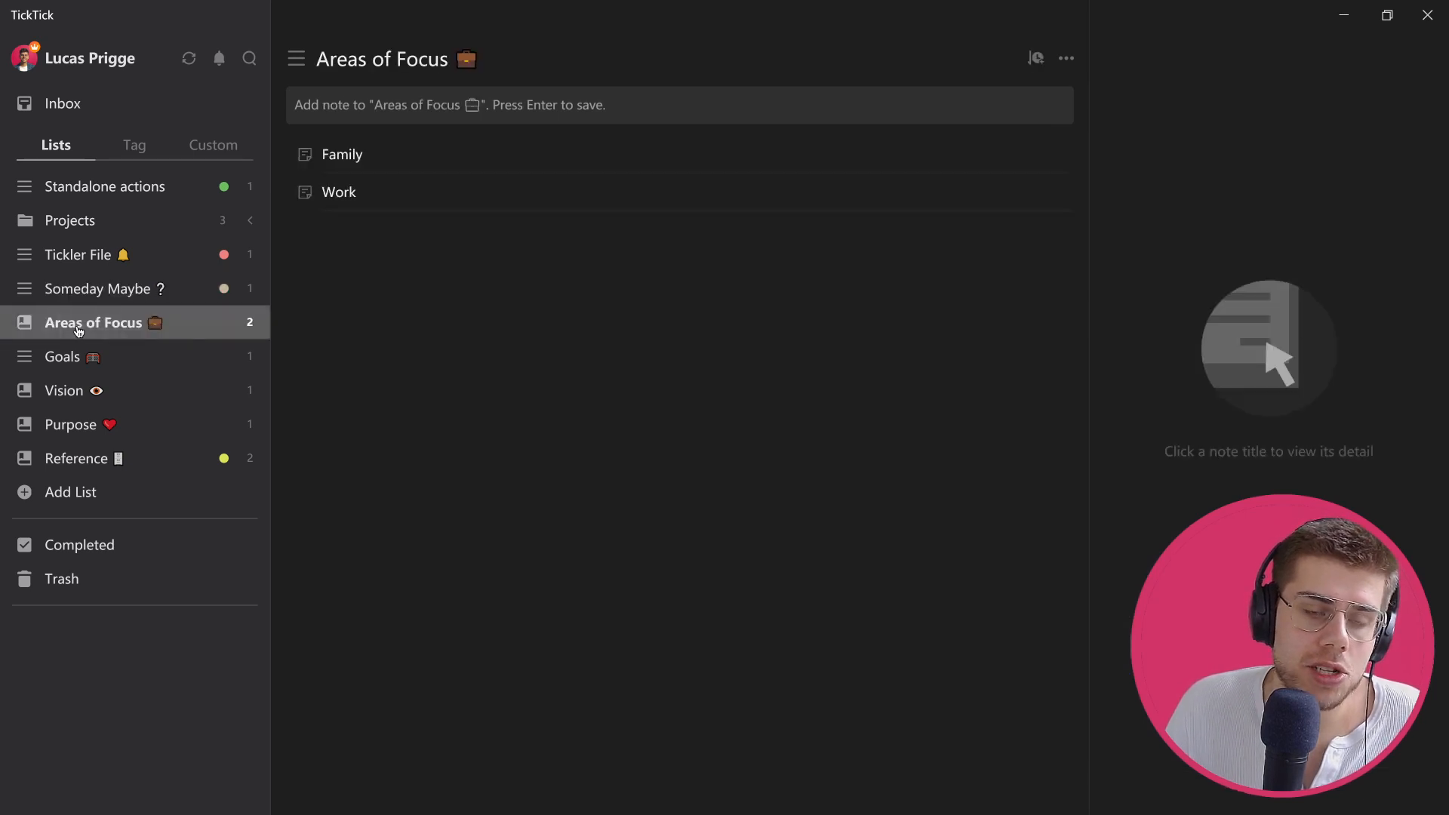
{"action": "mouse_move", "coordinate": [171, 332]}
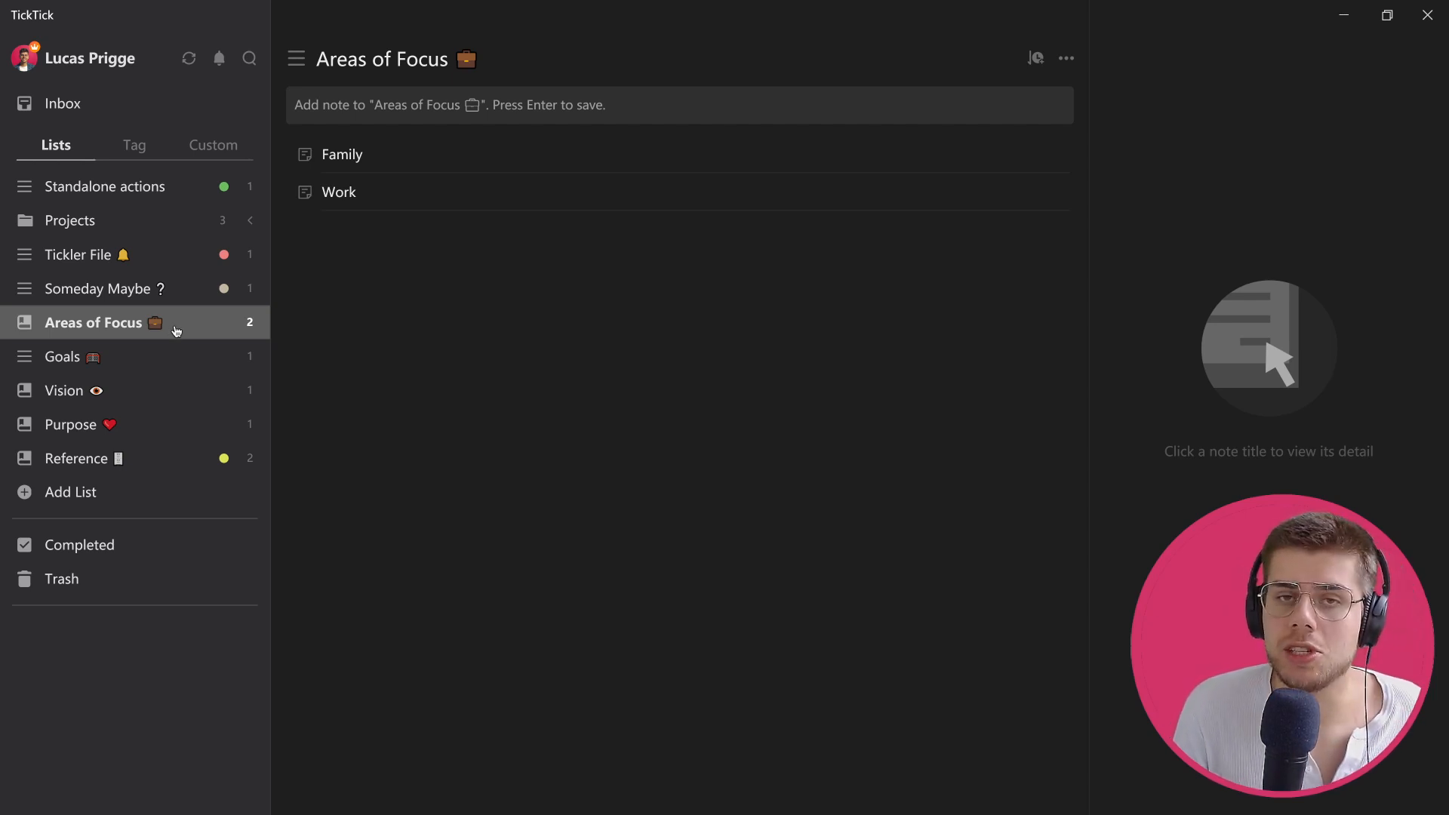
{"action": "mouse_move", "coordinate": [414, 154]}
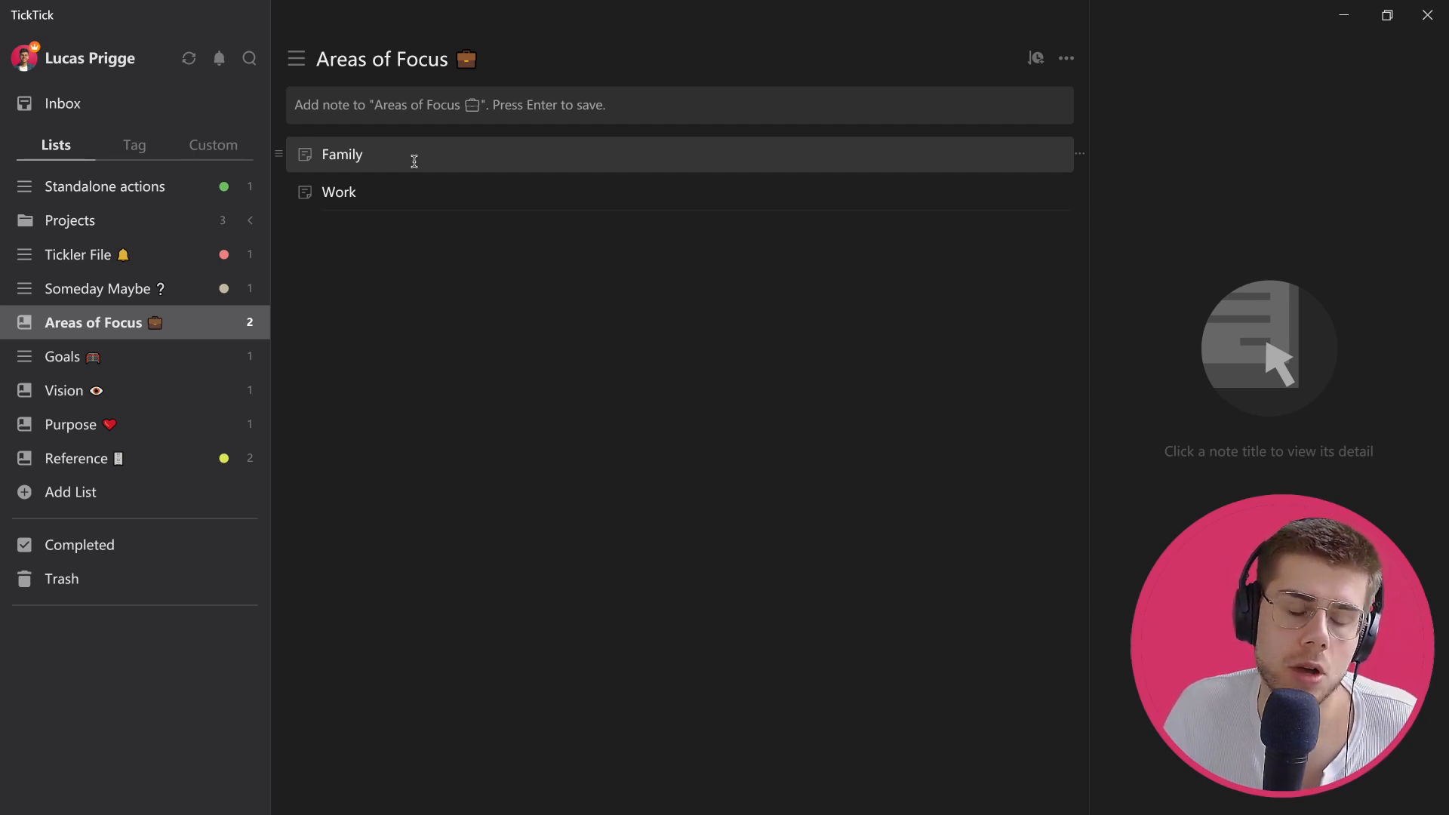
{"action": "left_click", "coordinate": [343, 154]}
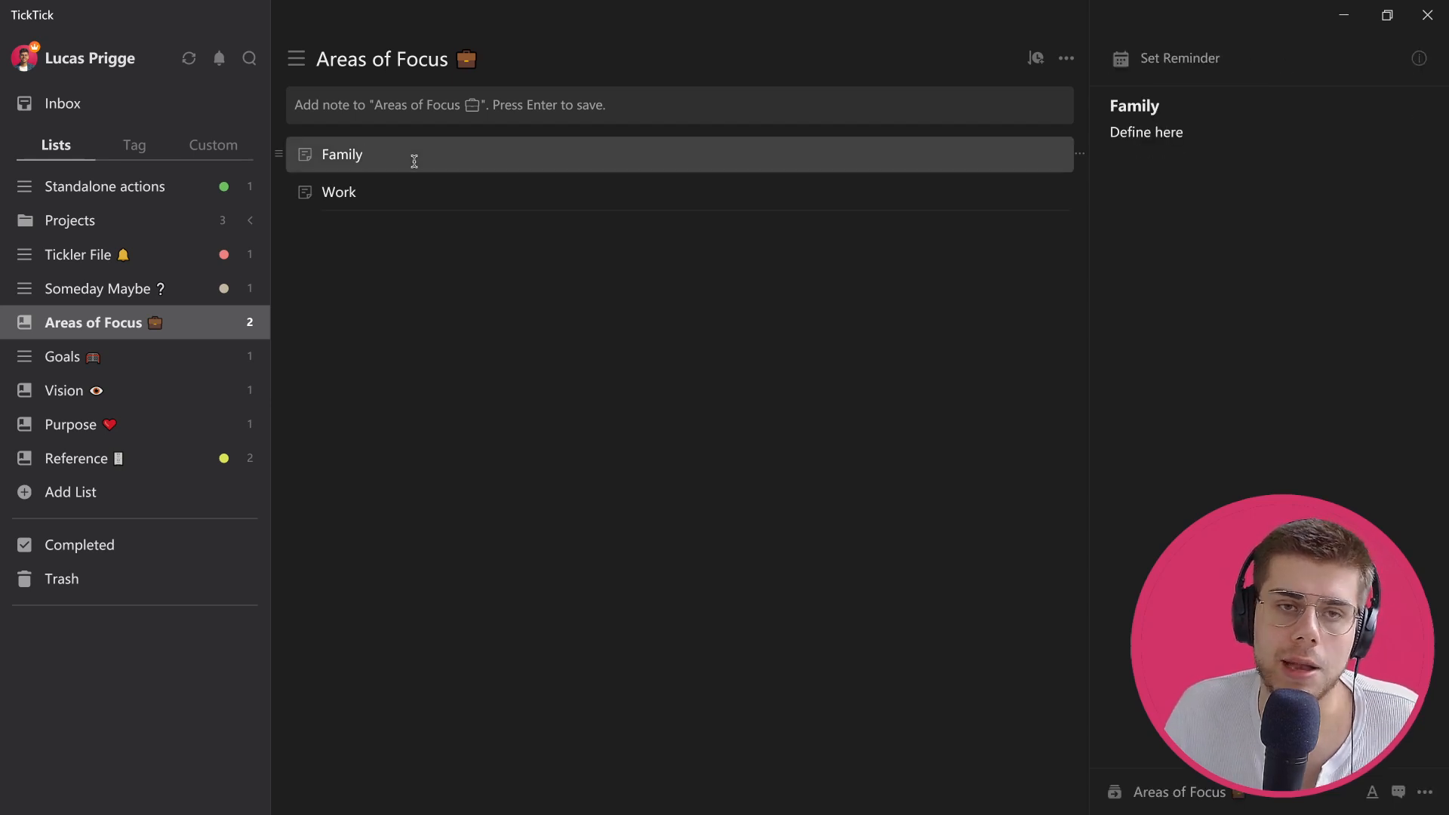
{"action": "mouse_move", "coordinate": [1238, 121]}
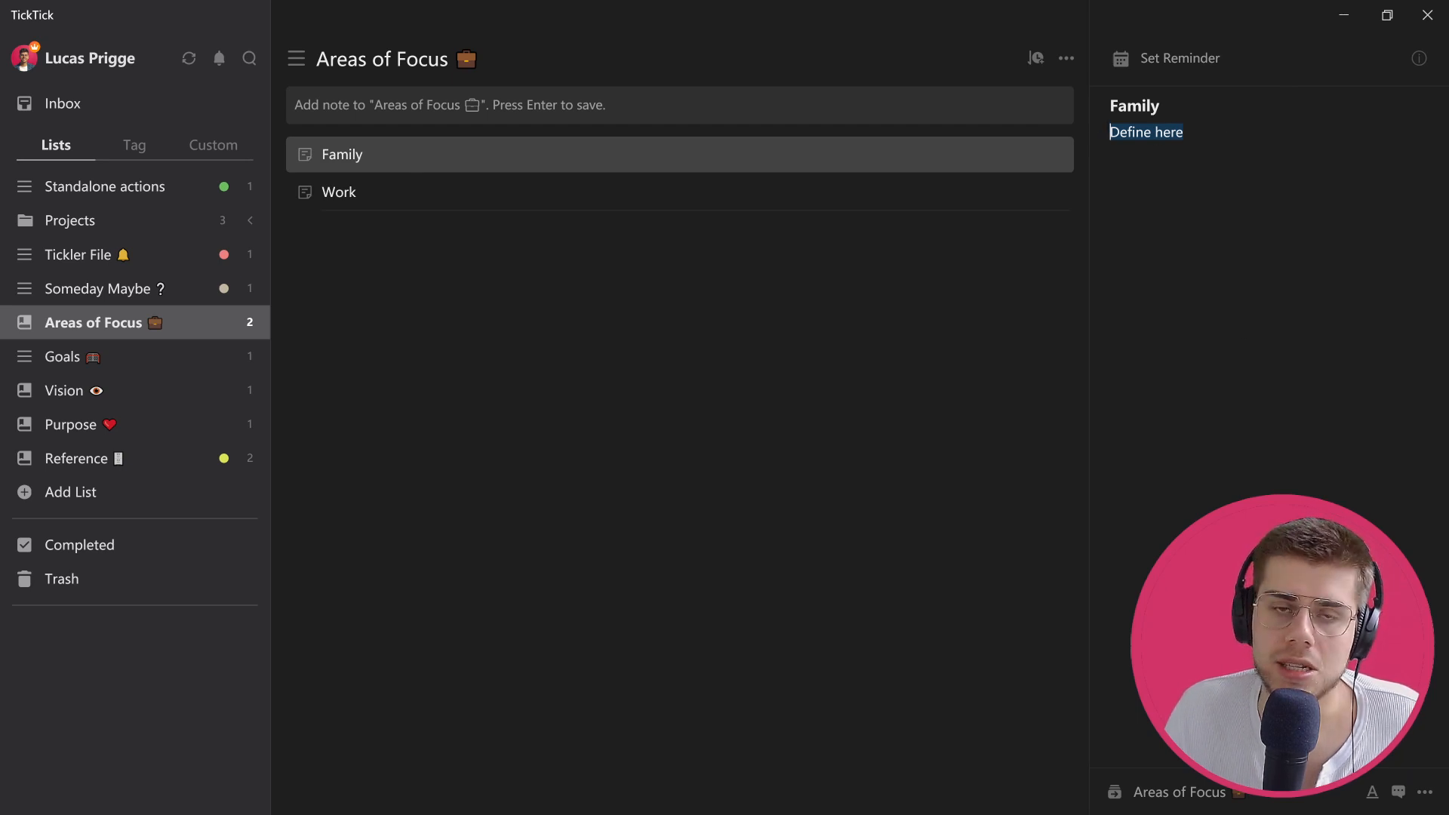
{"action": "mouse_move", "coordinate": [670, 413]}
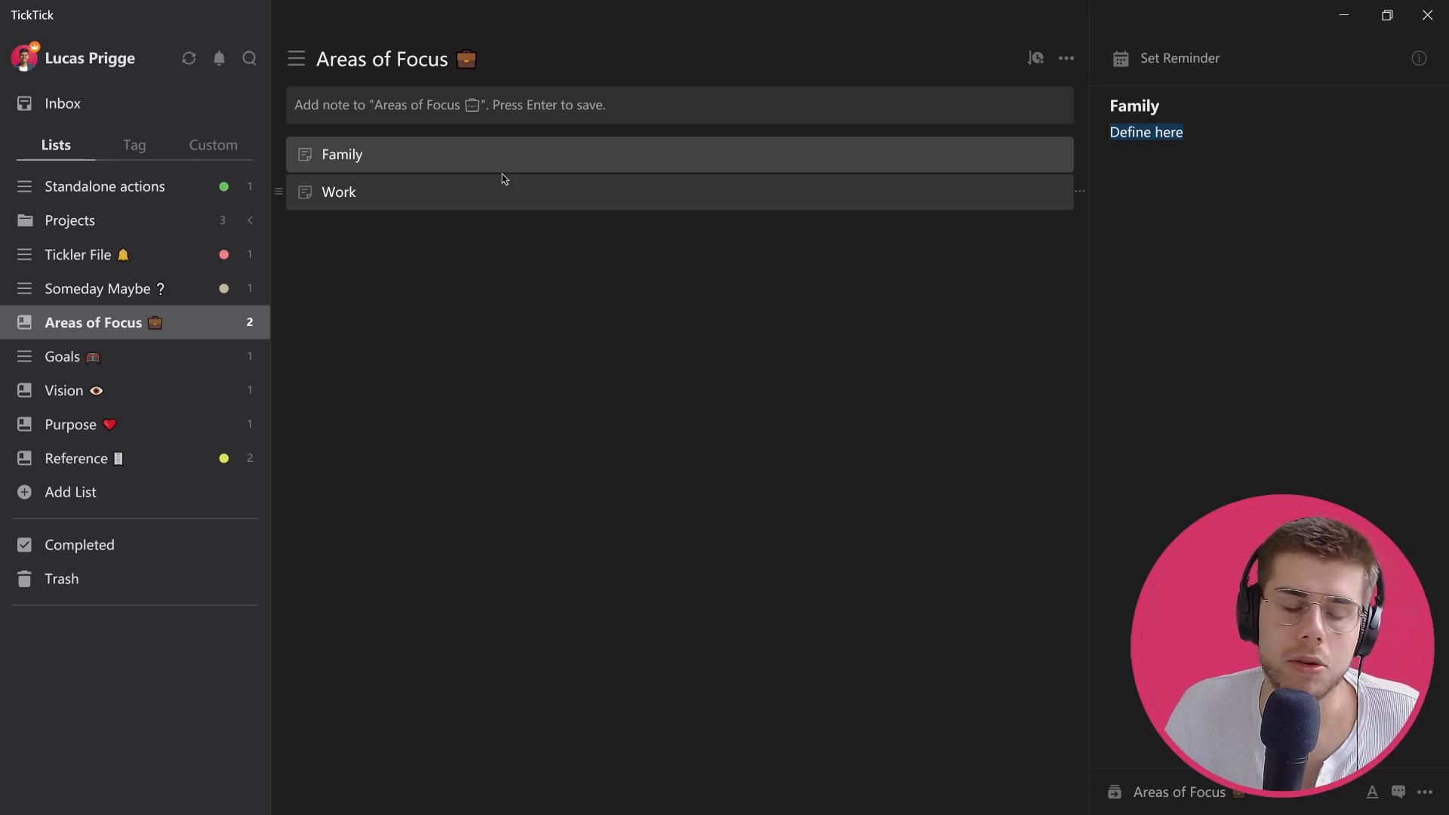
{"action": "mouse_move", "coordinate": [438, 129]}
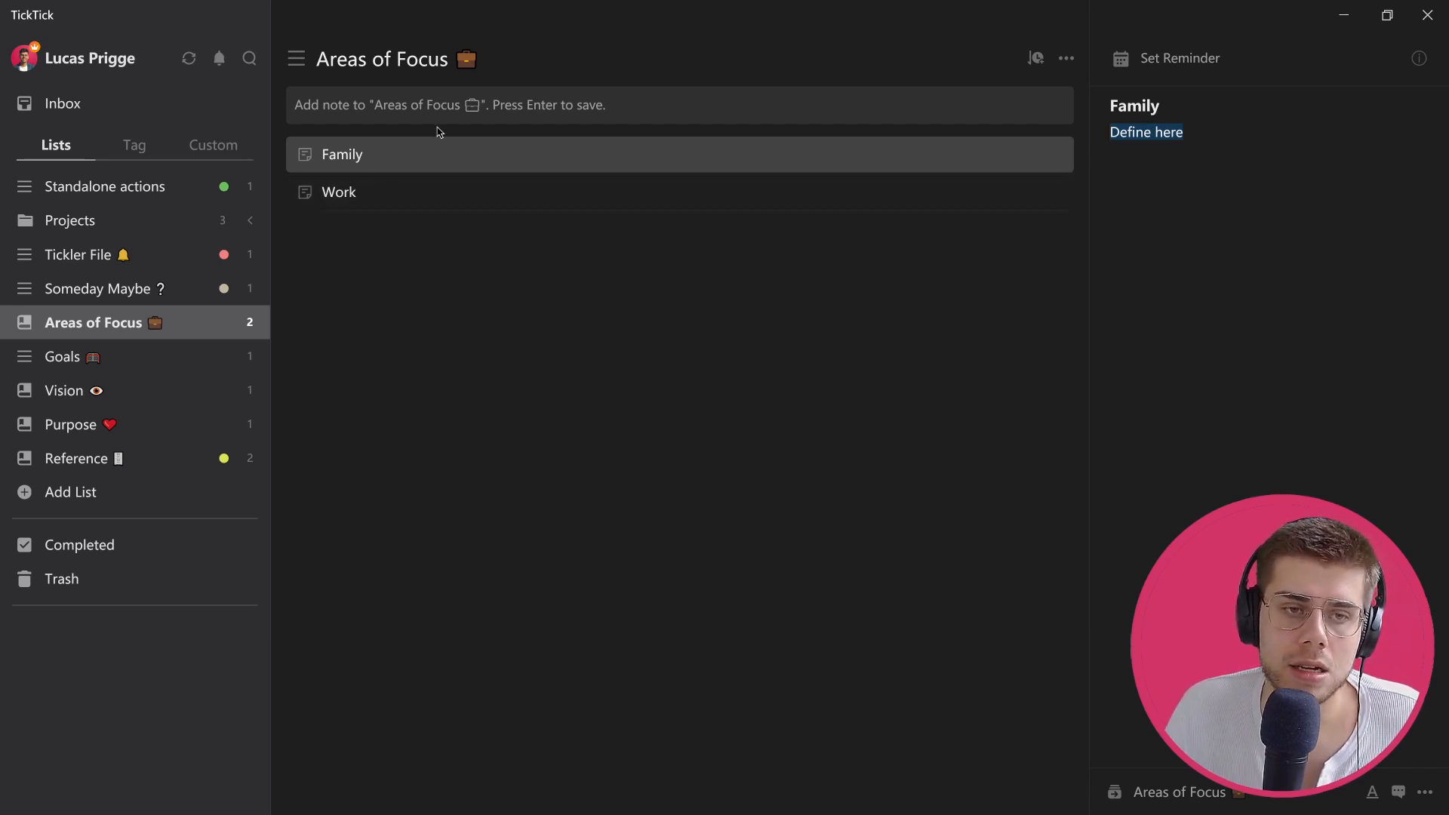
{"action": "mouse_move", "coordinate": [530, 444]}
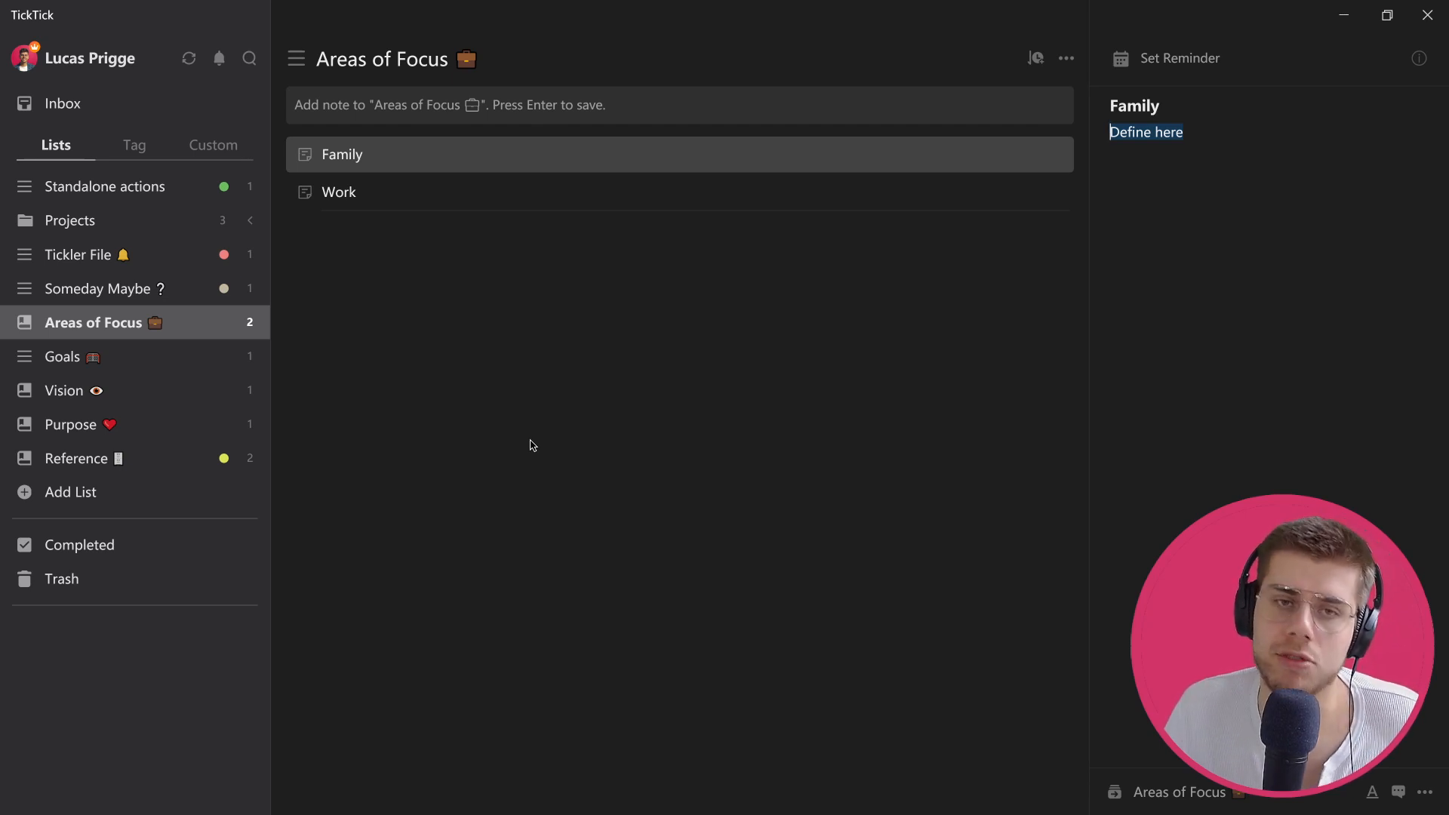
{"action": "mouse_move", "coordinate": [133, 356]}
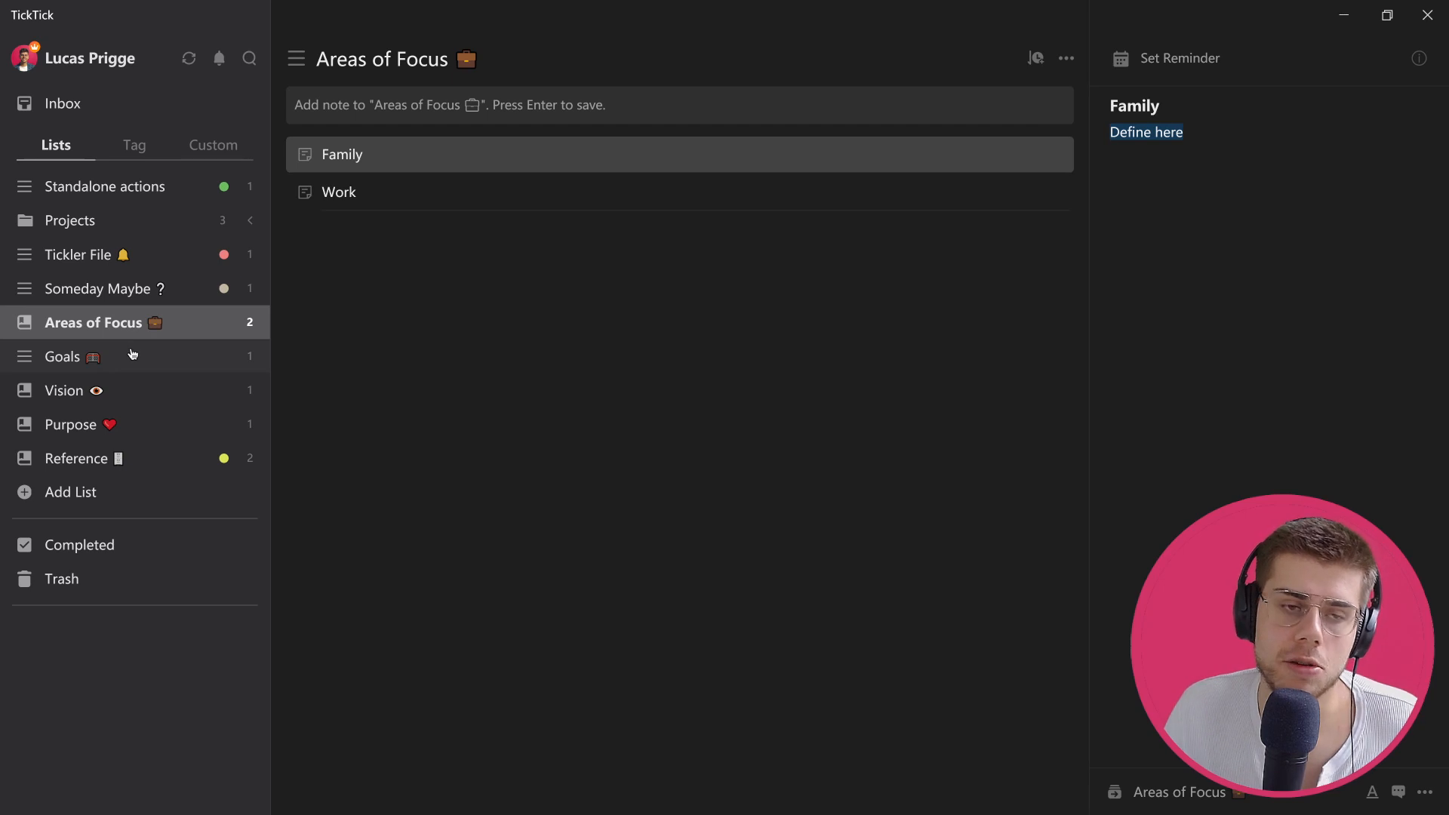
{"action": "left_click", "coordinate": [63, 356]}
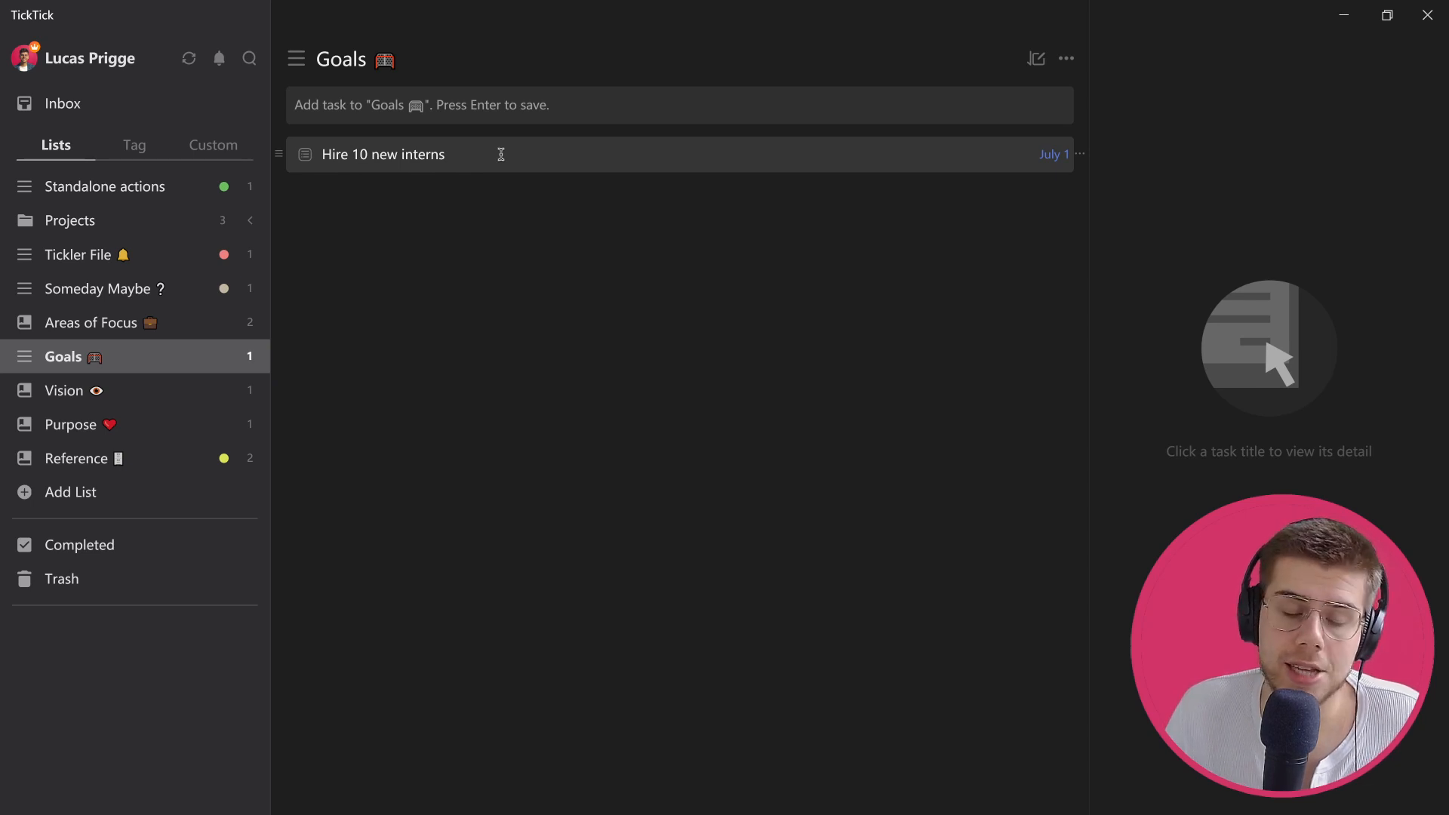
View the Hire 10 new interns goal's checklist details
{"action": "left_click", "coordinate": [382, 154]}
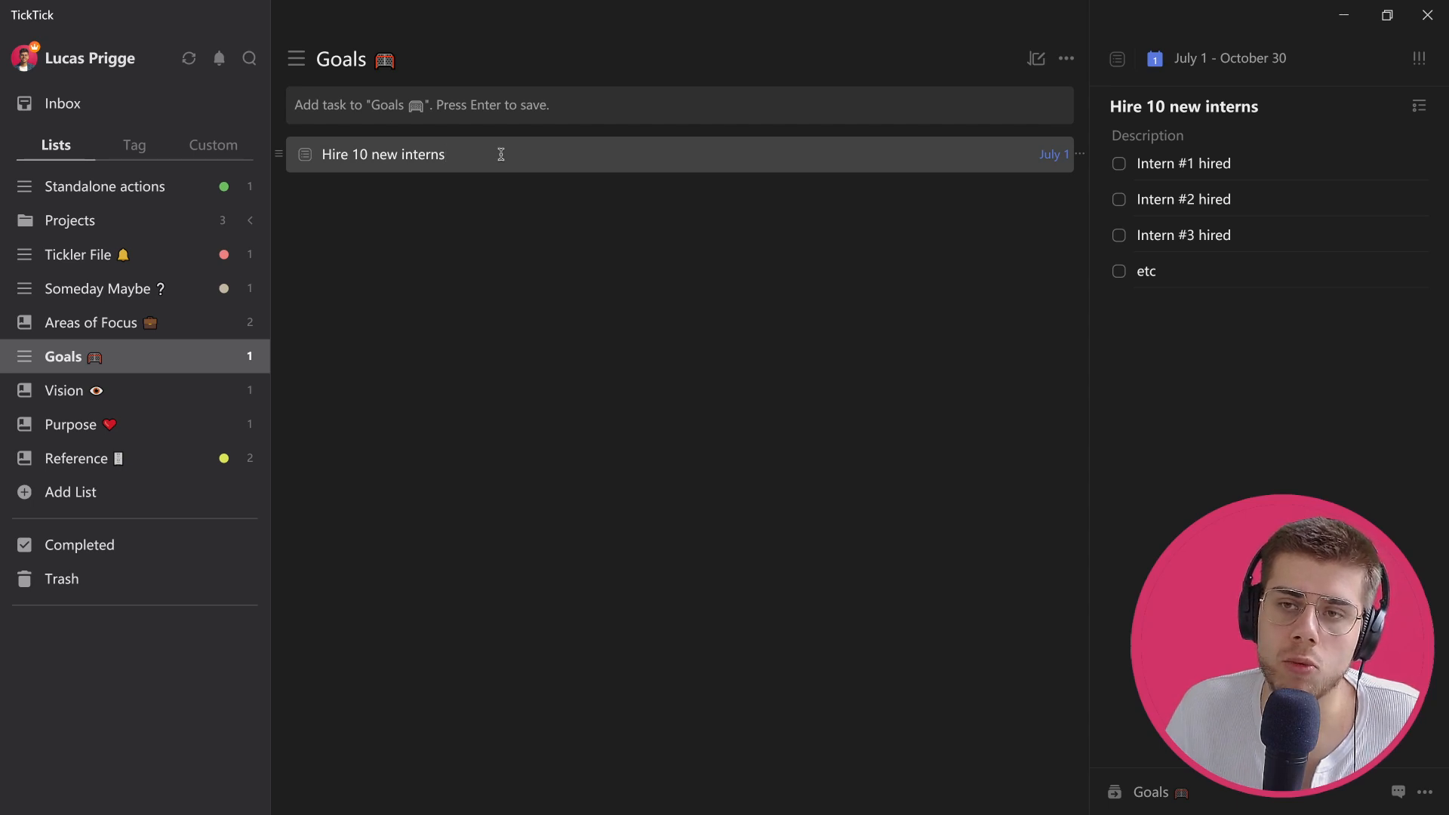
{"action": "left_click", "coordinate": [382, 154]}
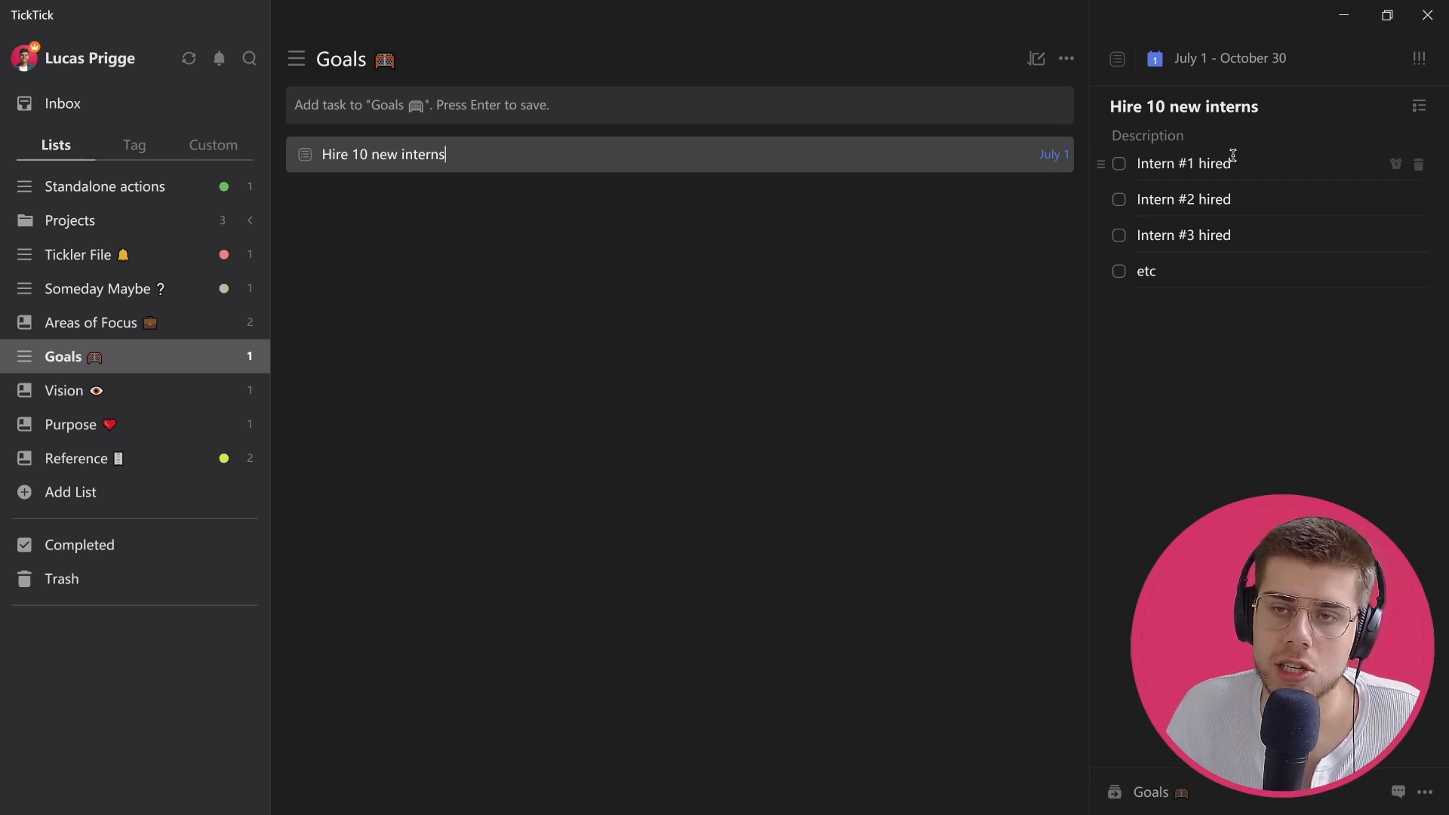
{"action": "mouse_move", "coordinate": [1251, 197]}
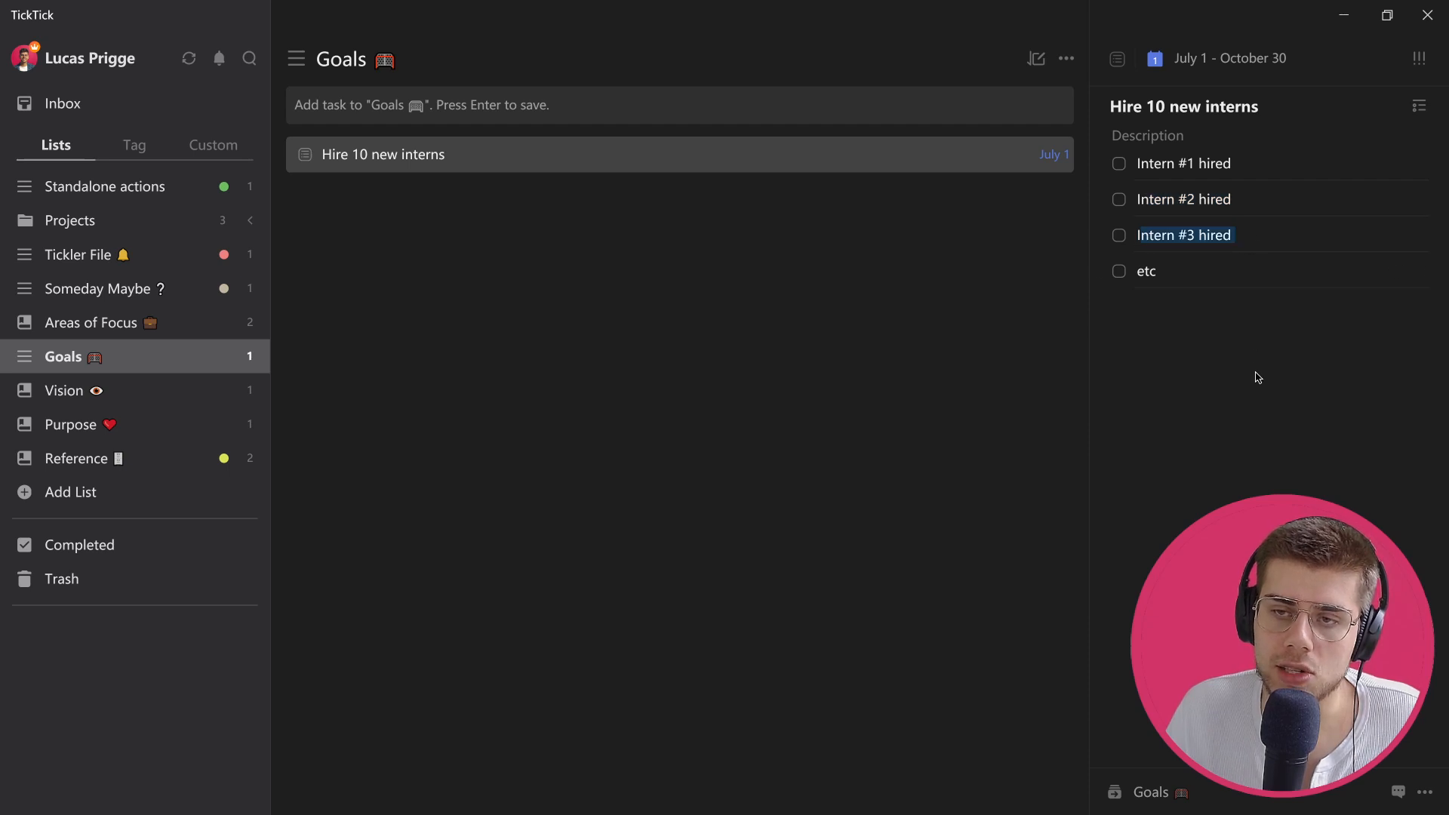
{"action": "left_click", "coordinate": [1426, 793]}
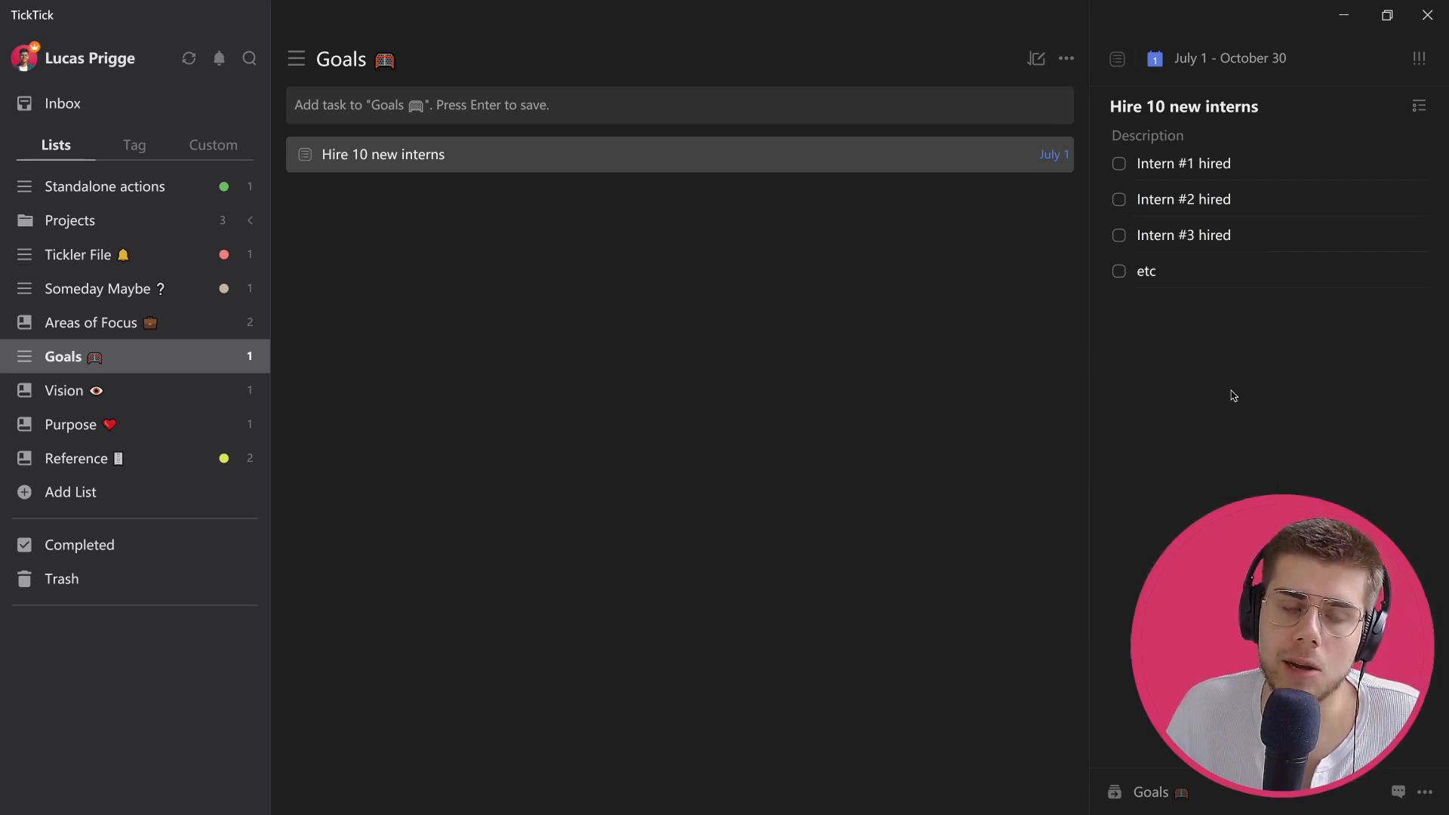
{"action": "mouse_move", "coordinate": [126, 389]}
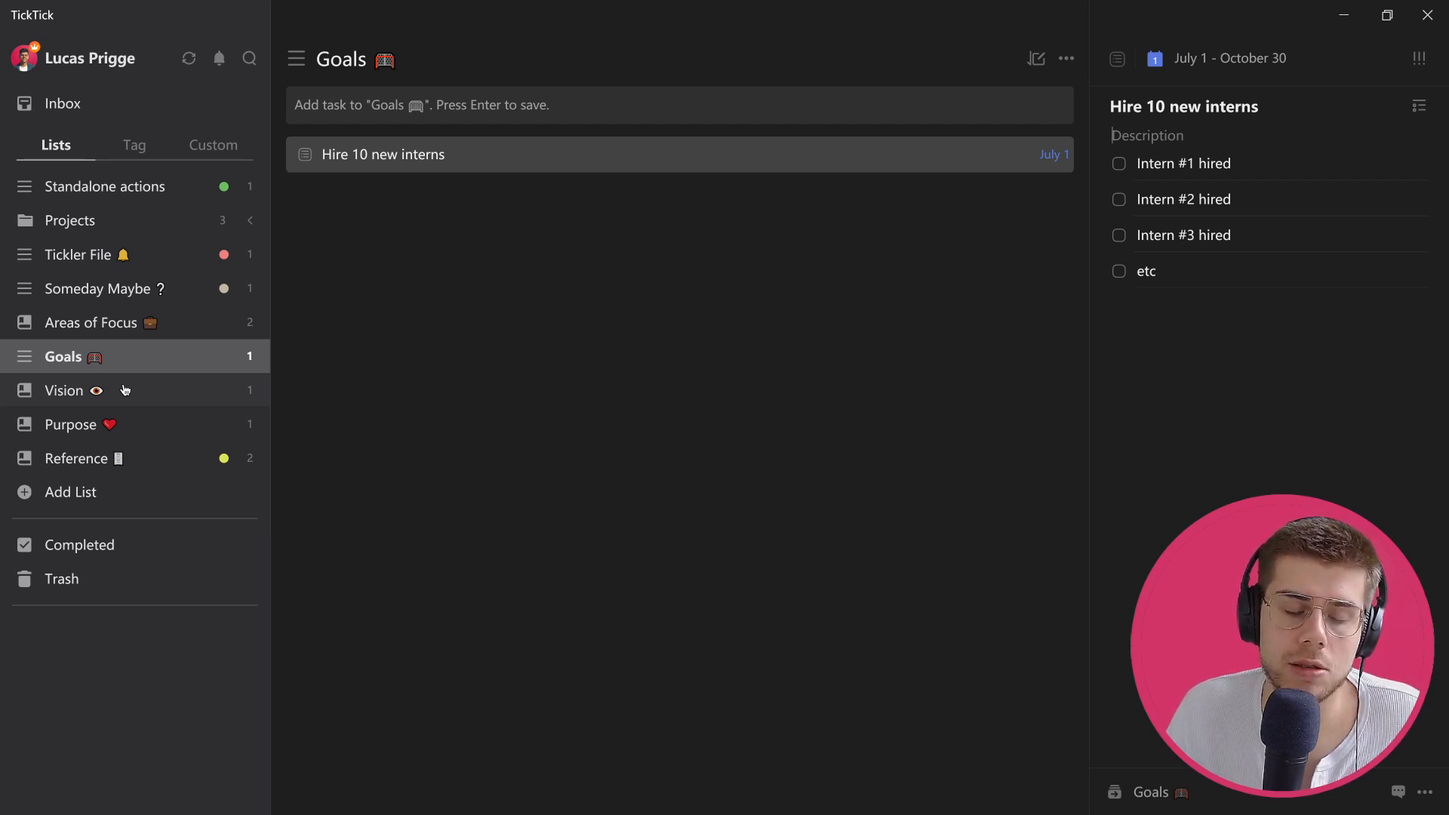
Review the Vision note, then show the Purpose list with its My purpose note
{"action": "left_click", "coordinate": [63, 390]}
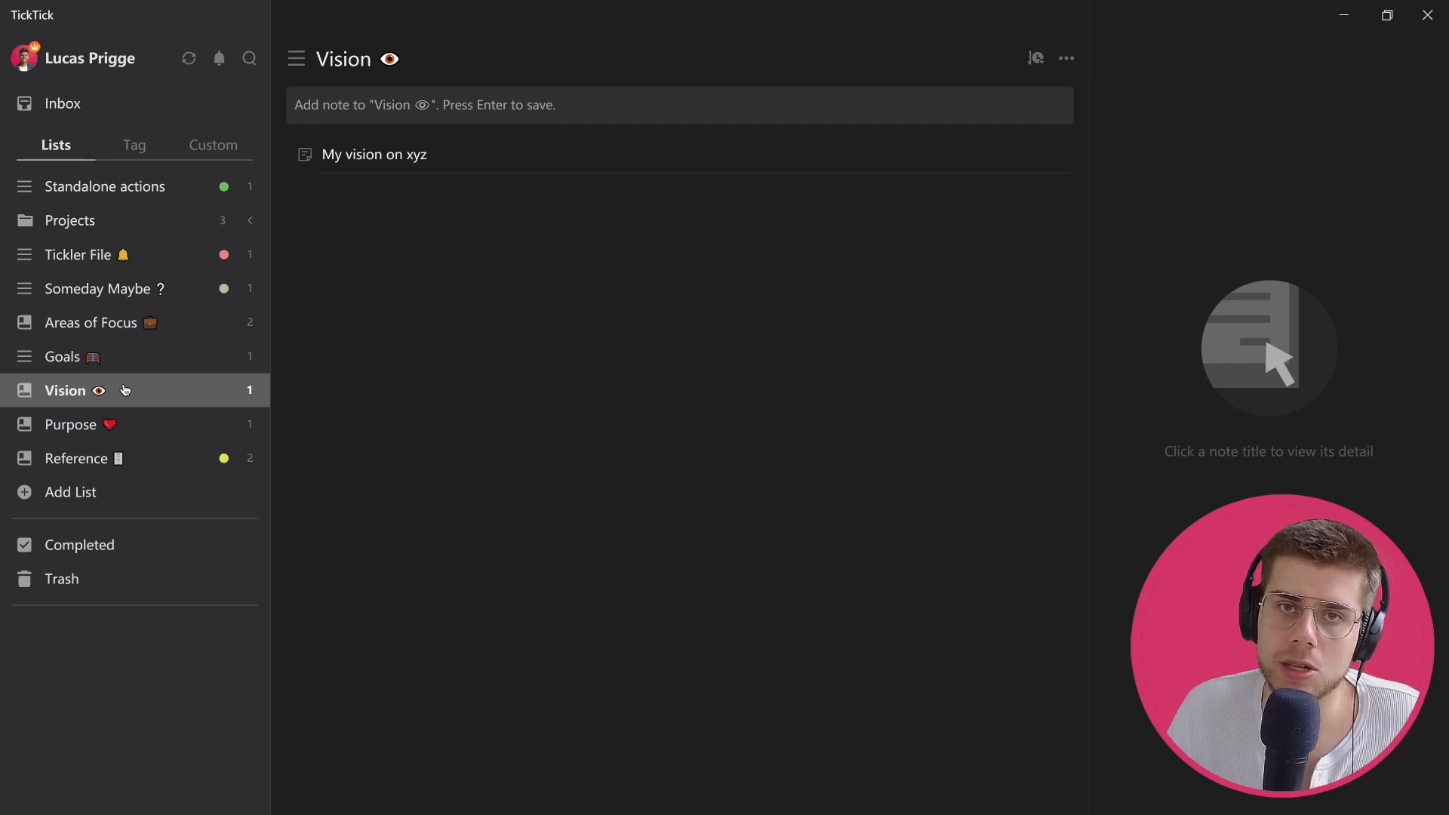
{"action": "left_click", "coordinate": [71, 424]}
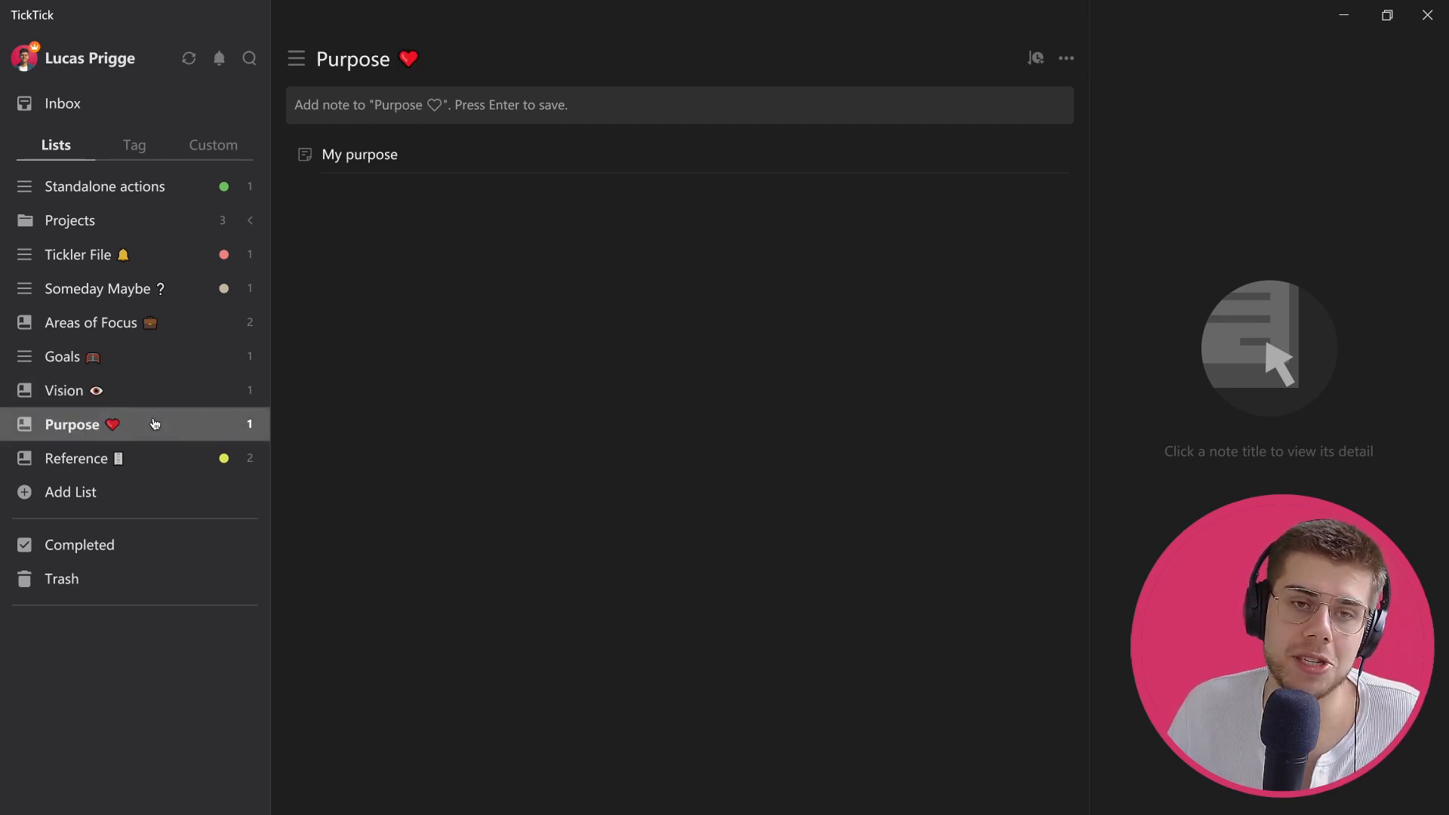
{"action": "mouse_move", "coordinate": [453, 125]}
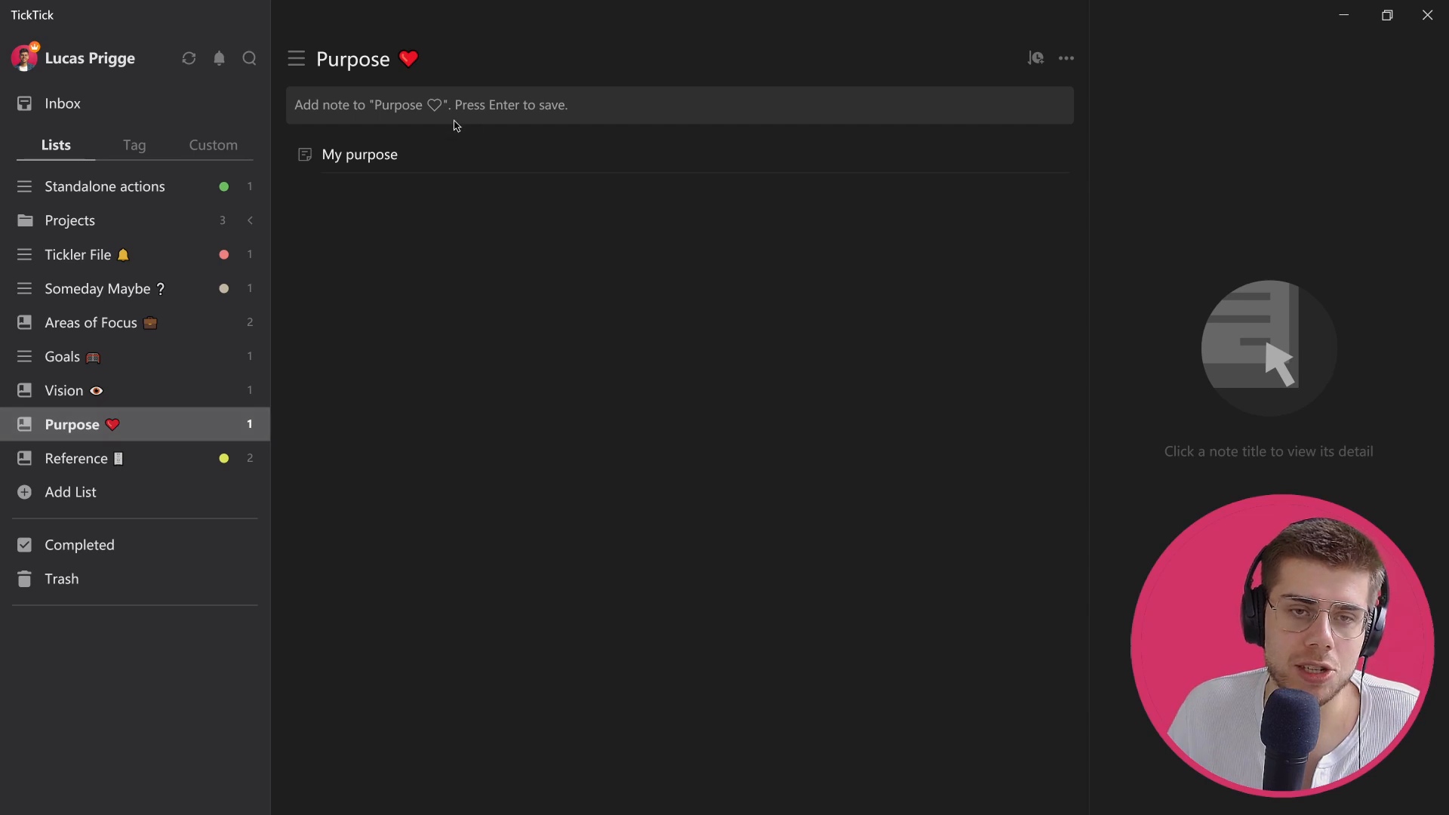
{"action": "mouse_move", "coordinate": [160, 471]}
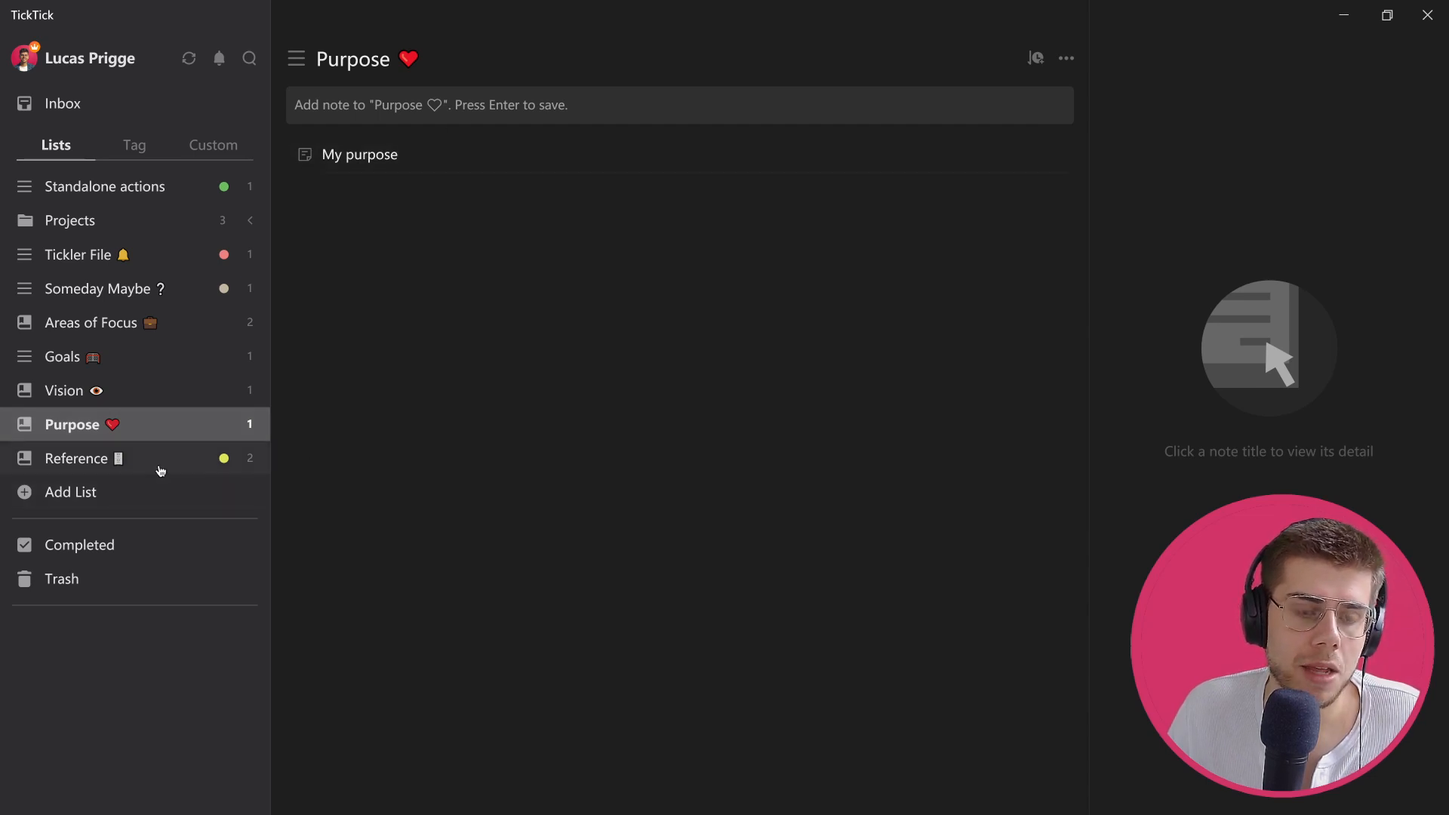
Show the Reference list and view the My picture note with its image
{"action": "left_click", "coordinate": [77, 459]}
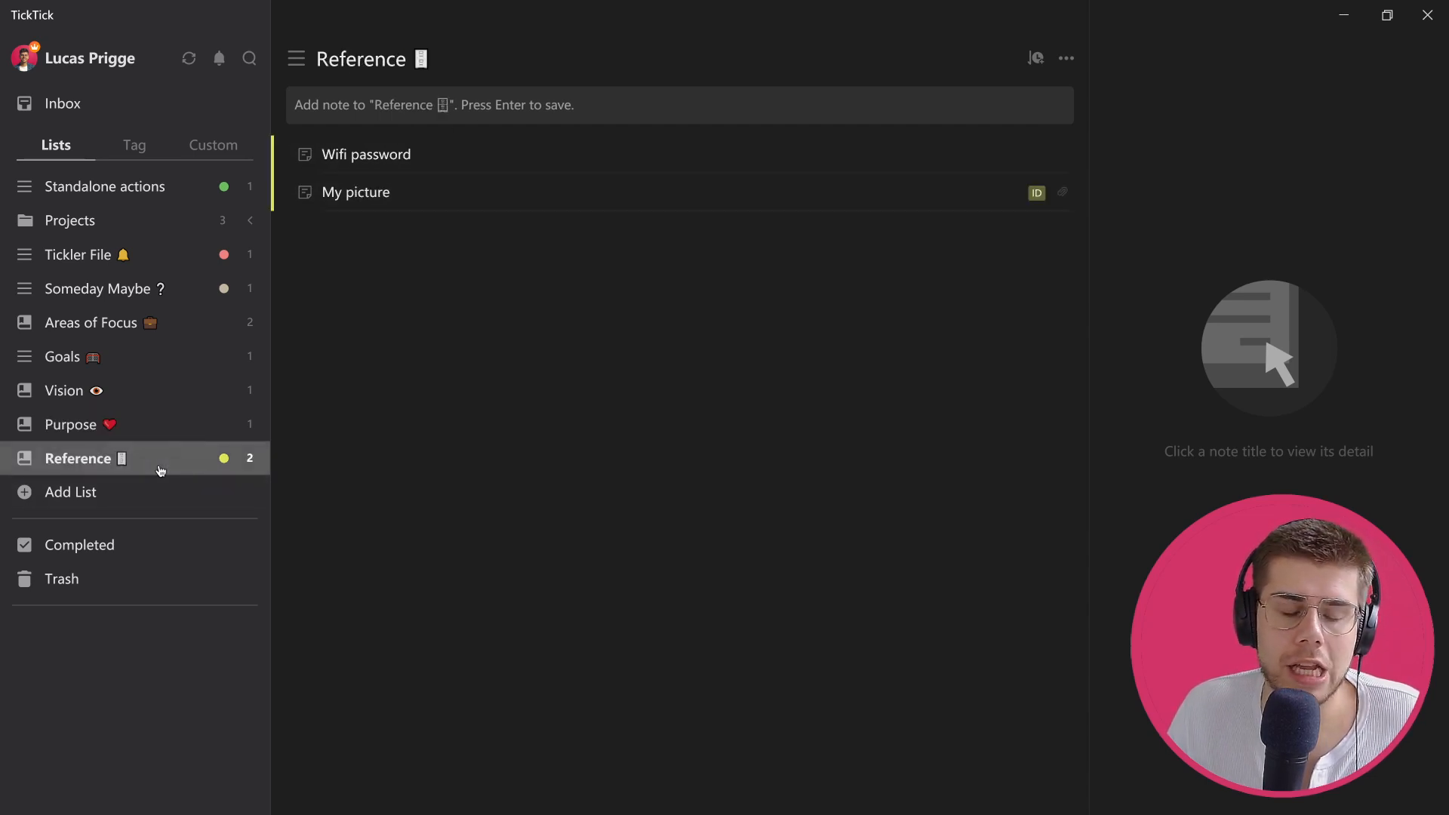
{"action": "mouse_move", "coordinate": [592, 285]}
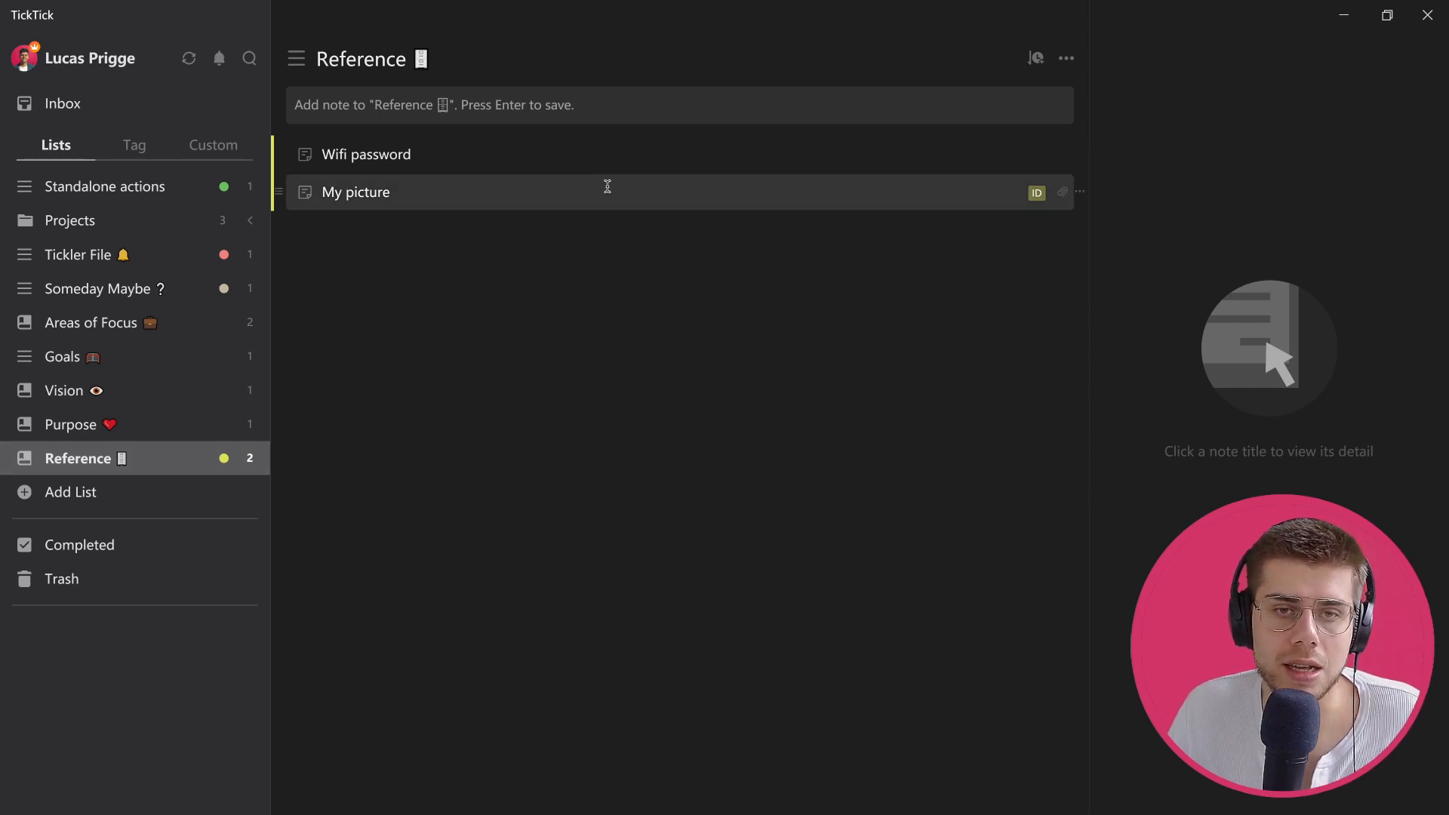
{"action": "left_click", "coordinate": [356, 192]}
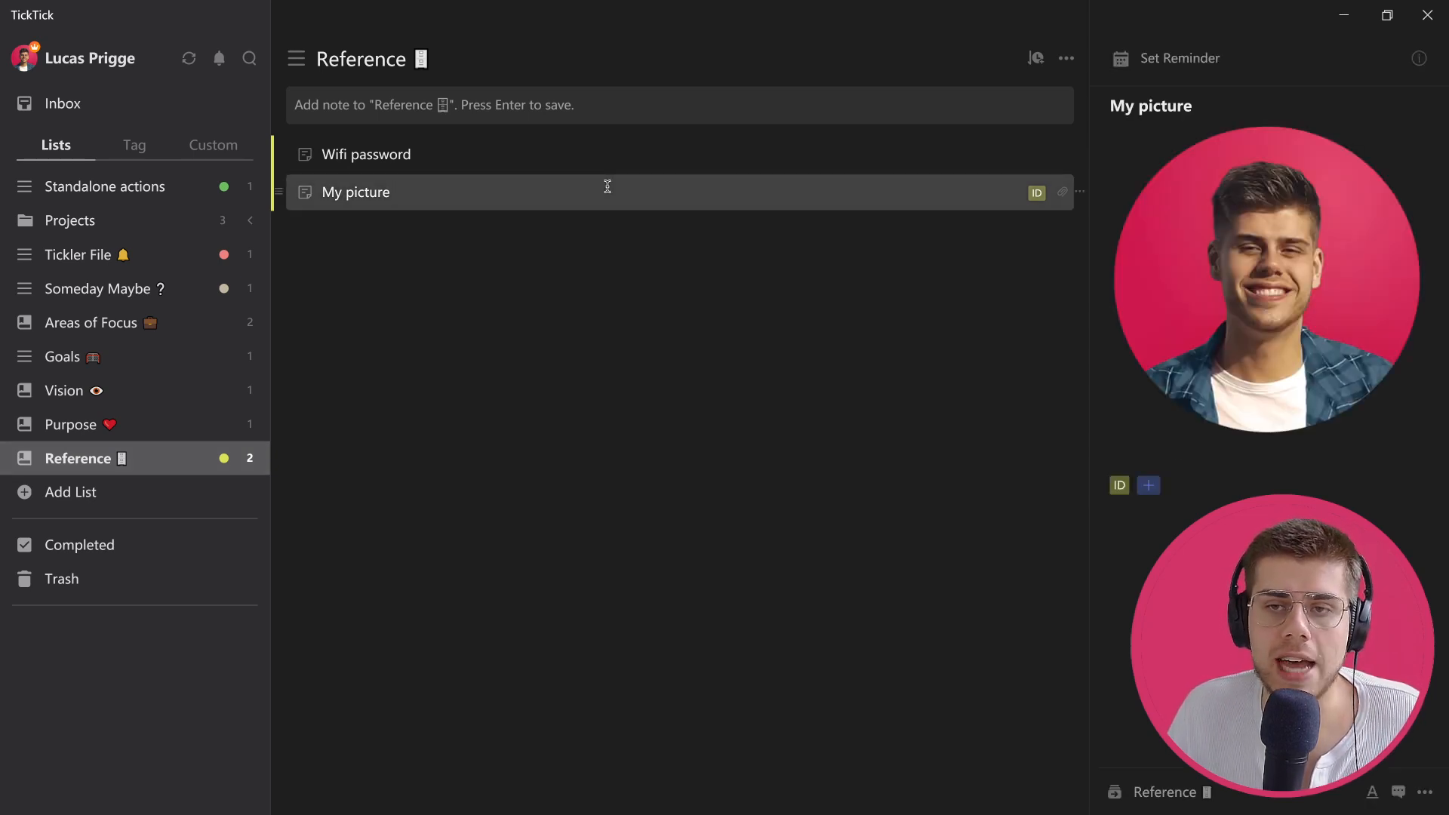
{"action": "left_click", "coordinate": [357, 192]}
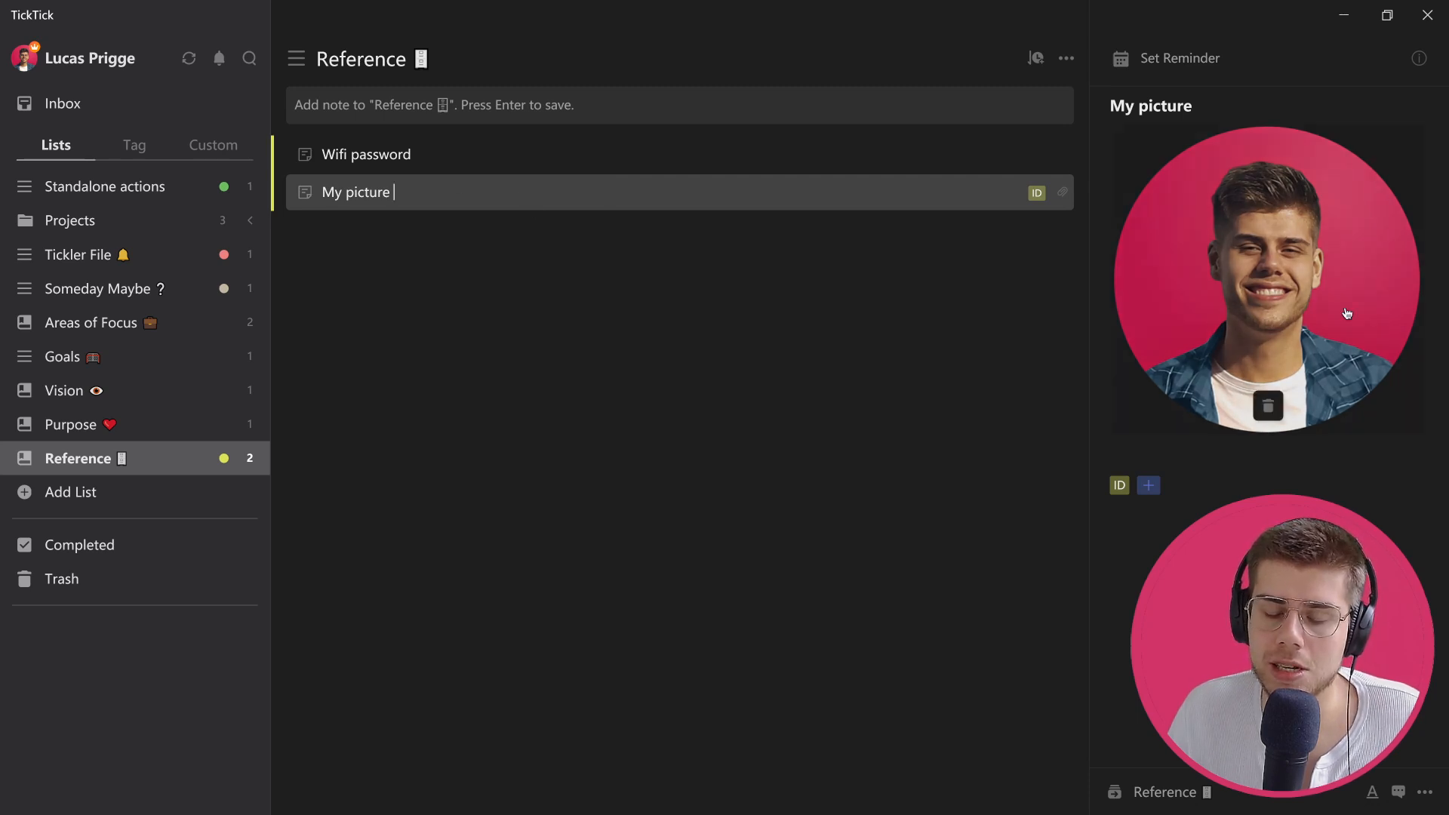
{"action": "left_click", "coordinate": [1426, 792]}
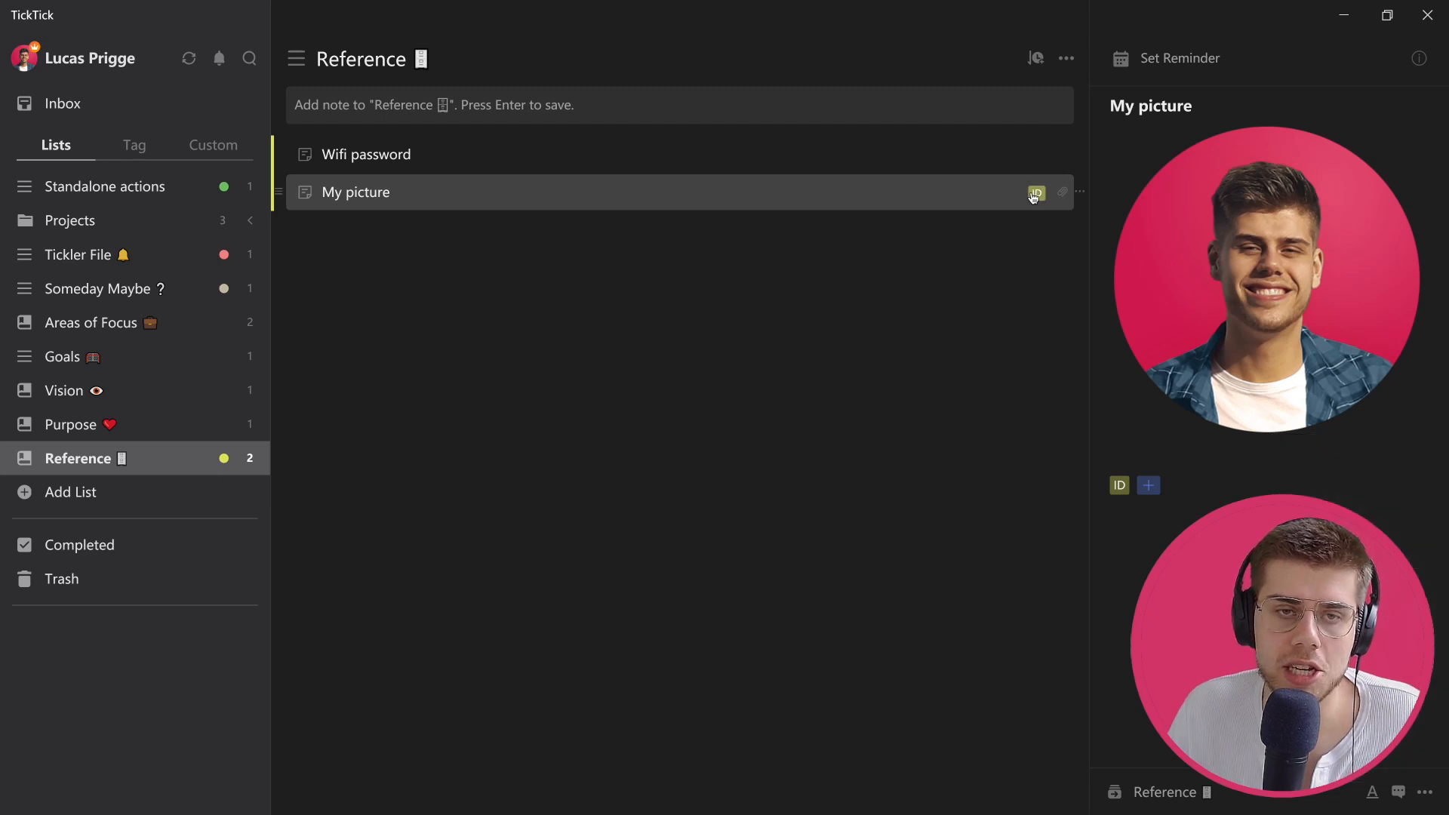
{"action": "mouse_move", "coordinate": [841, 154]}
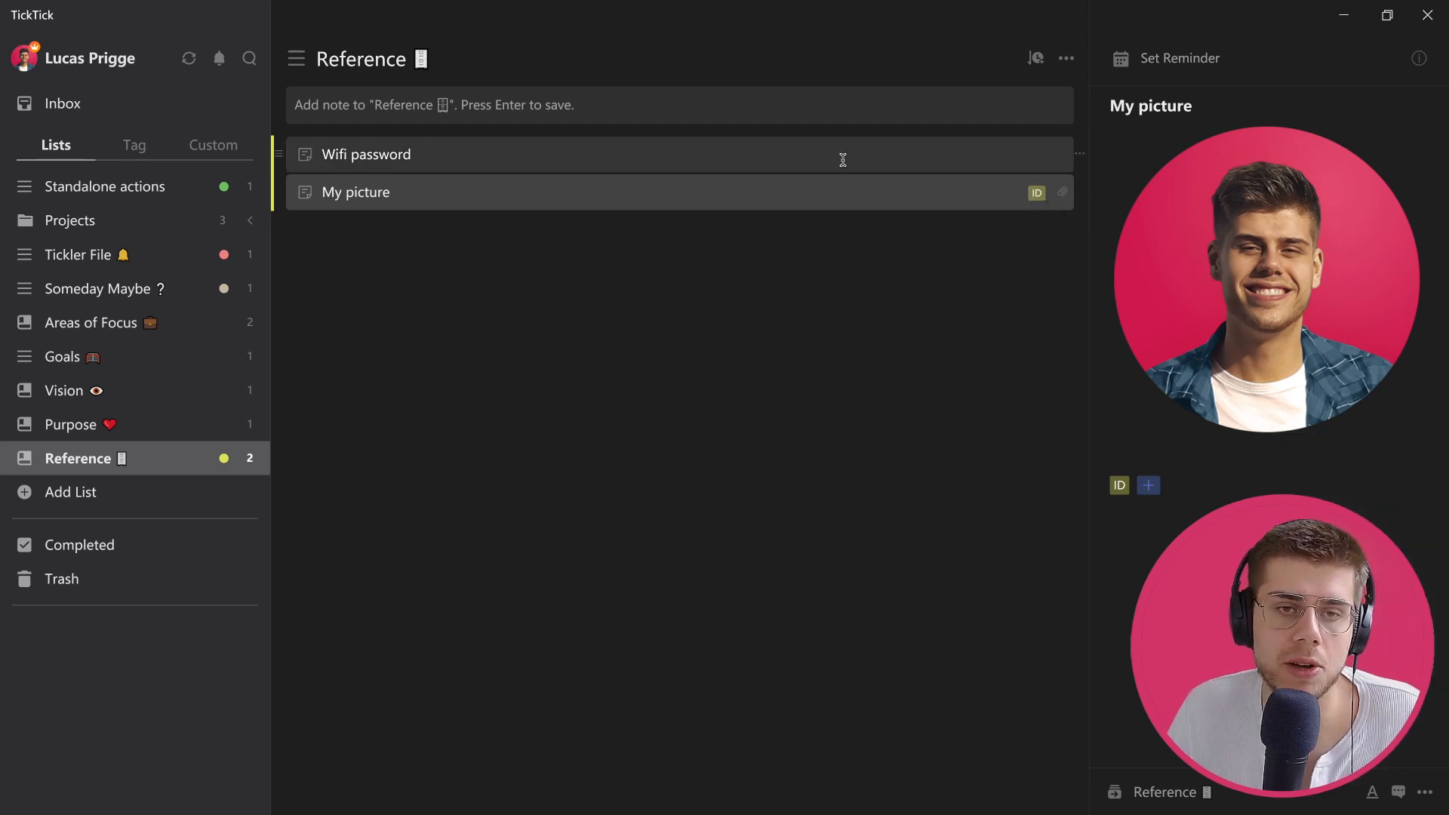
{"action": "left_click", "coordinate": [365, 154]}
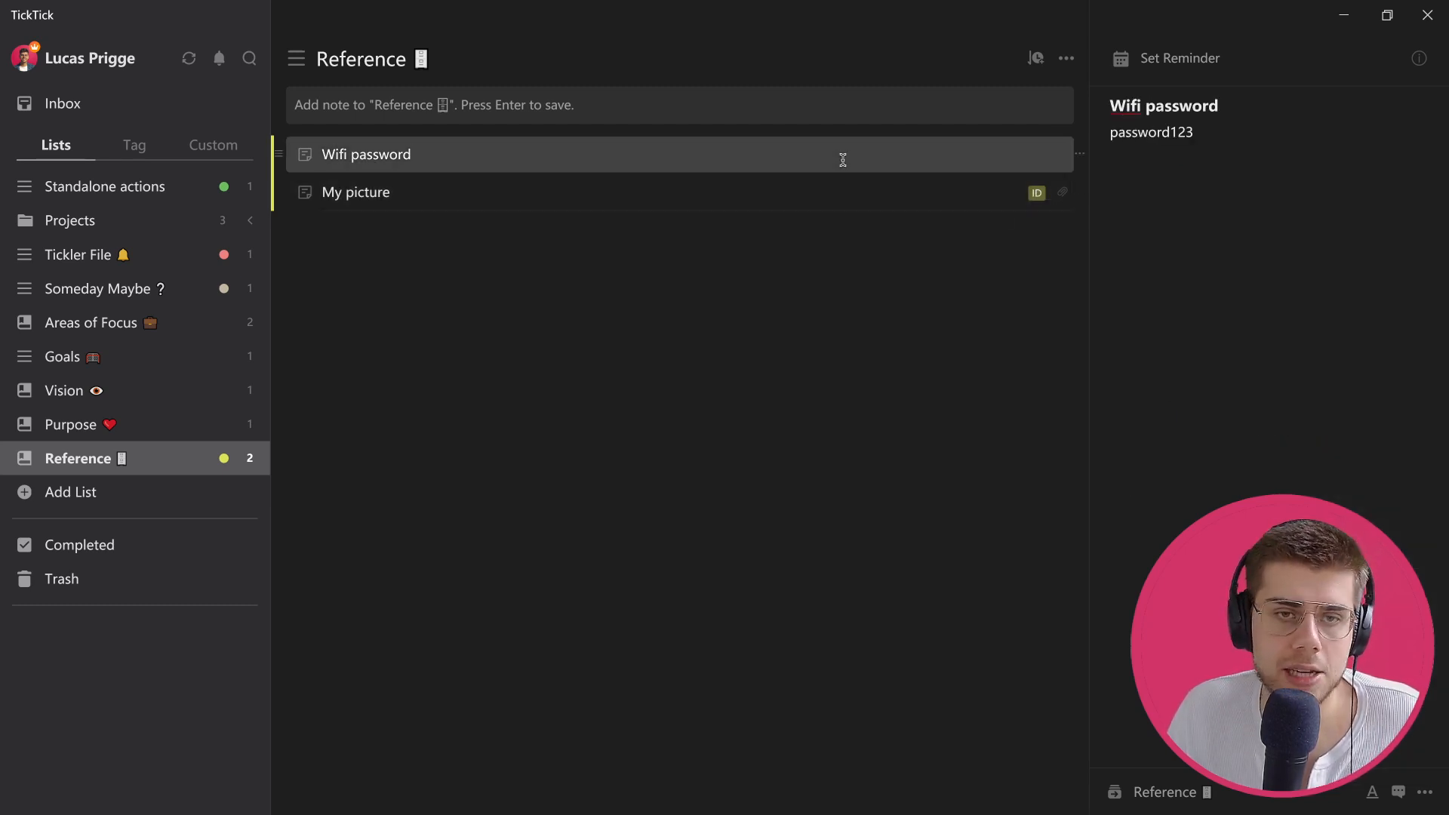
{"action": "left_click", "coordinate": [367, 154]}
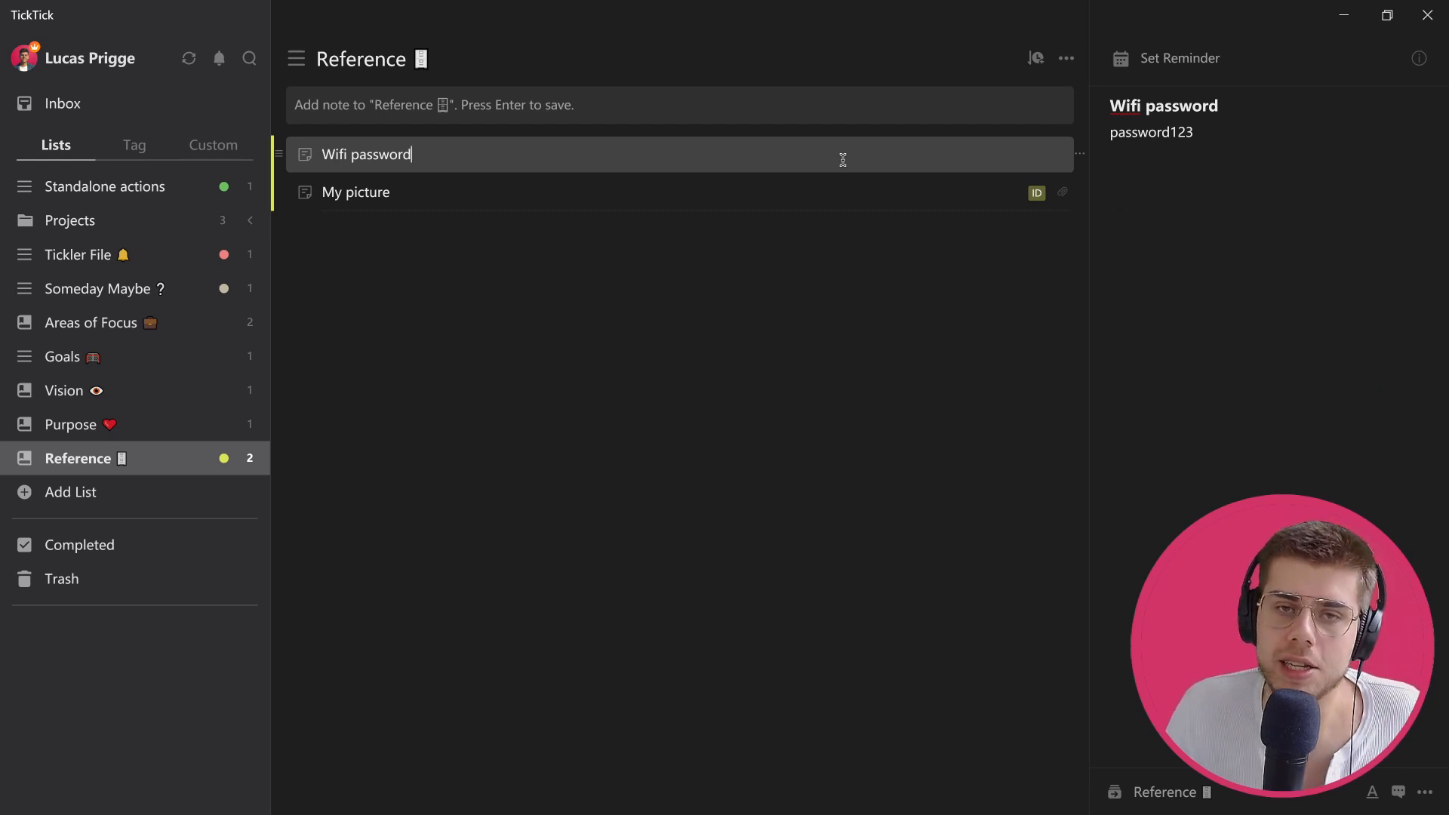
{"action": "mouse_move", "coordinate": [830, 328]}
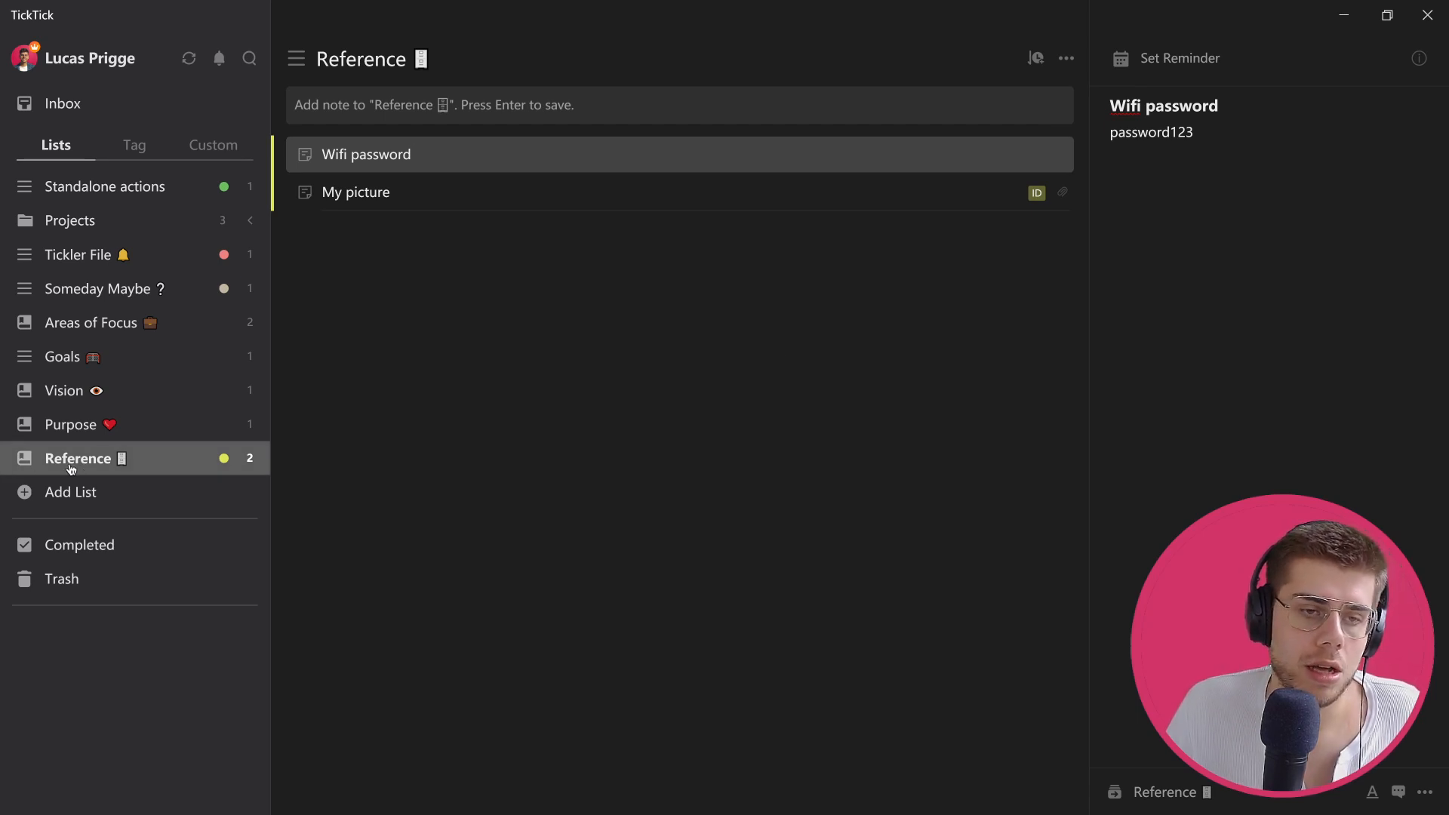
{"action": "left_click", "coordinate": [367, 154]}
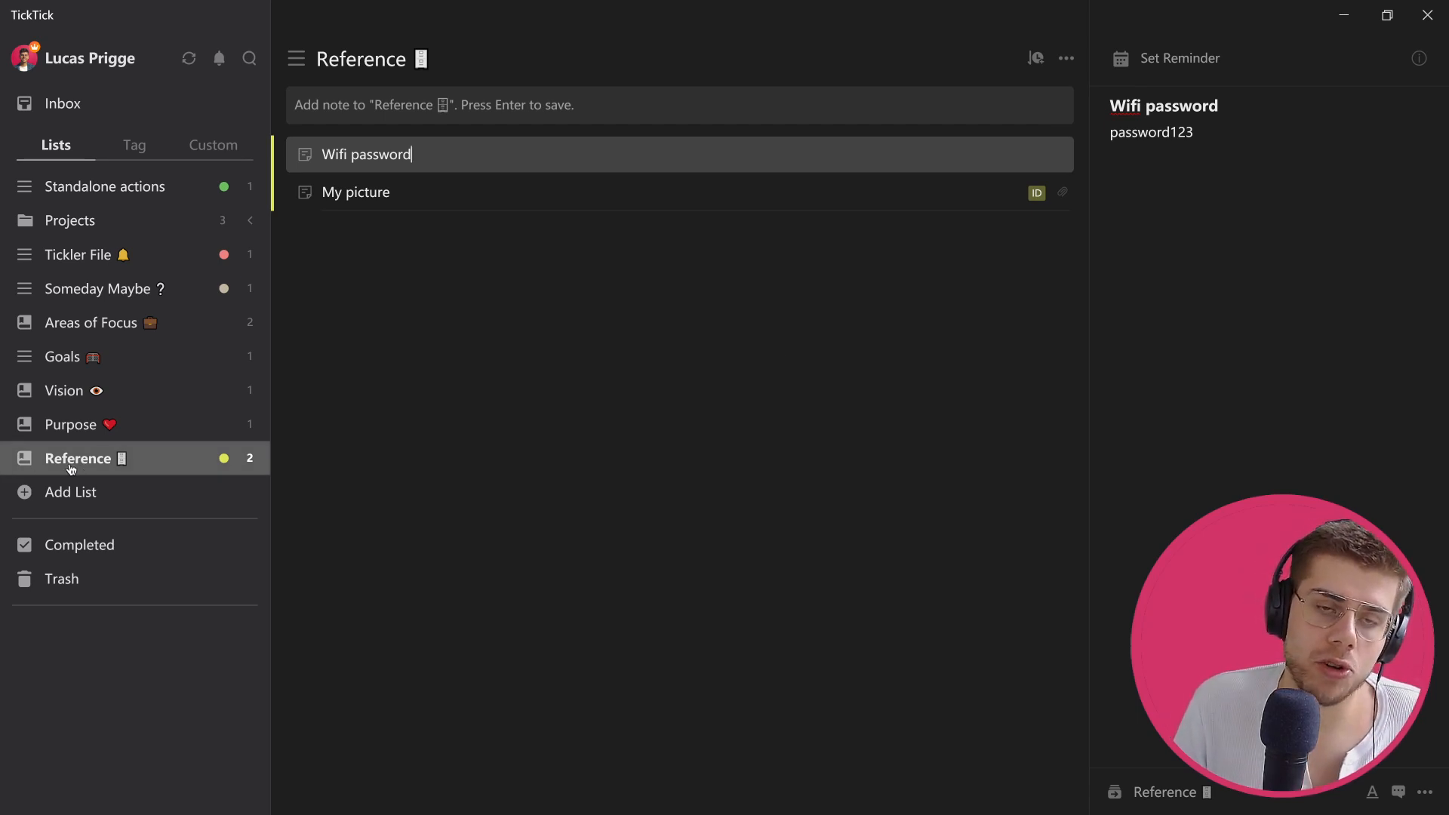
{"action": "mouse_move", "coordinate": [121, 191]}
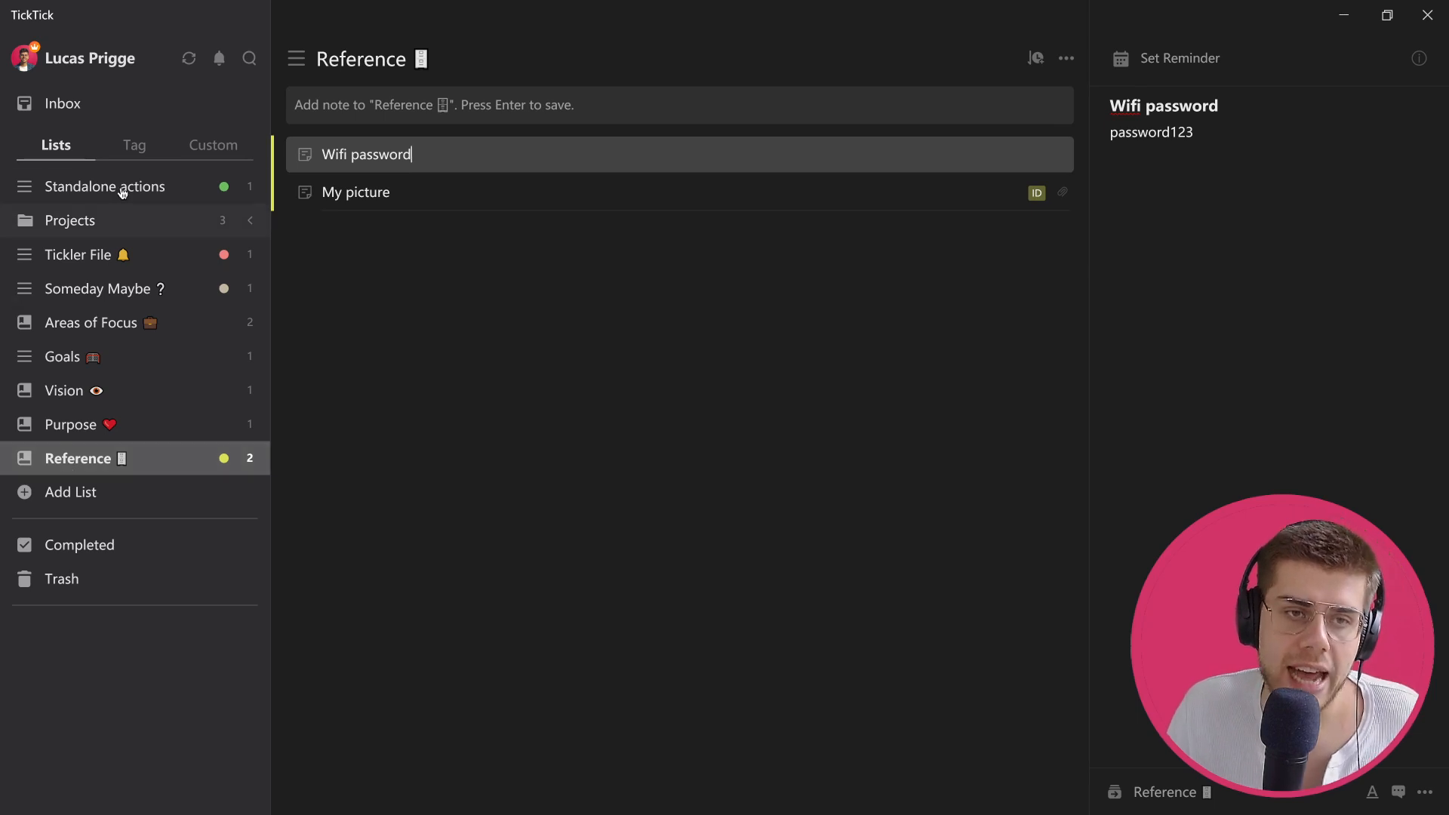
{"action": "left_click", "coordinate": [133, 145]}
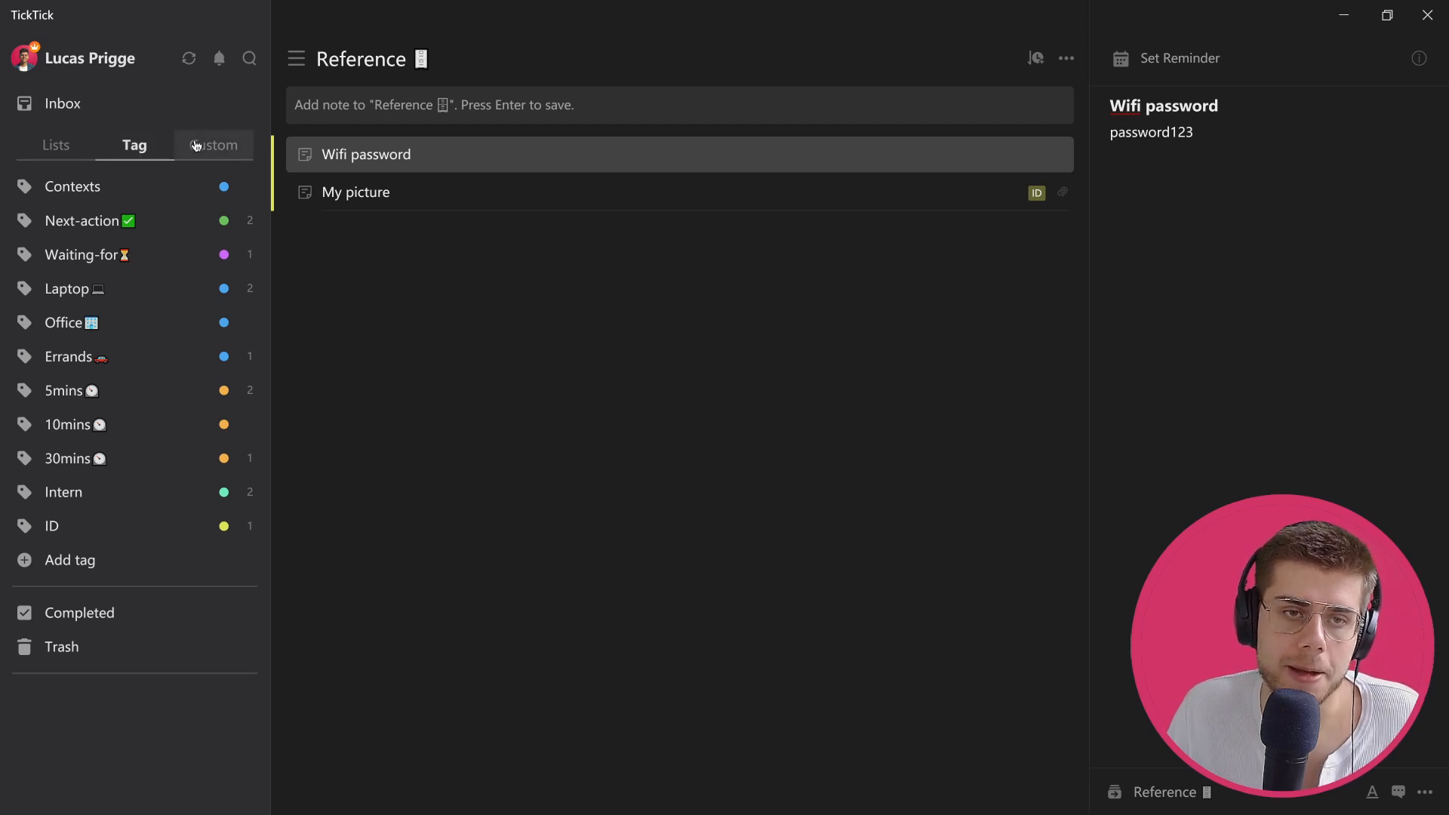
{"action": "left_click", "coordinate": [213, 145]}
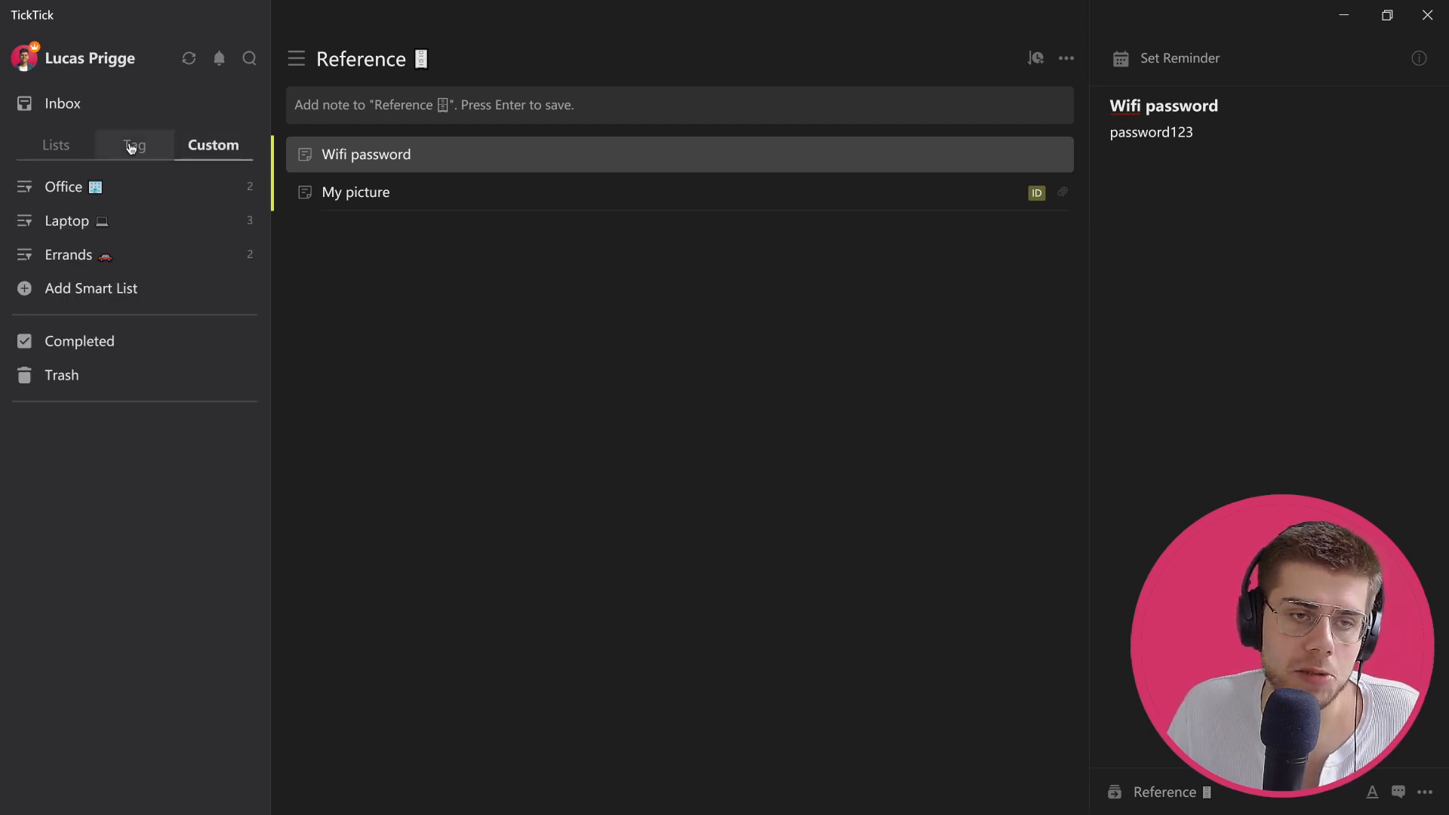
{"action": "left_click", "coordinate": [54, 145]}
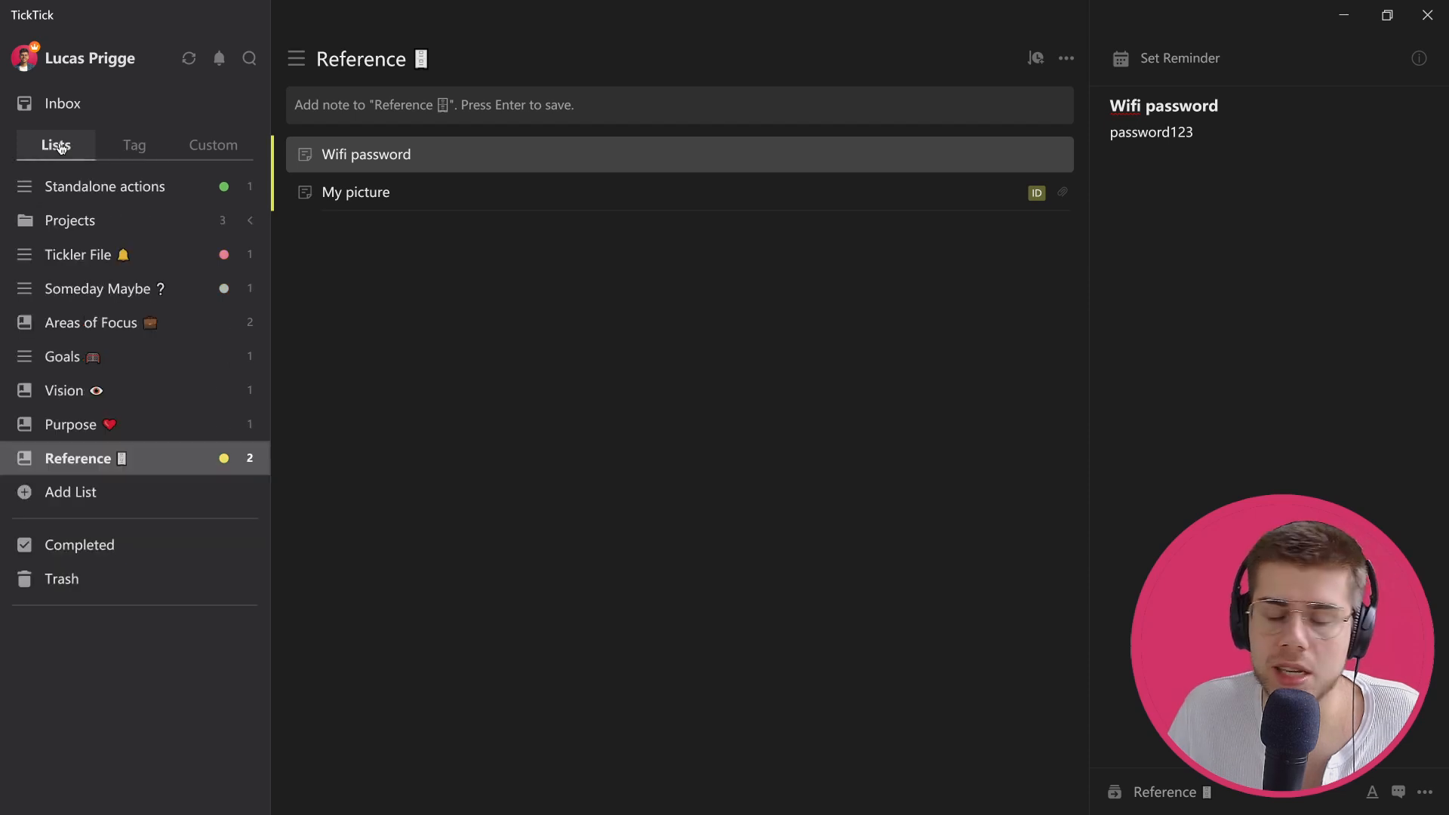
{"action": "mouse_move", "coordinate": [278, 242]}
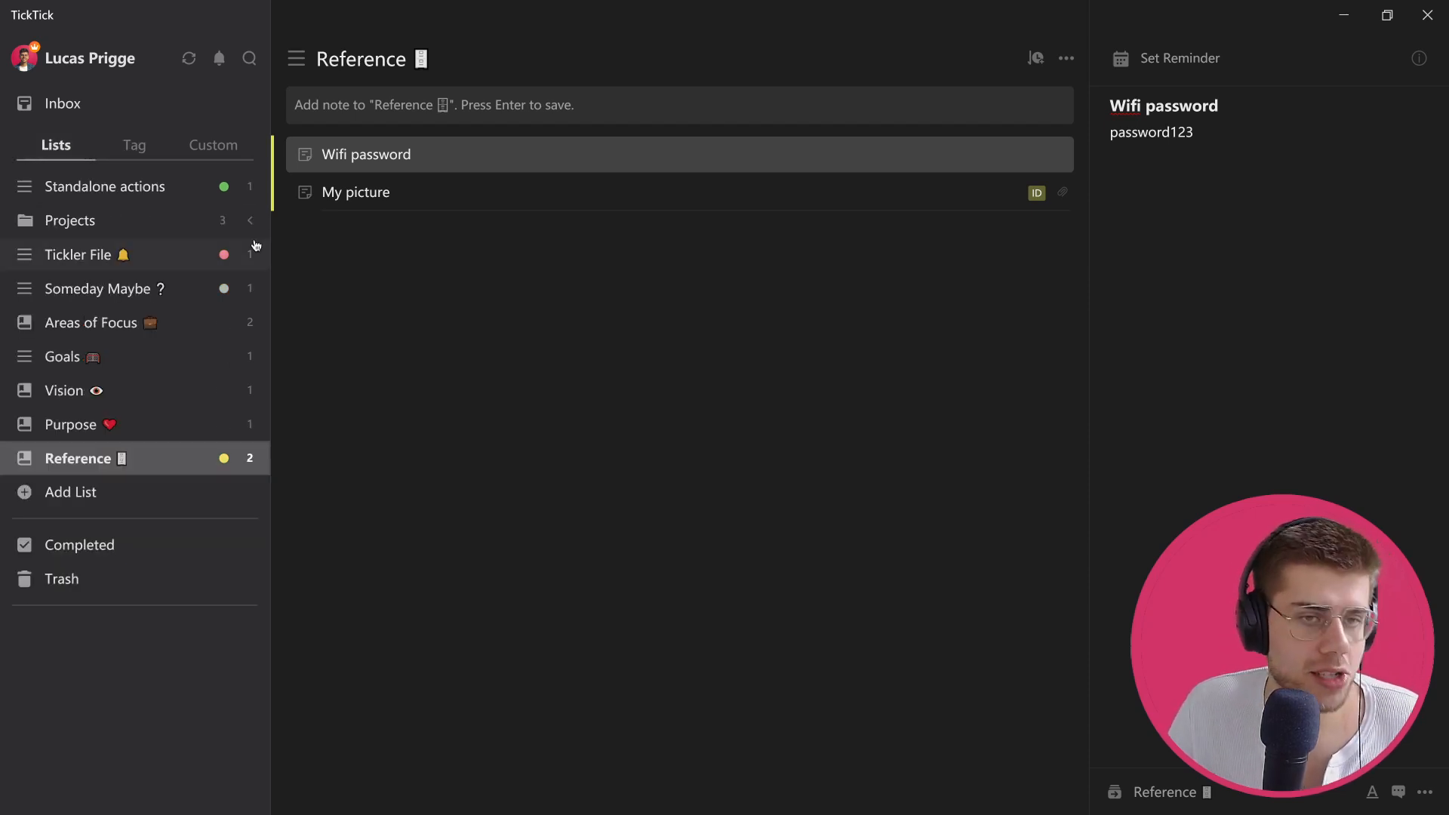
{"action": "mouse_move", "coordinate": [175, 332]}
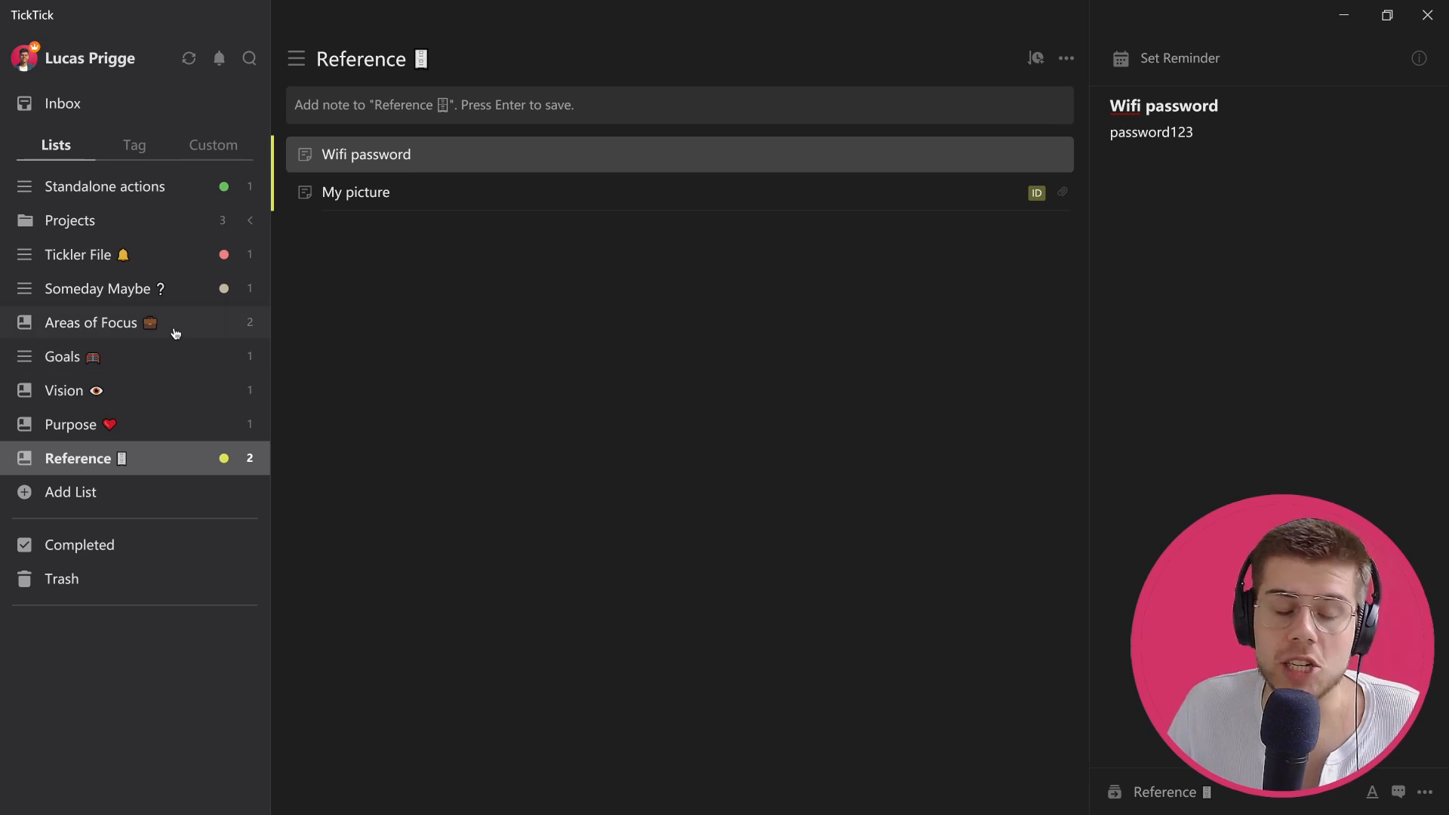
{"action": "mouse_move", "coordinate": [323, 341]}
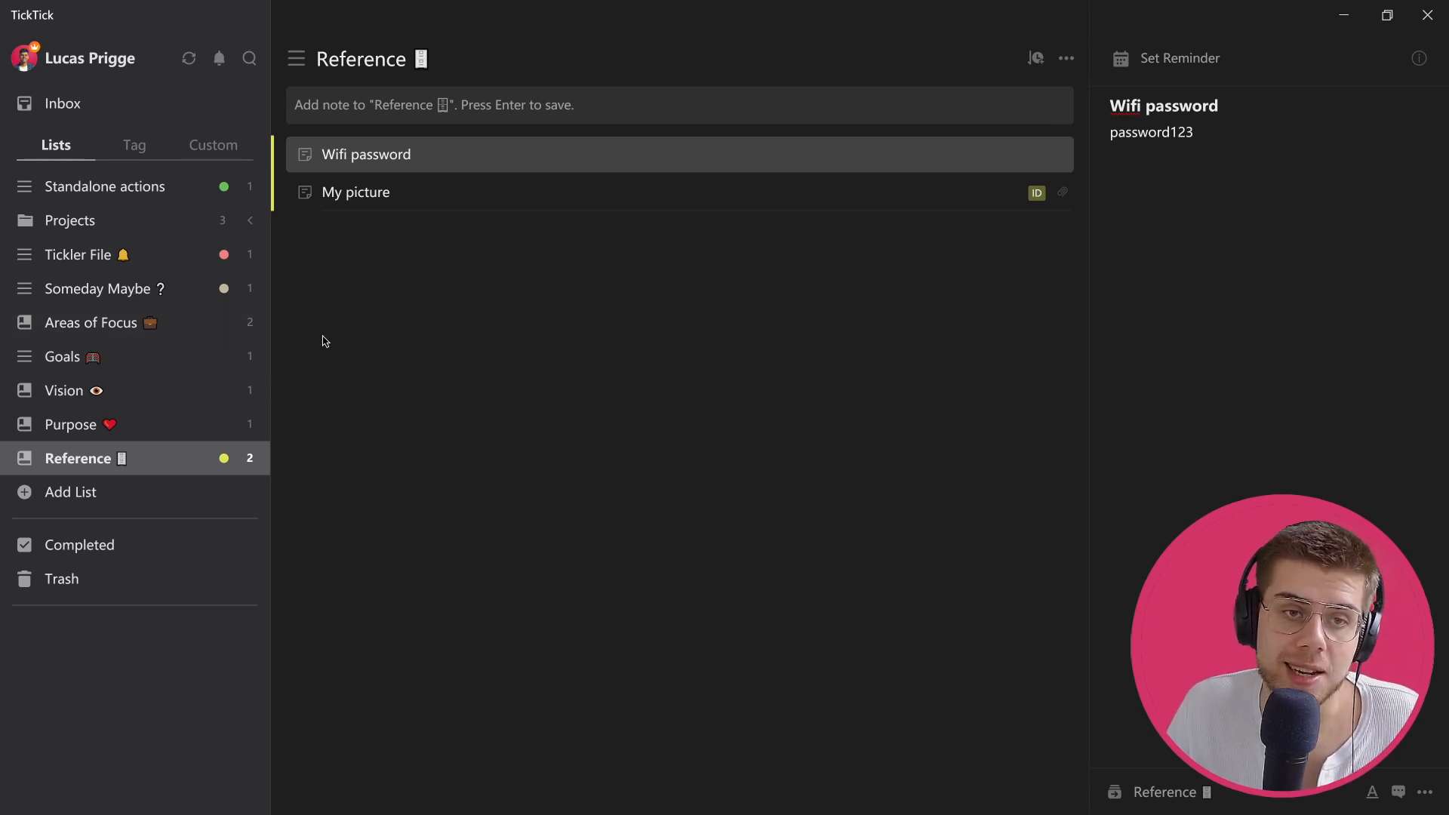
{"action": "mouse_move", "coordinate": [308, 268]}
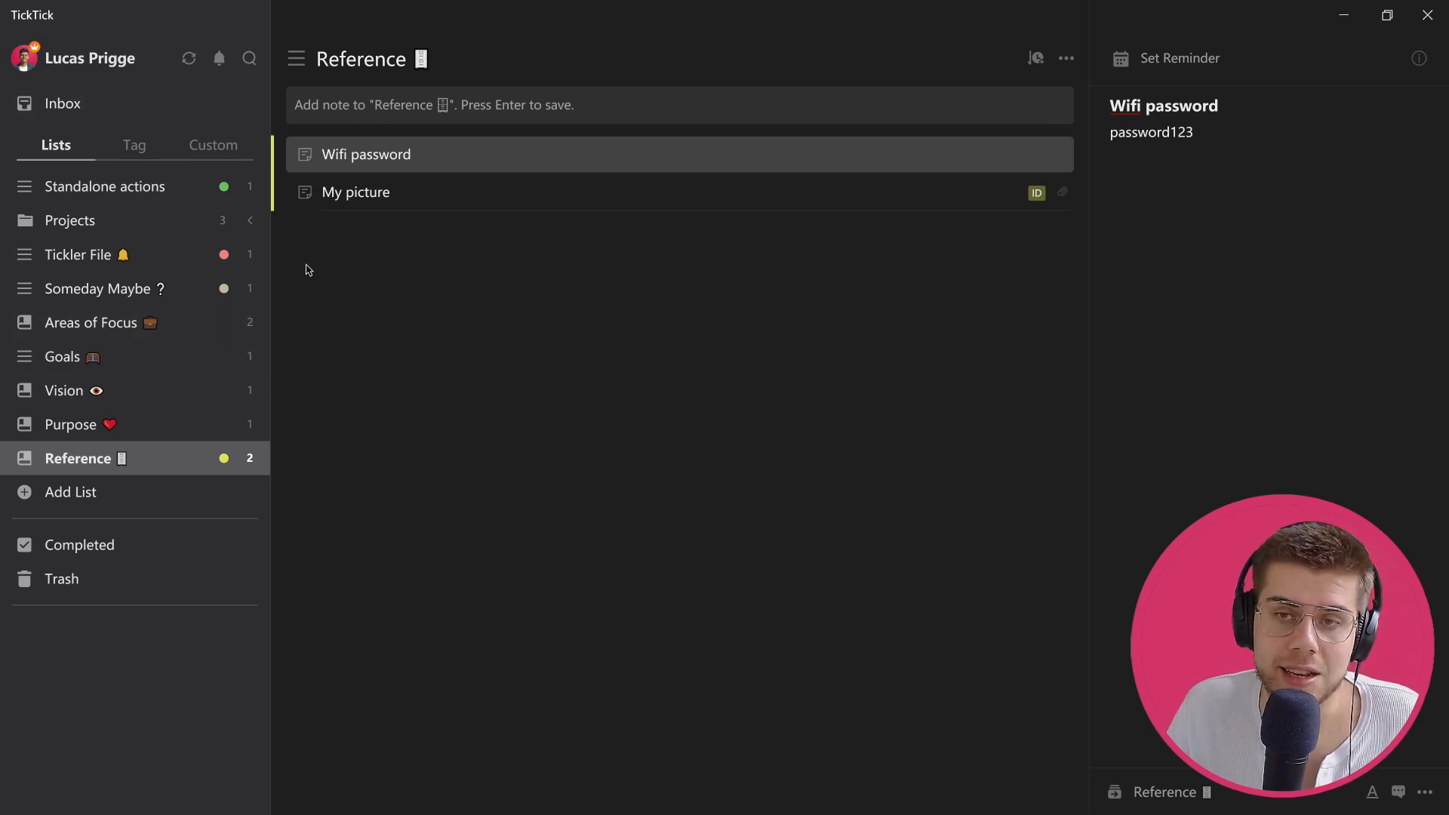
{"action": "mouse_move", "coordinate": [99, 110]}
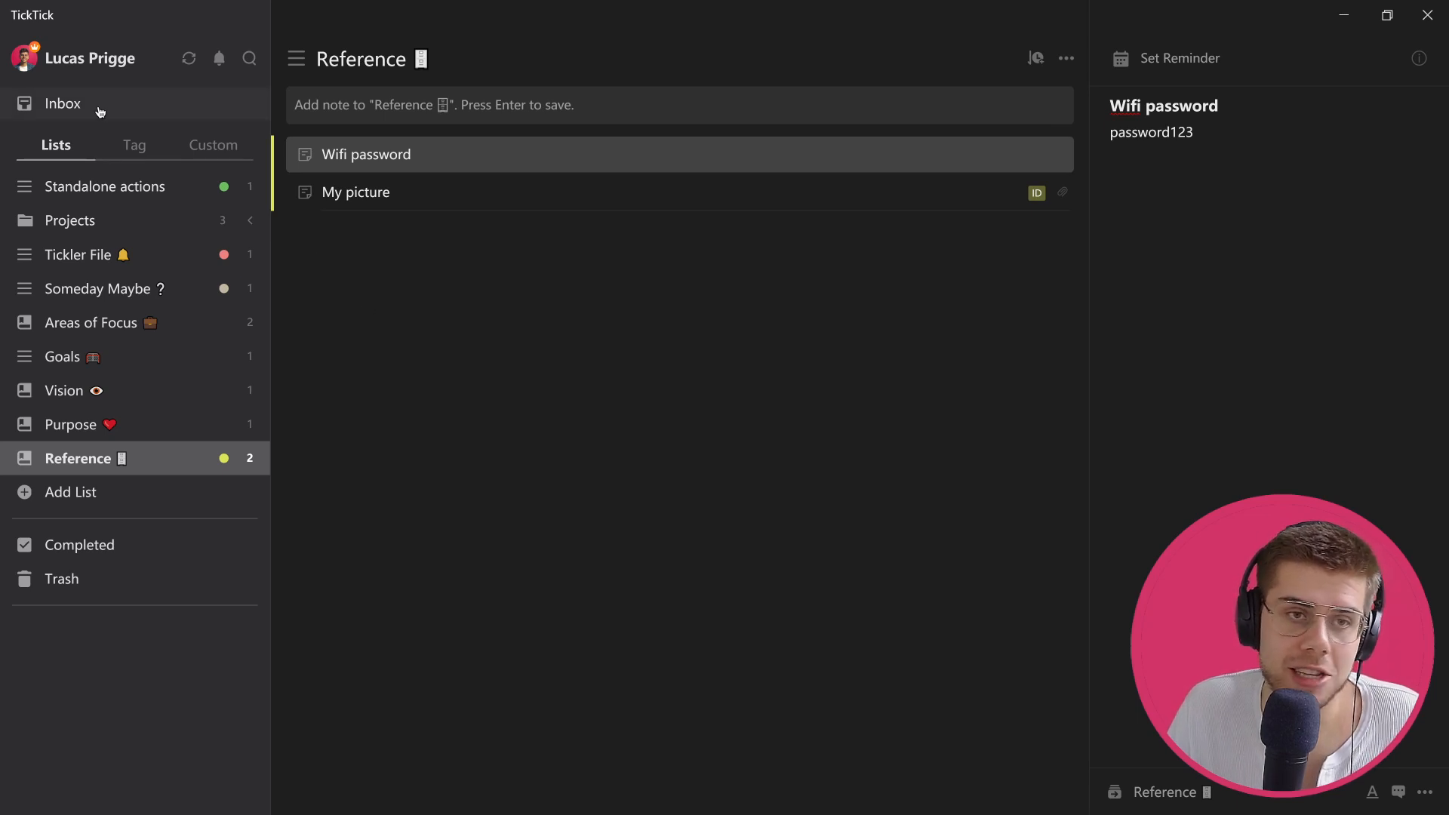
{"action": "mouse_move", "coordinate": [335, 332]}
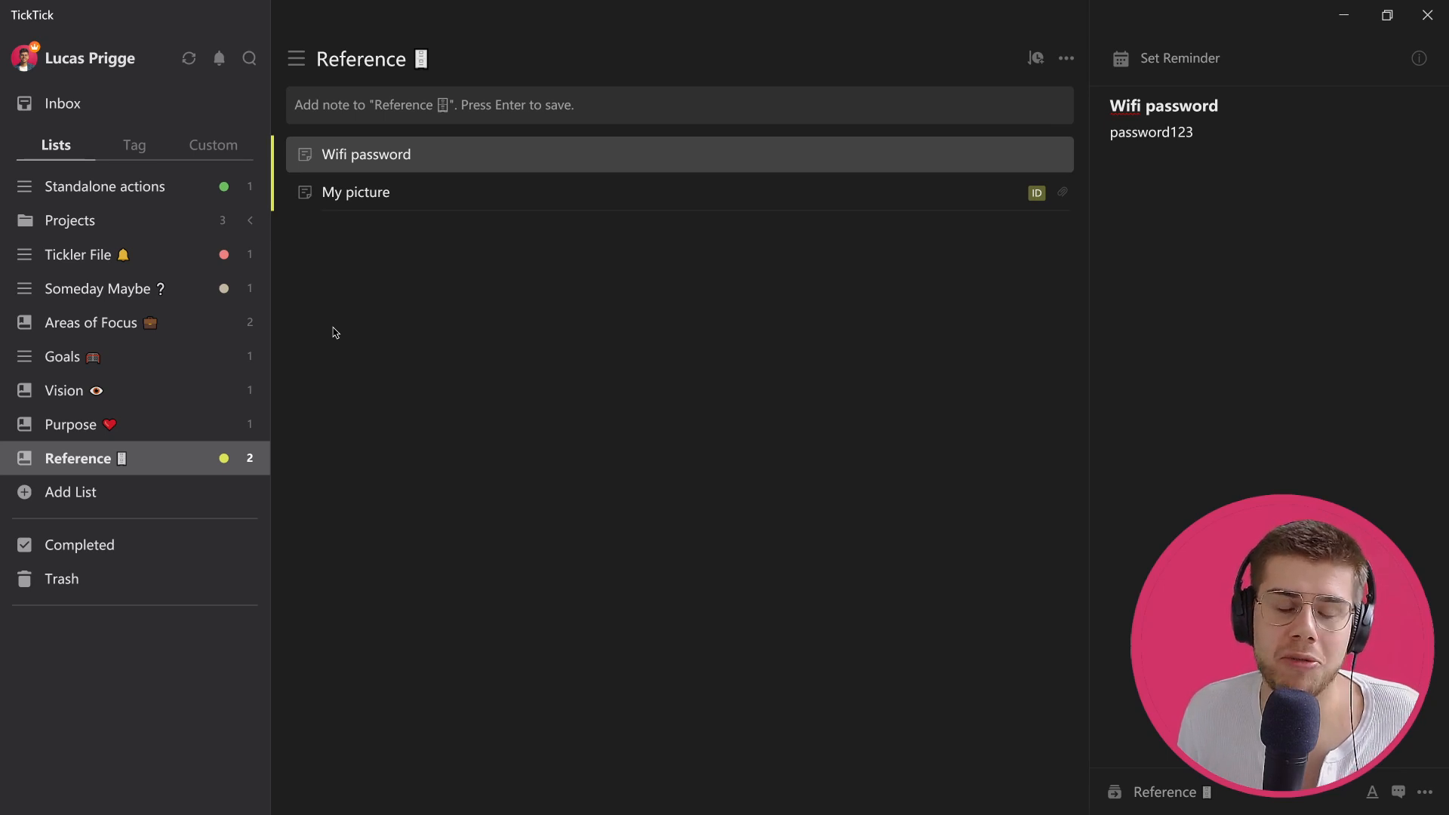
Return to the empty Inbox with all tasks done
{"action": "left_click", "coordinate": [63, 103]}
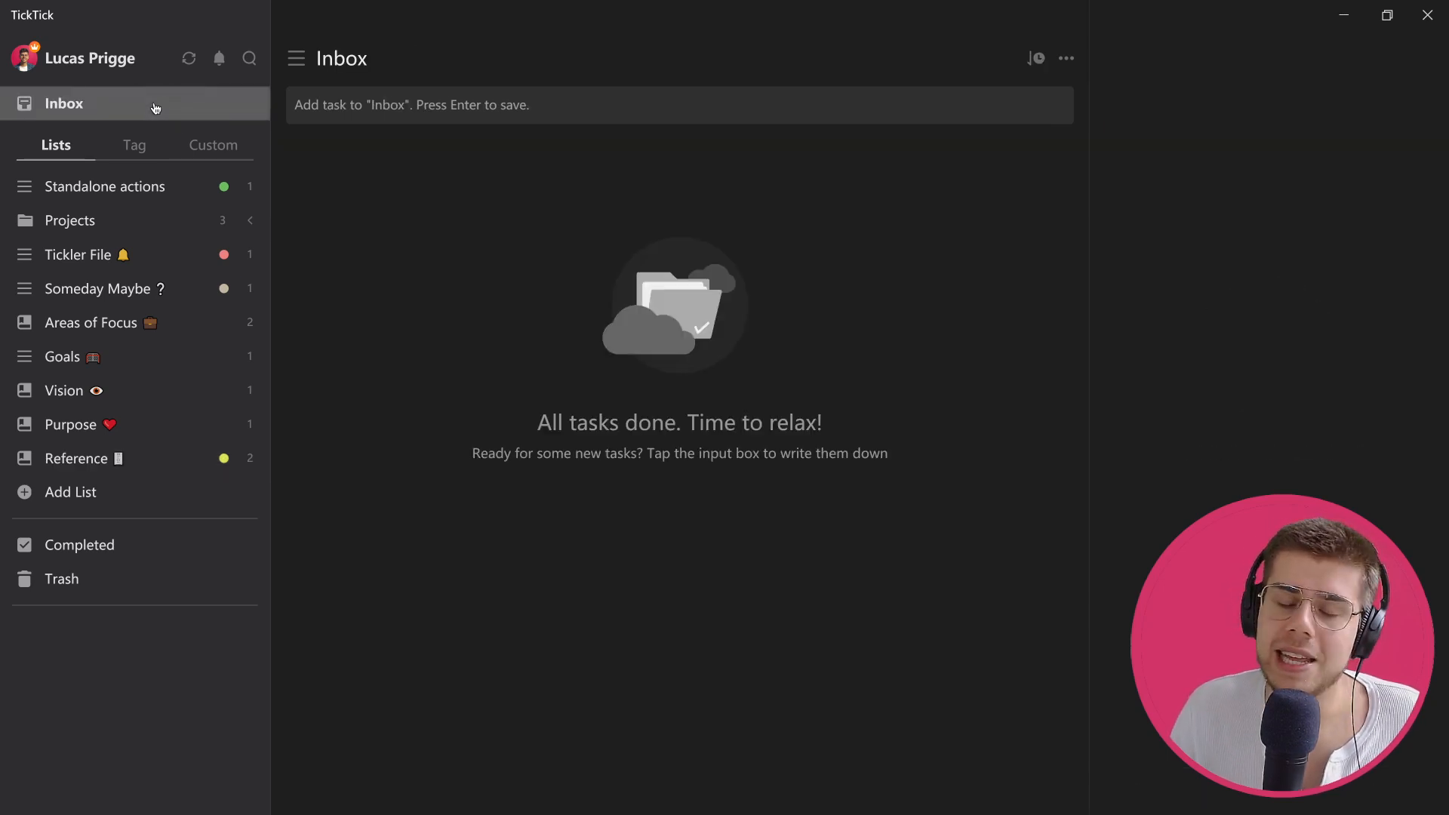
{"action": "mouse_move", "coordinate": [360, 245]}
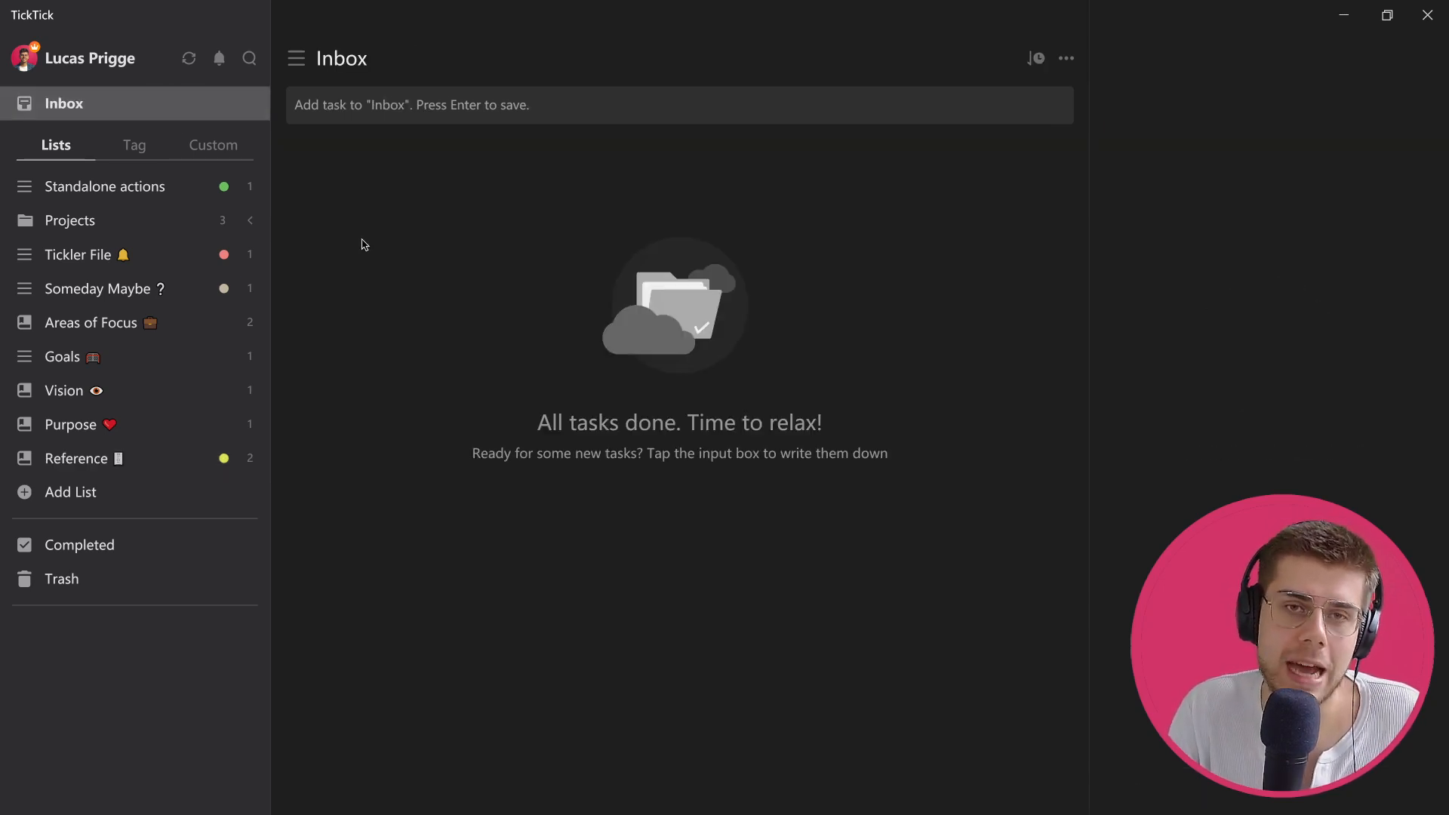